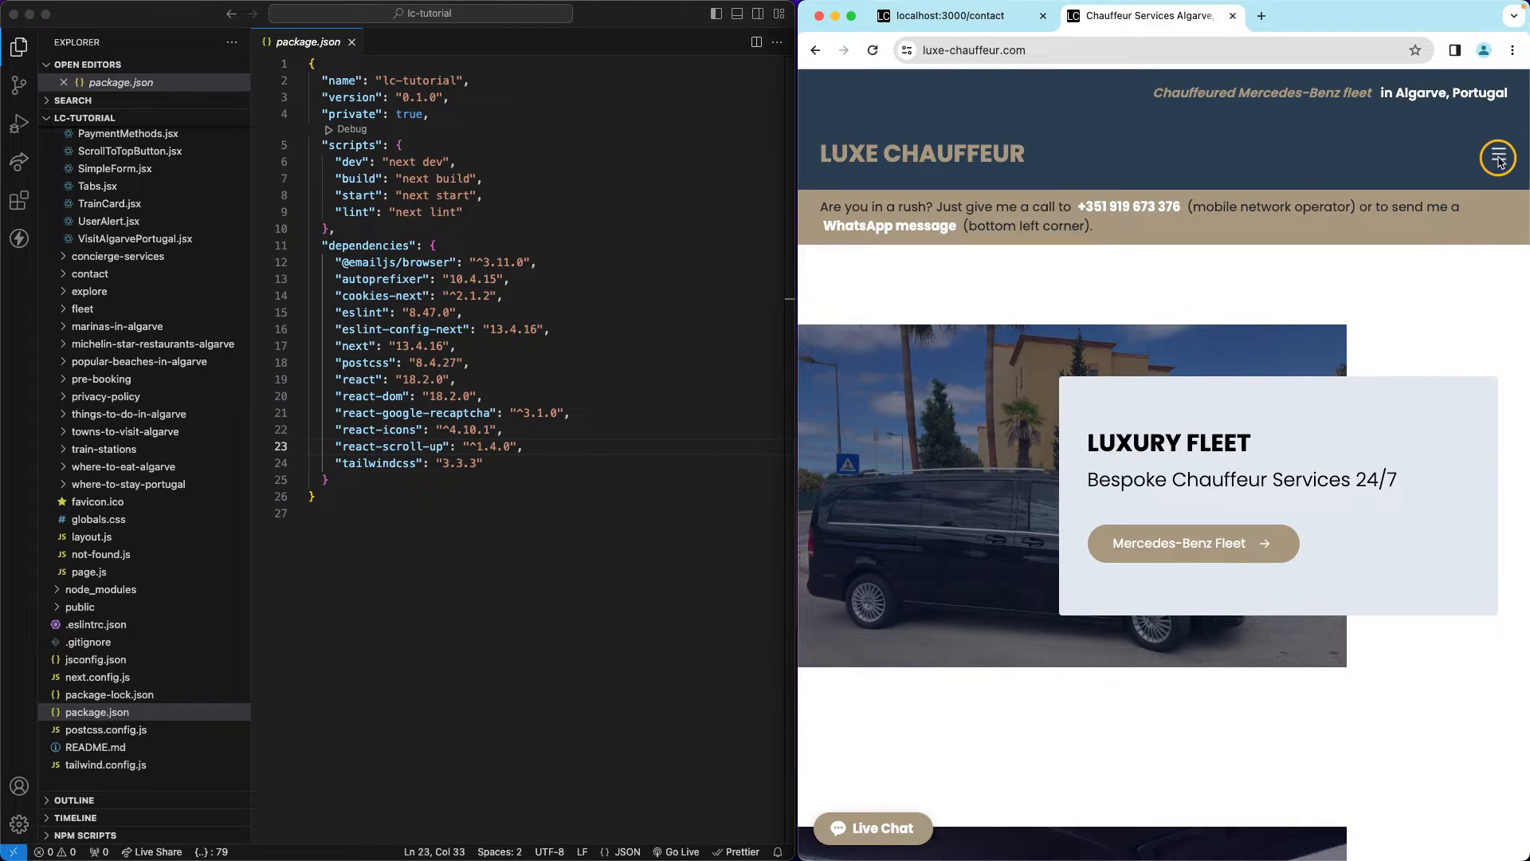
Step: Confirm react-icons and react-scroll-up appear in package.json dependencies, then close the file
scroll("down", 3)
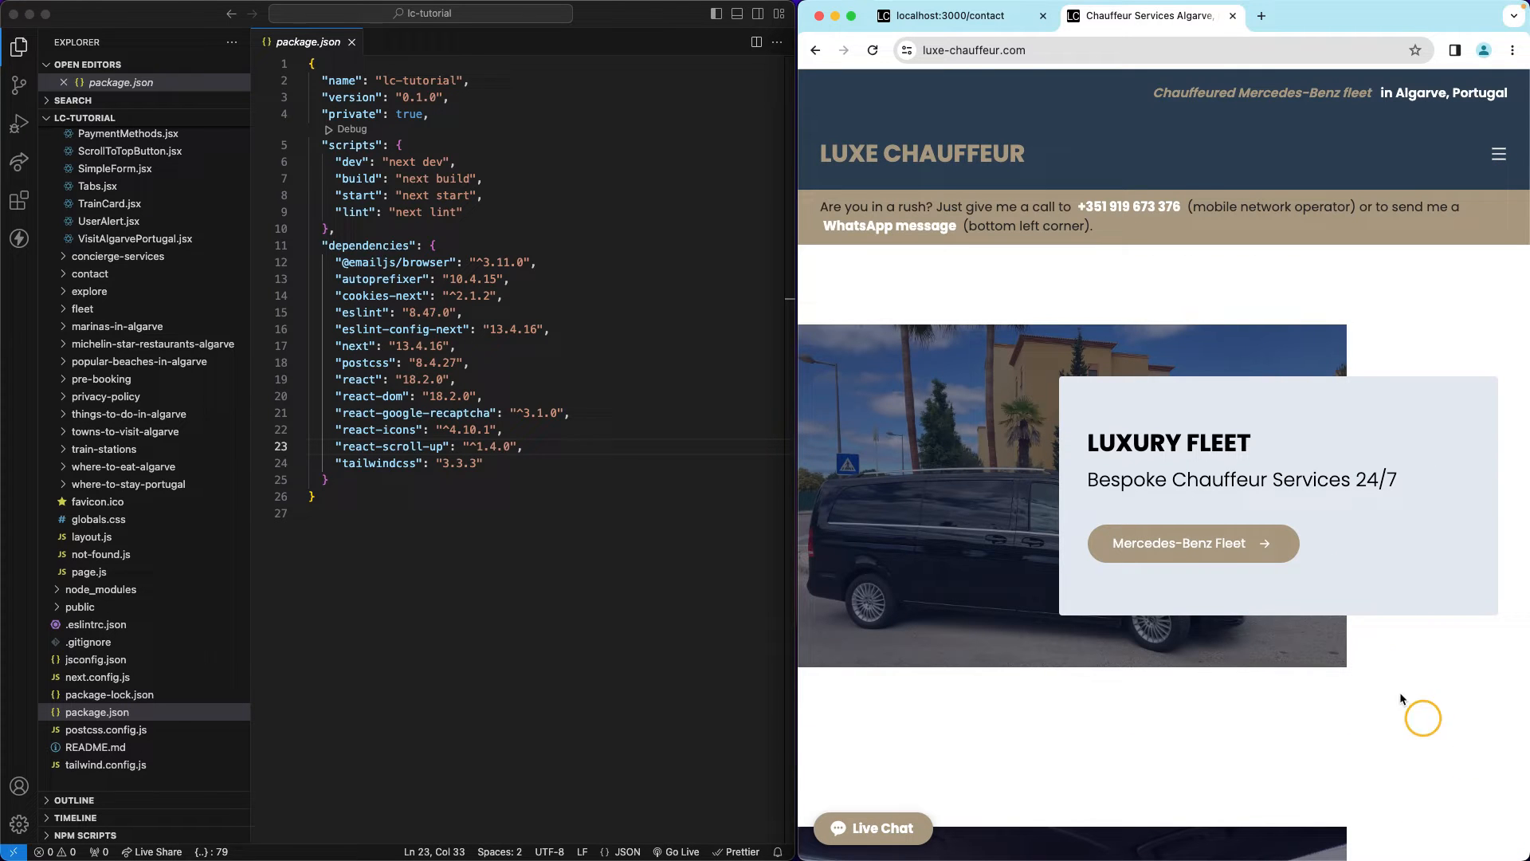
mouse_move(1173, 672)
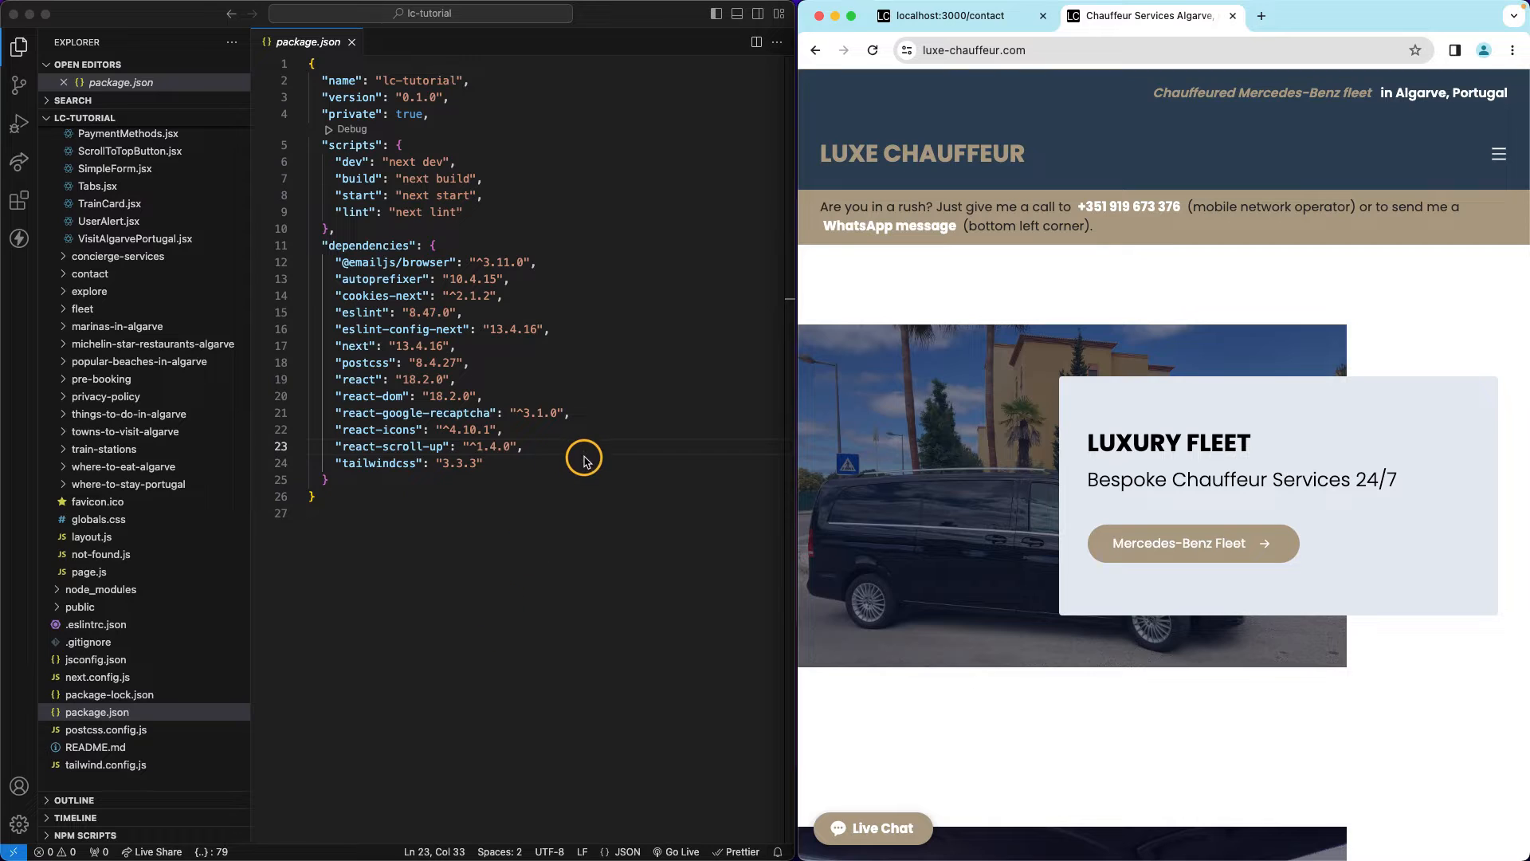
left_click(583, 450)
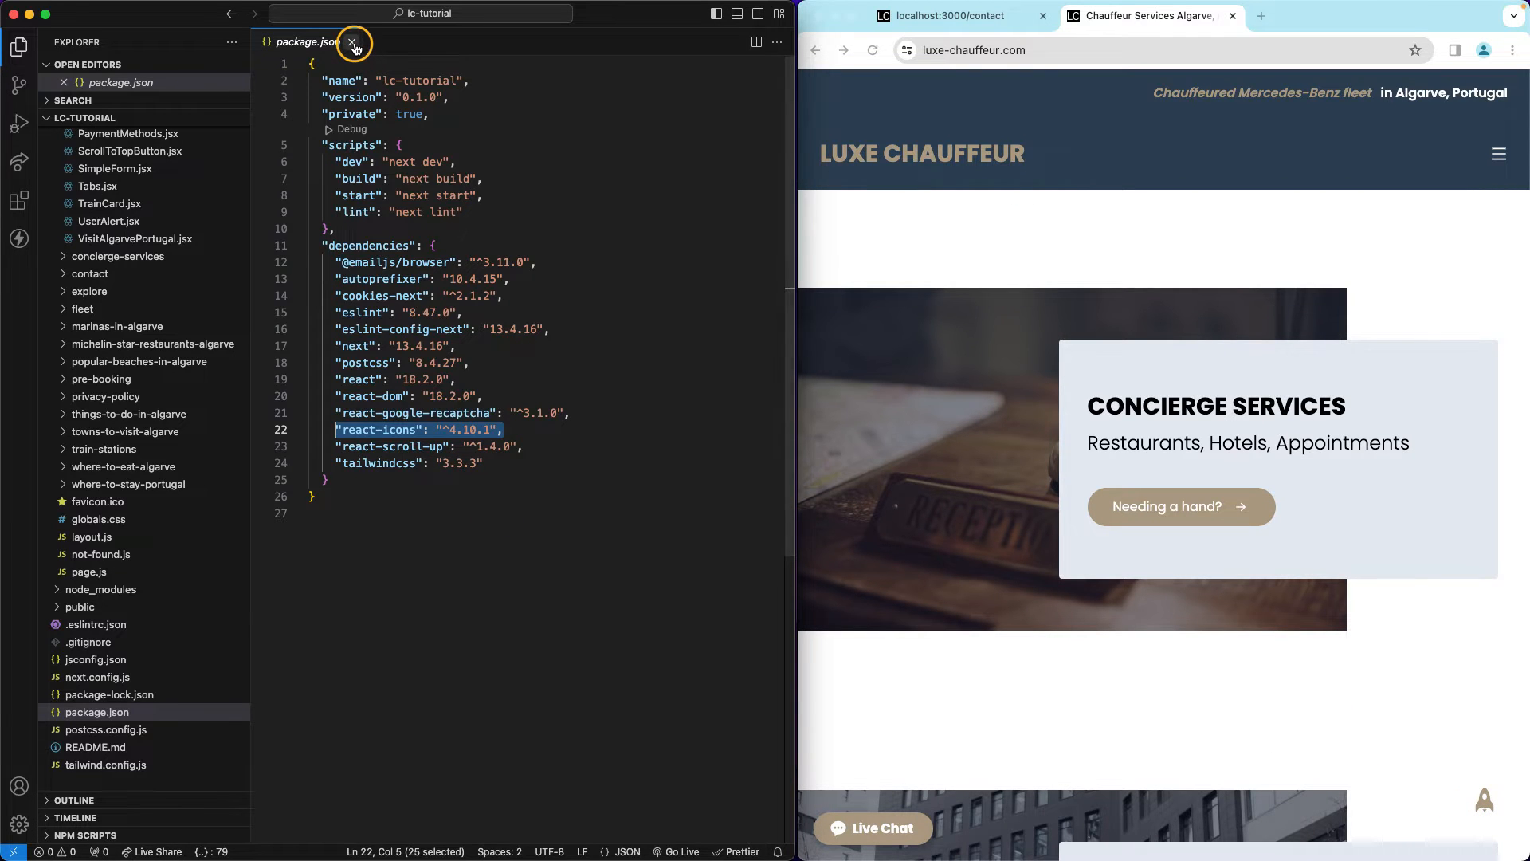
left_click(354, 42)
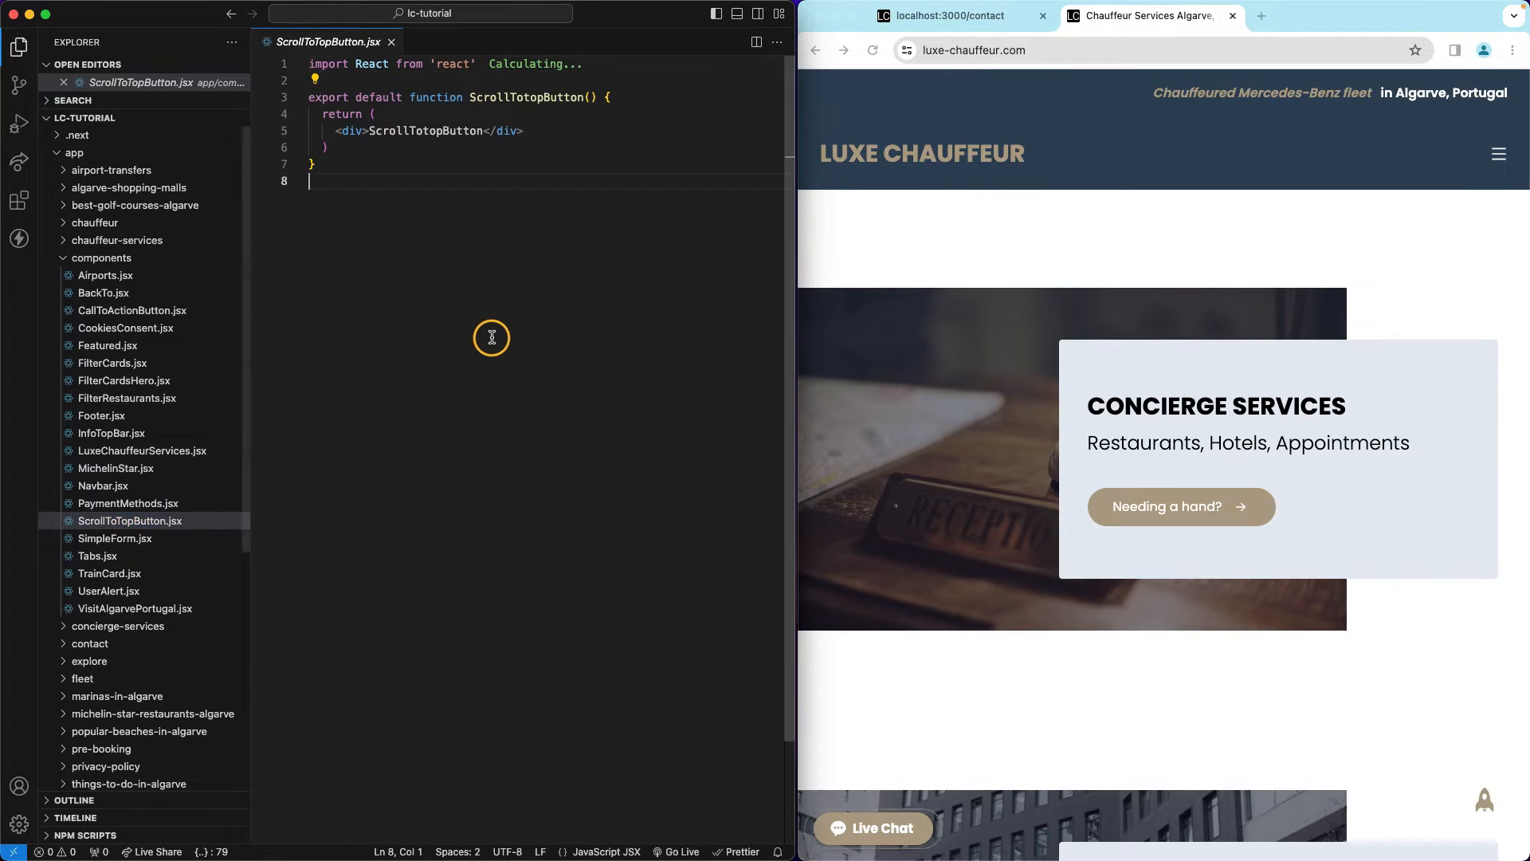
Step: Delete the 'import React' line from ScrollToTopButton.jsx and save it
left_click(19, 47)
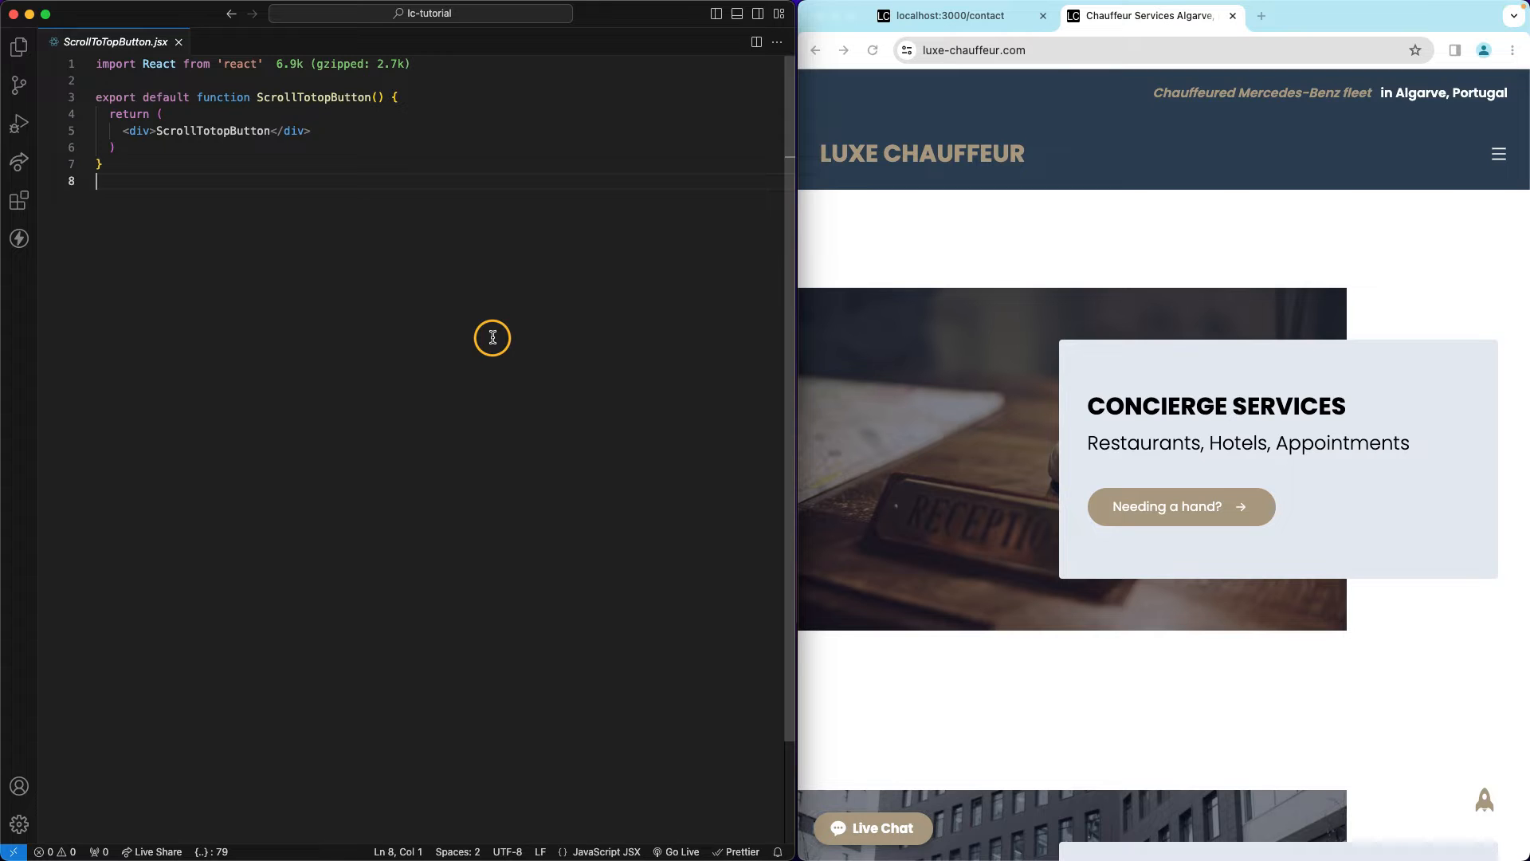
mouse_move(486, 313)
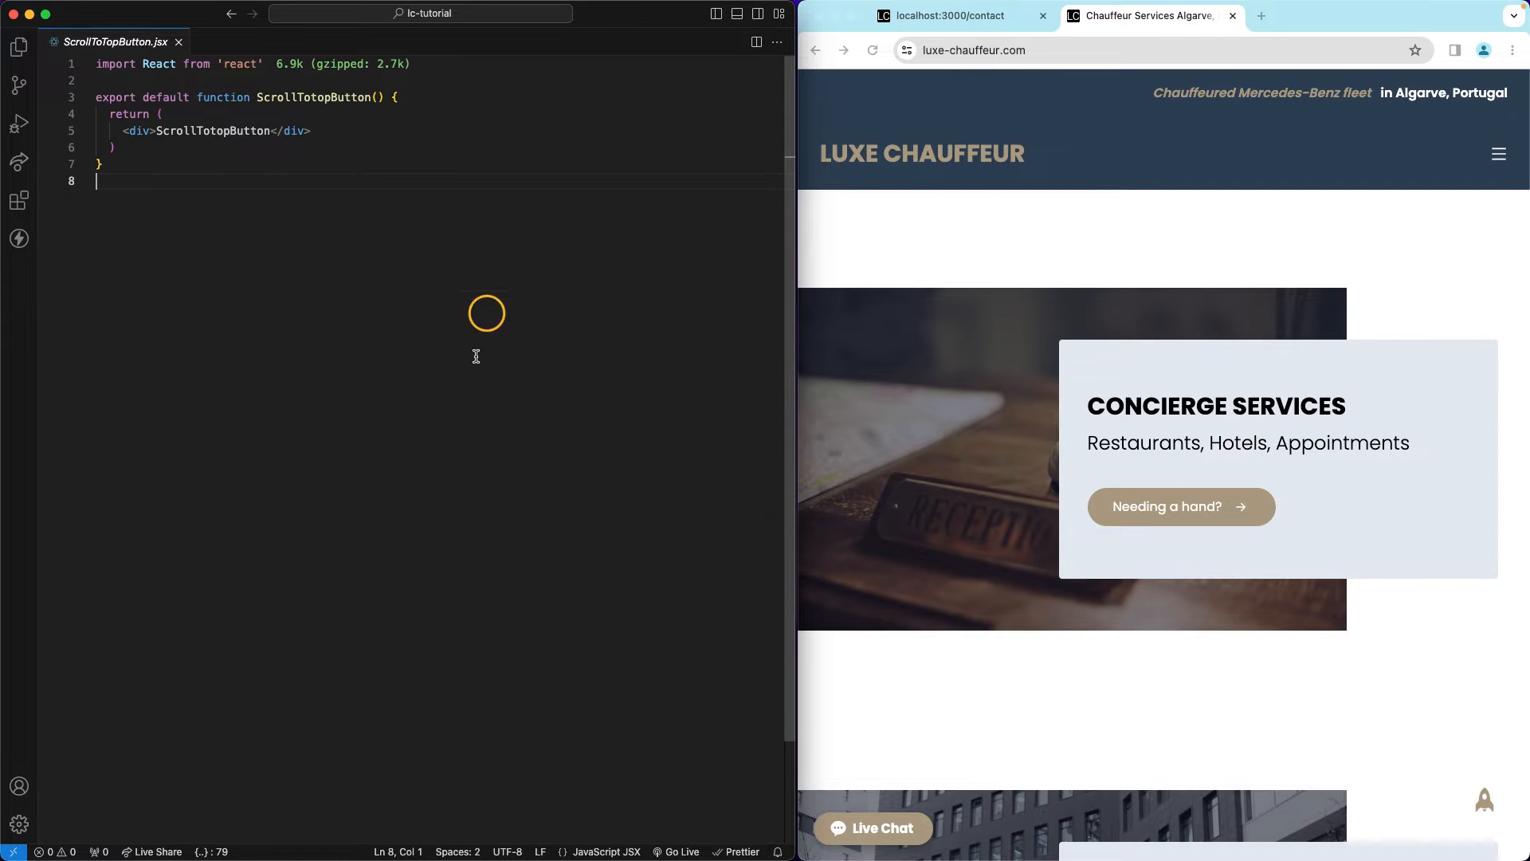
mouse_move(421, 382)
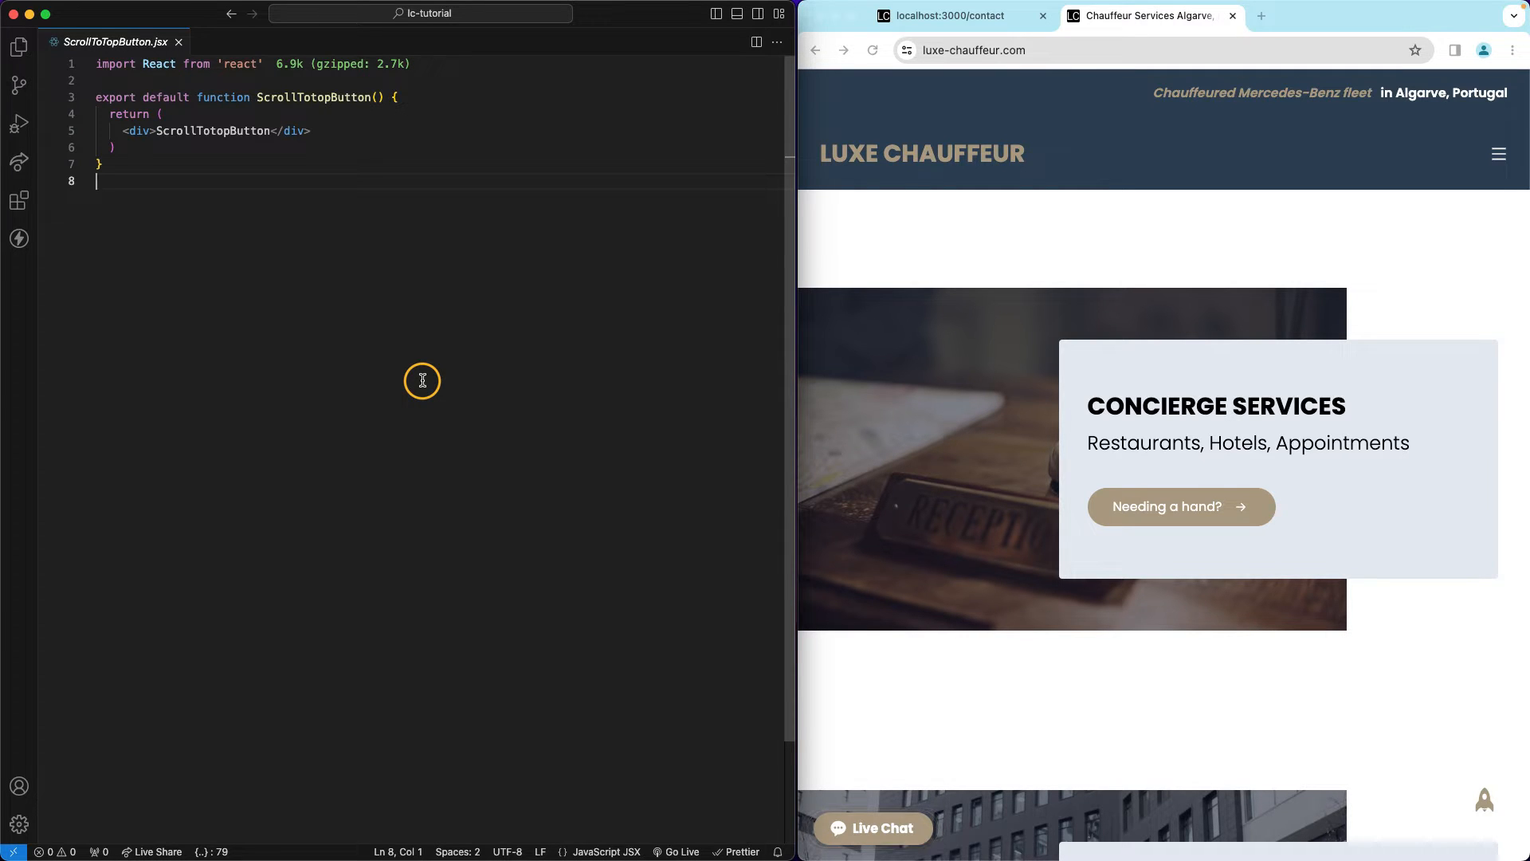
mouse_move(482, 81)
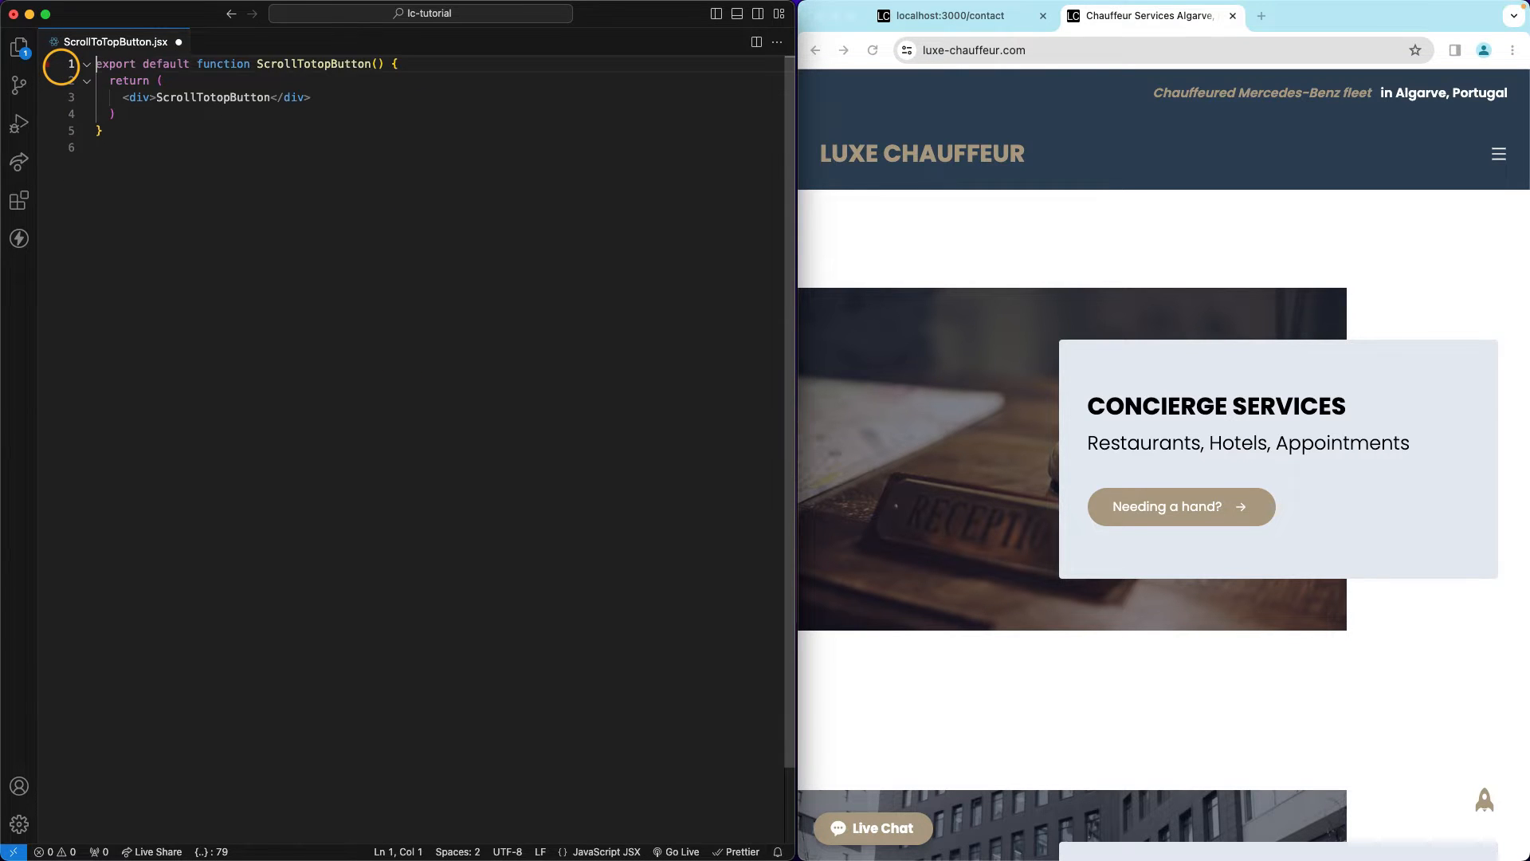
key("cmd+s")
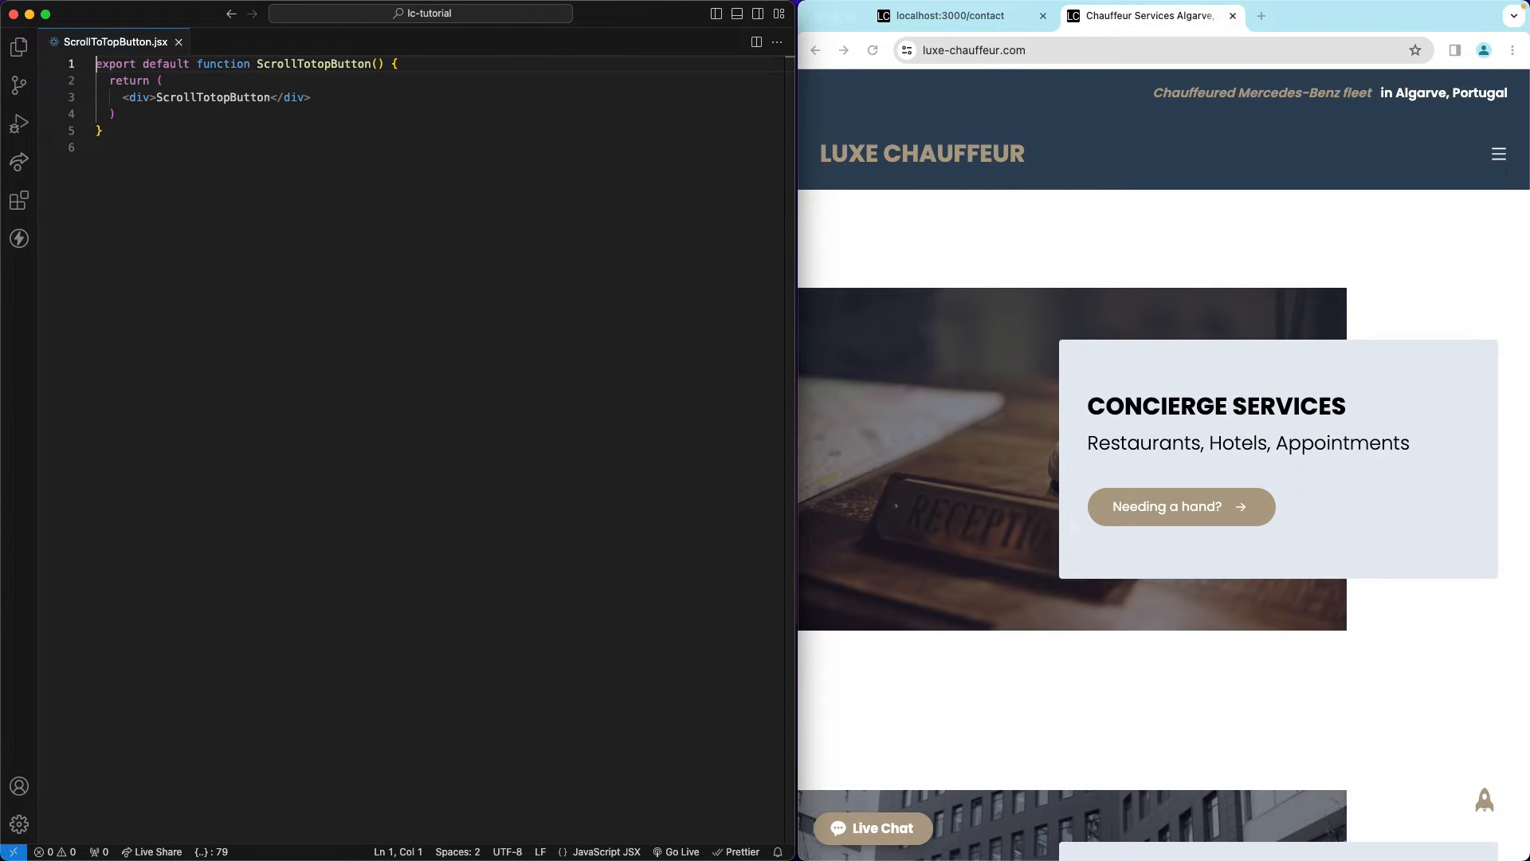
scroll("down", 3)
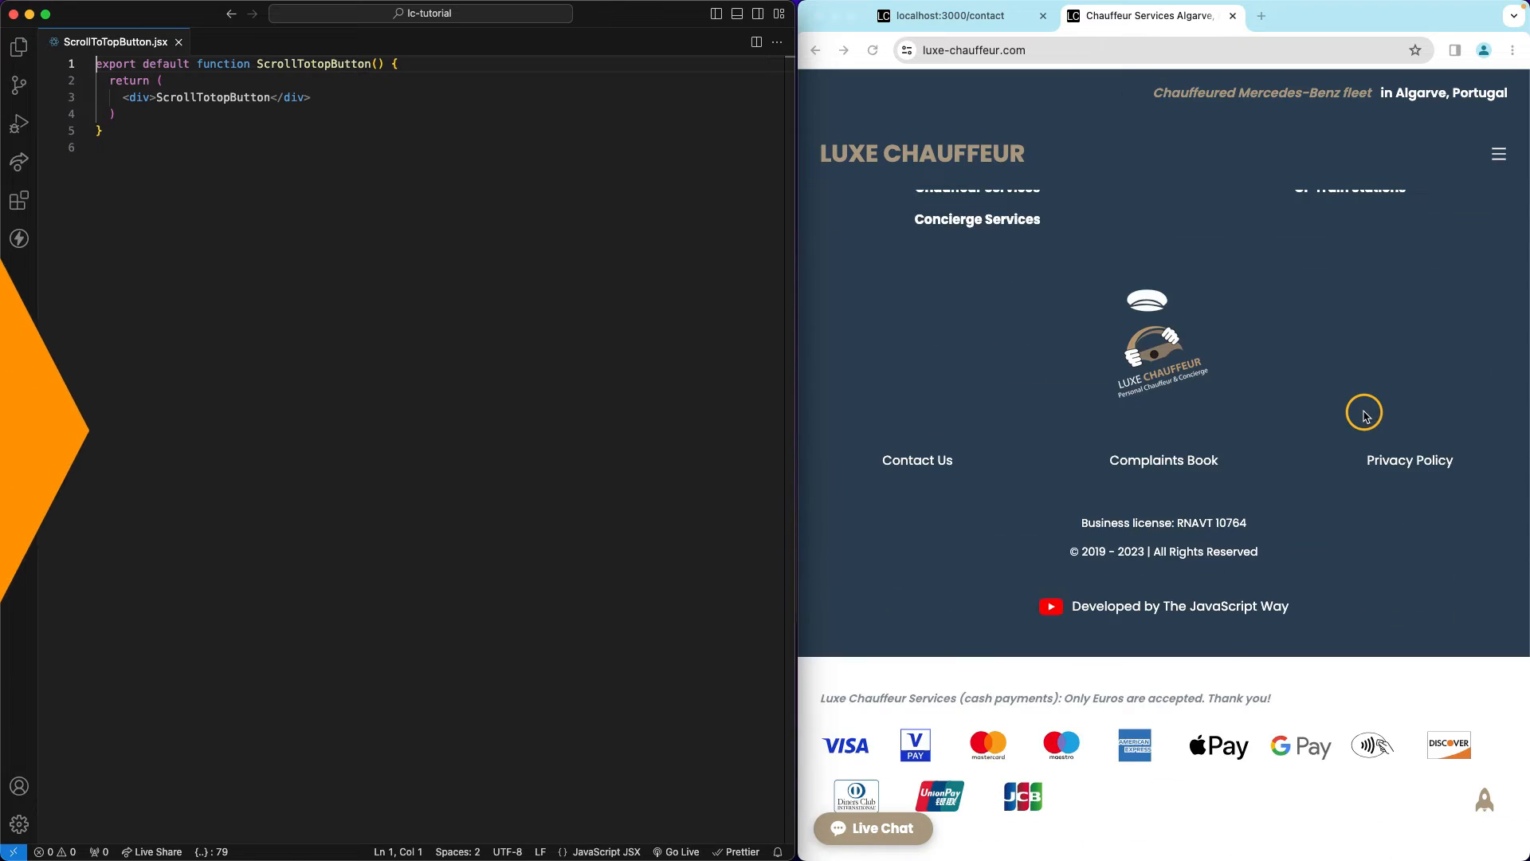
left_click(961, 16)
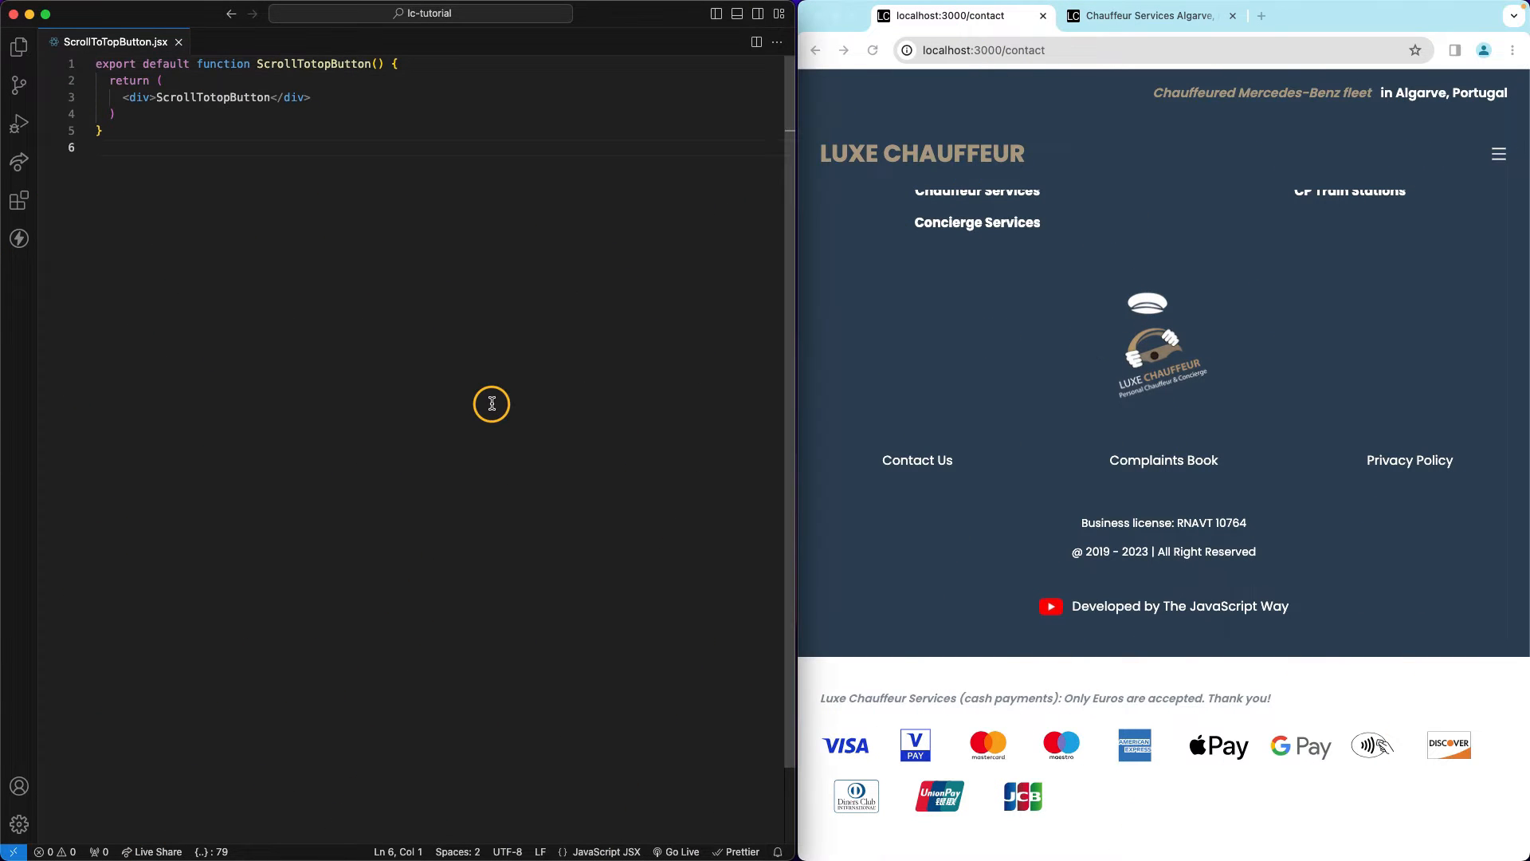
left_click(1152, 16)
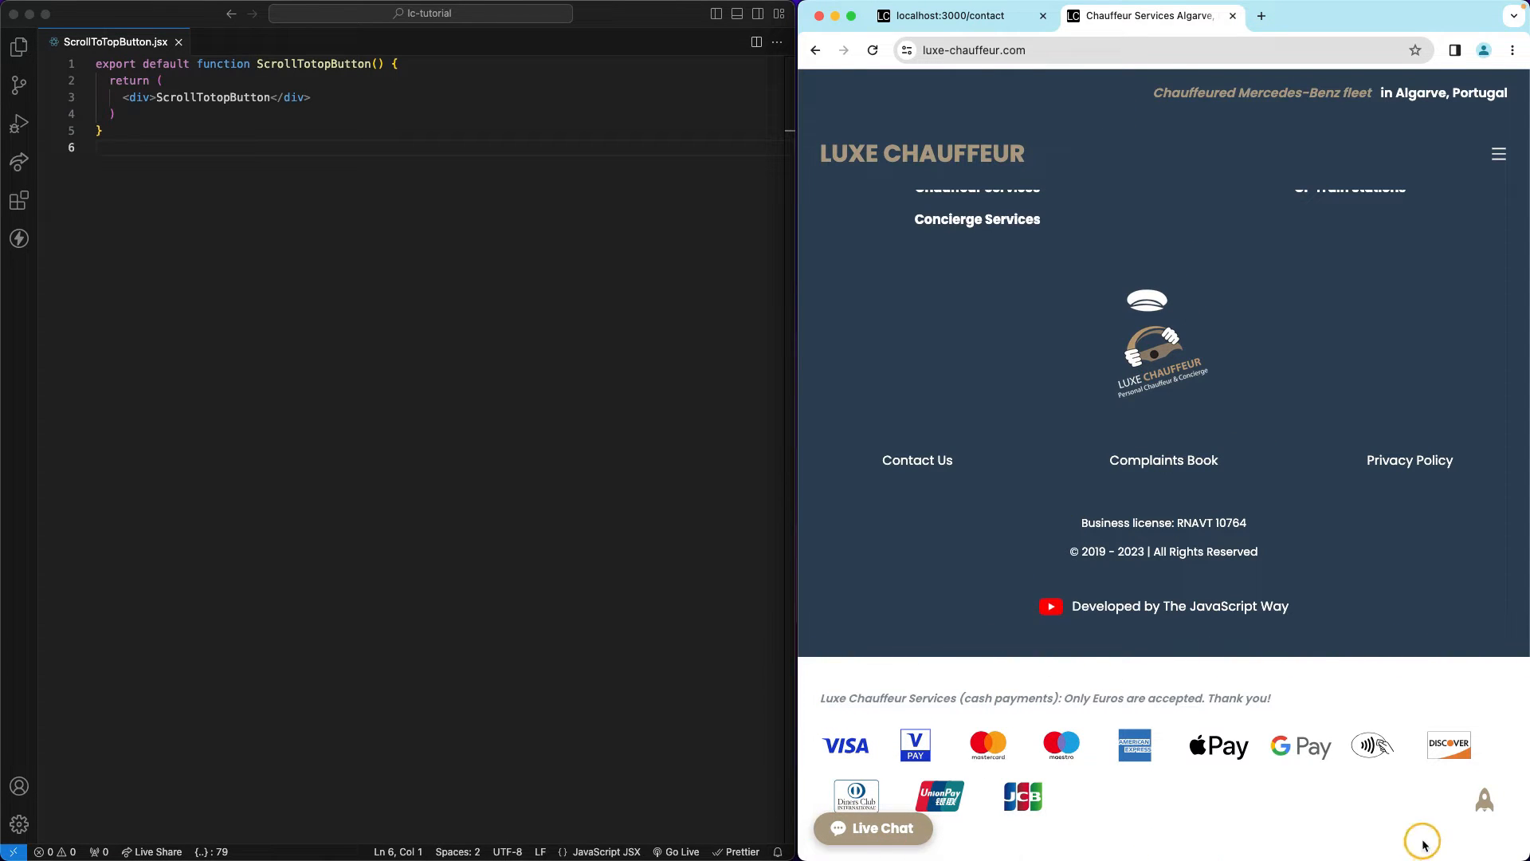
mouse_move(1493, 840)
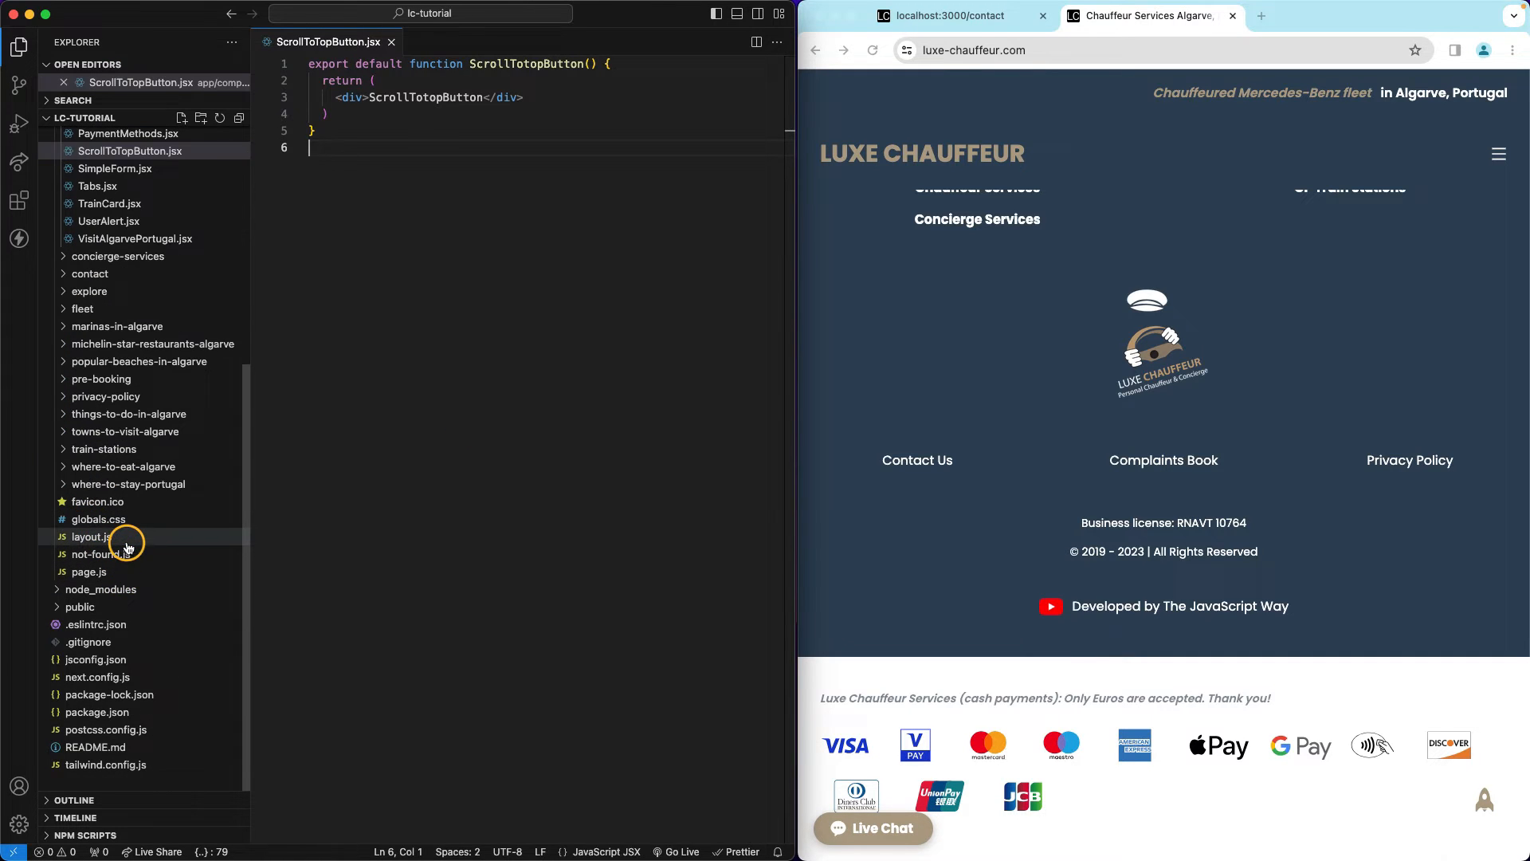
Step: Add an import for ScrollTotopButton to layout.js
left_click(92, 537)
type("i")
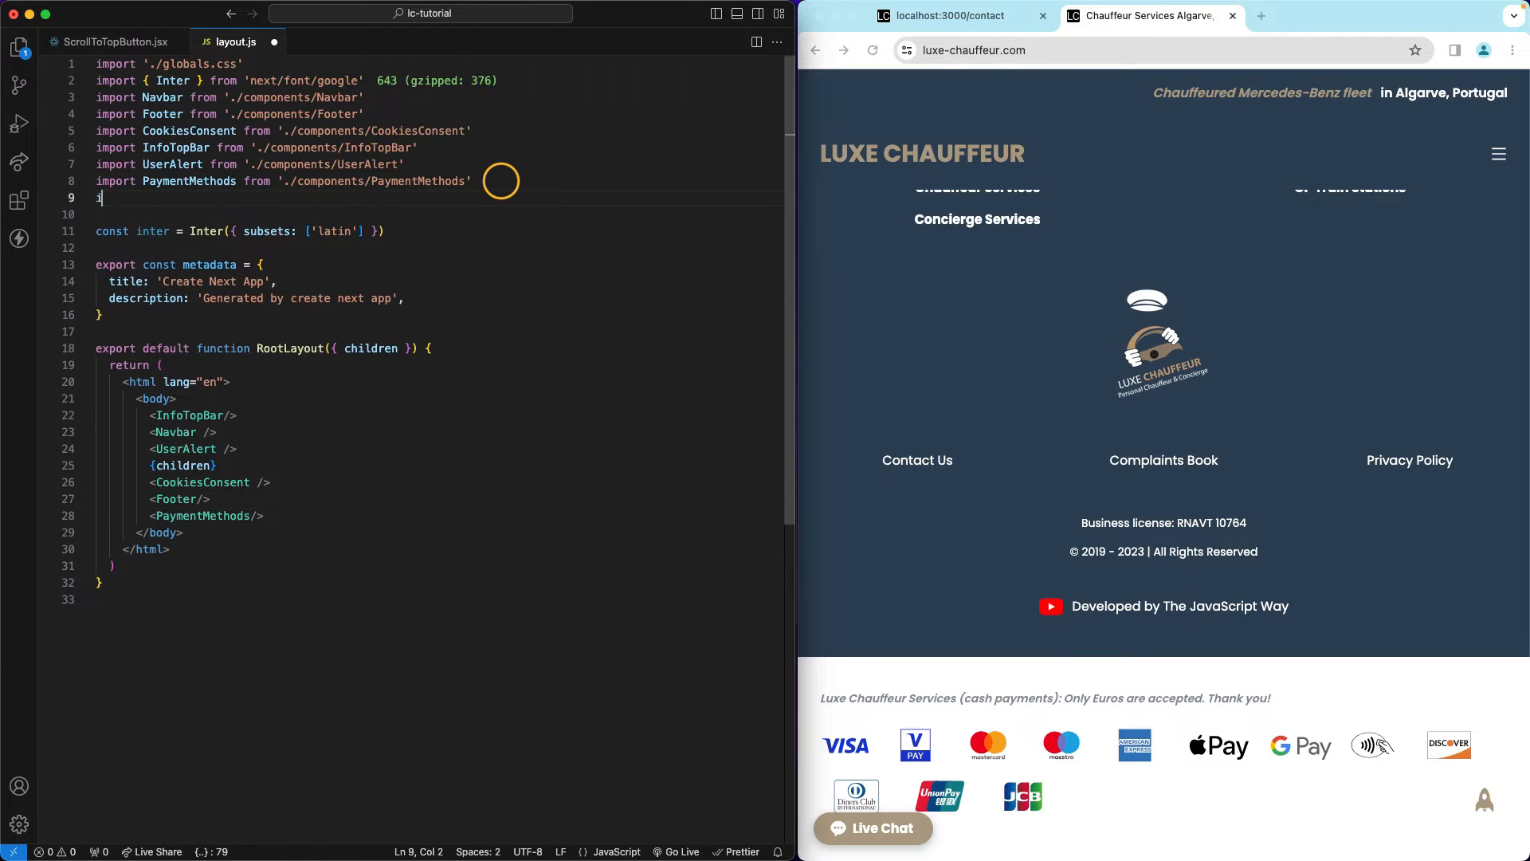
type("mport")
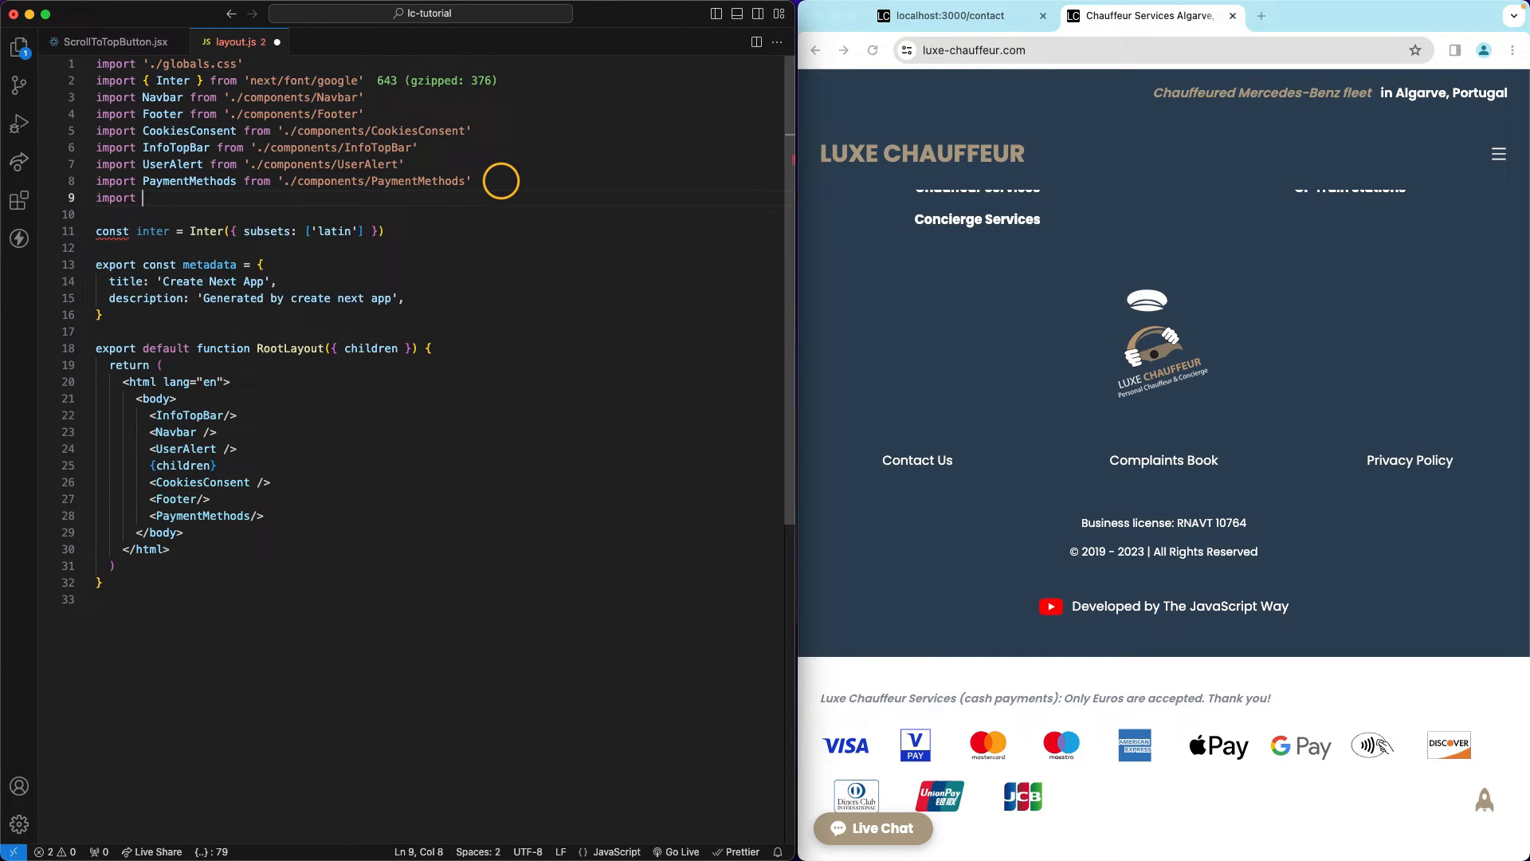
type("S")
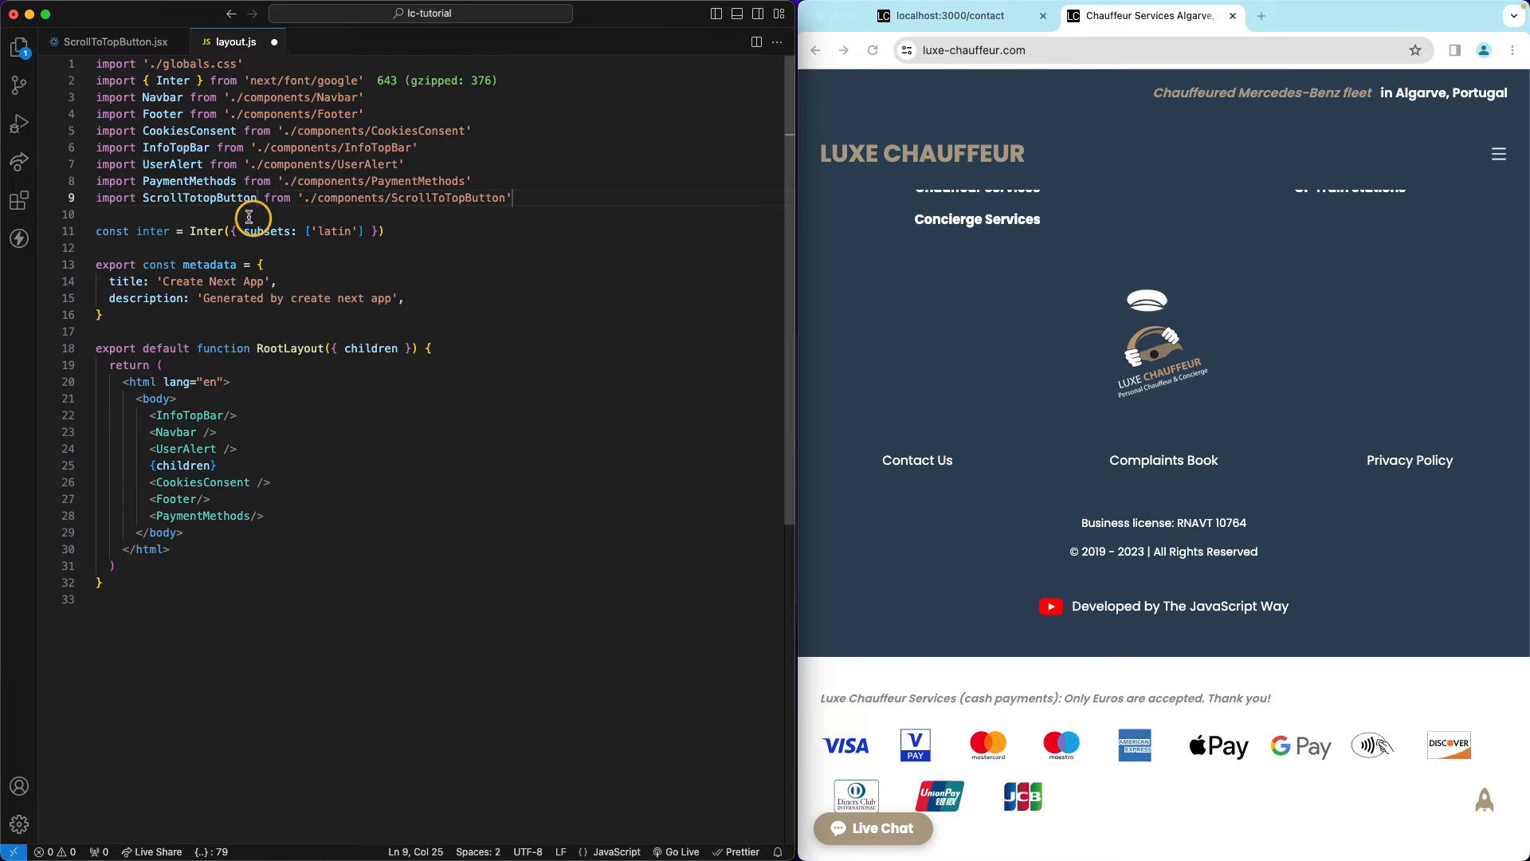
Step: Render ScrollTotopButton above CookiesConsent and check the local contact page
double_click(199, 197)
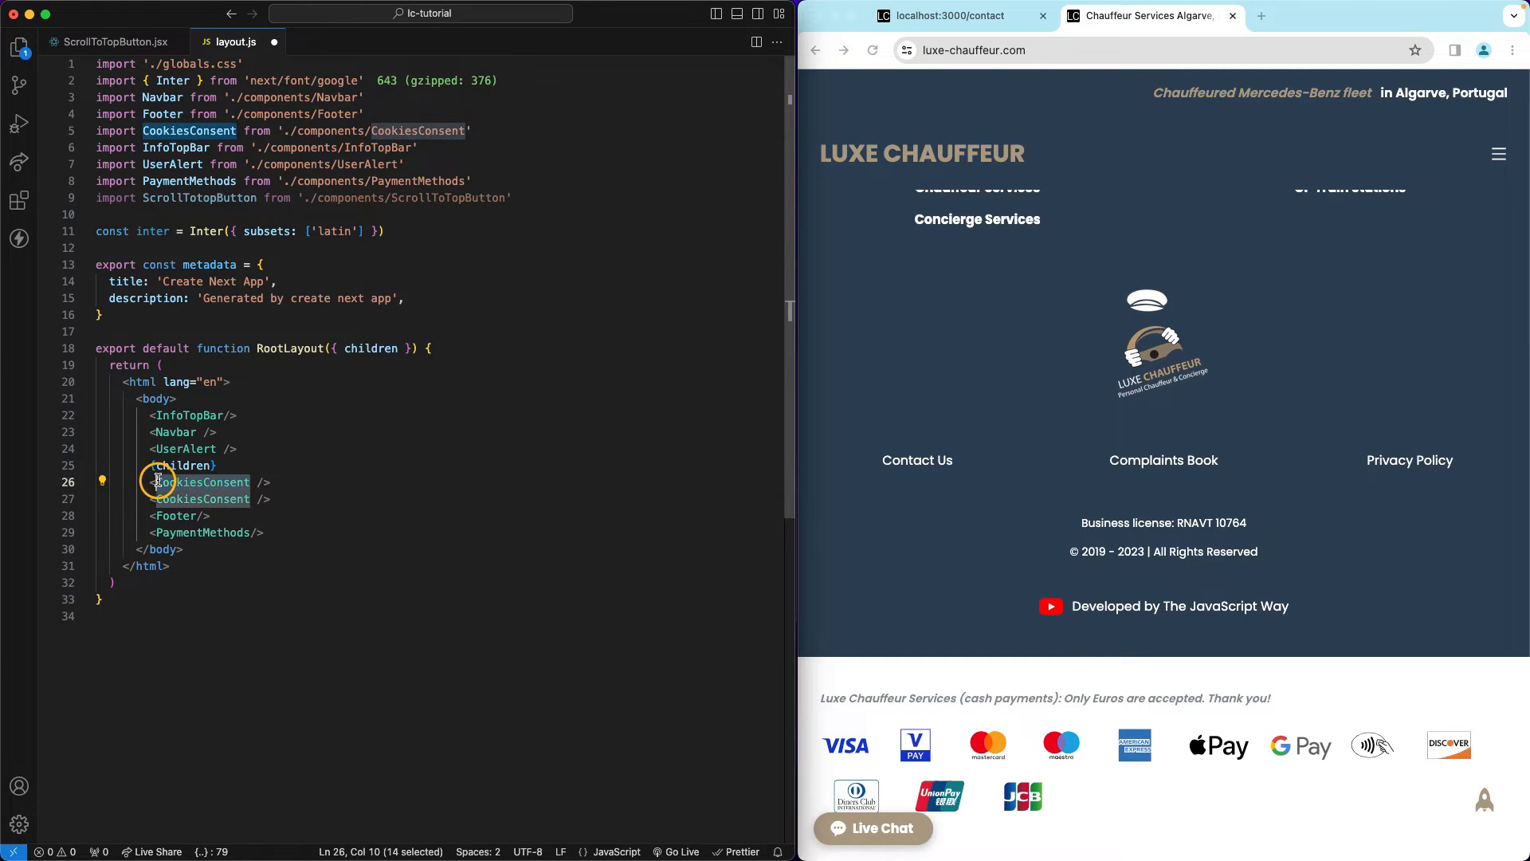
type("ScrollTotopButton />")
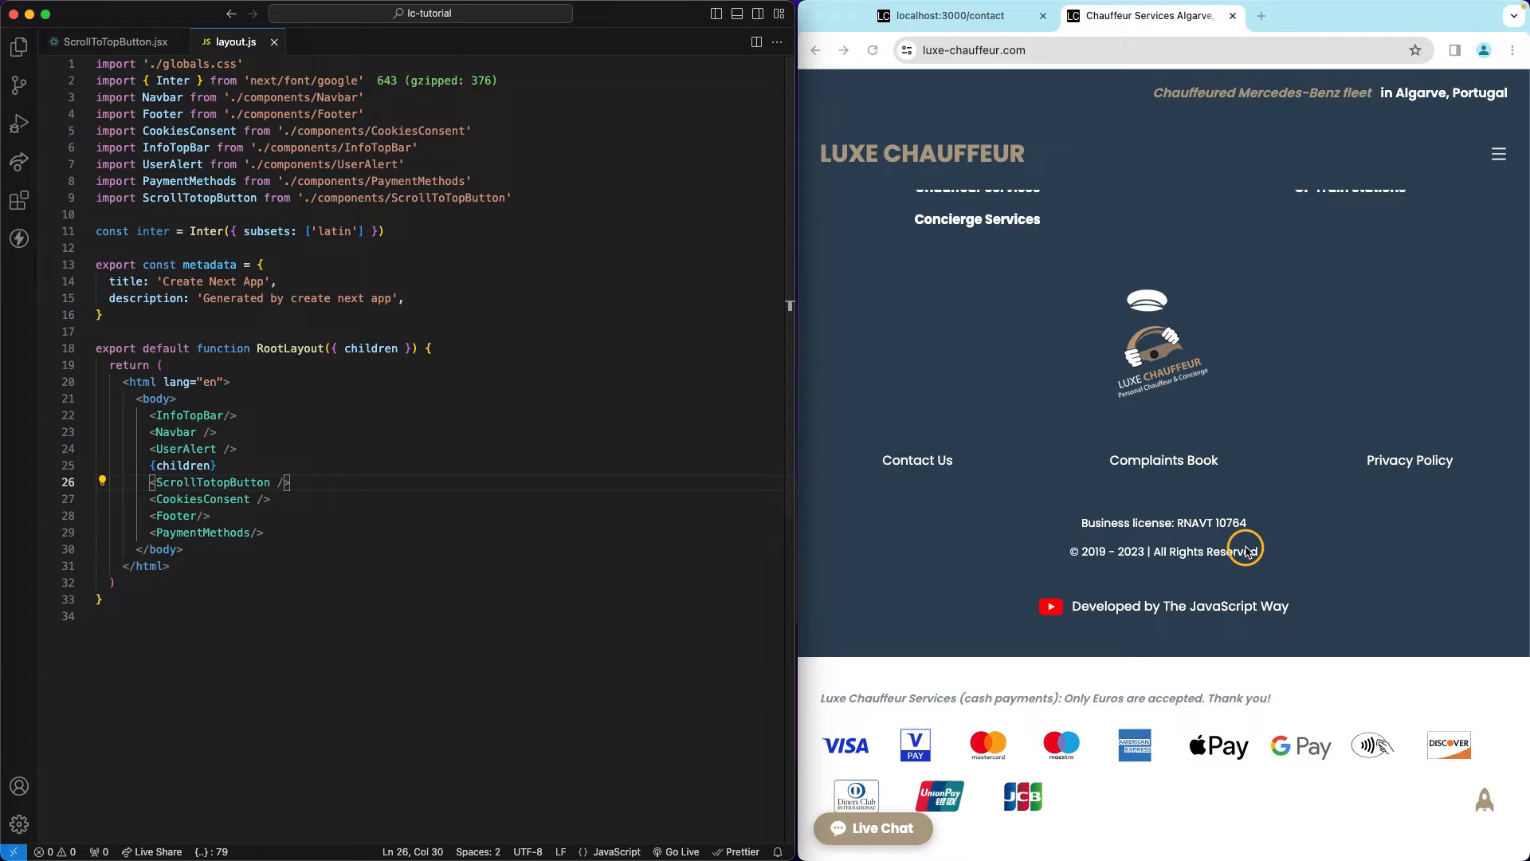
left_click(957, 16)
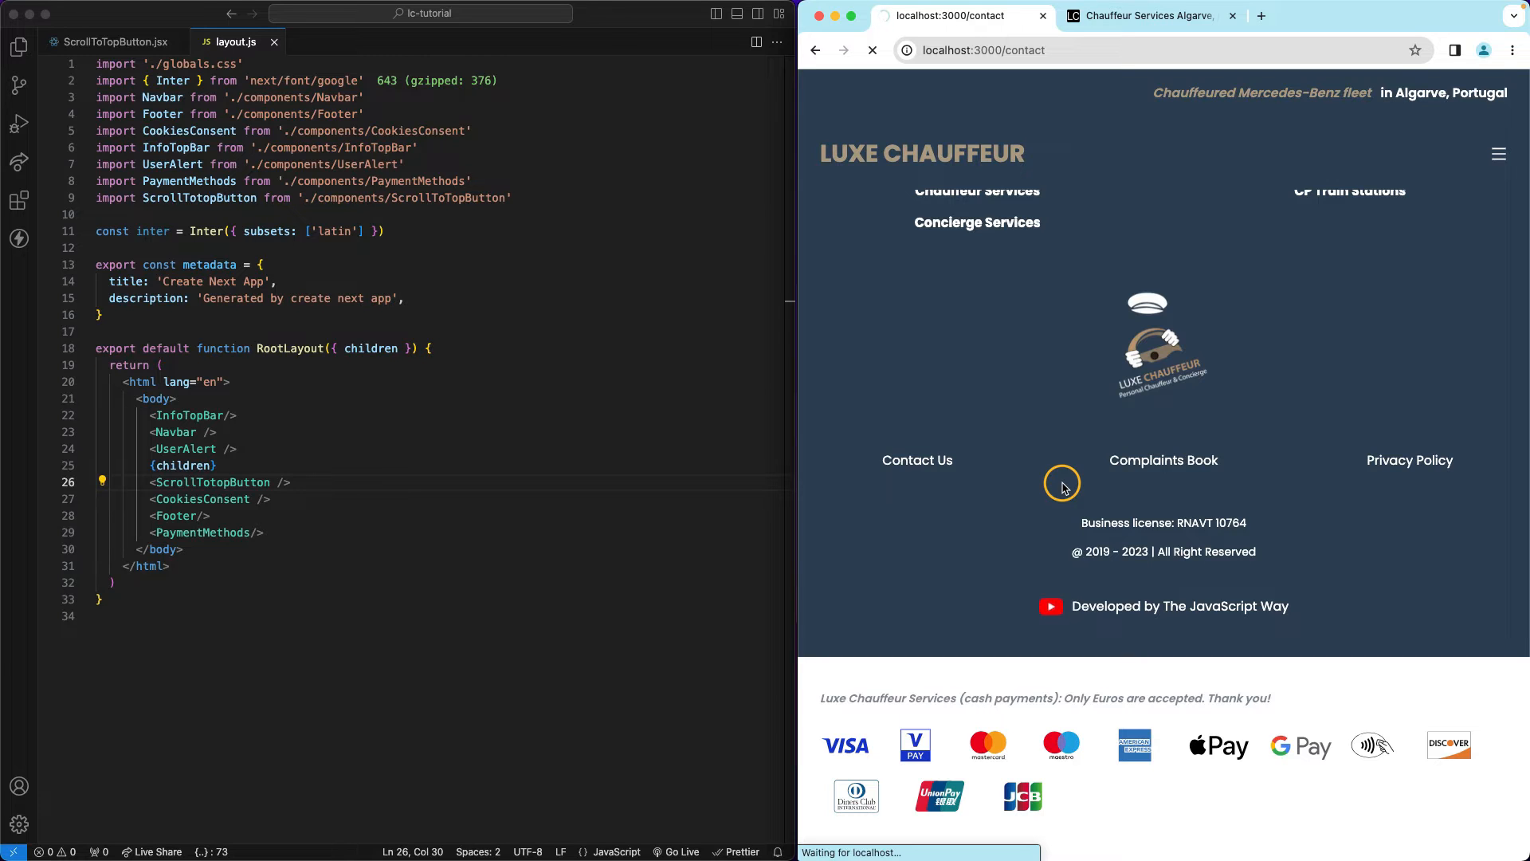
mouse_move(1281, 625)
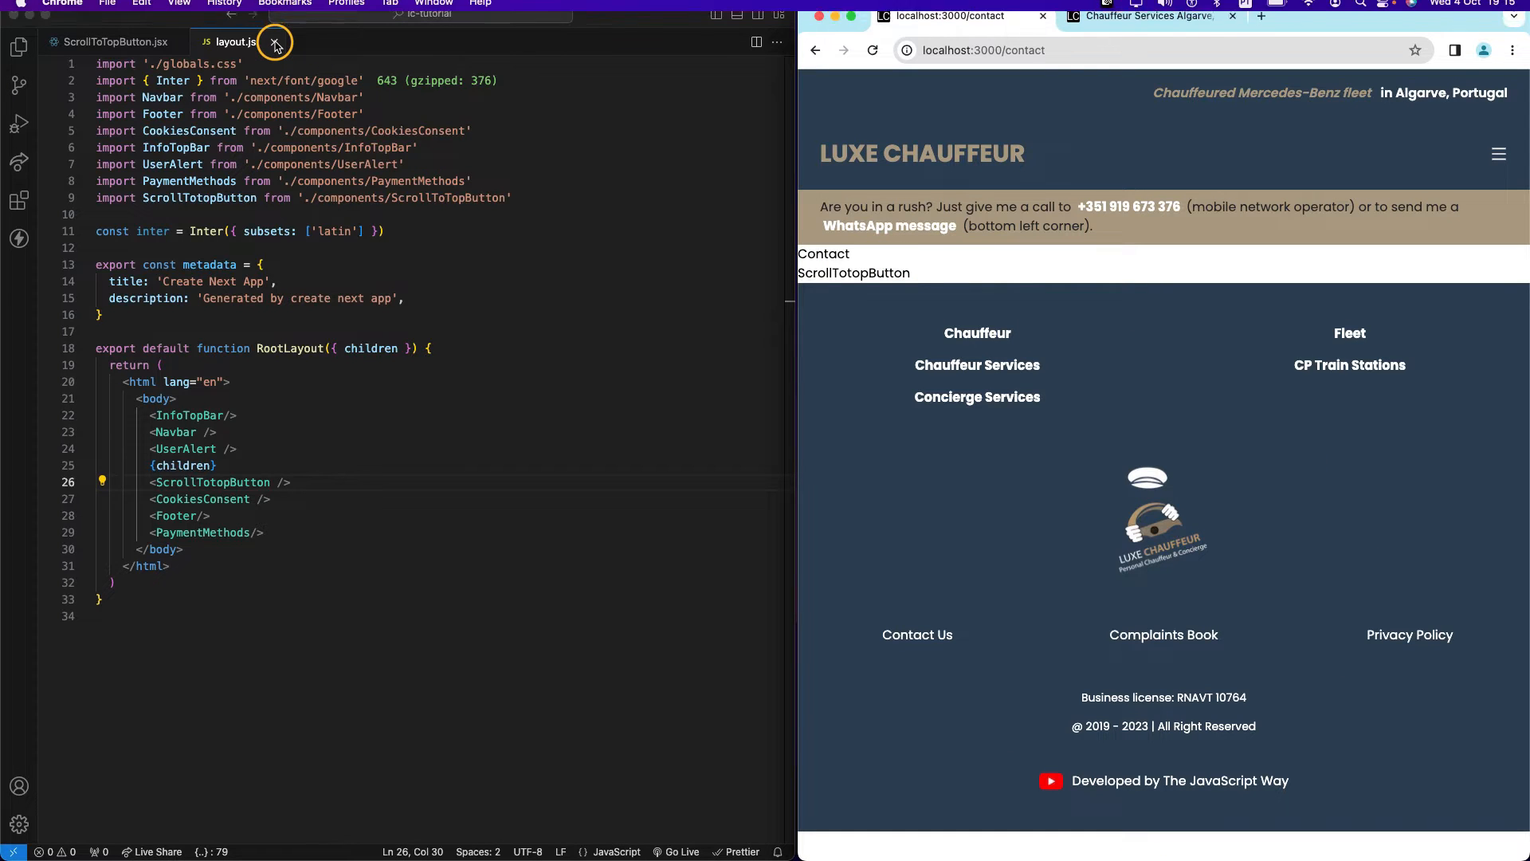
Step: Close layout.js and import ScrollToTop from 'react-scroll-up' atop ScrollToTopButton.jsx
left_click(277, 42)
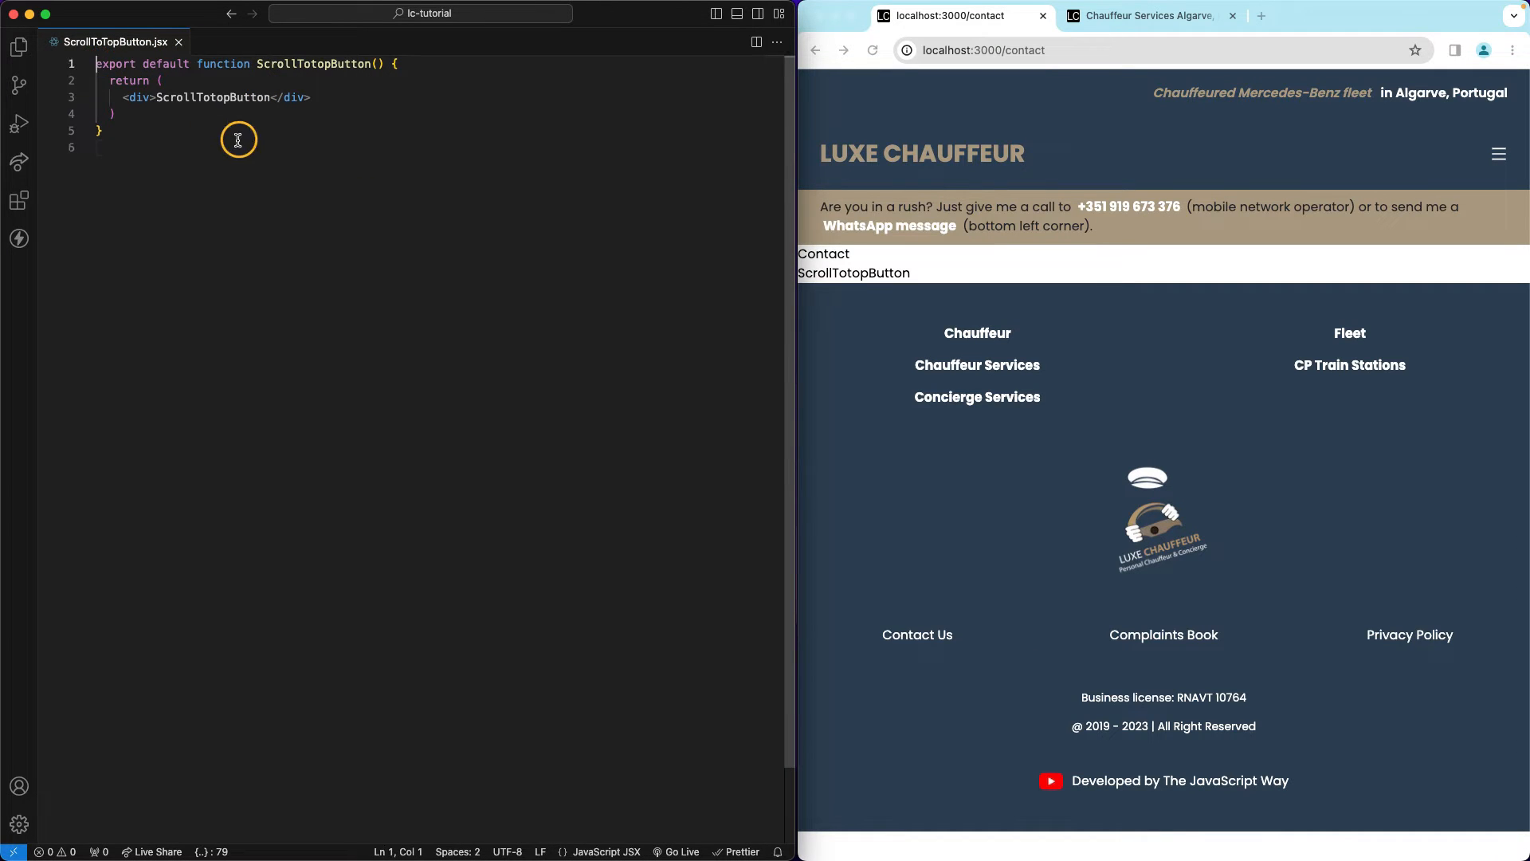
key("Enter")
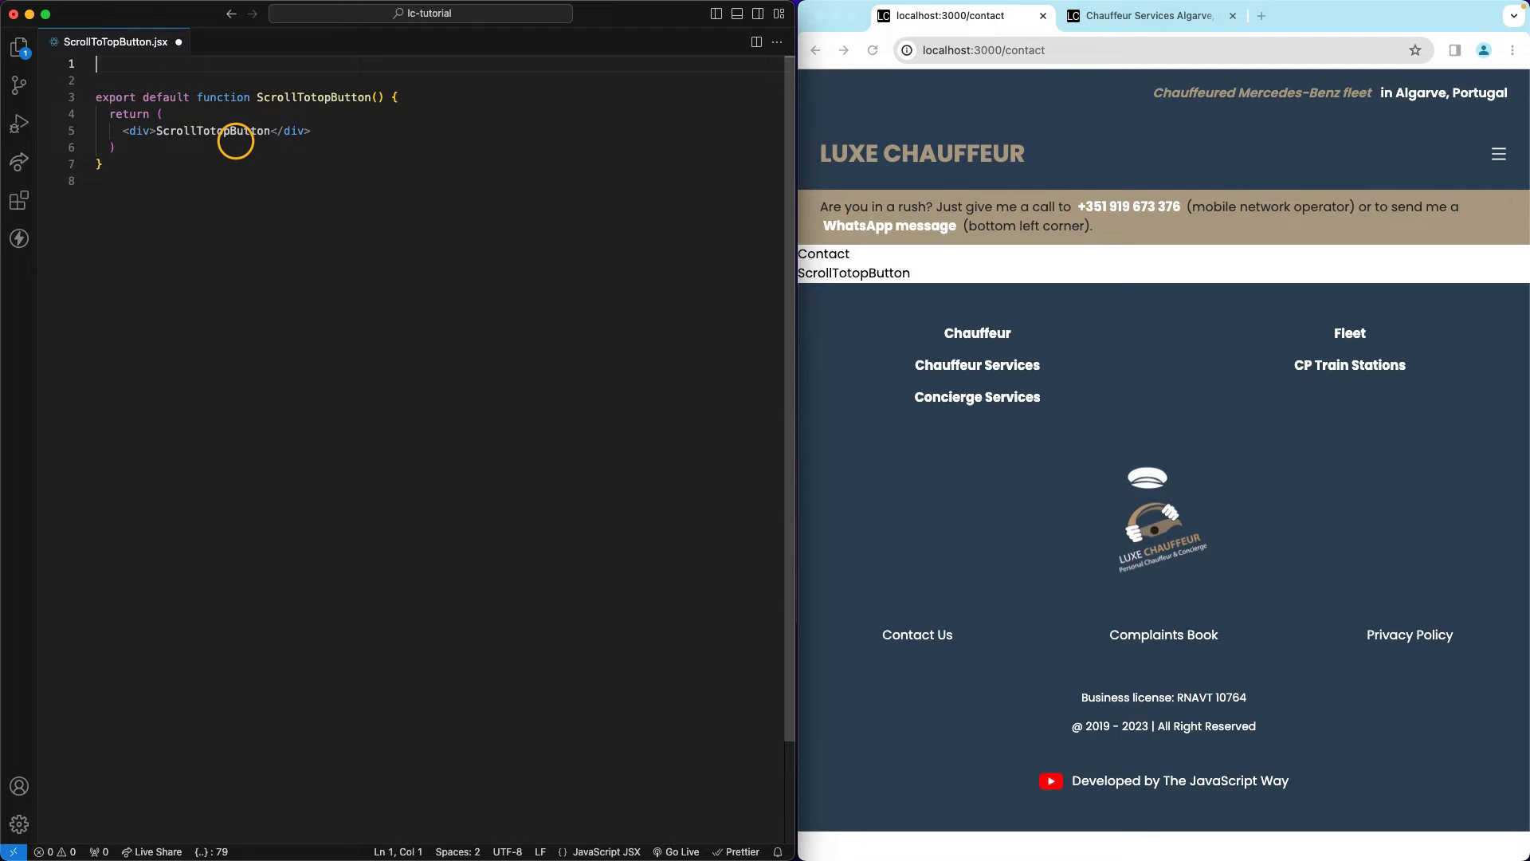
type("import")
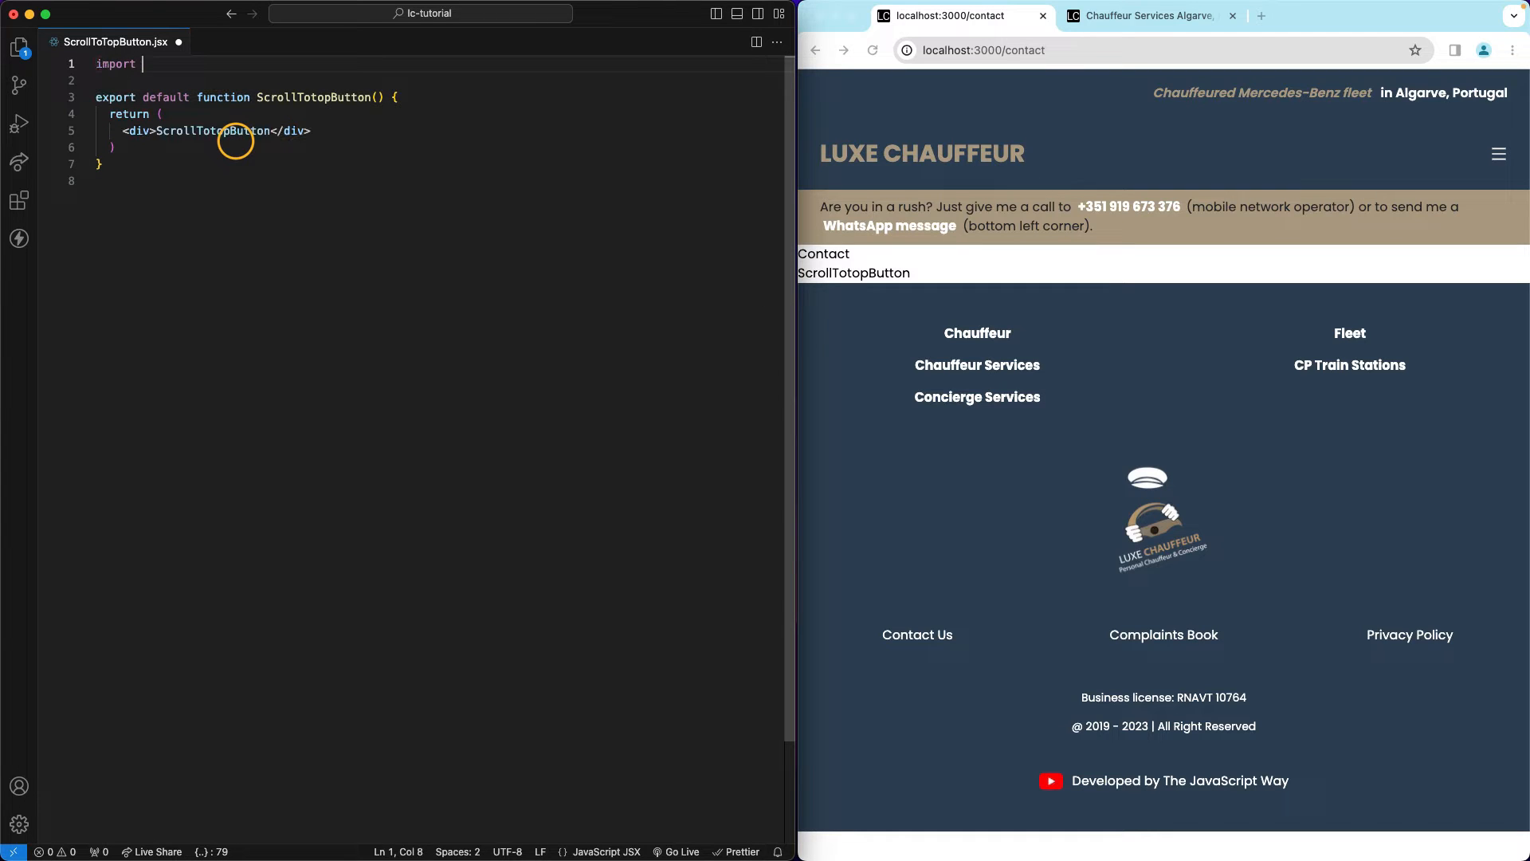
type("Scr")
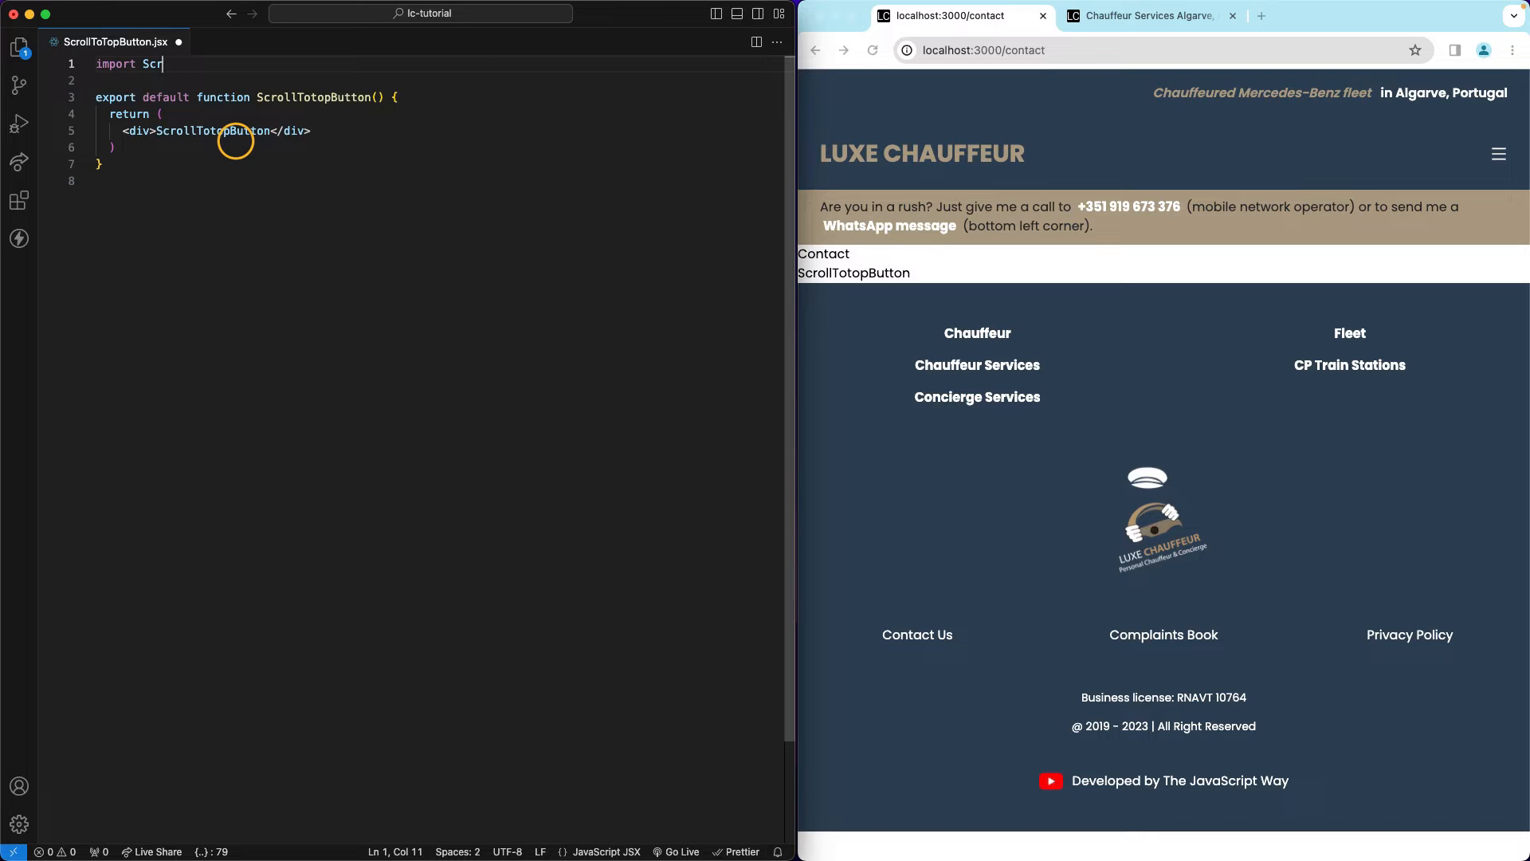
type("llToTop from \"react-scroll-up")
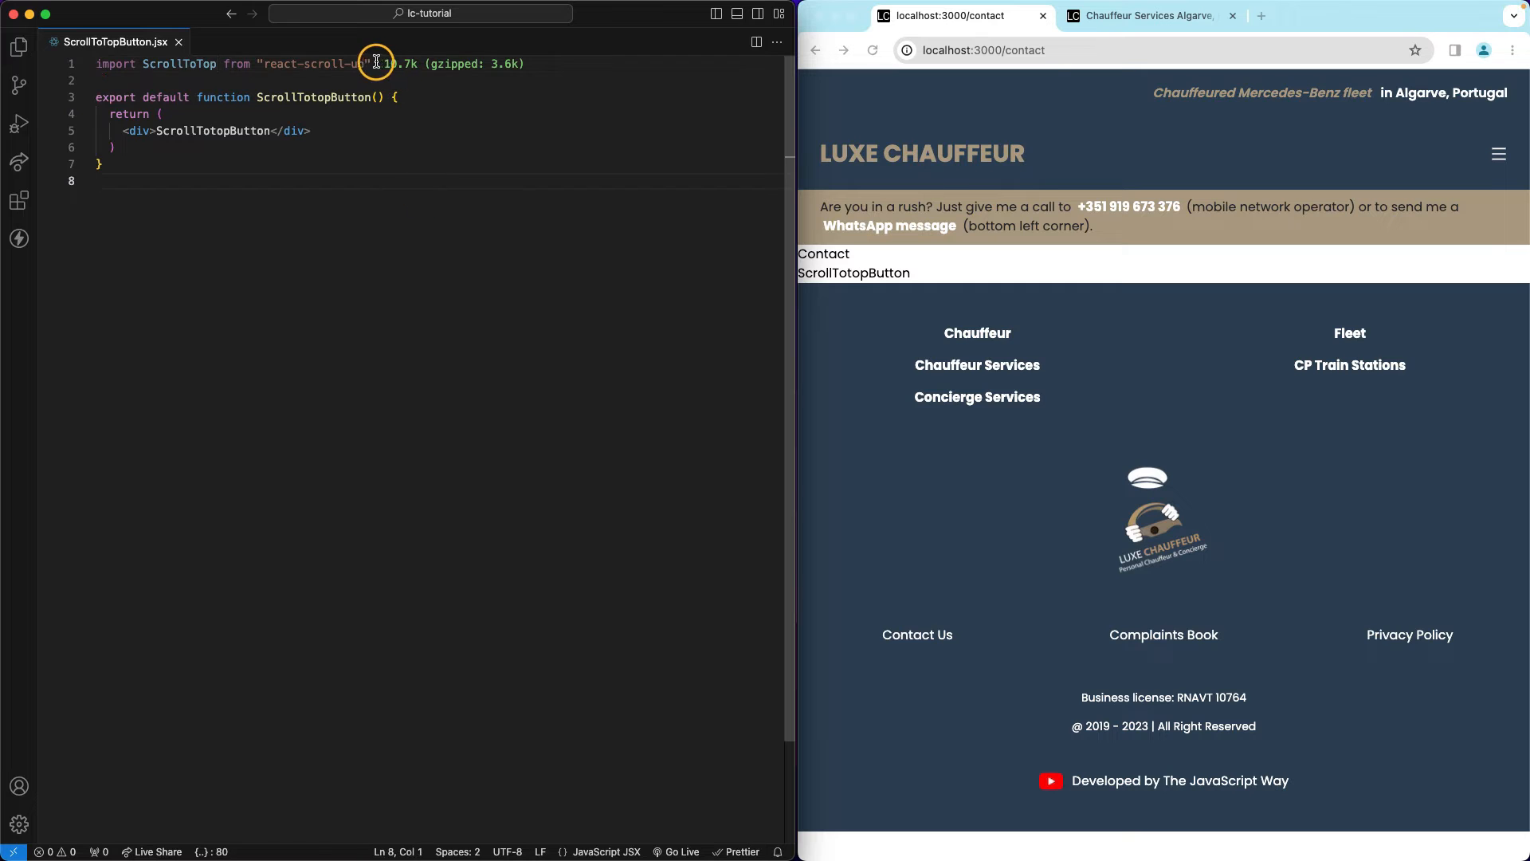
left_click(161, 114)
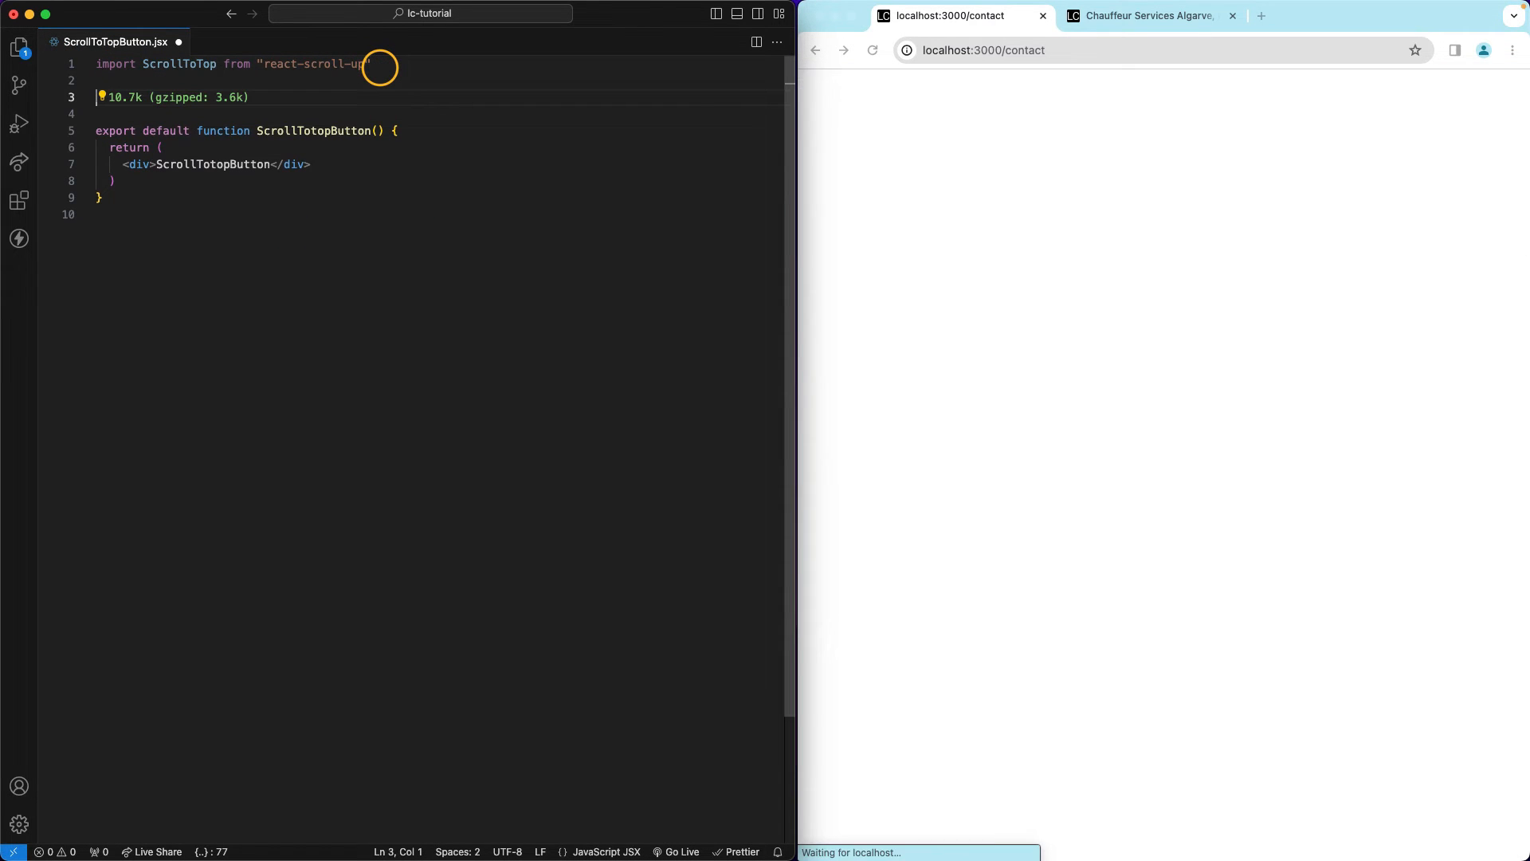
Step: Import {BsFillRocketFill} from 'react-icons/bs' on line 2
type("i")
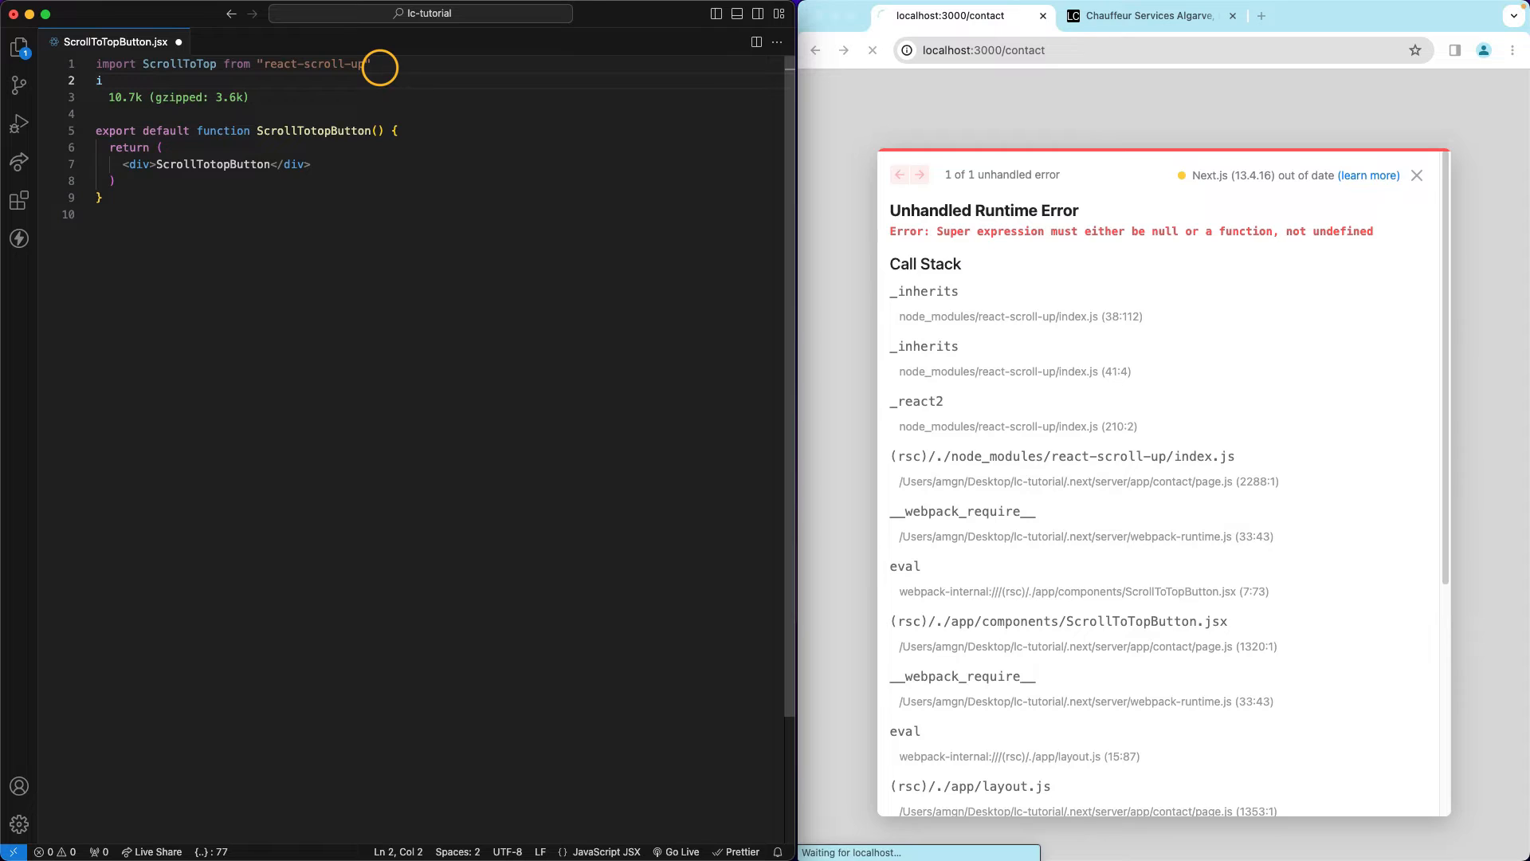
type("mport")
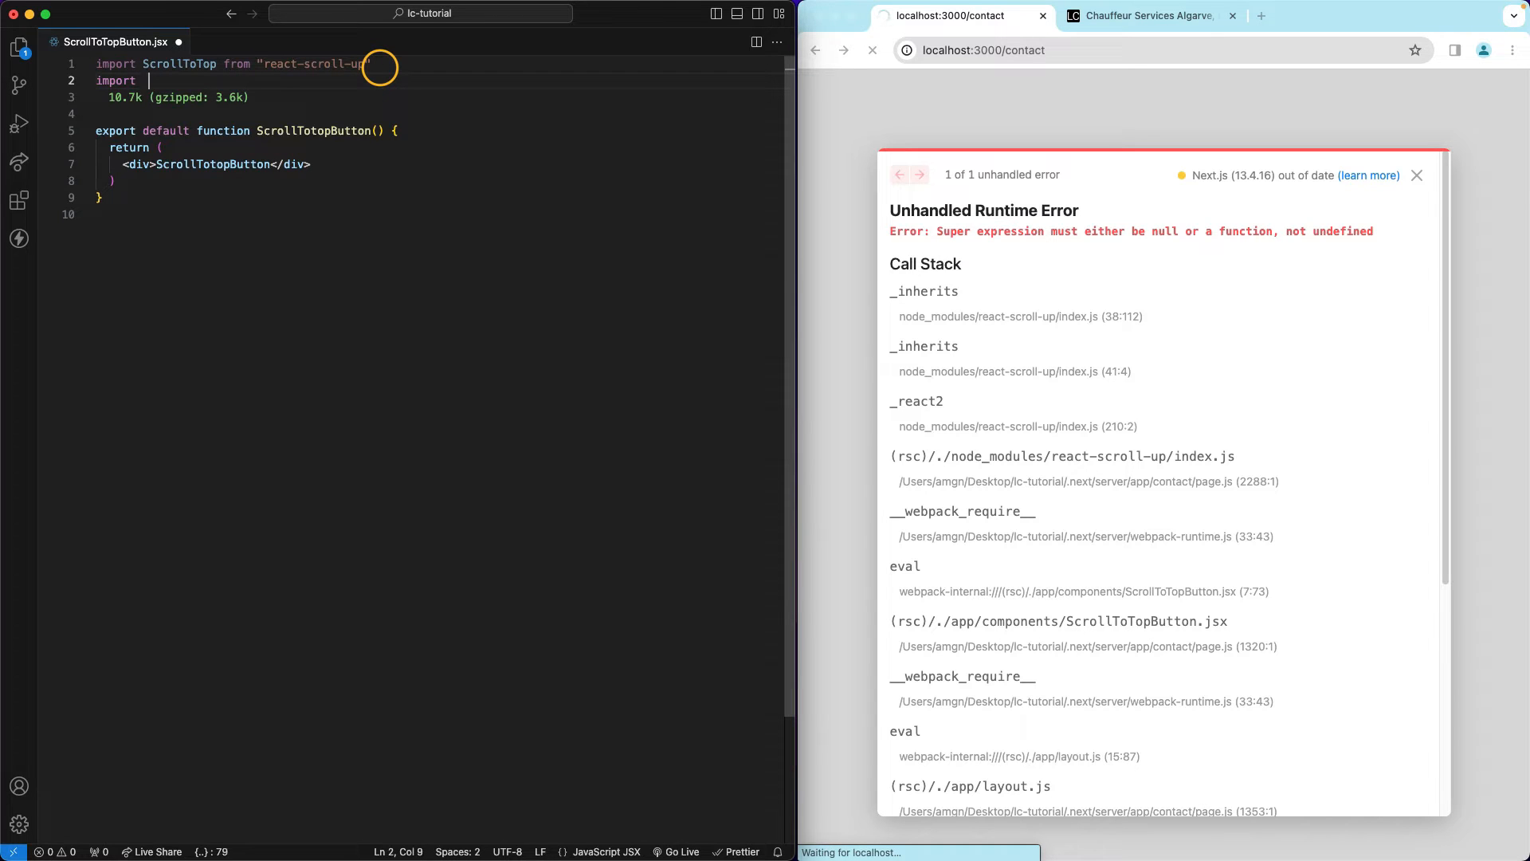
type("{}")
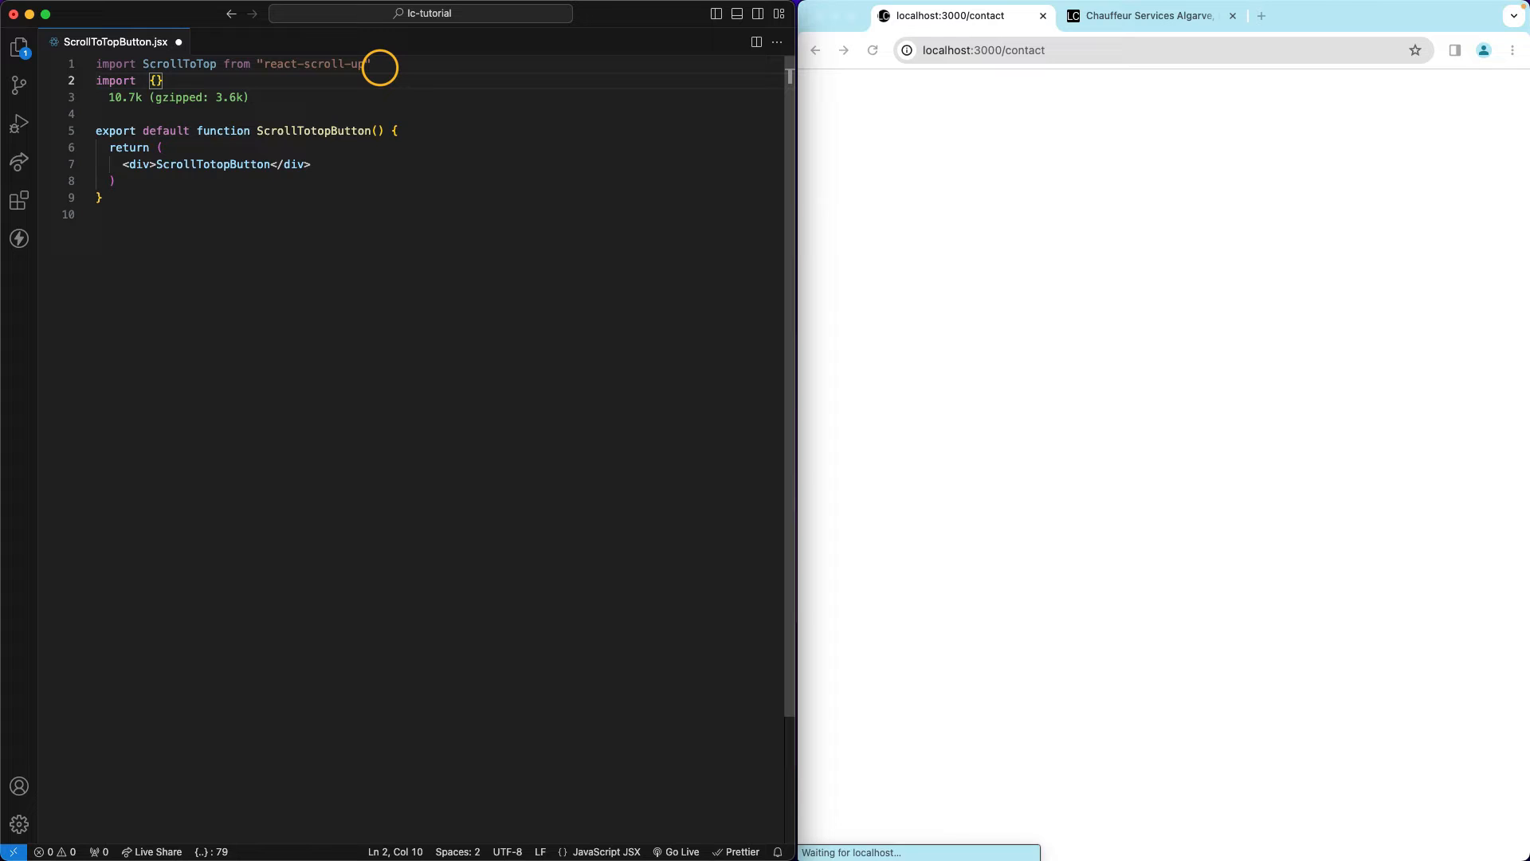
type("b")
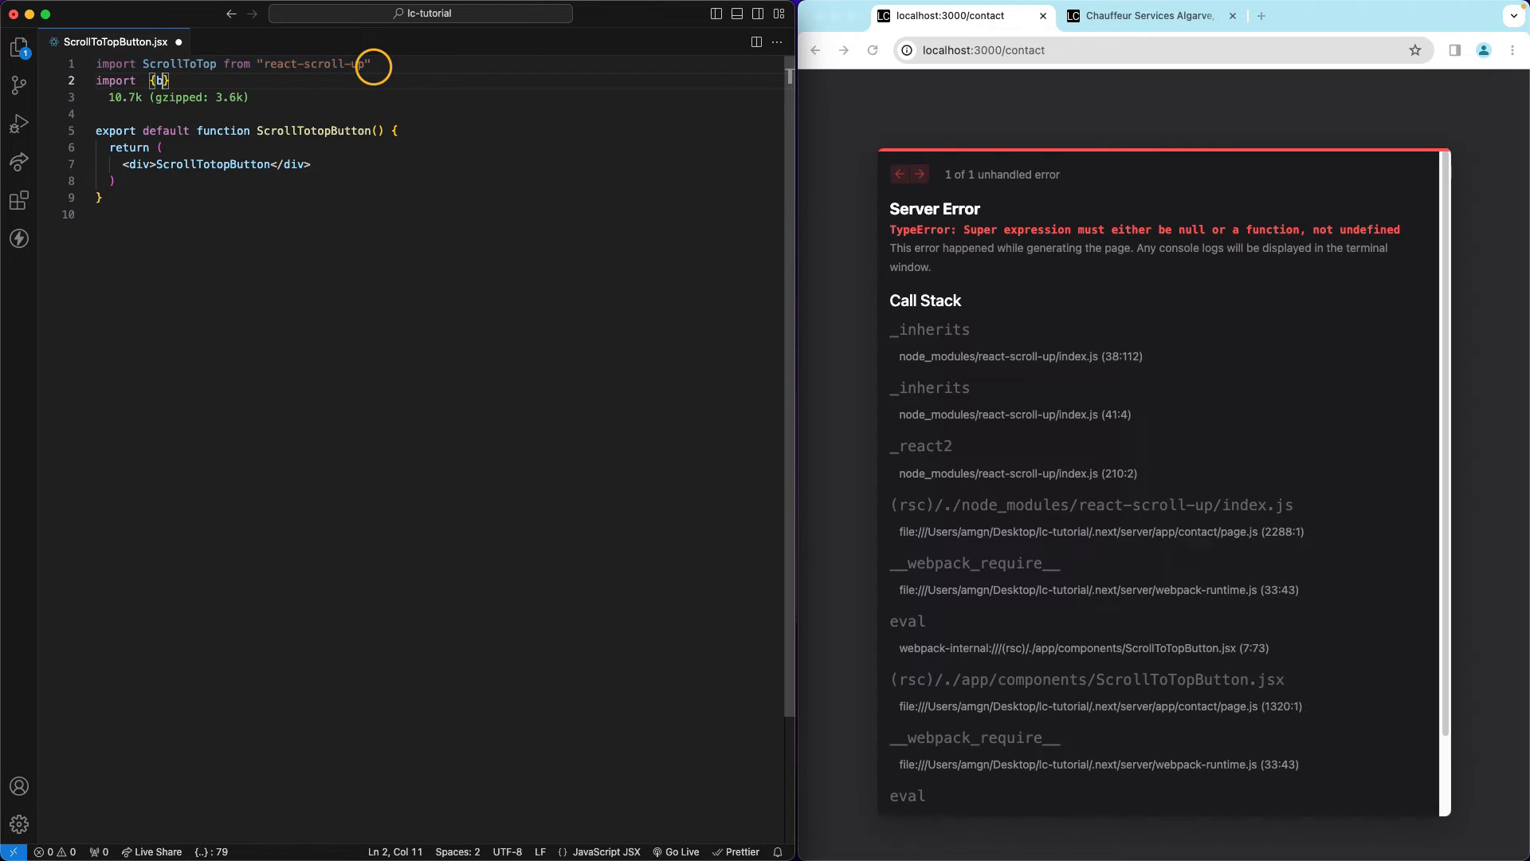
key("Backspace")
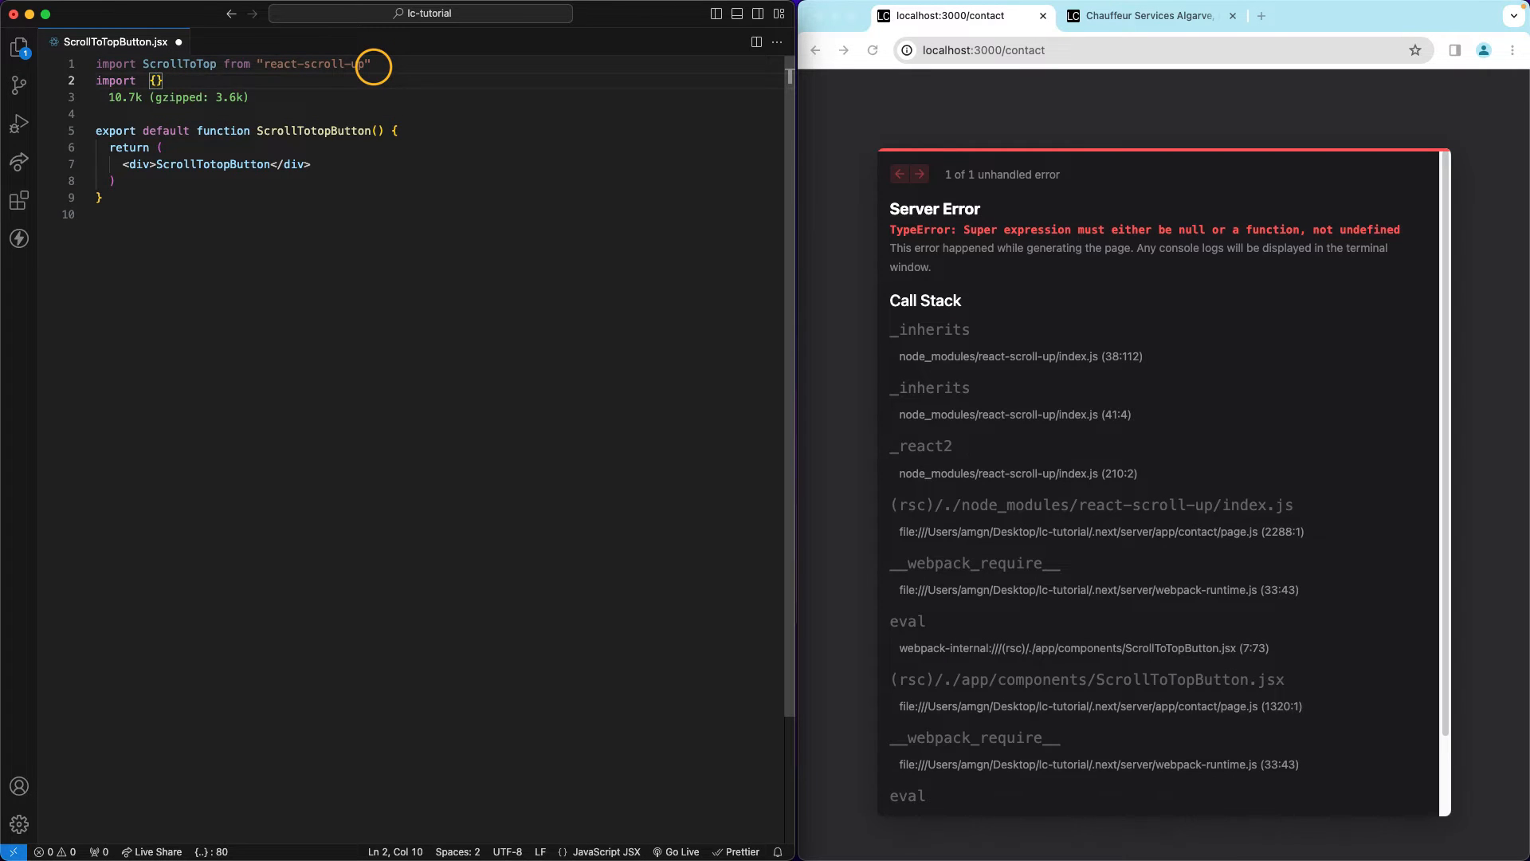
type("Bs")
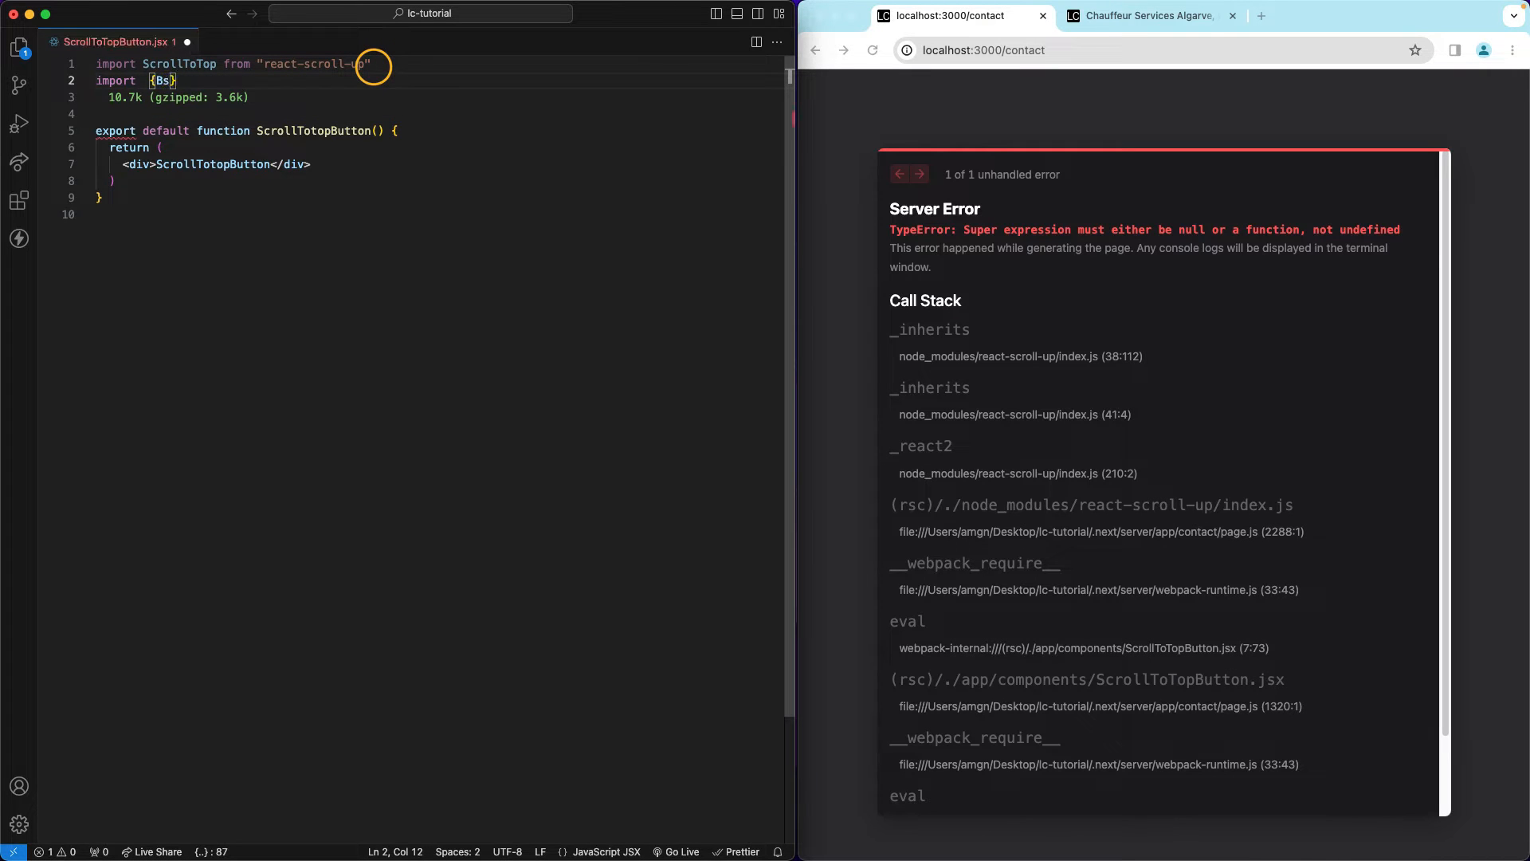
type("F")
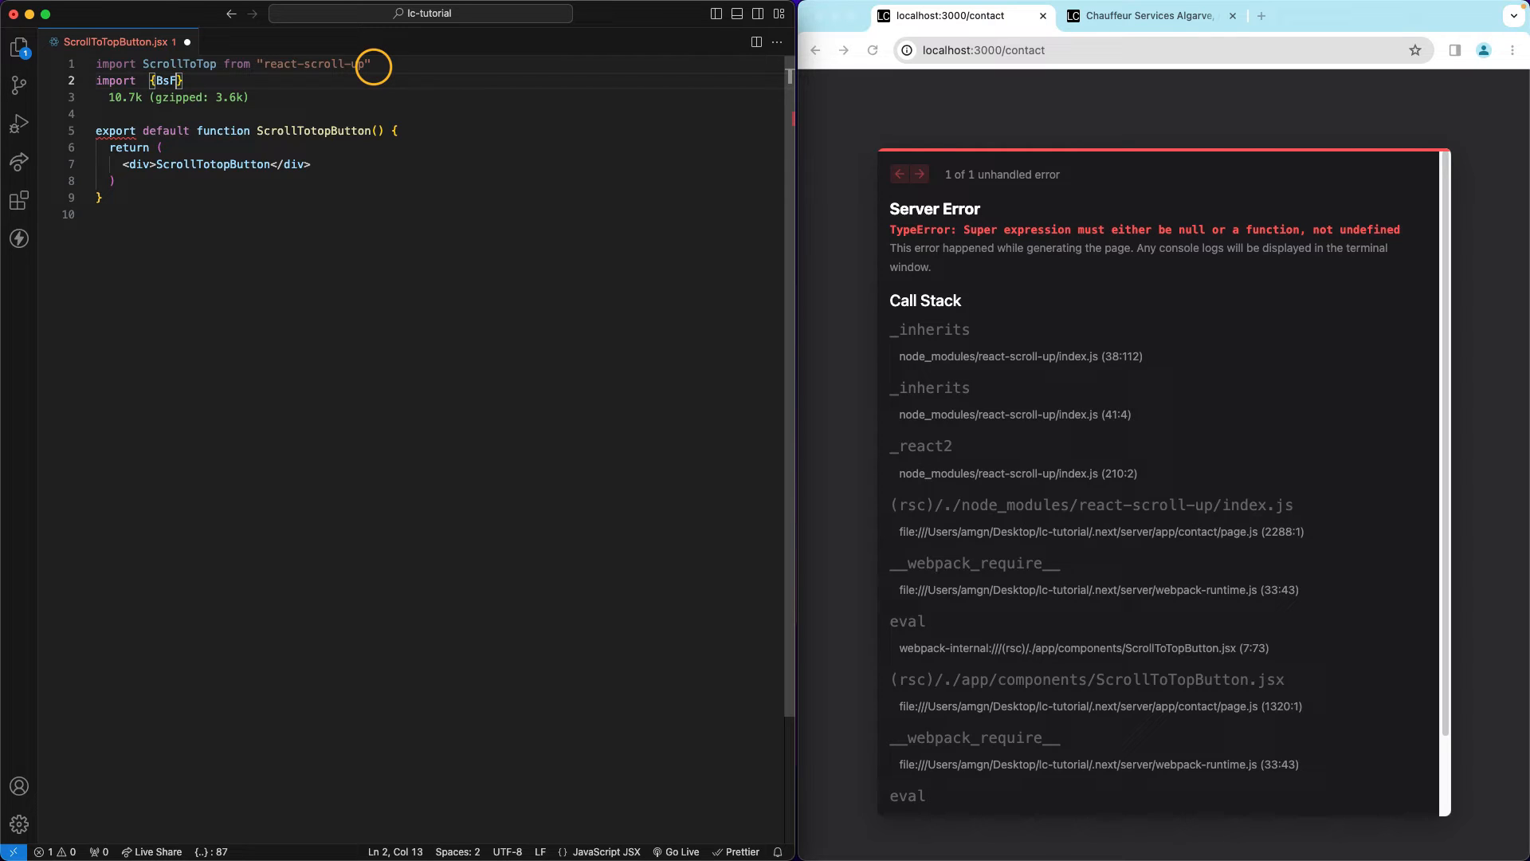
type("ill")
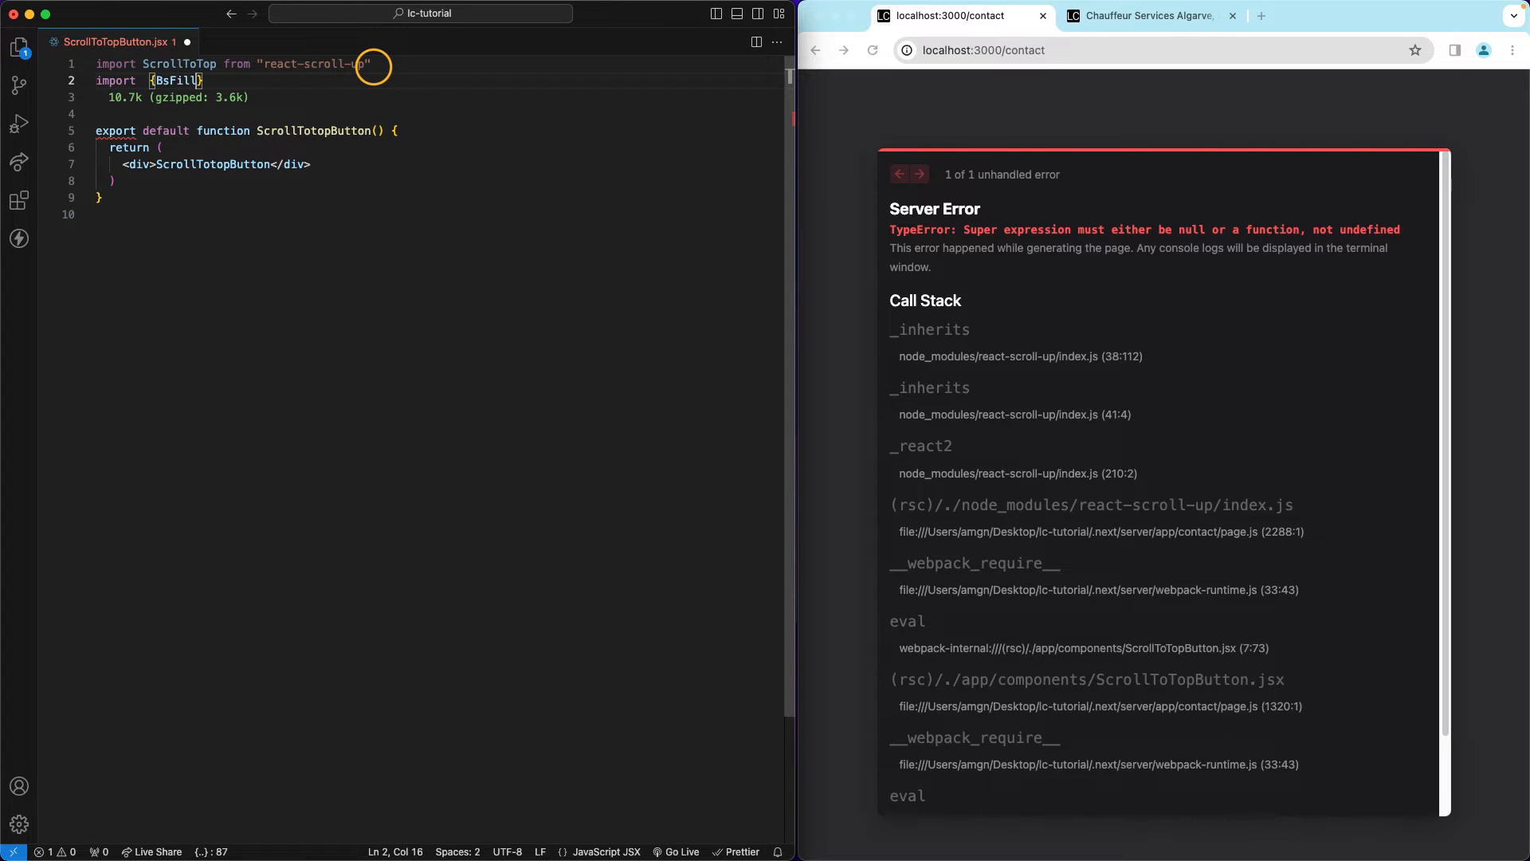
type("R")
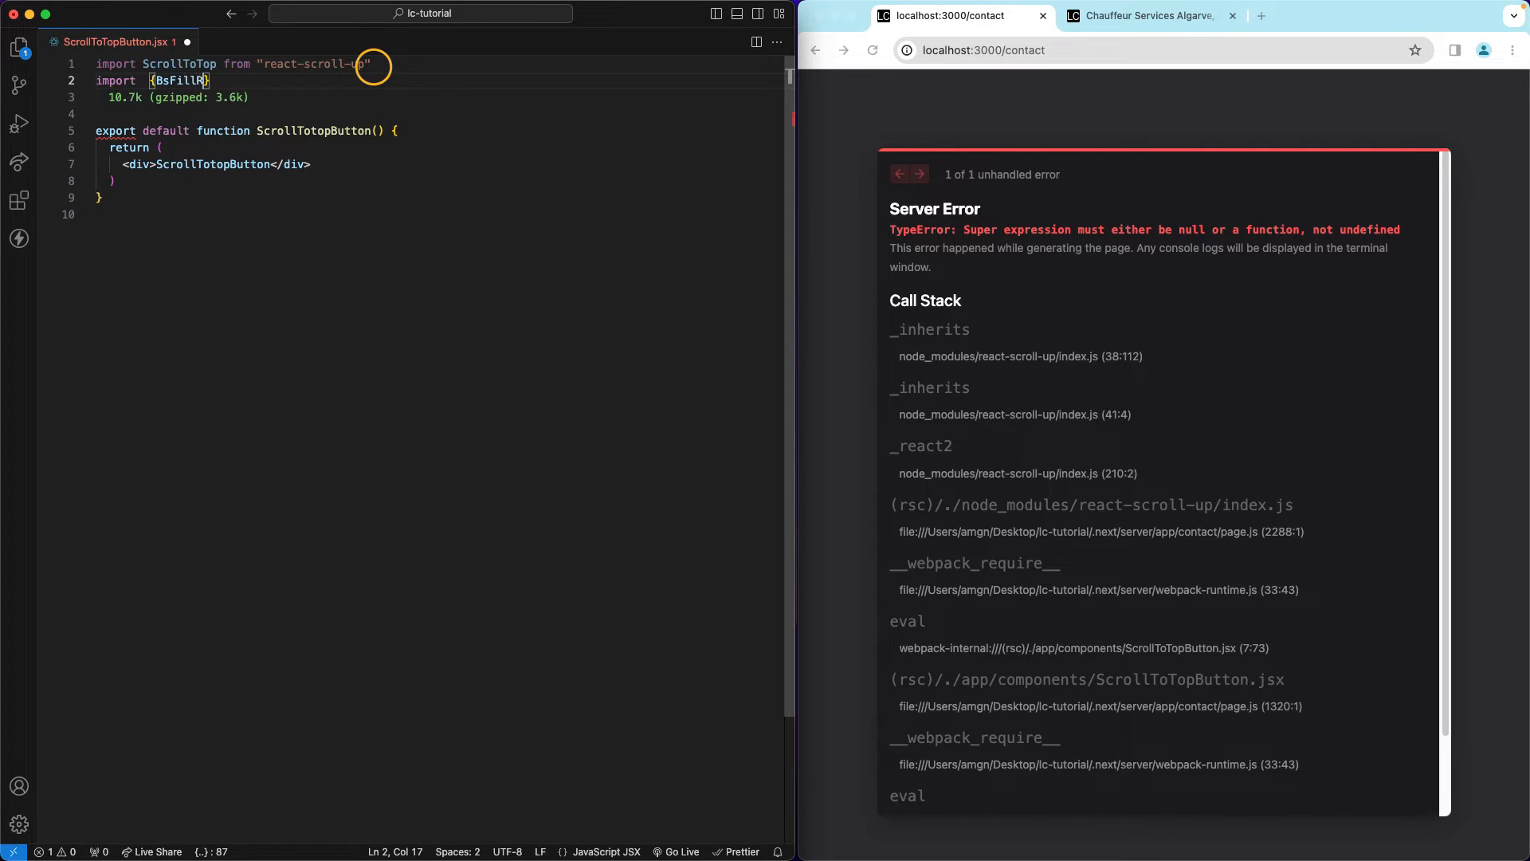
type("ocketFill")
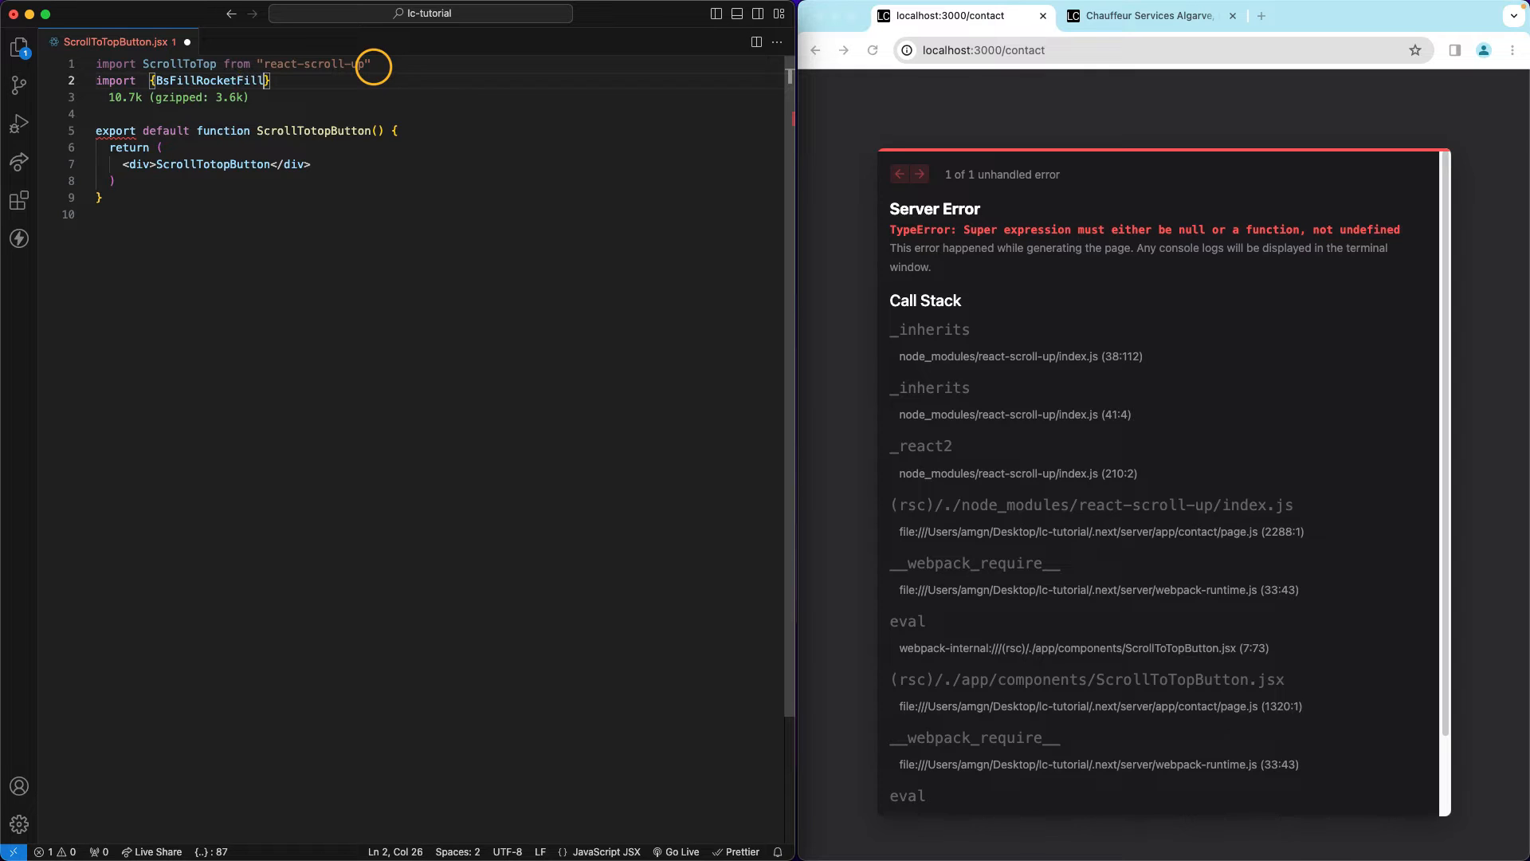
left_click(420, 209)
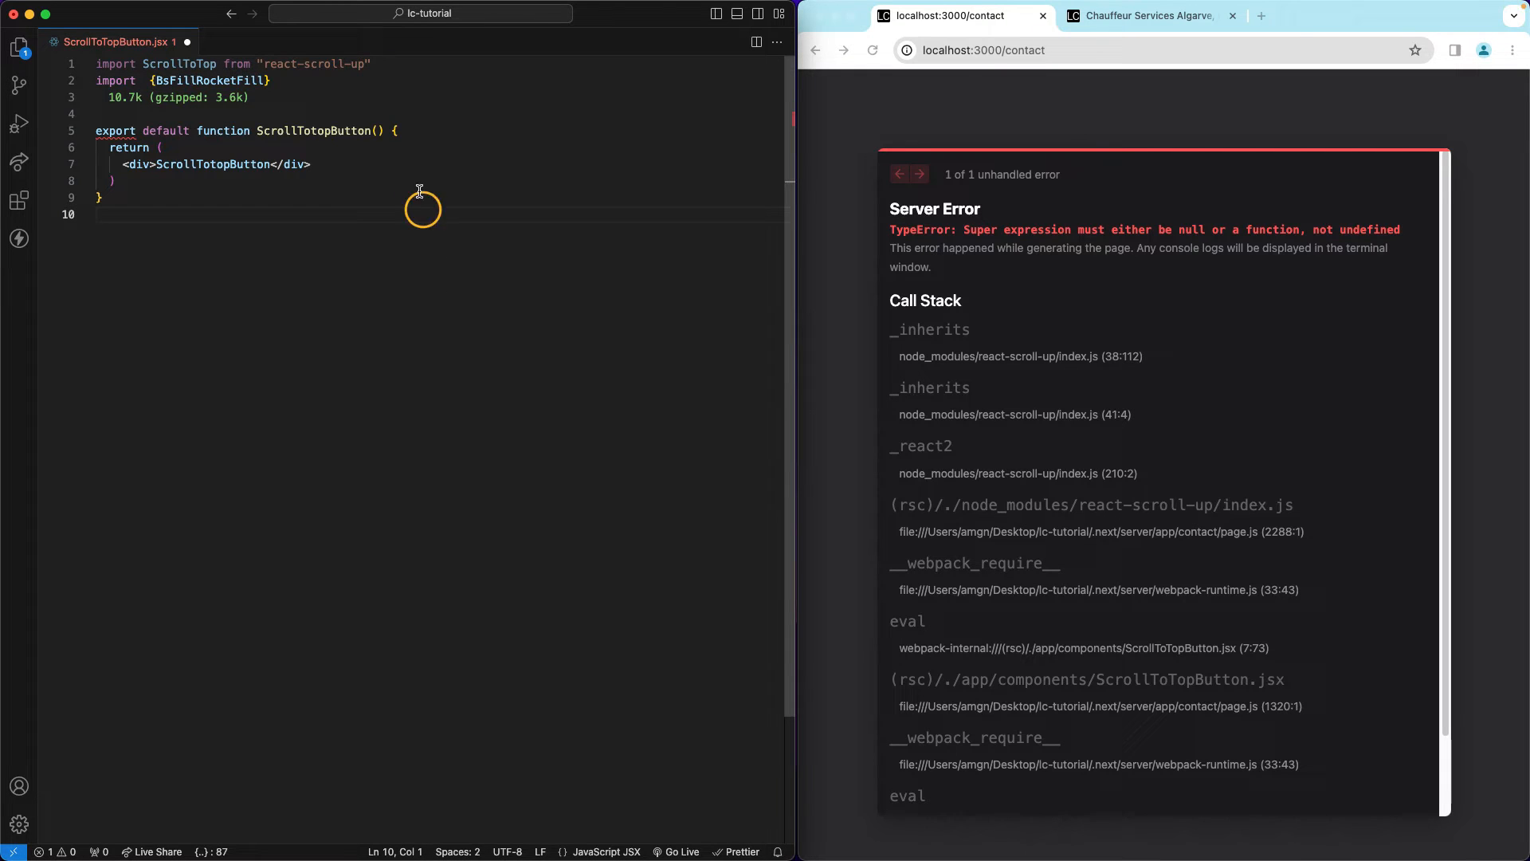
type("from \"r")
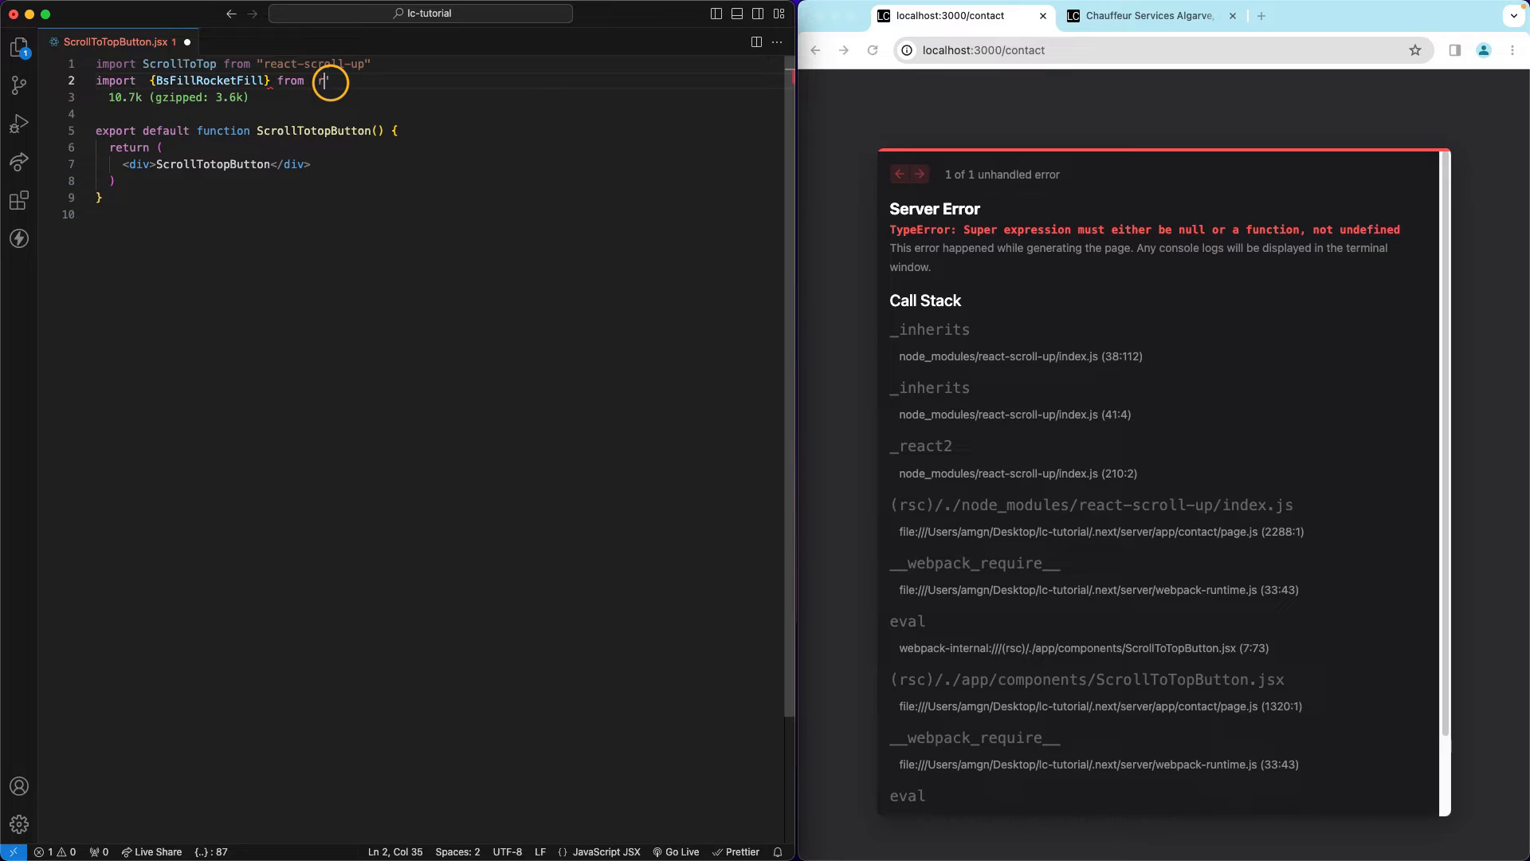
type("react-iv")
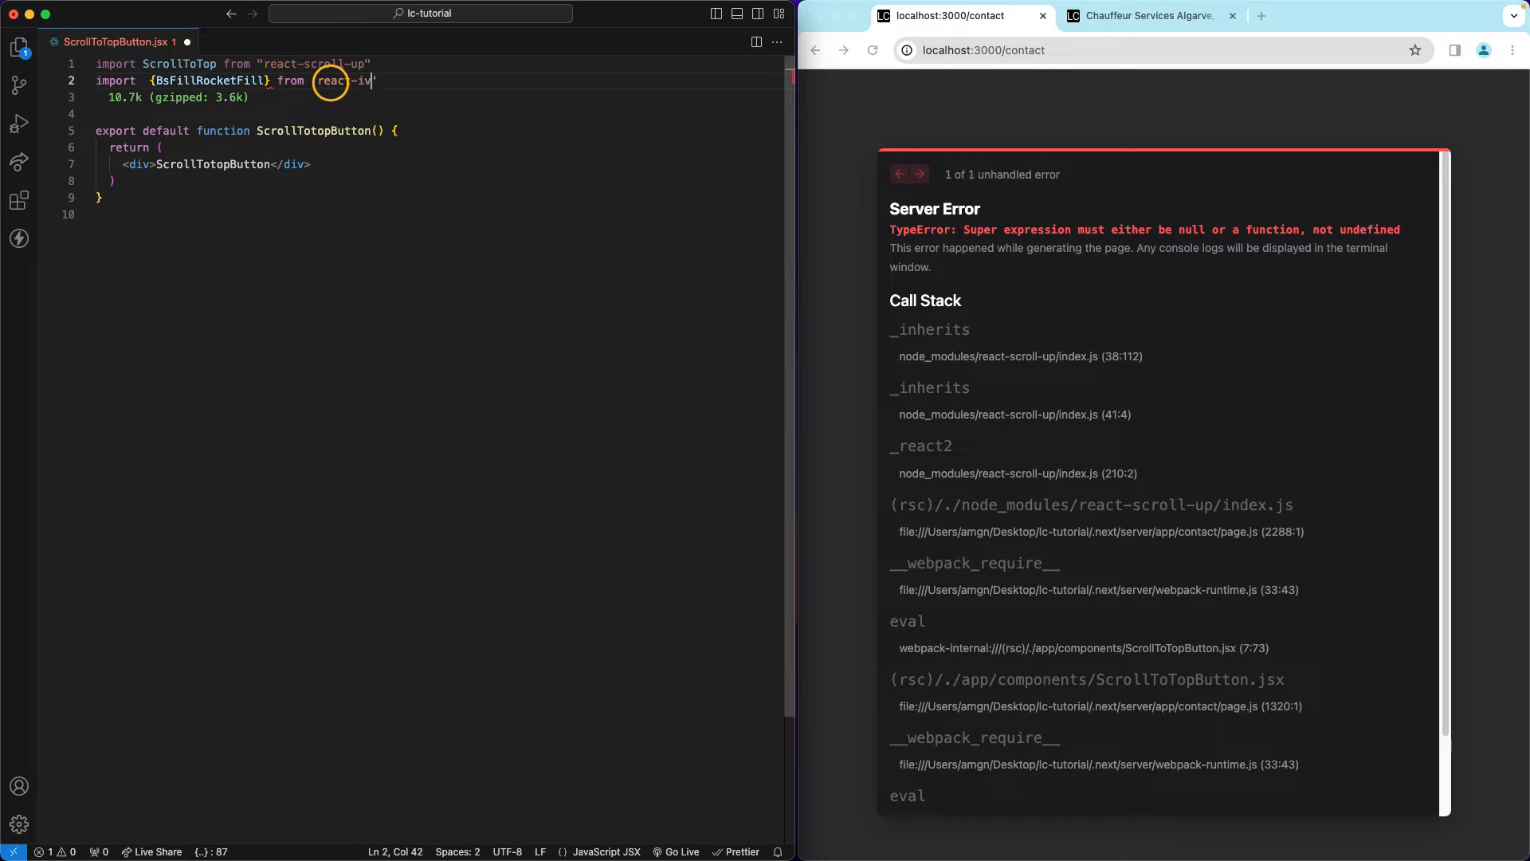
type("icons/bs")
left_click(256, 164)
type(" className=")
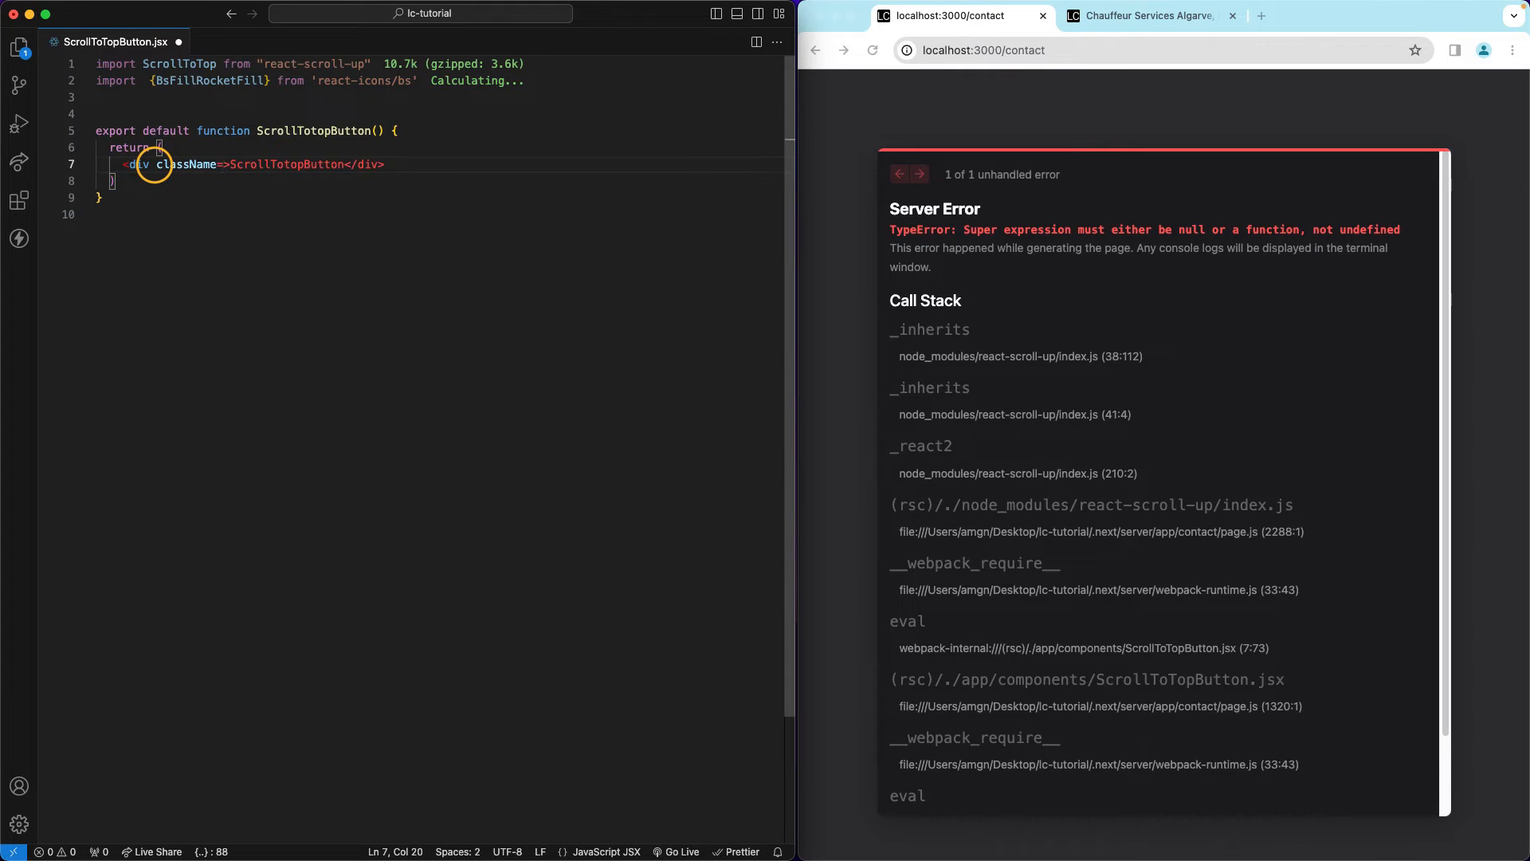
Step: Give the wrapper div className "relative z-[300]"
type("\"\"")
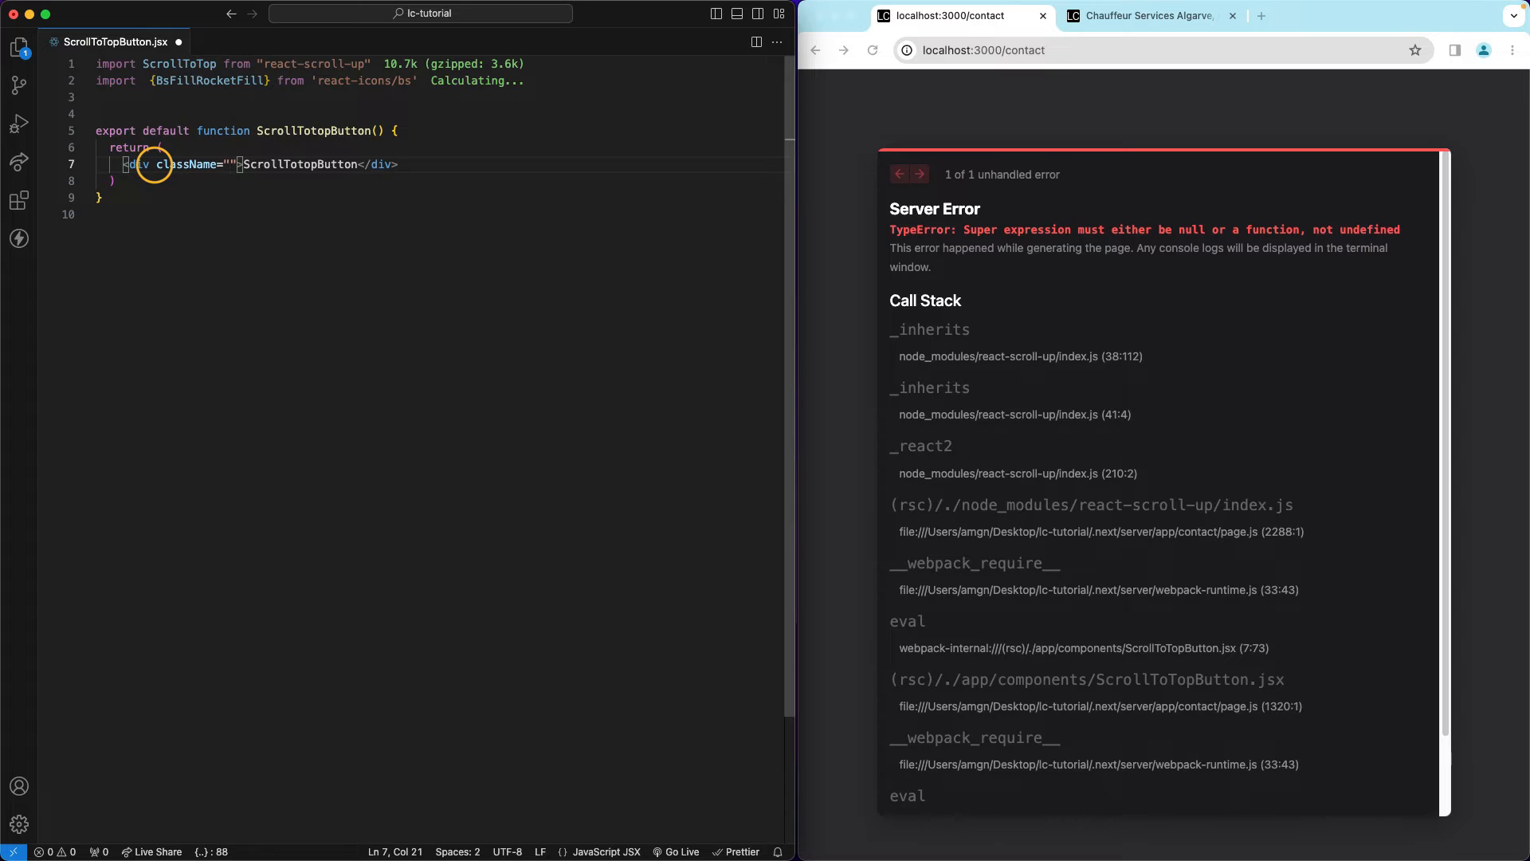
type("relative")
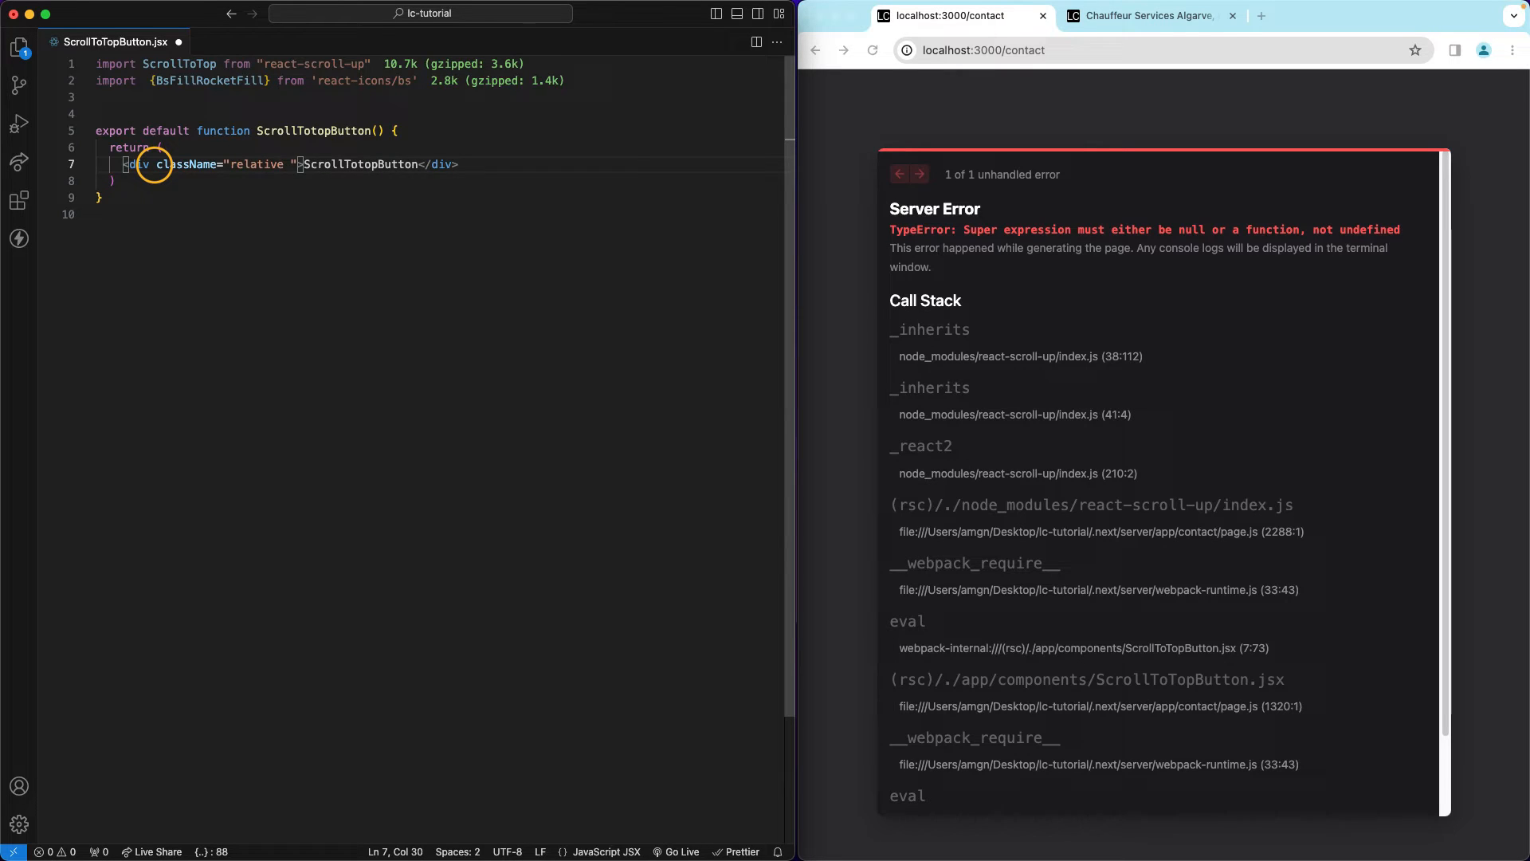
type("z-")
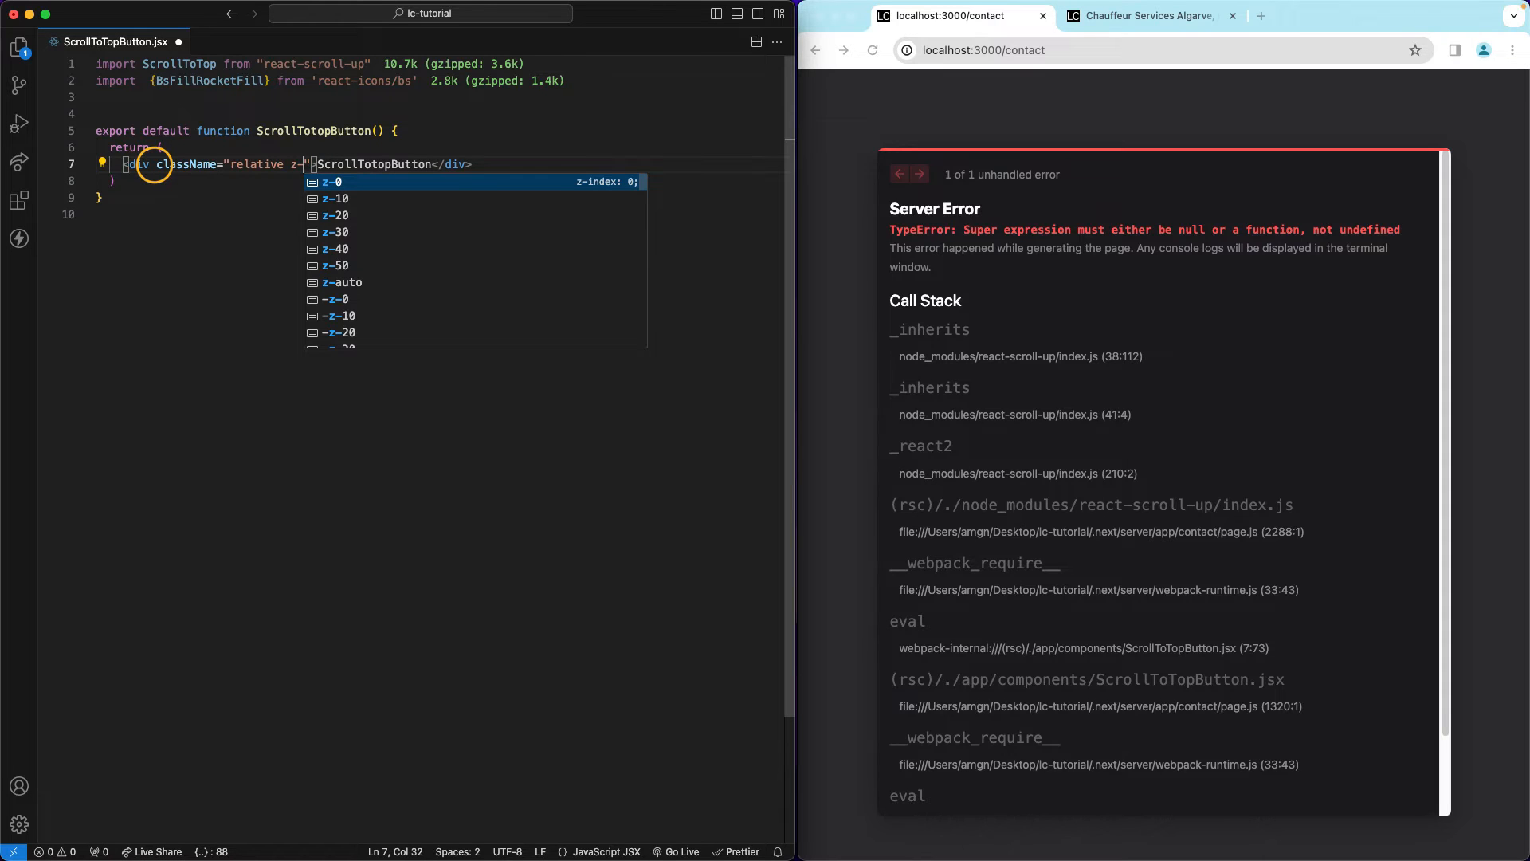
type("[300")
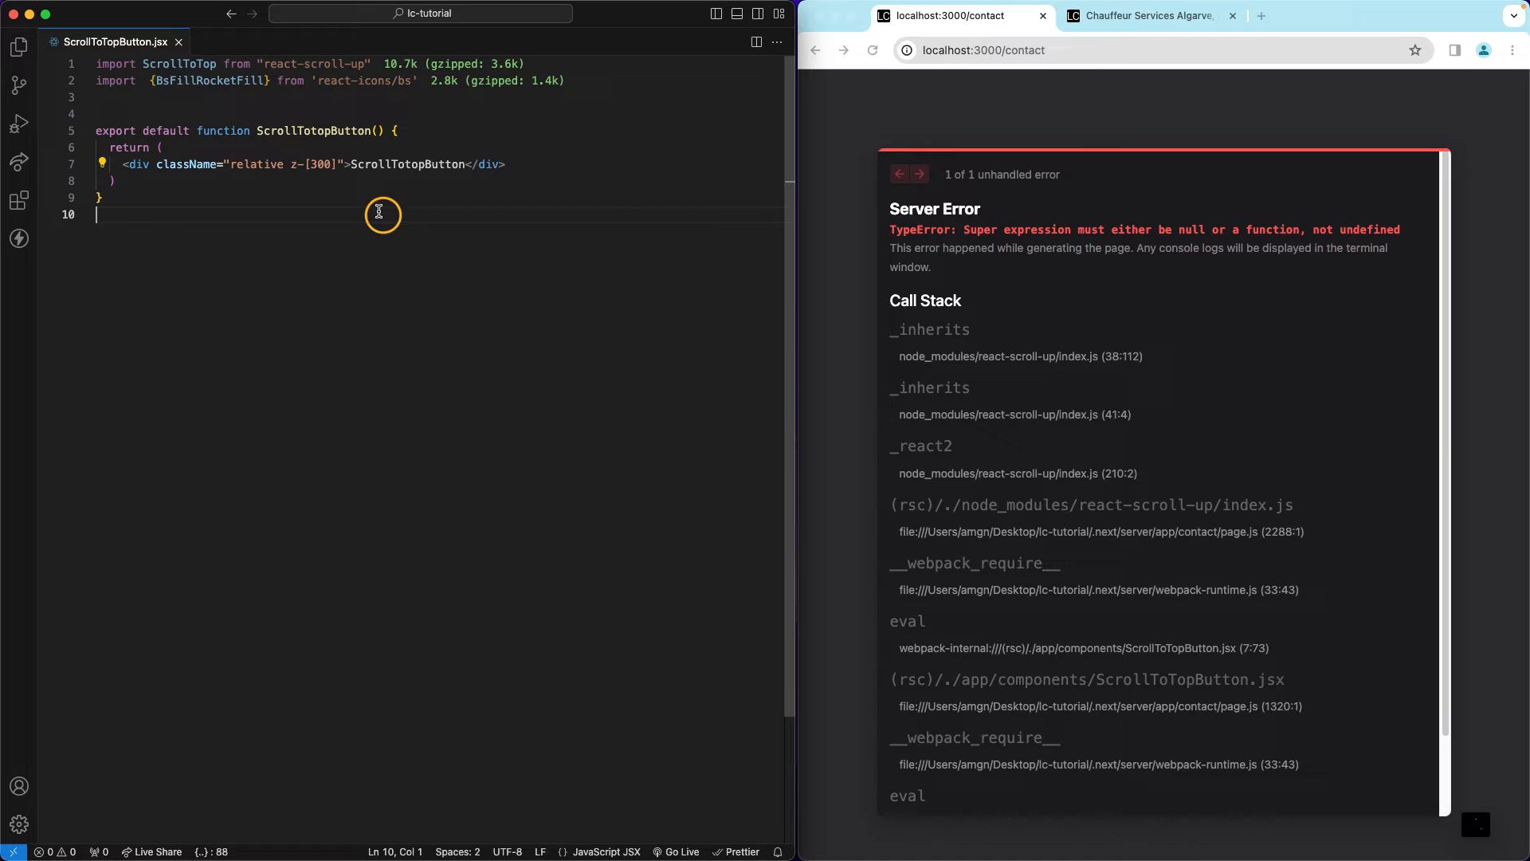
double_click(311, 165)
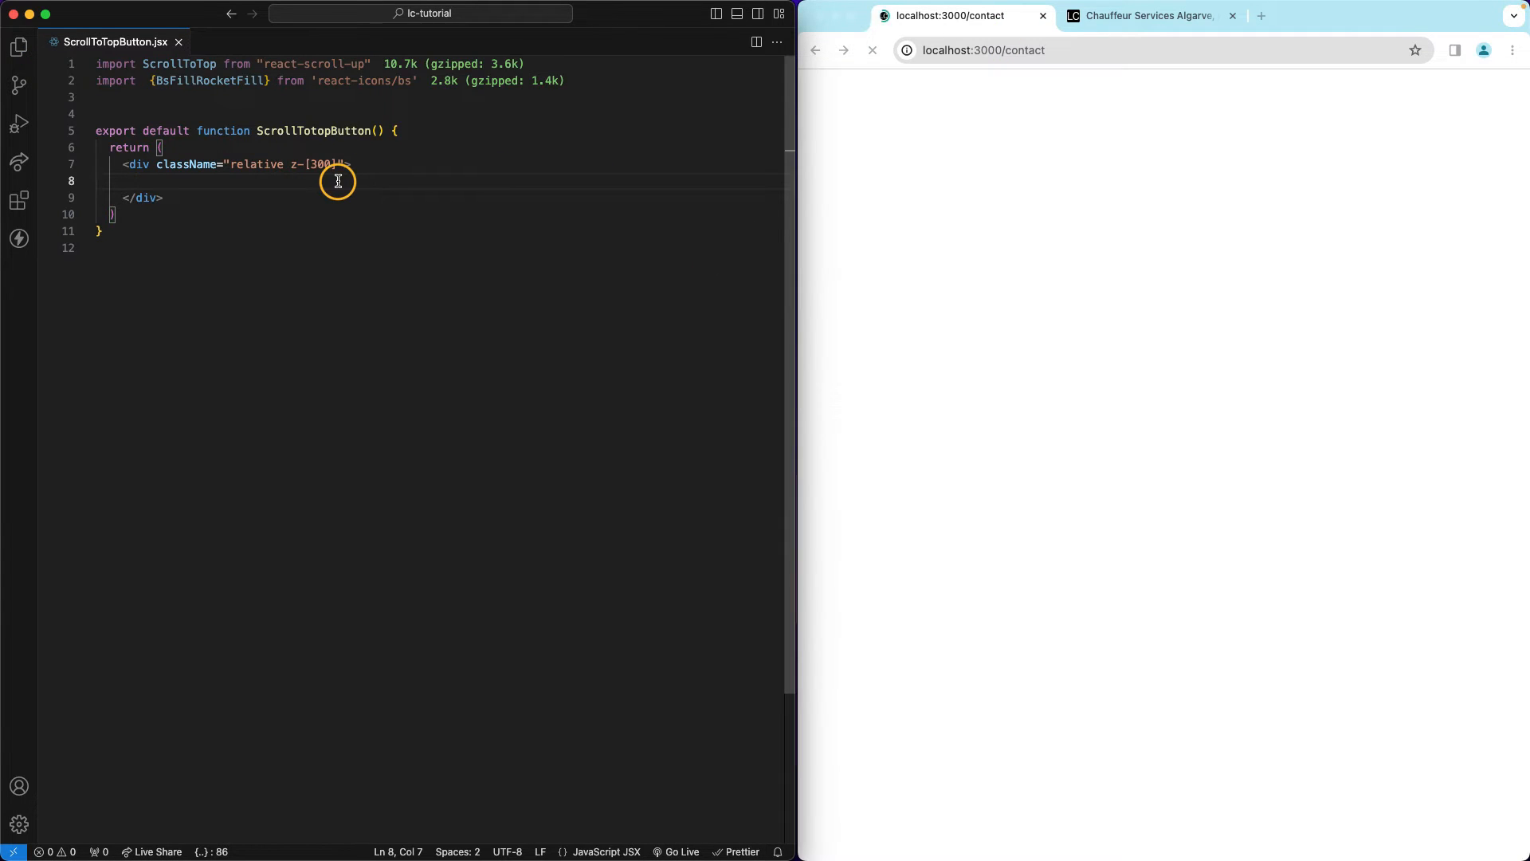
Step: Add a <ScrollToTop showUnder={160}> element with closing tag inside the wrapper div
type("<")
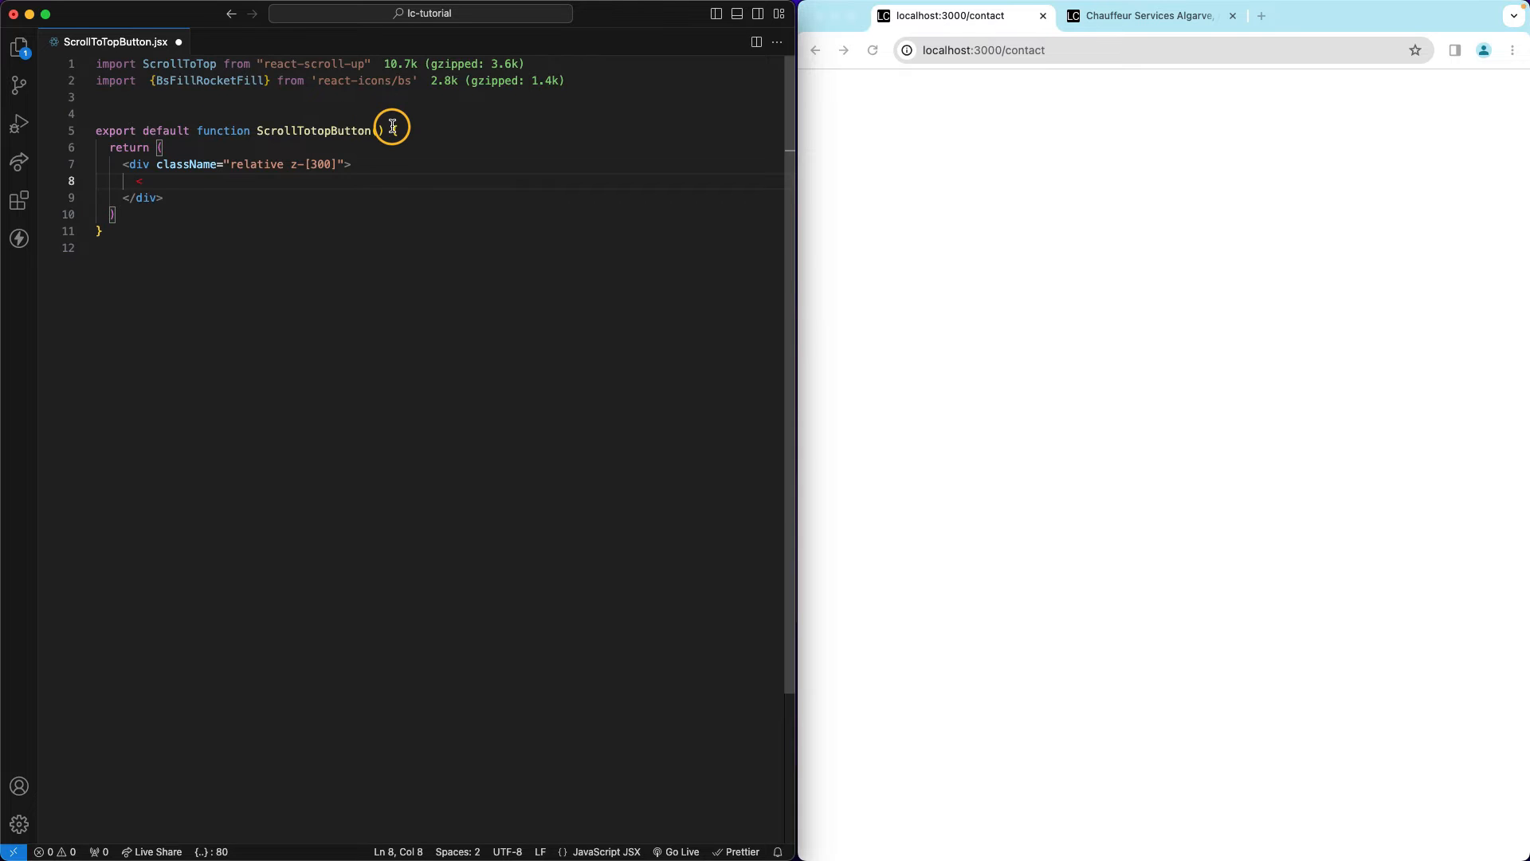
type("Scroll")
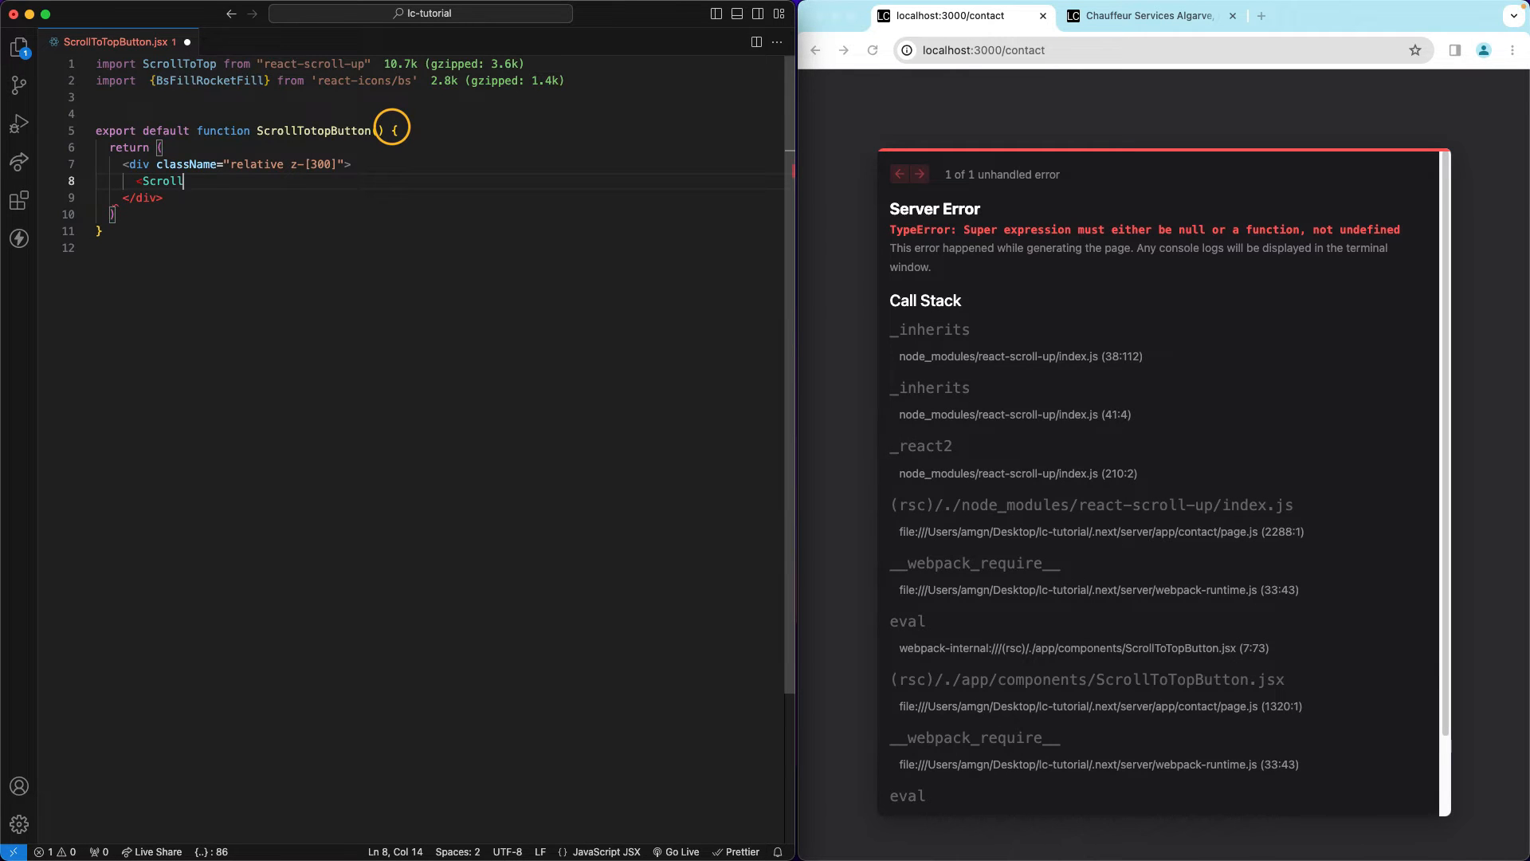
type("ToTop")
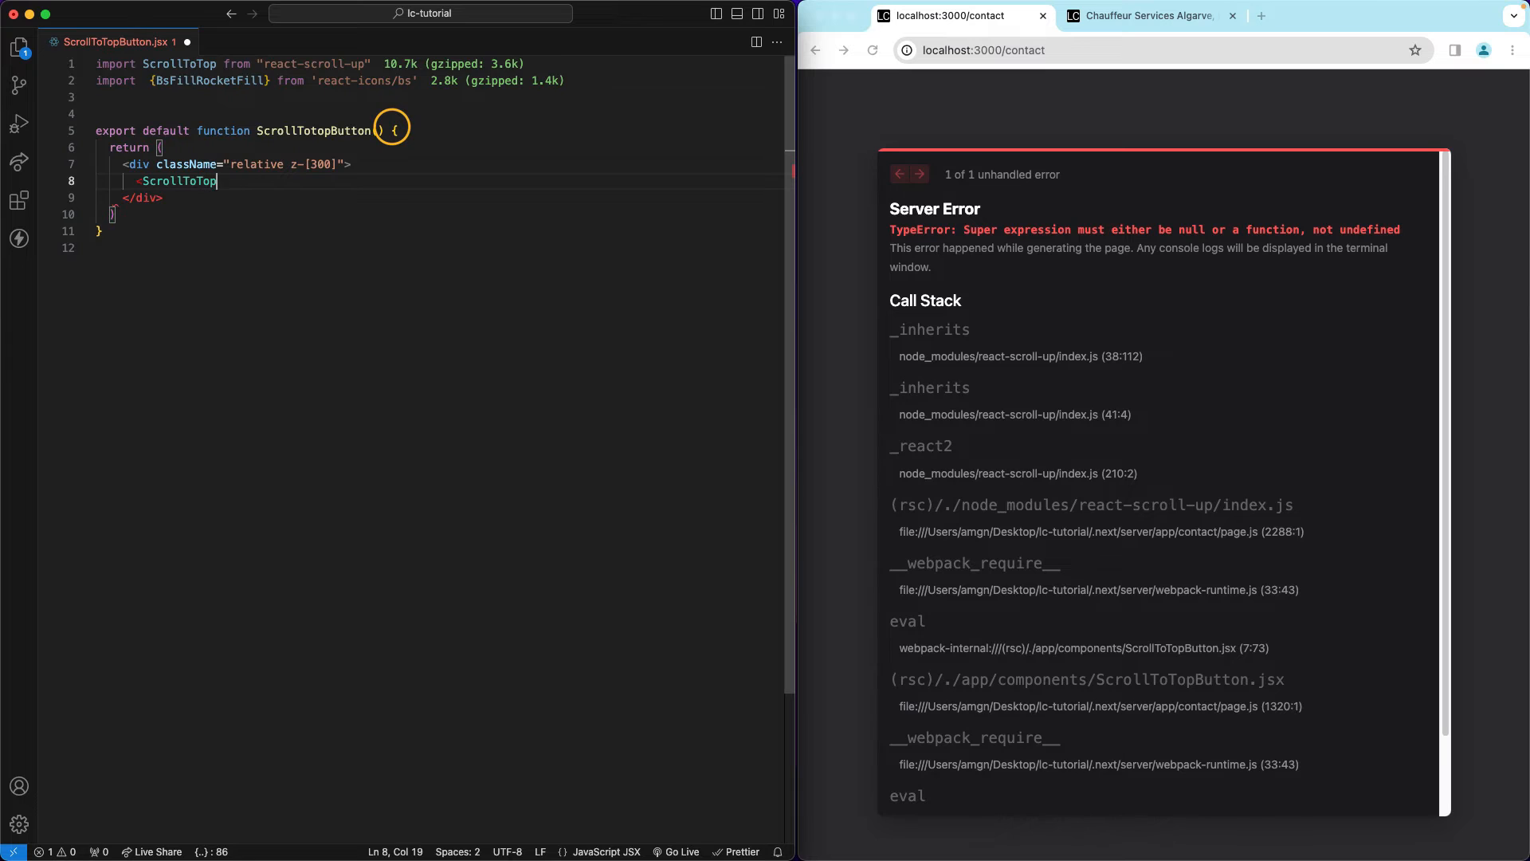
type(">1")
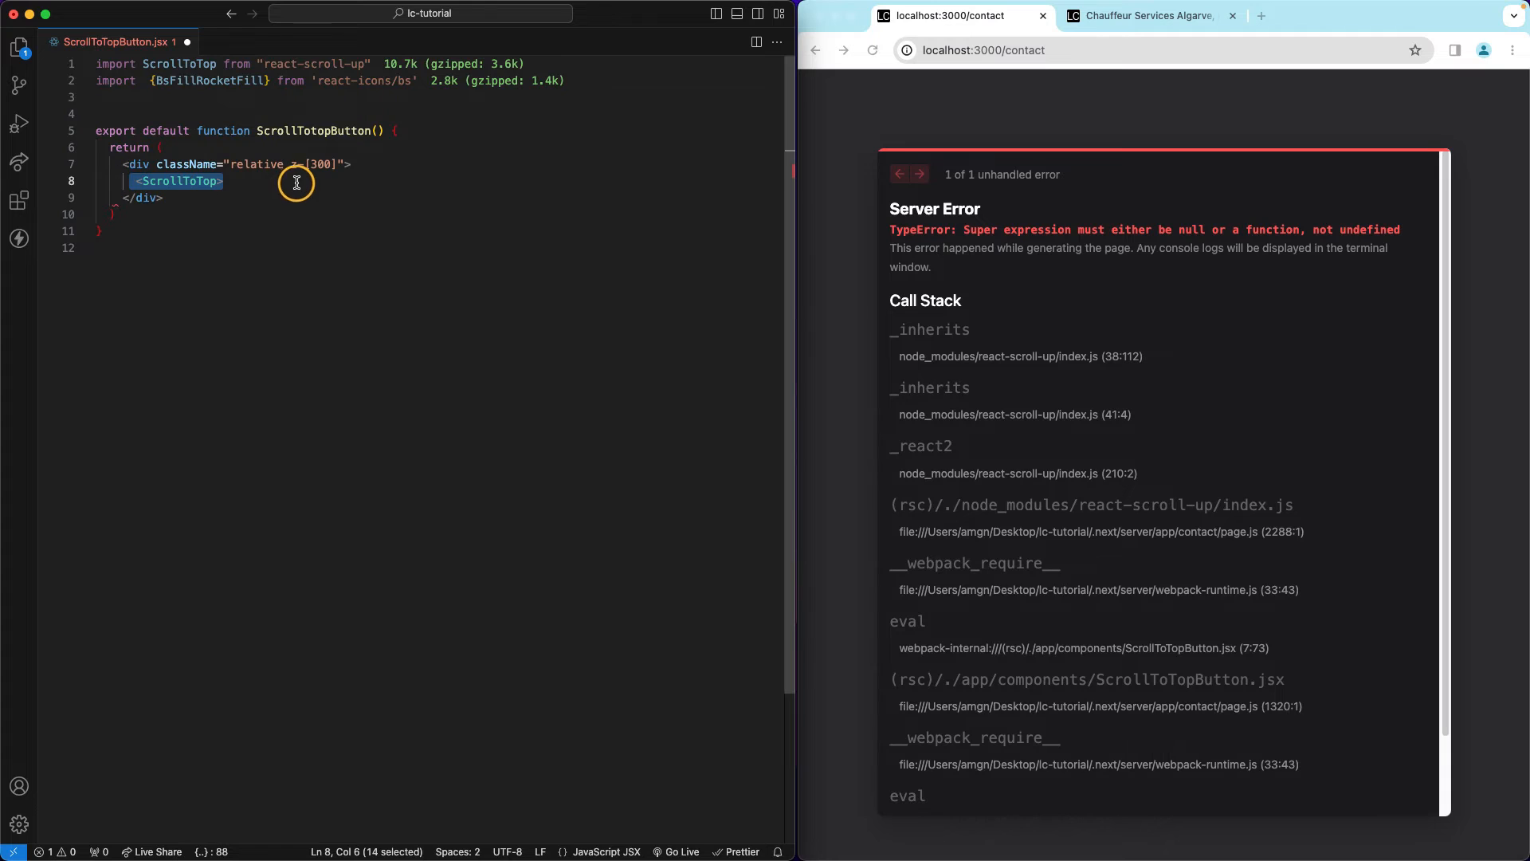
type("ScrollTotop")
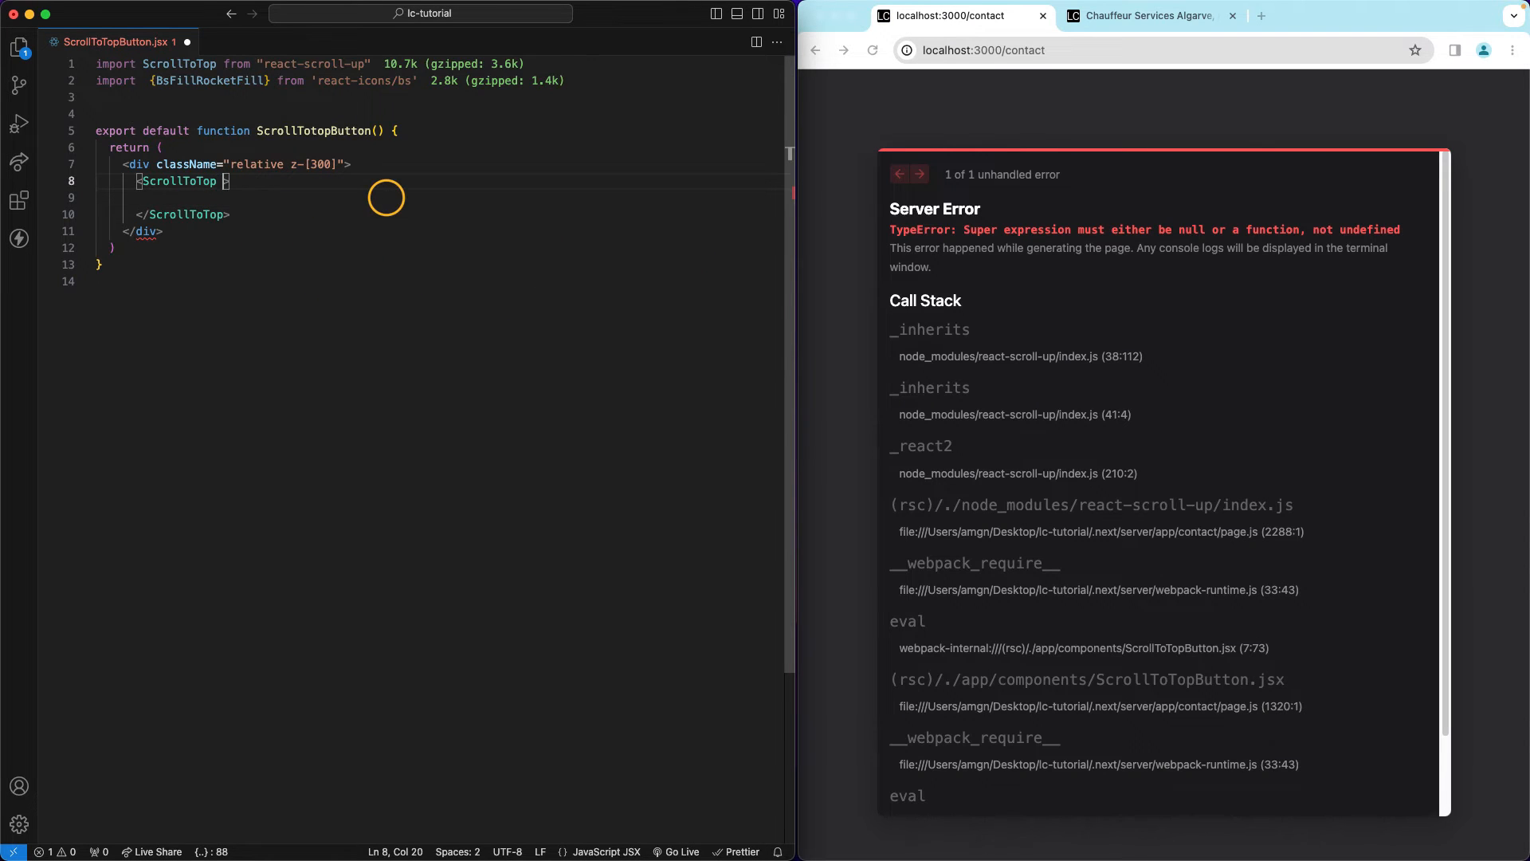
type("show")
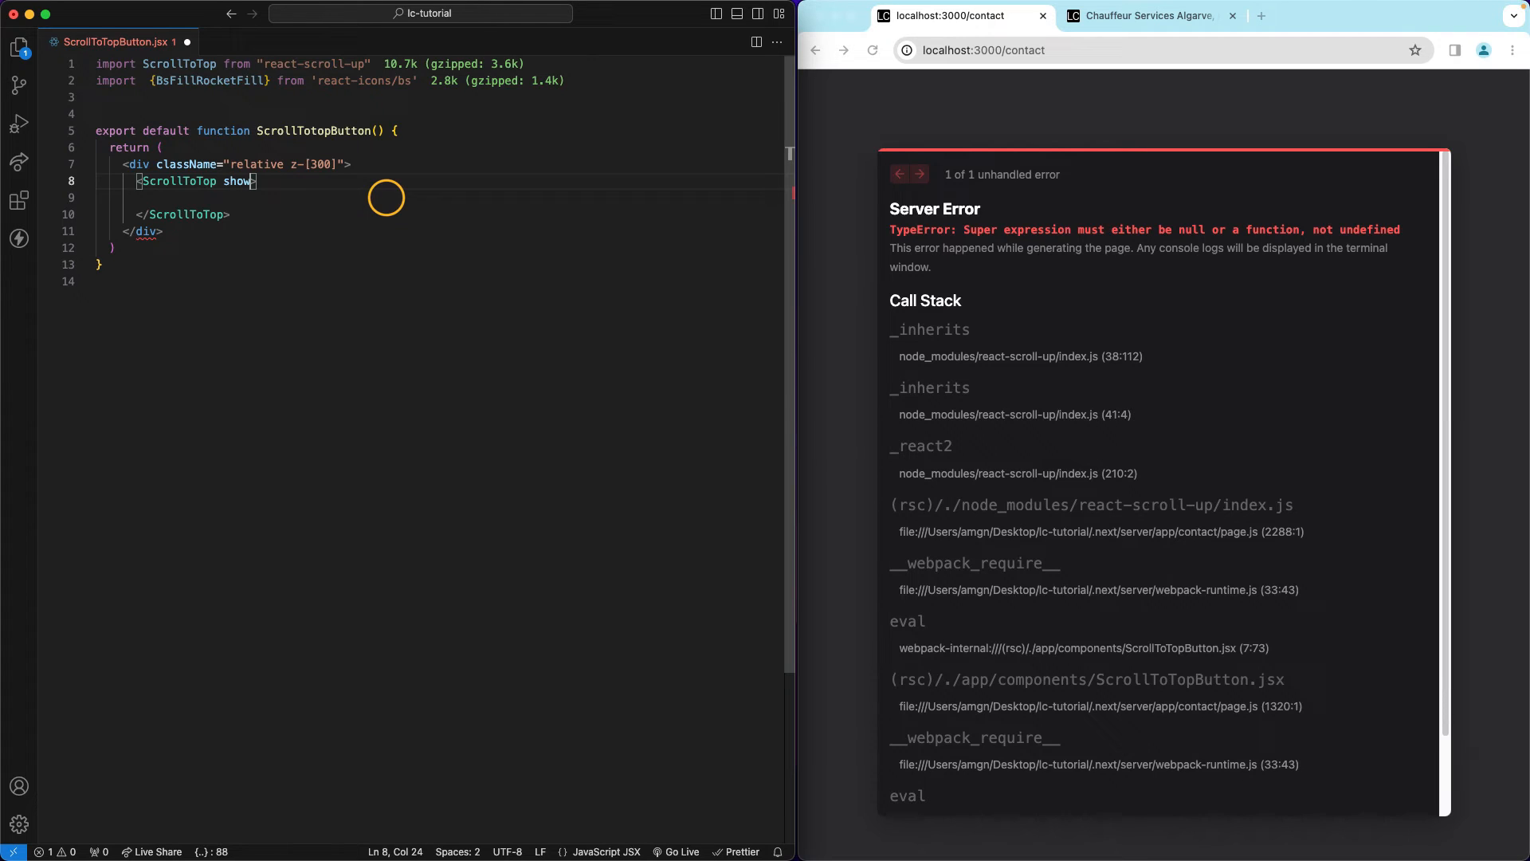
type("Under")
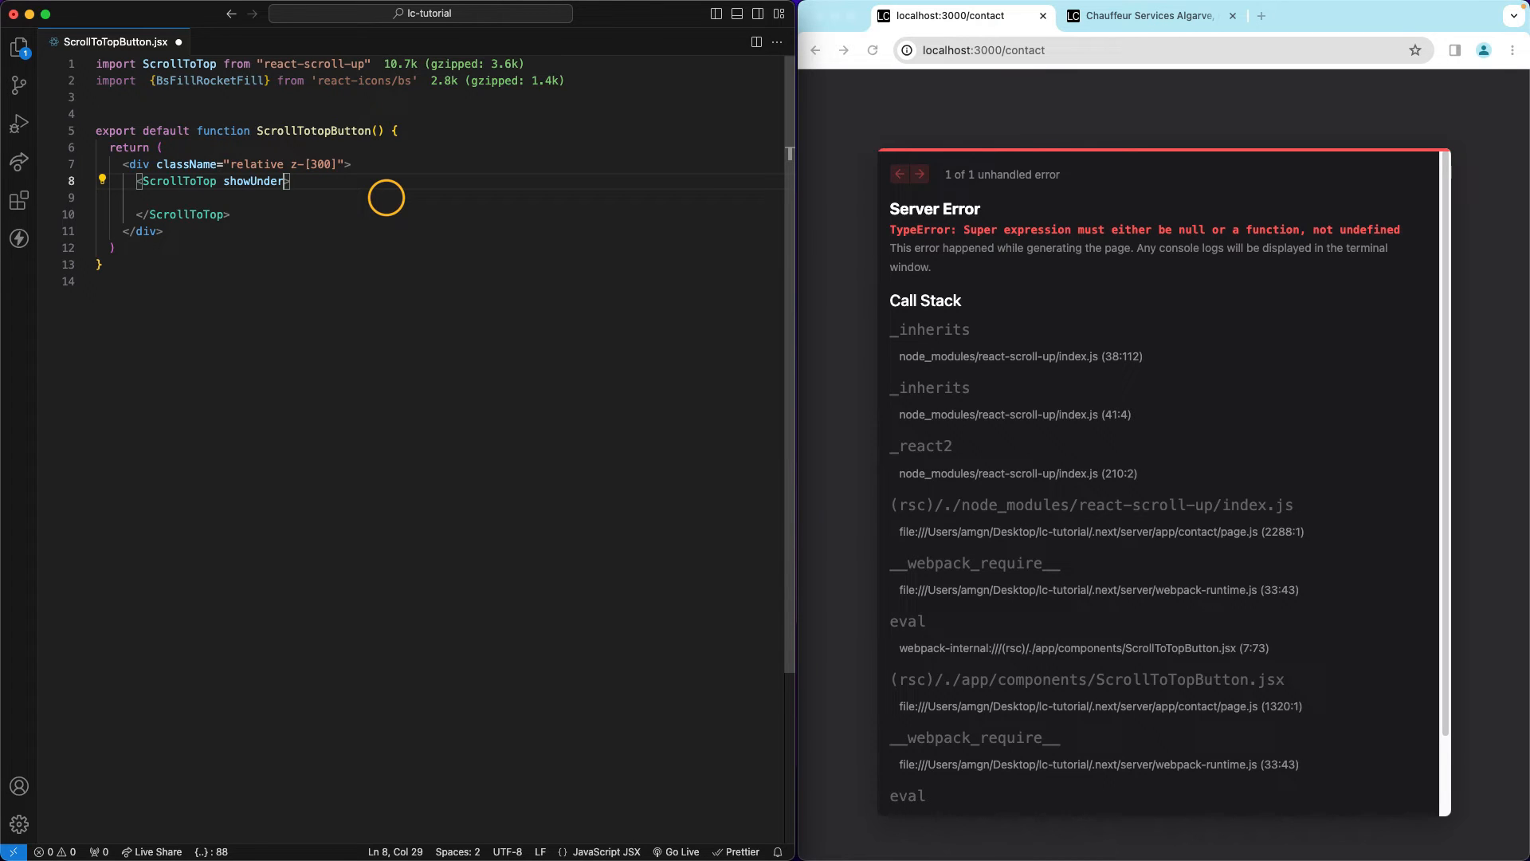
type("={}")
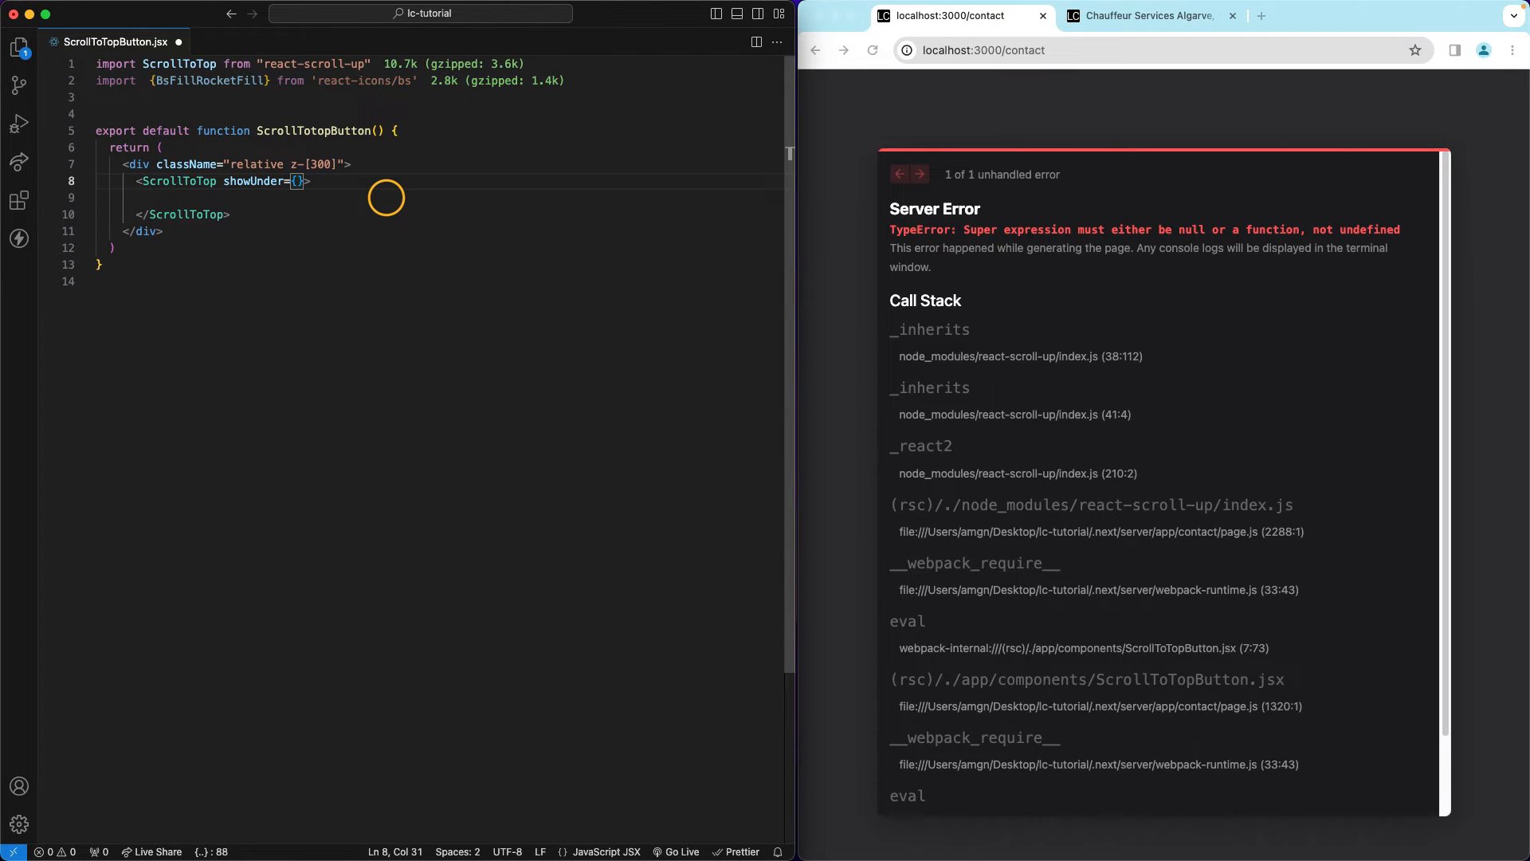
type("160")
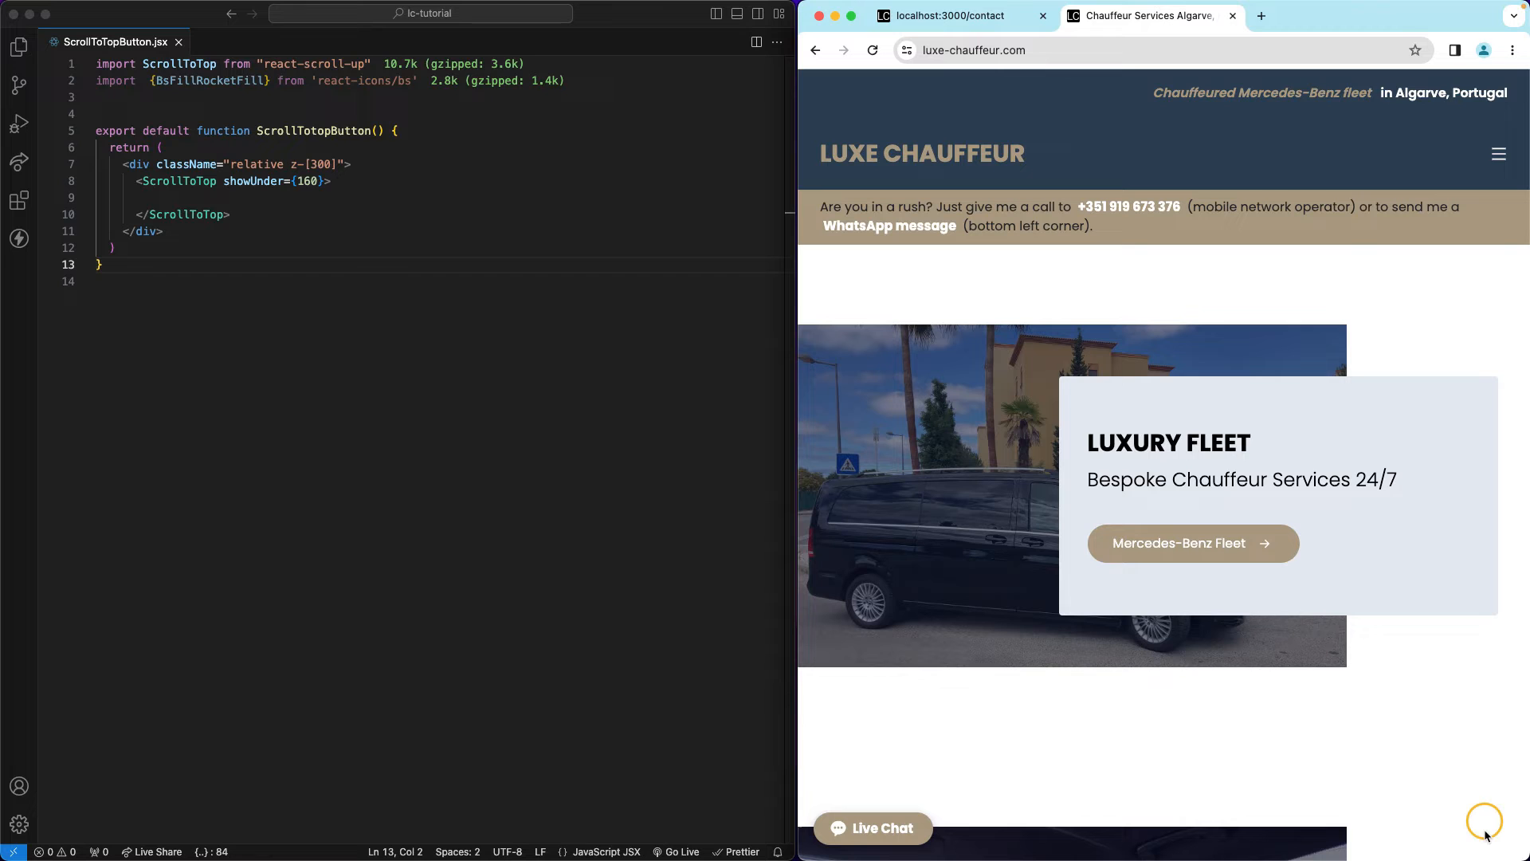
left_click(873, 50)
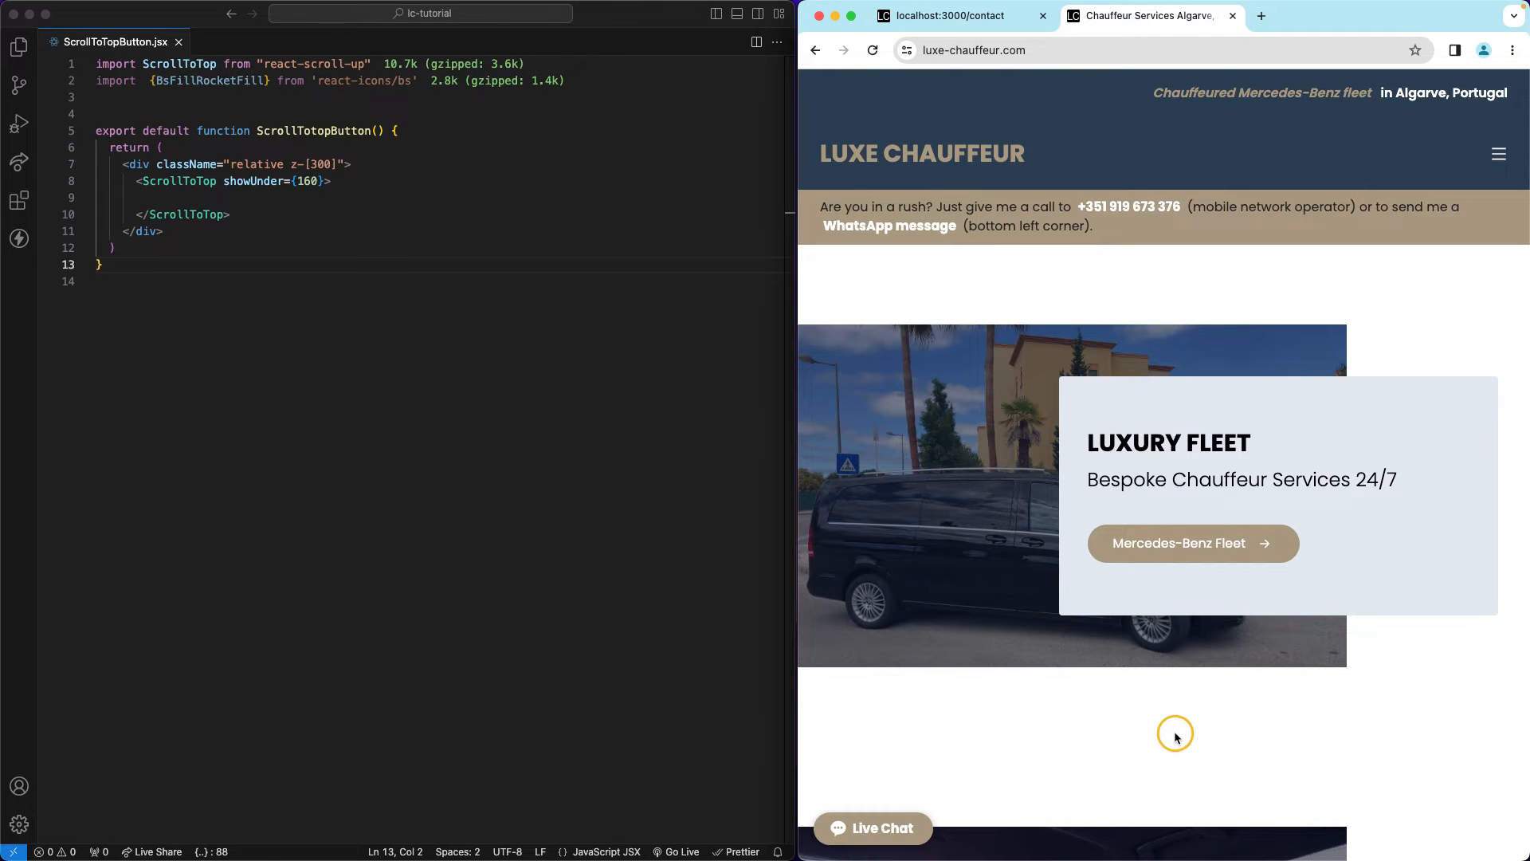
scroll("down", 3)
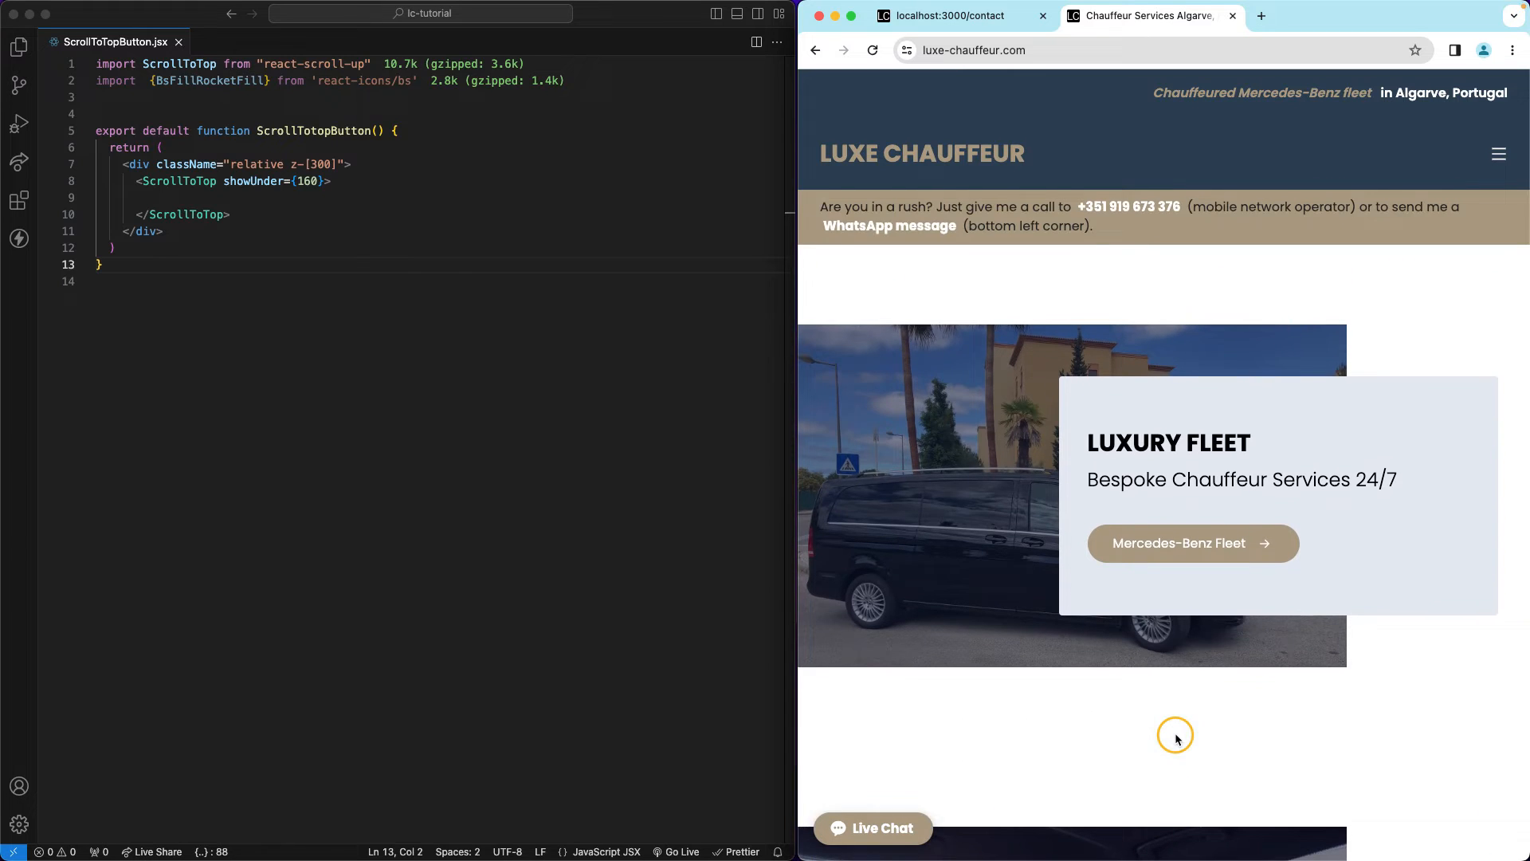
scroll("down", 3)
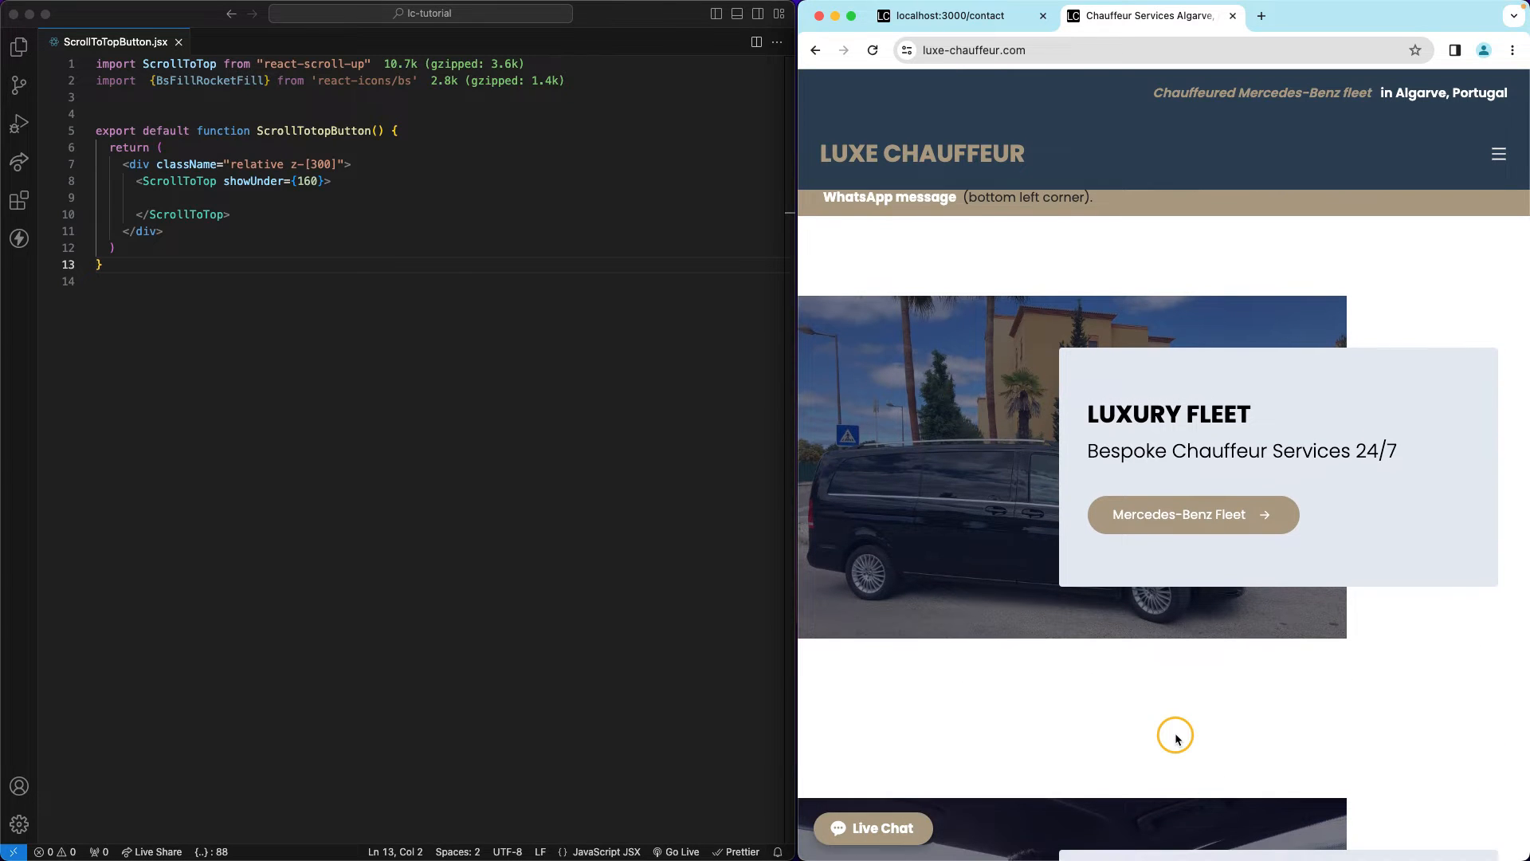
scroll("down", 3)
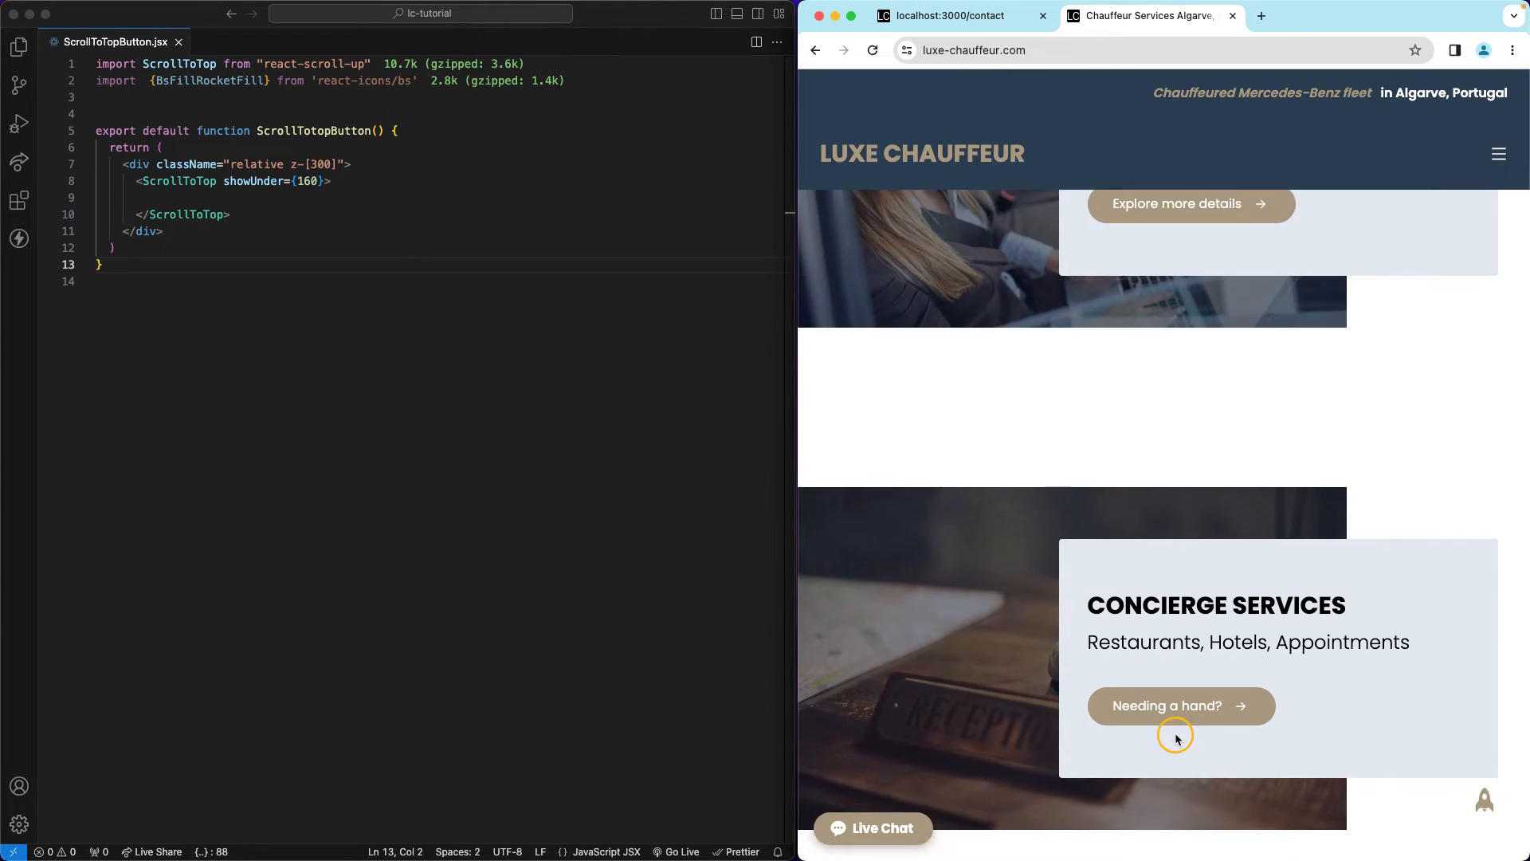
scroll("down", 3)
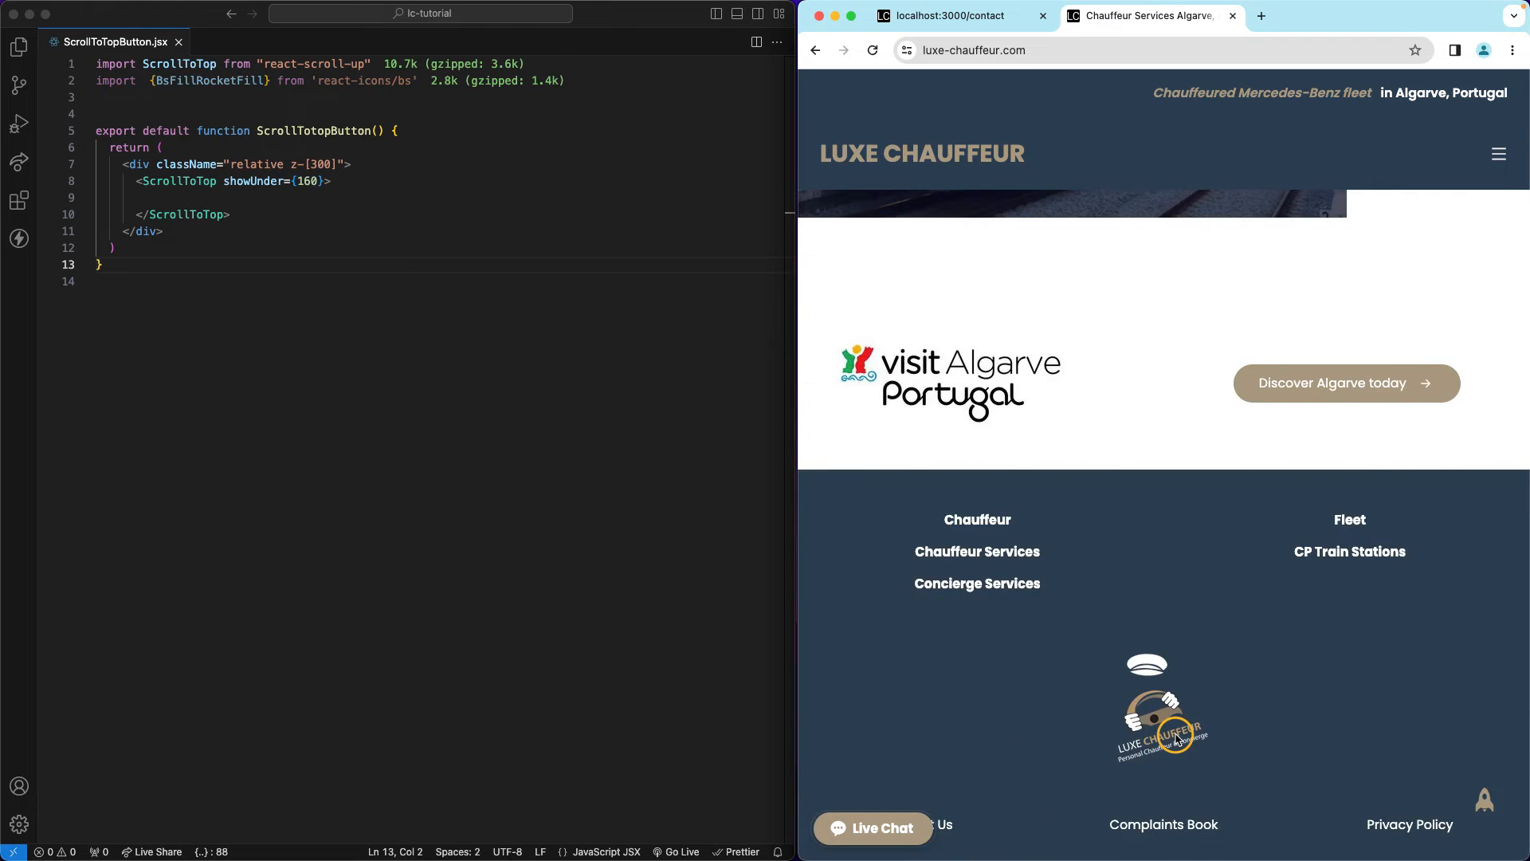
scroll("down", 3)
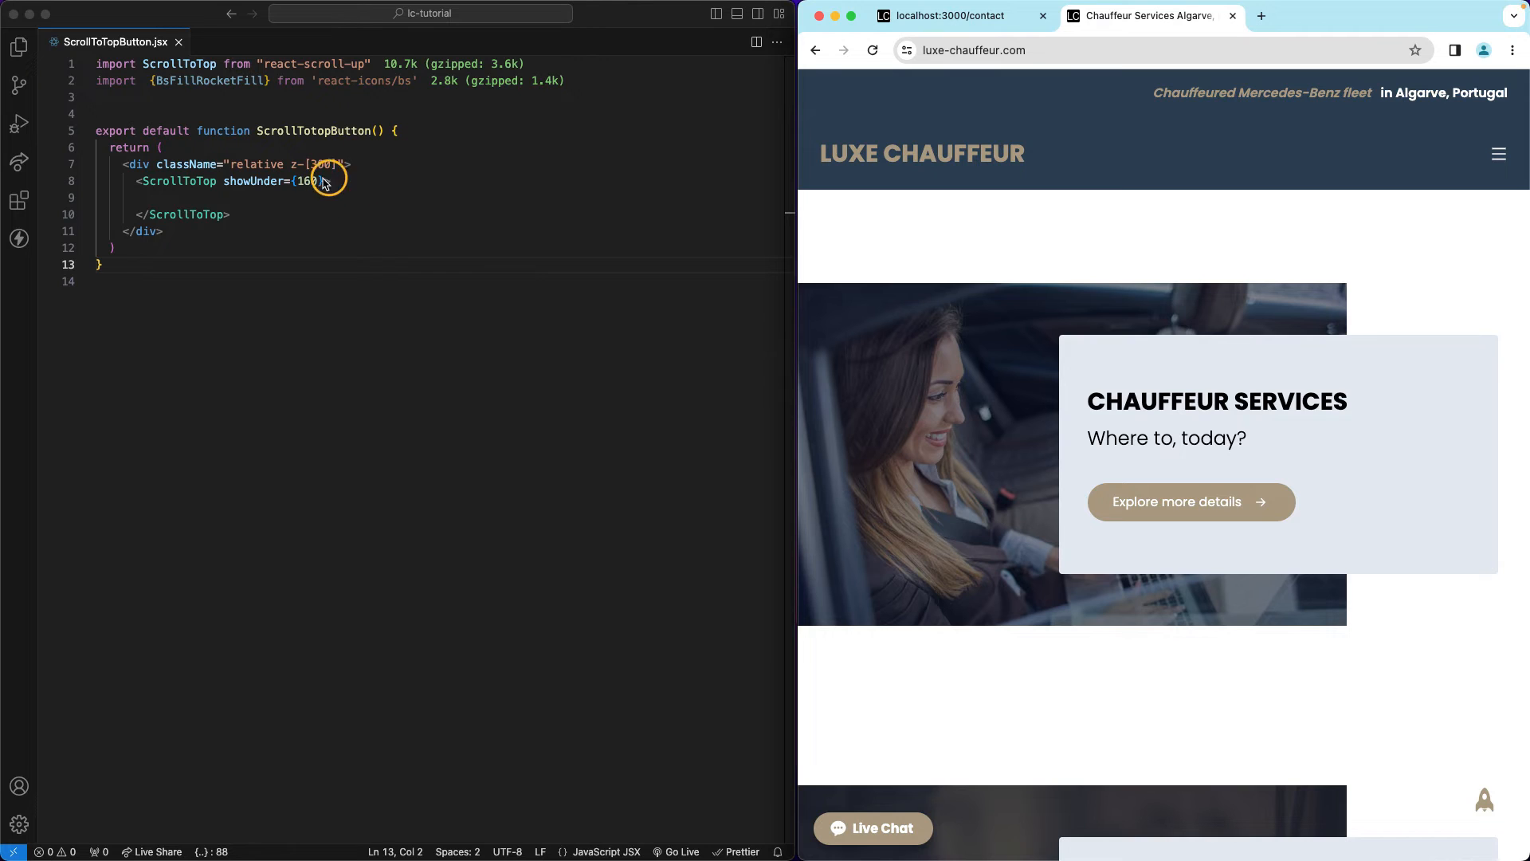
mouse_move(300, 159)
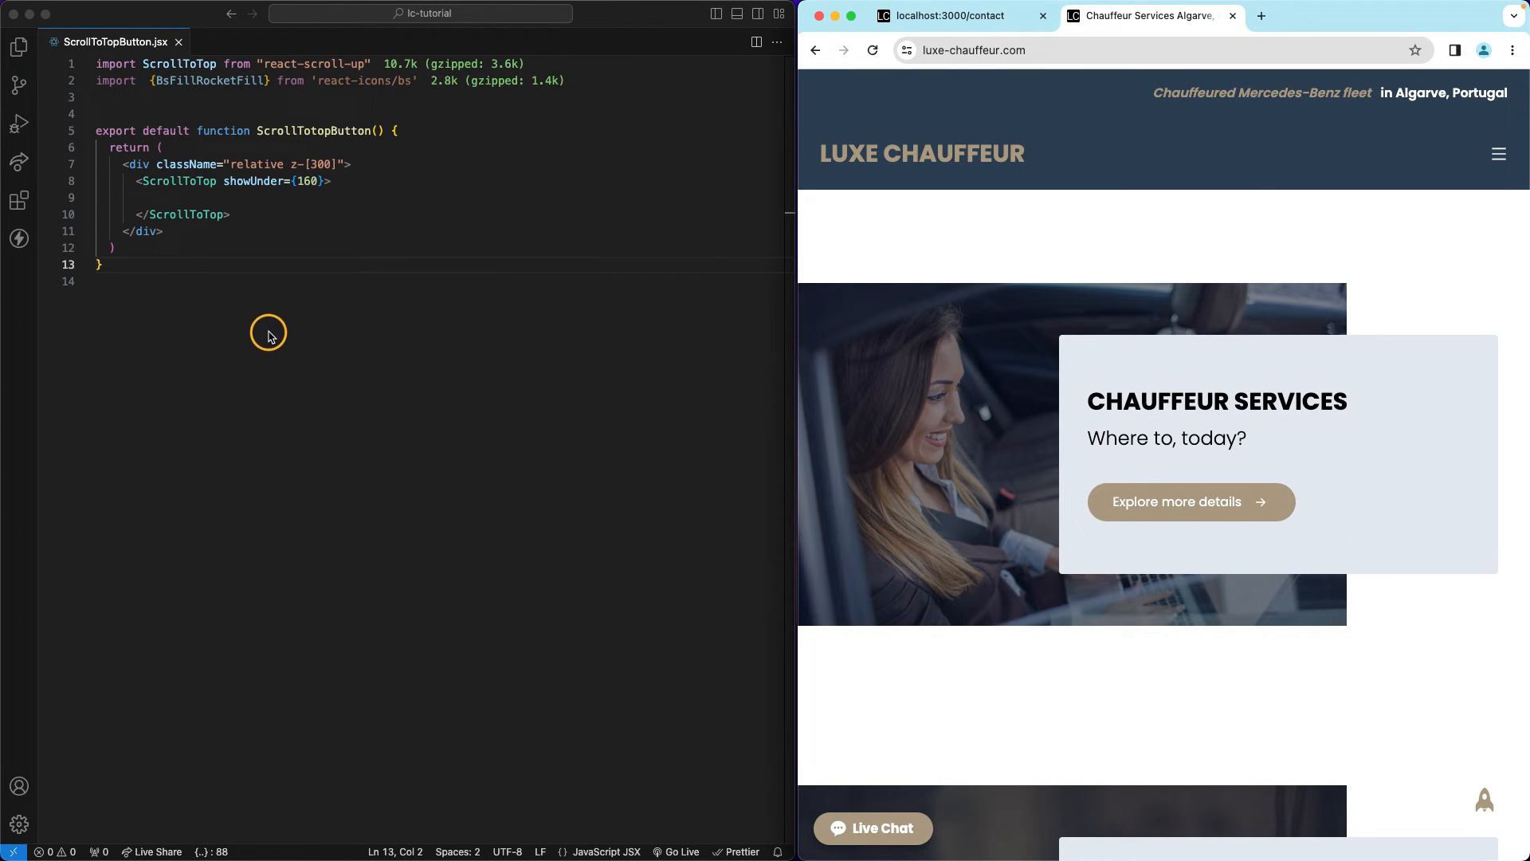
left_click(225, 199)
type("<p className=\"\">")
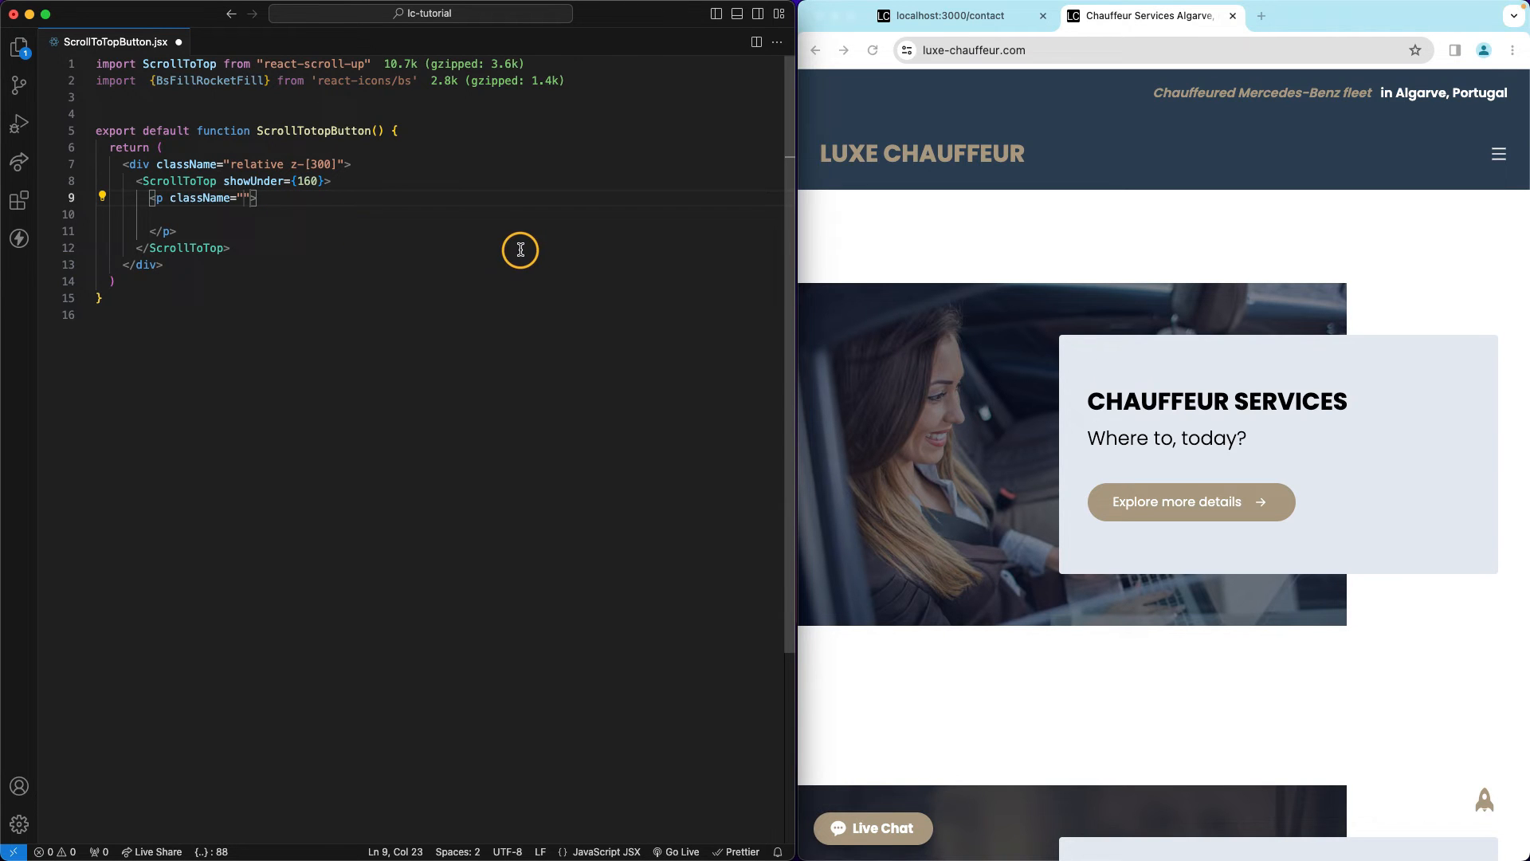
mouse_move(209, 214)
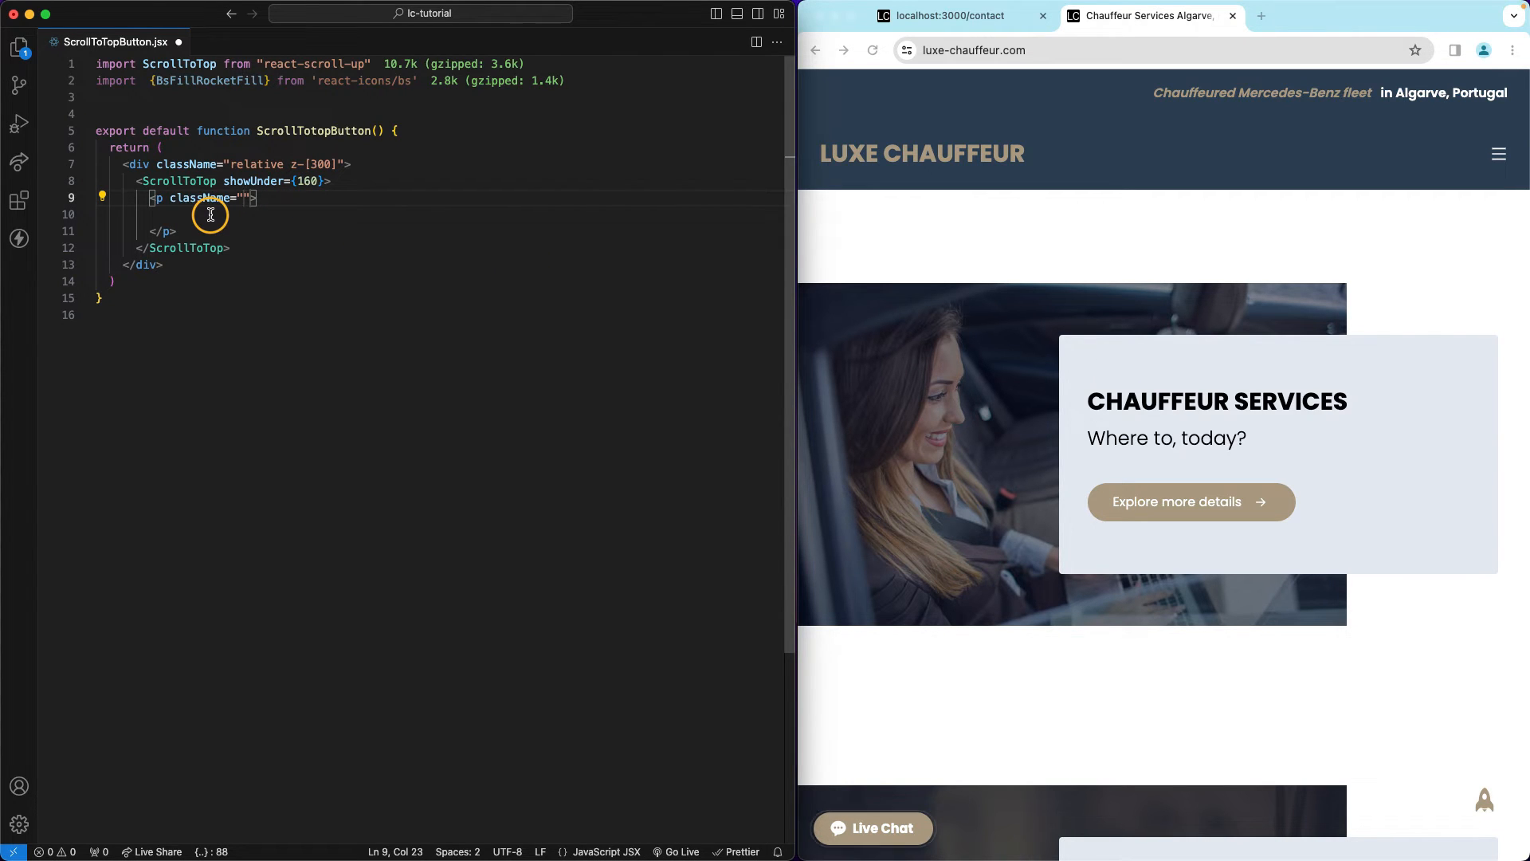
Step: Insert <BsFillRocketFill/> inside the paragraph and run Format Document
double_click(208, 79)
type("<")
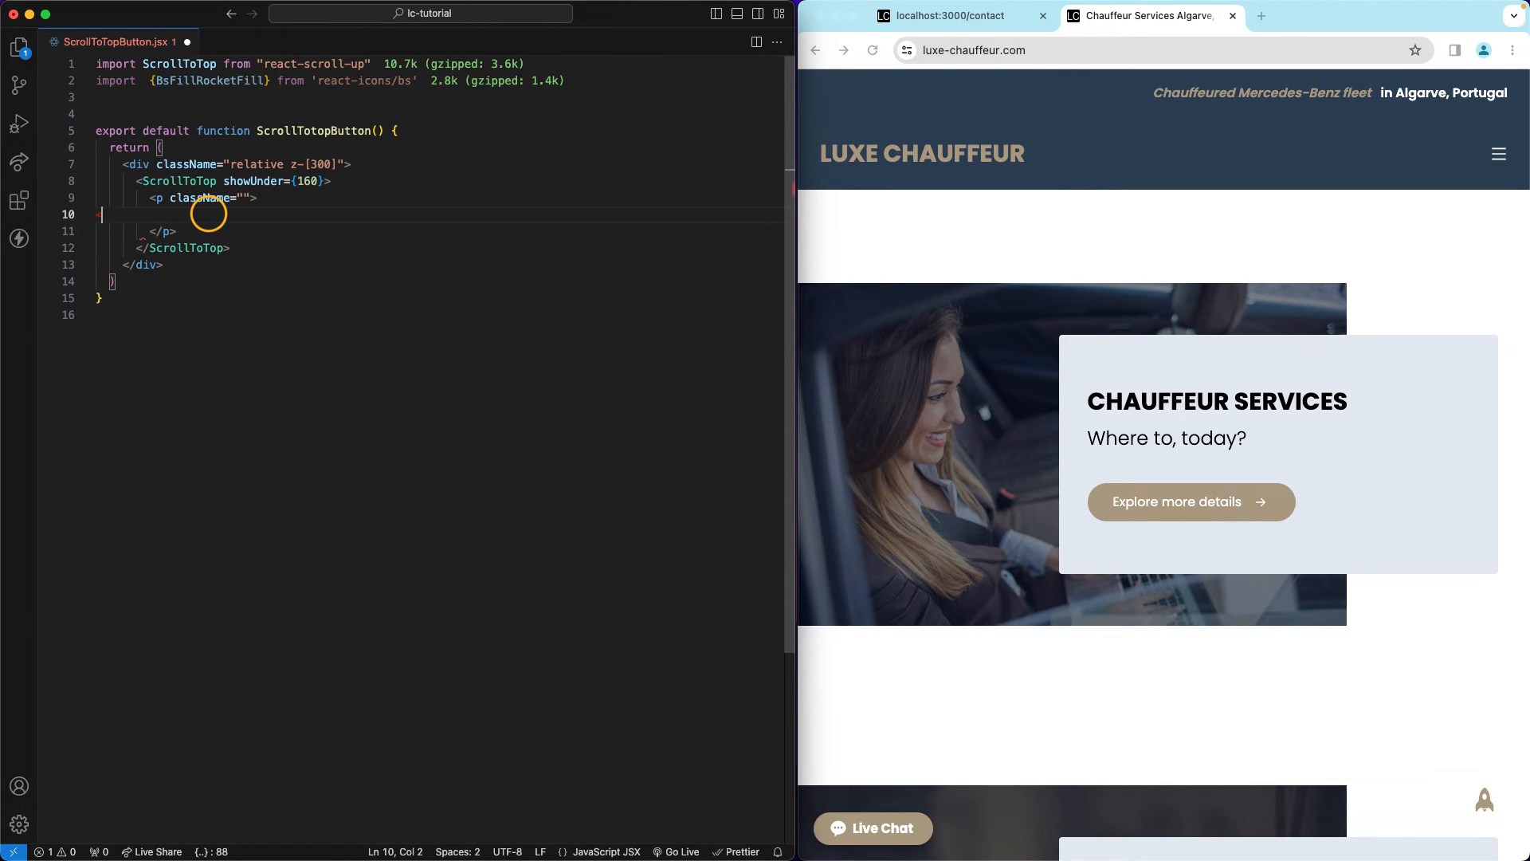
type("BsFillRocketFill/>")
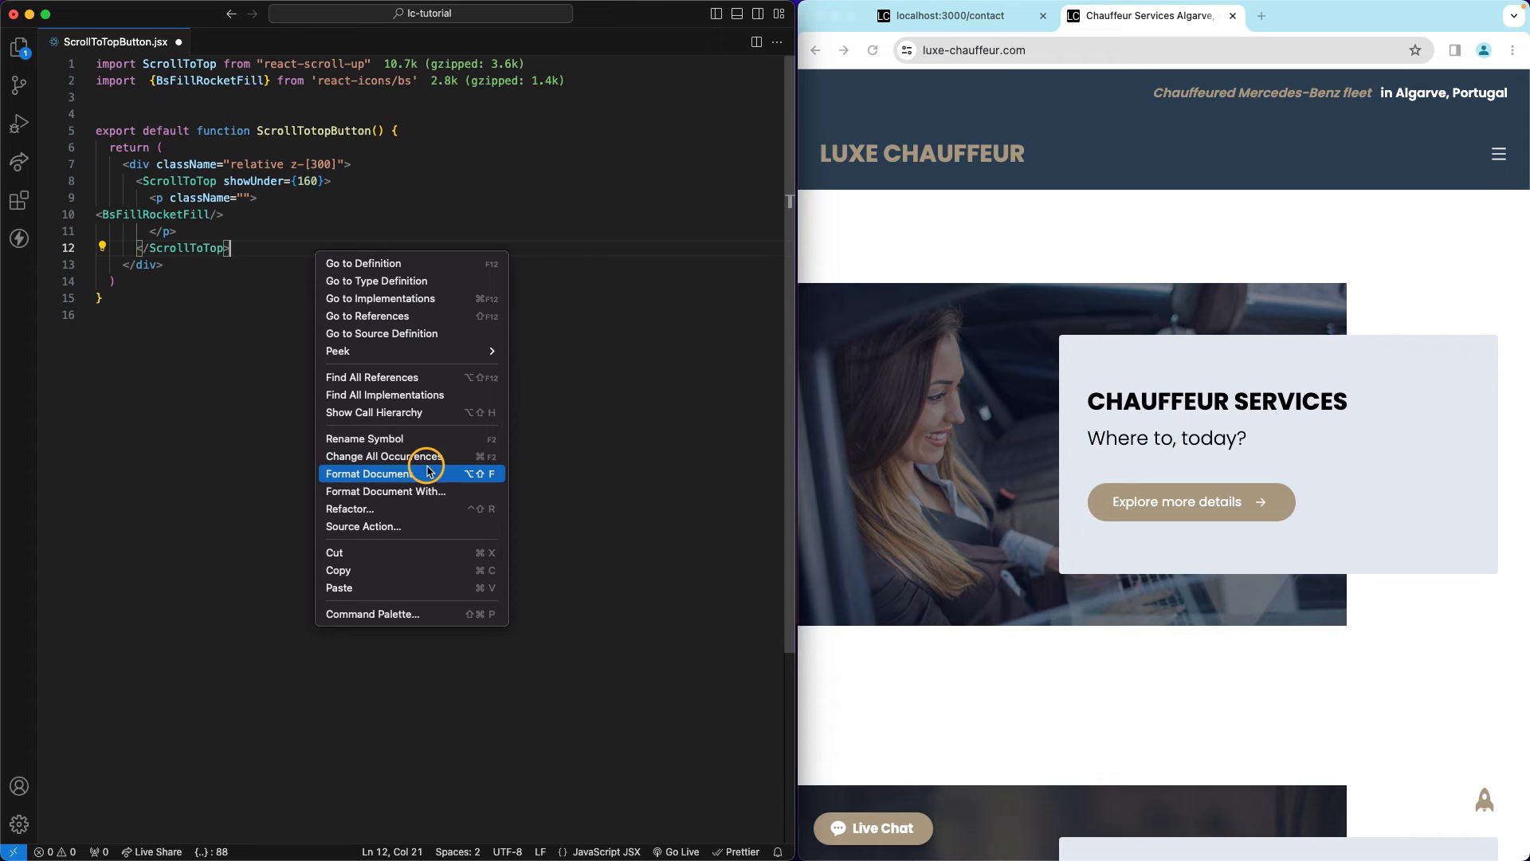
left_click(369, 474)
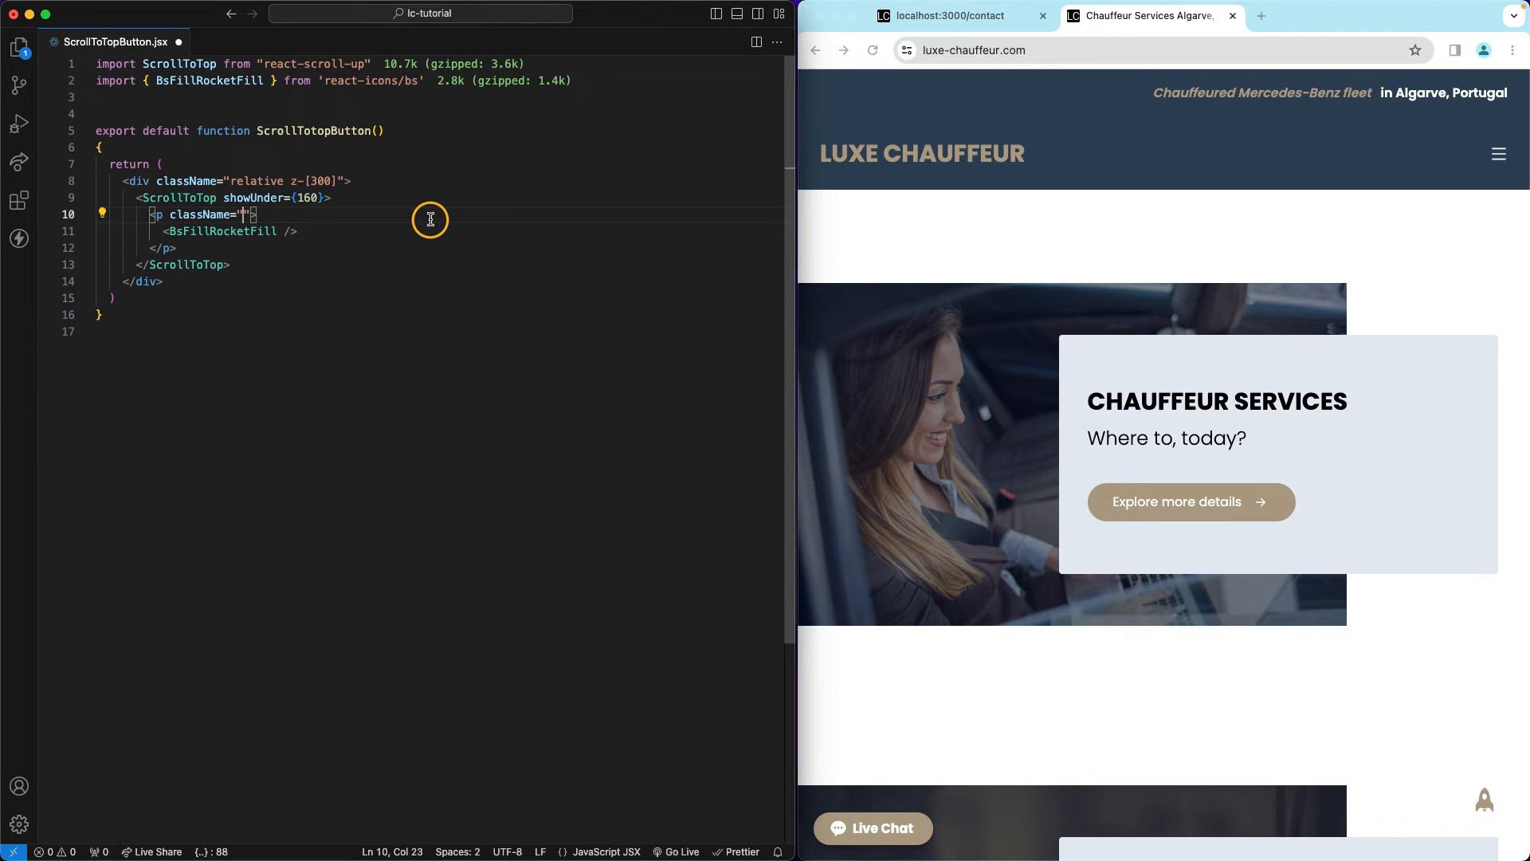
Step: Give the rocket paragraph font-bold, text-custom_gold, cursor-pointer and text-3xl classes
type("font-bold")
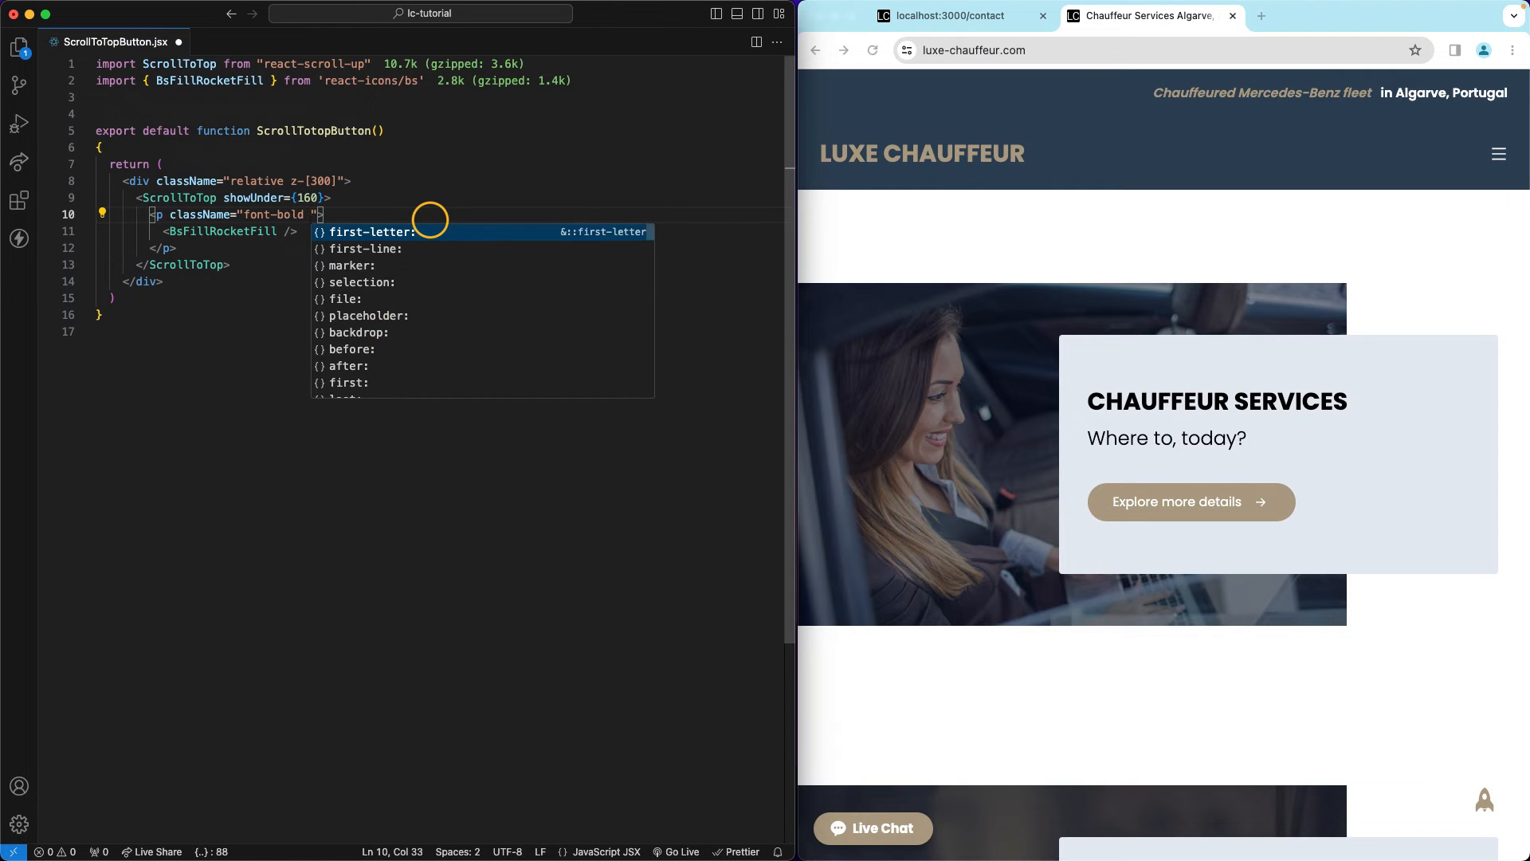
type("text")
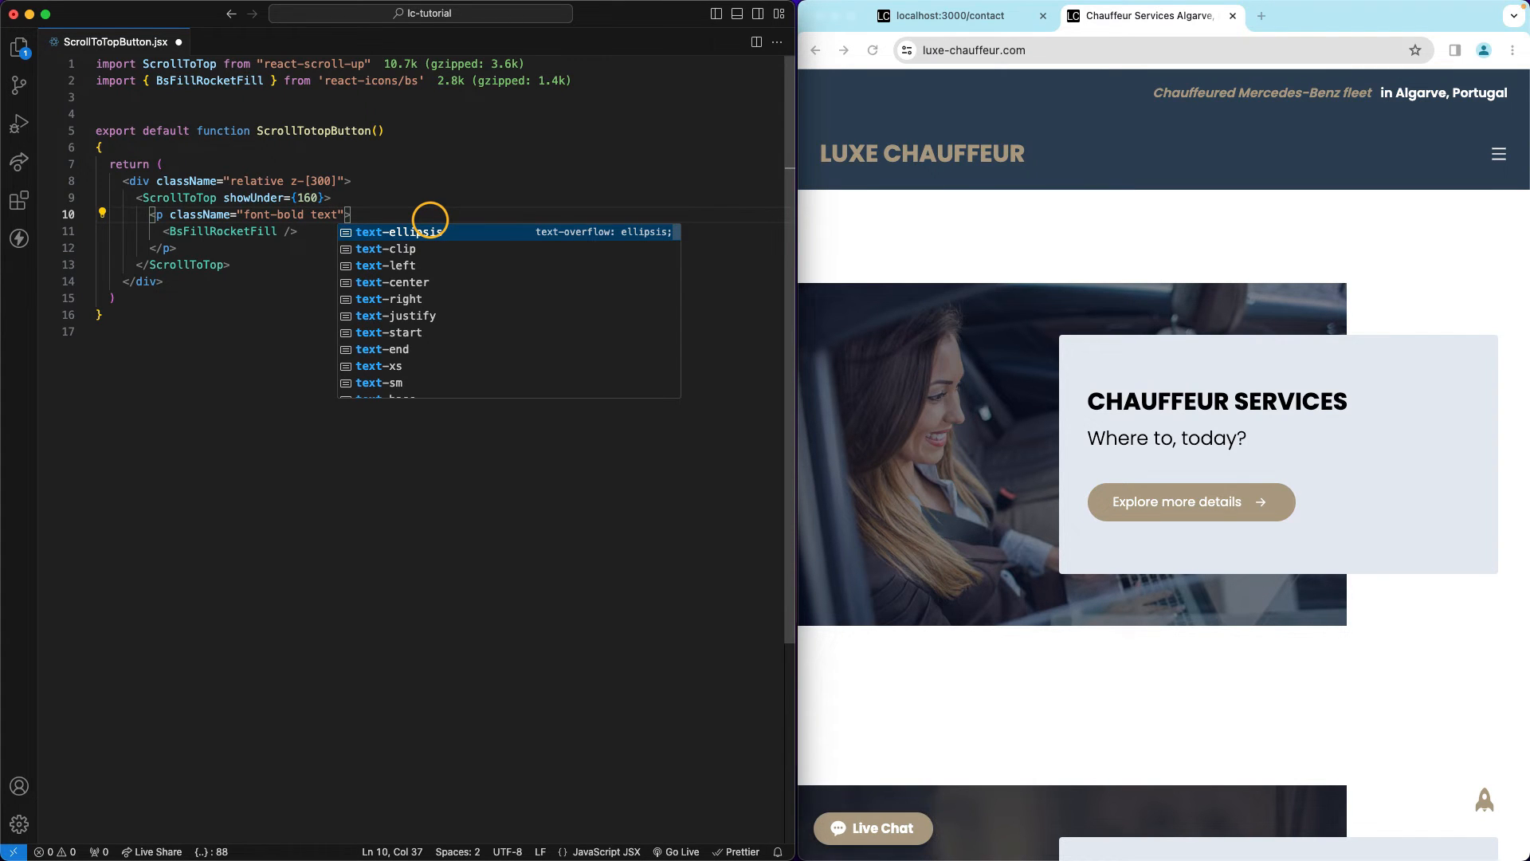
type("-custom")
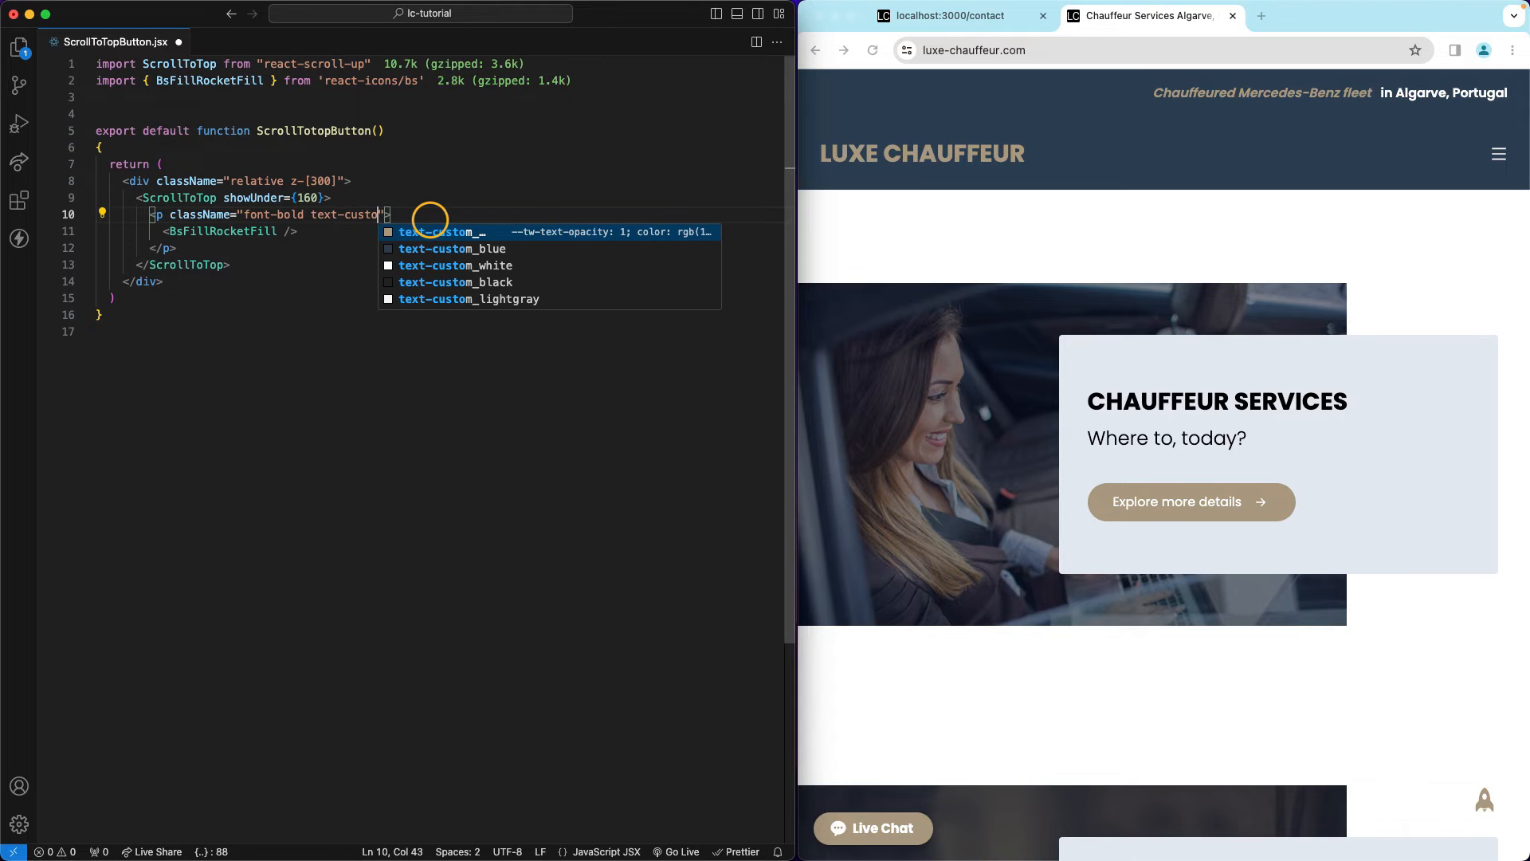
type("m<")
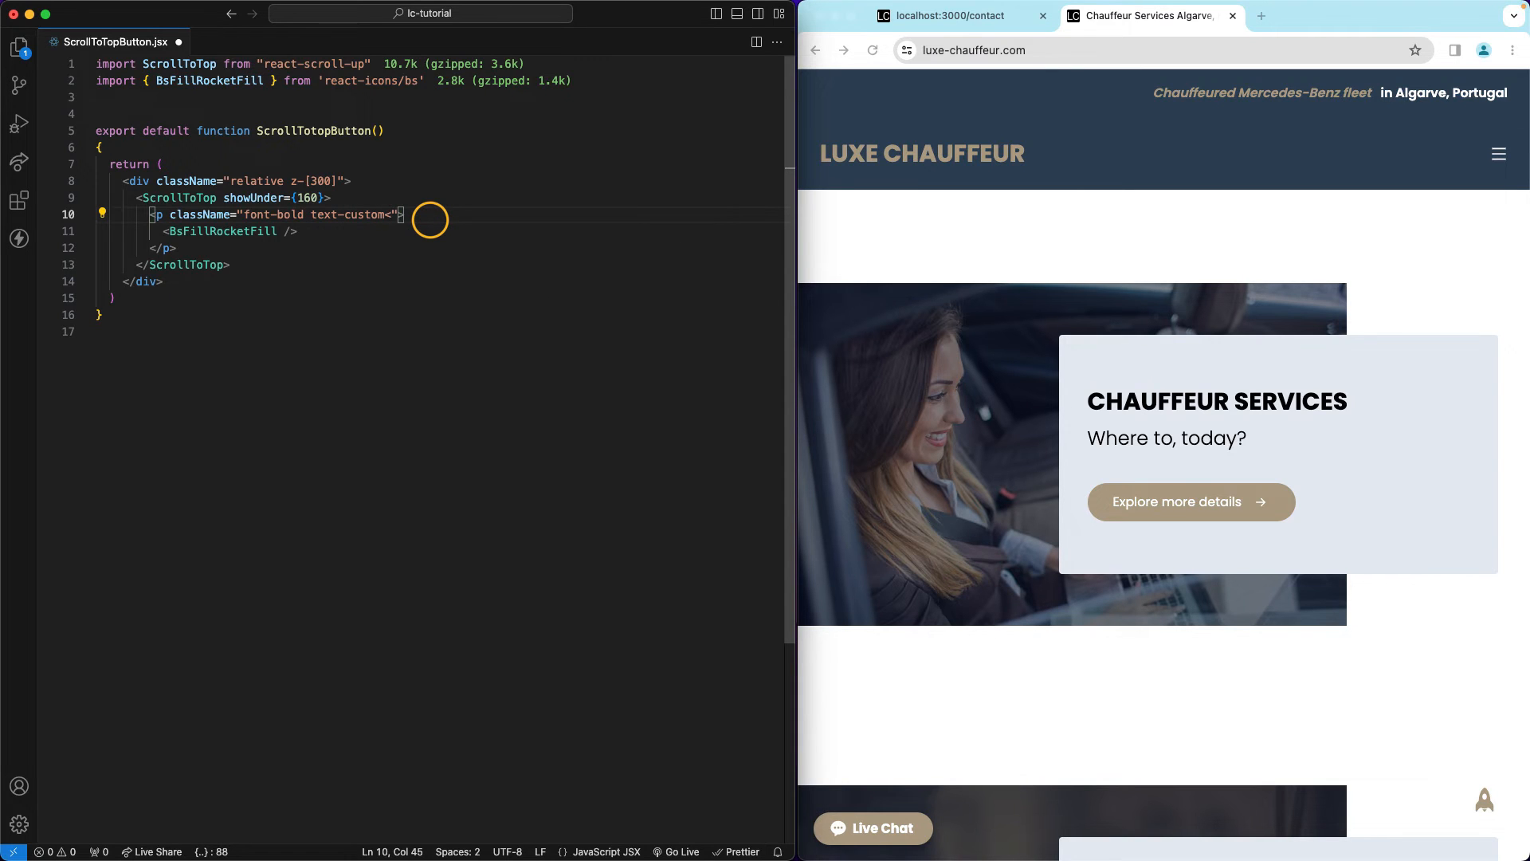
type("_")
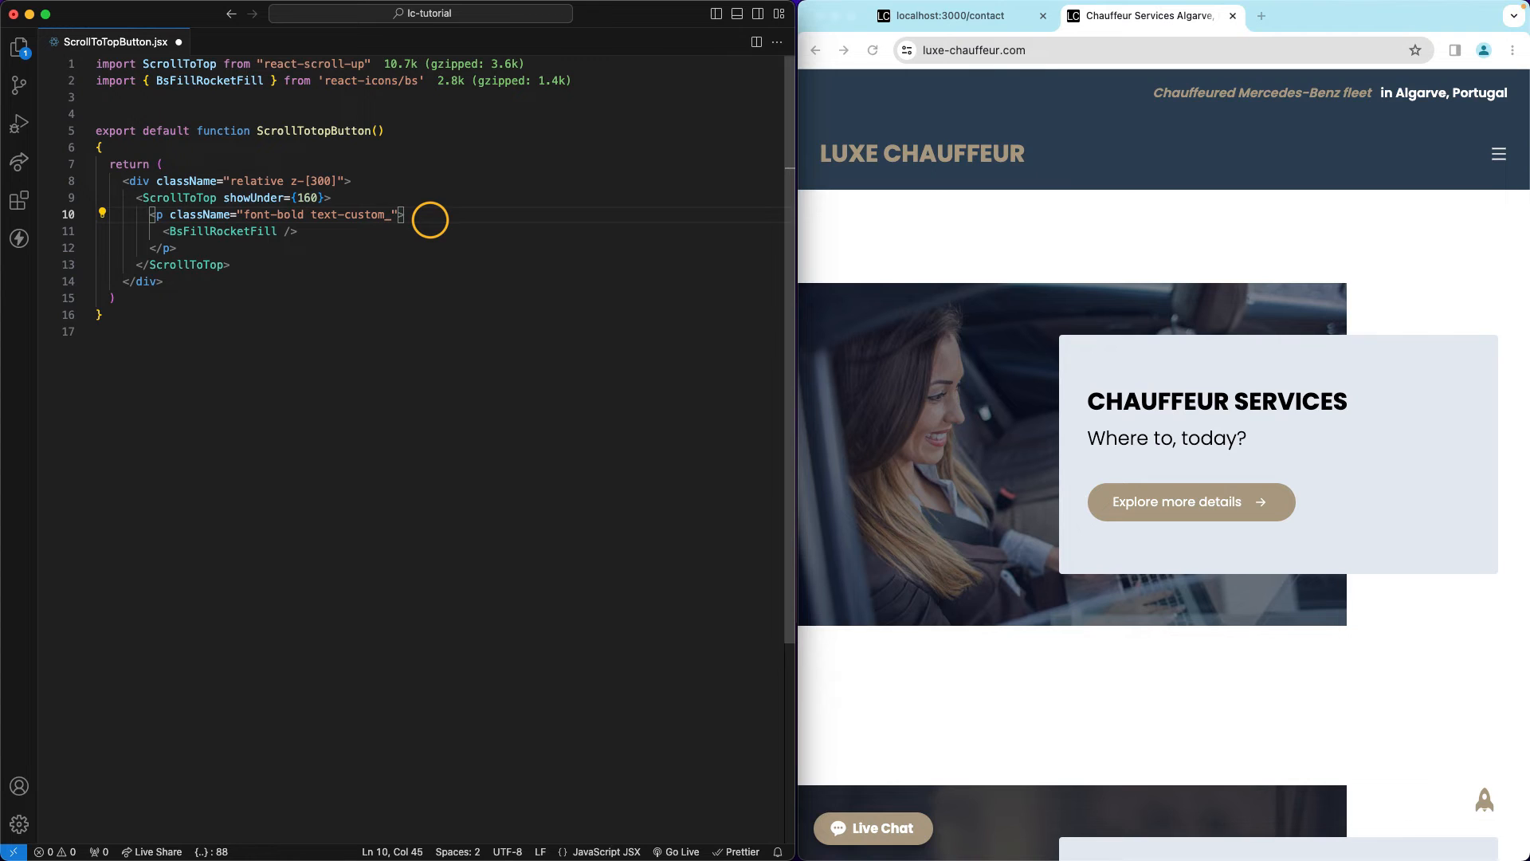
type("gold")
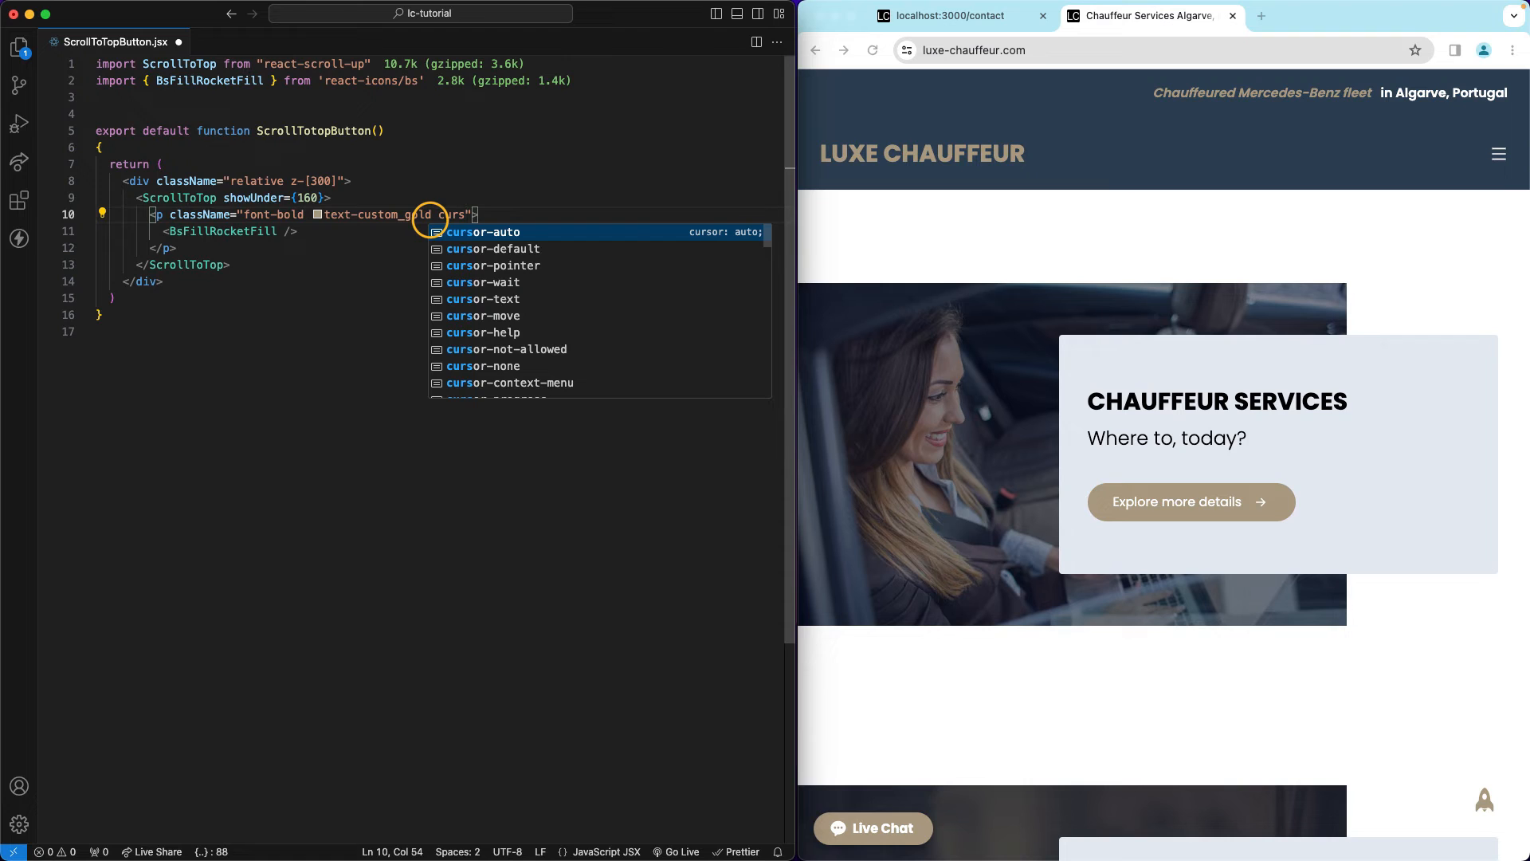
type("cursor-pointer")
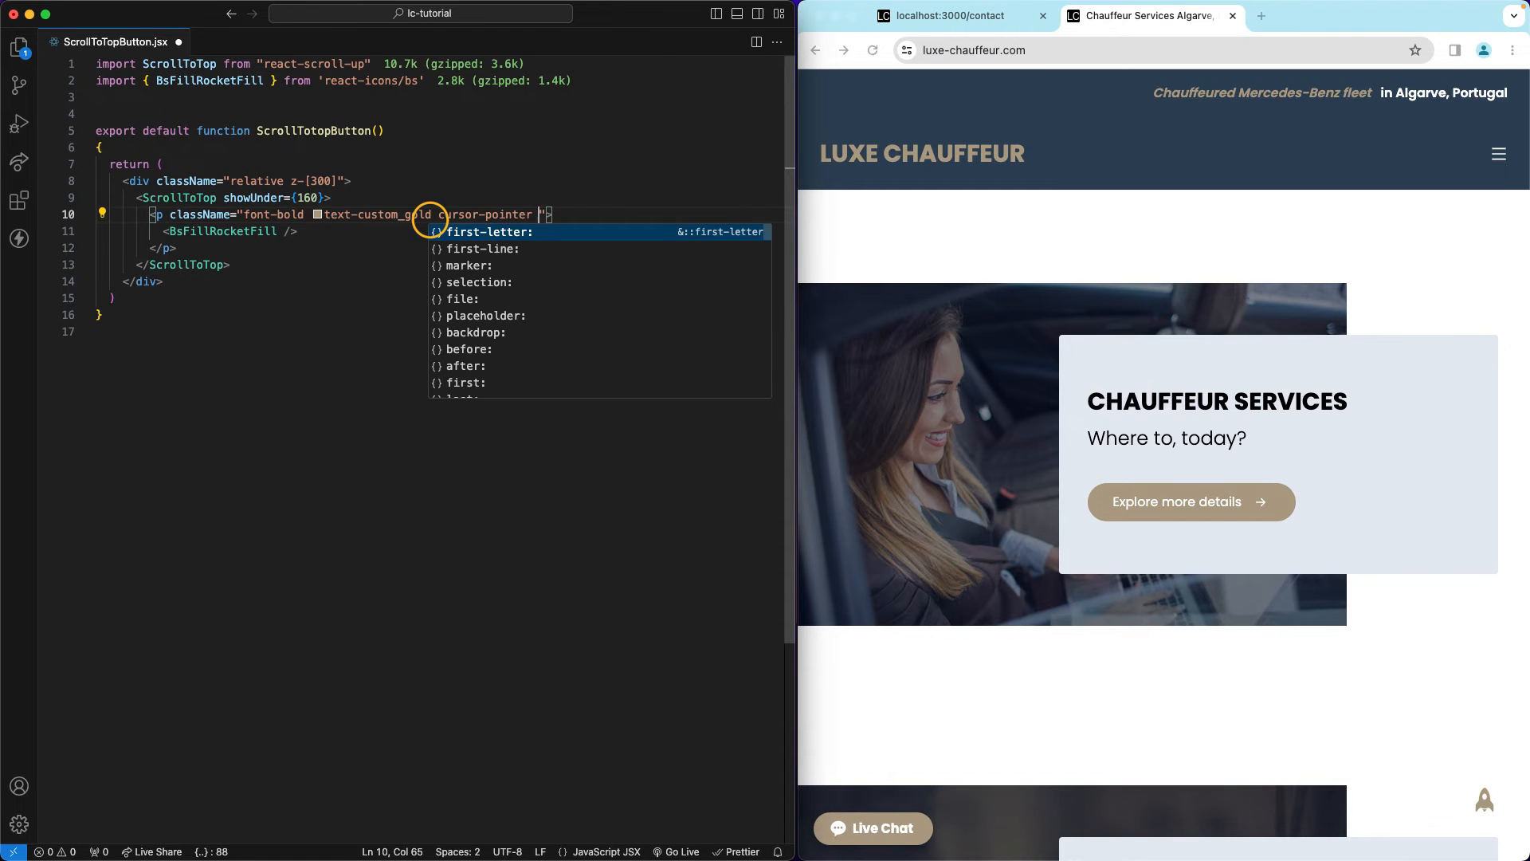
type("etx")
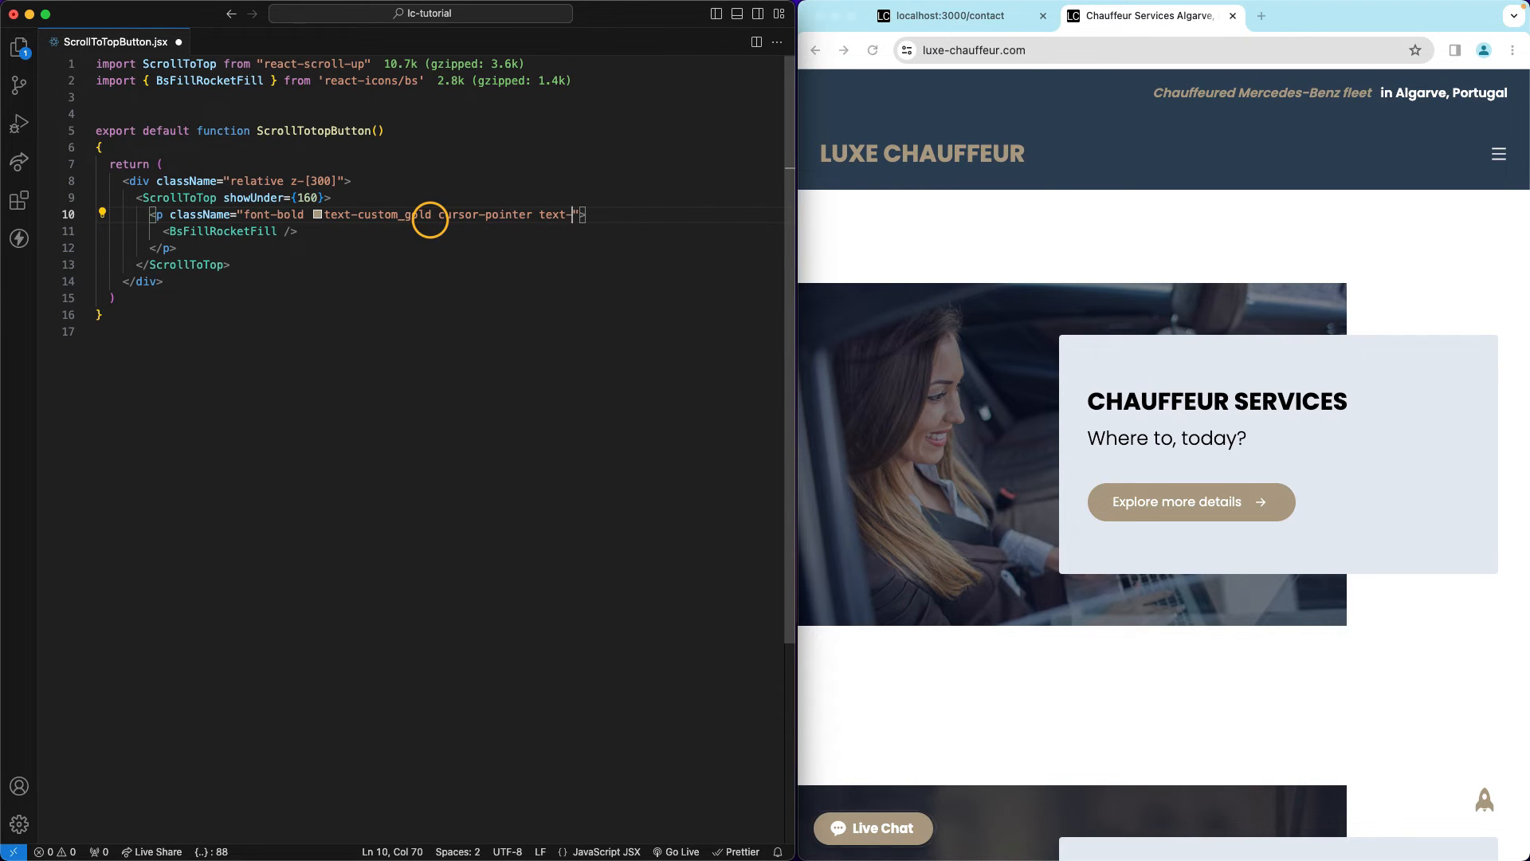
type("3xl")
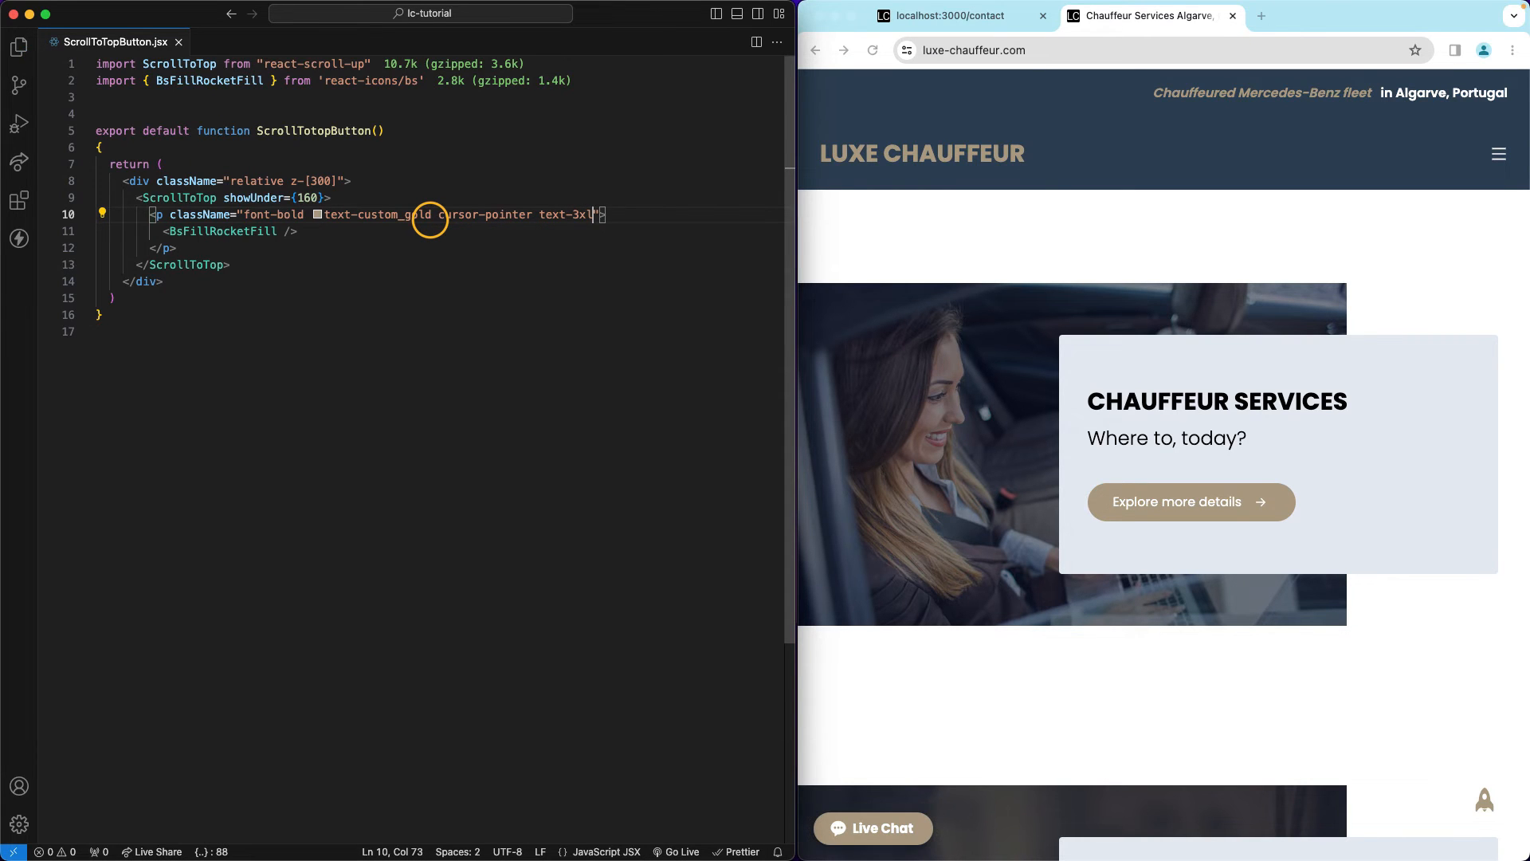
Step: Add hover:border-2, hover:border-custom_gold, hover:rounded-full and p-3 classes, then save
type("ho")
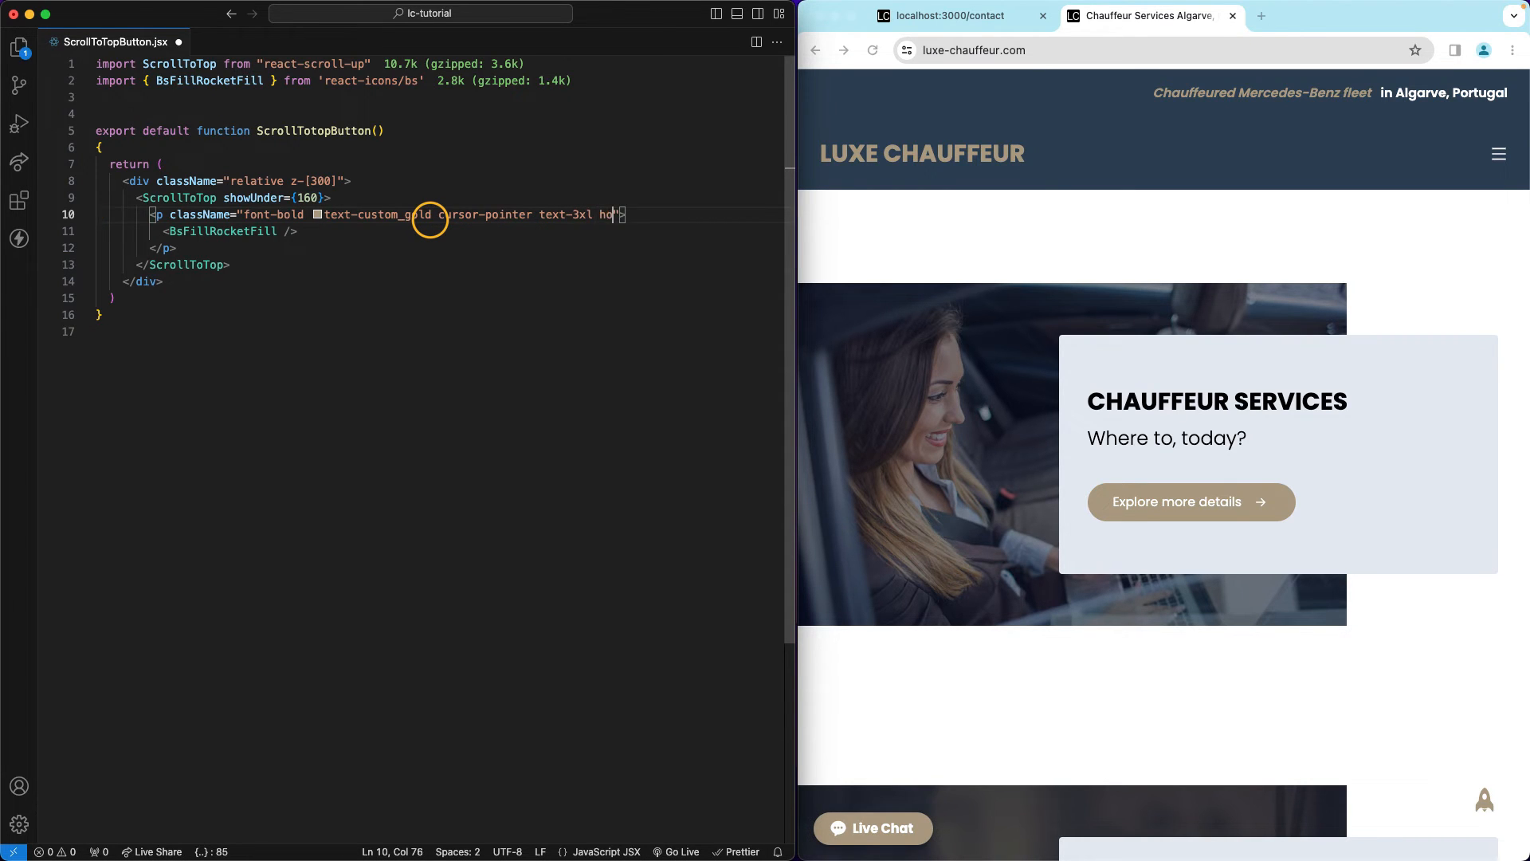
type("ver")
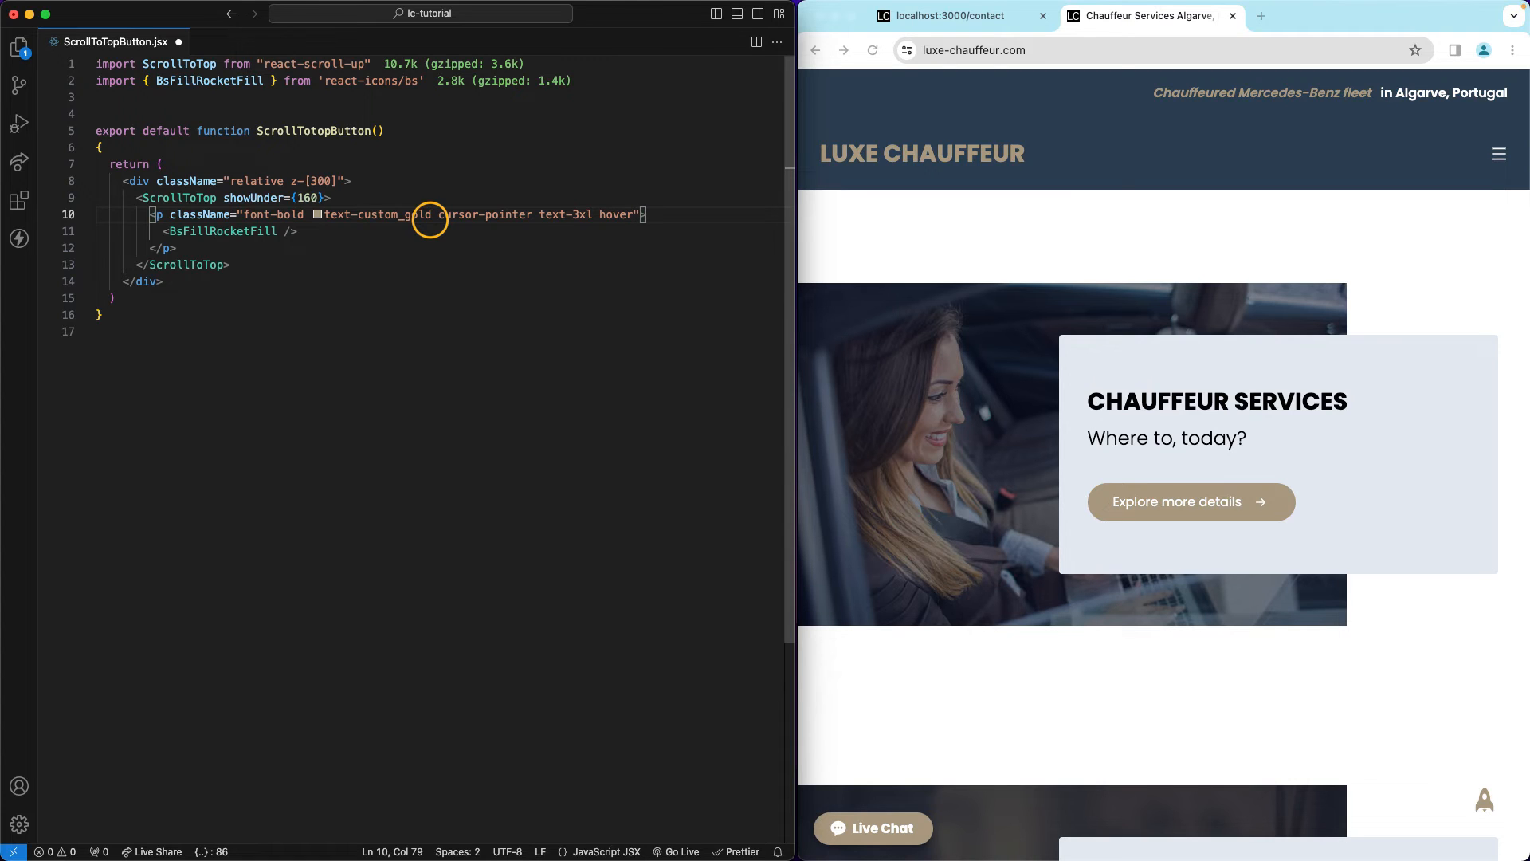
mouse_move(1283, 670)
type(":")
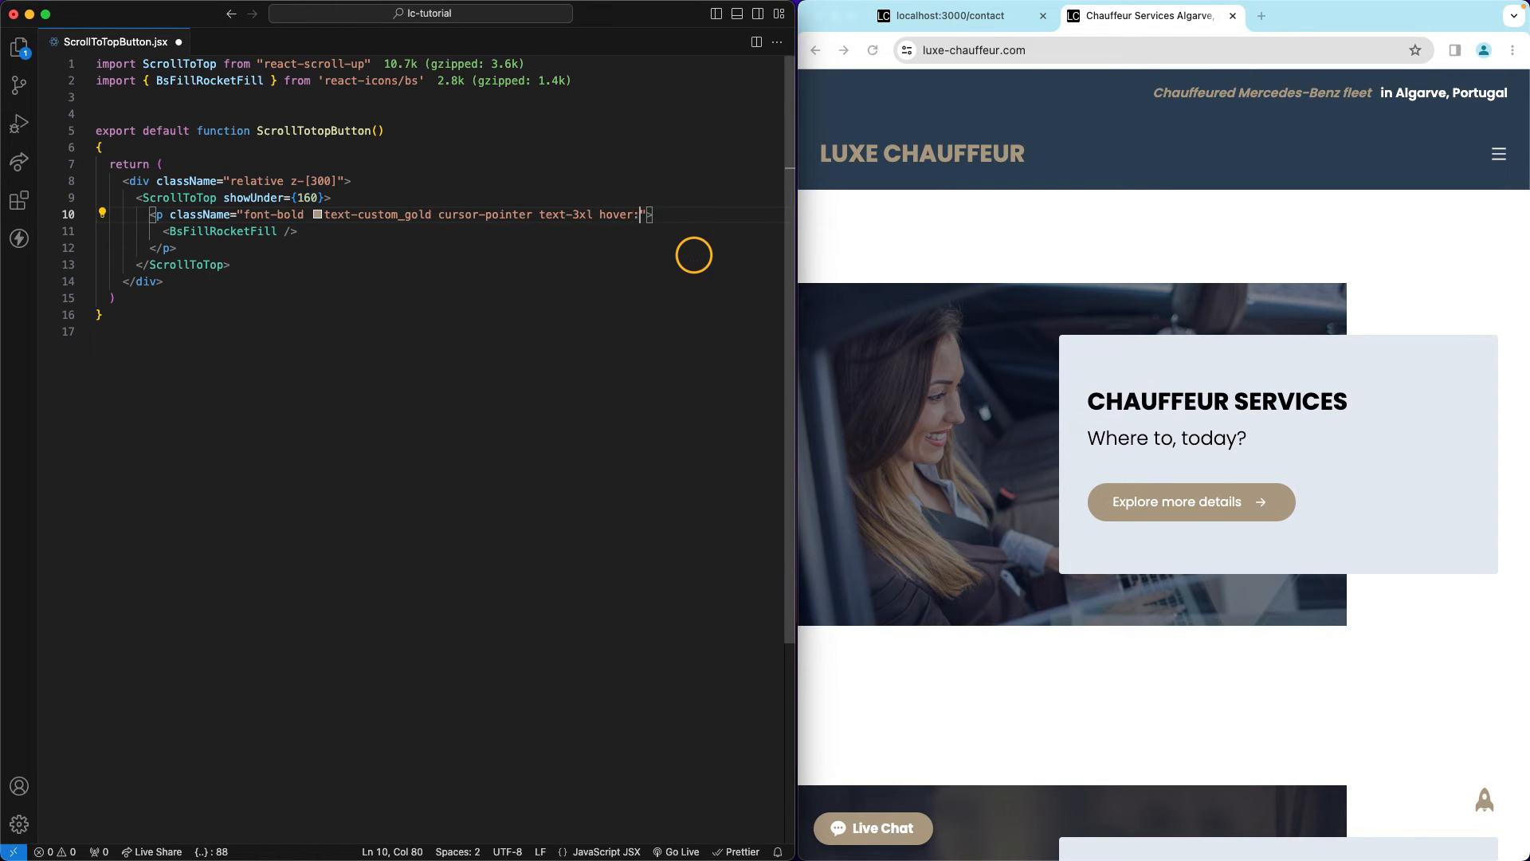
type("border-")
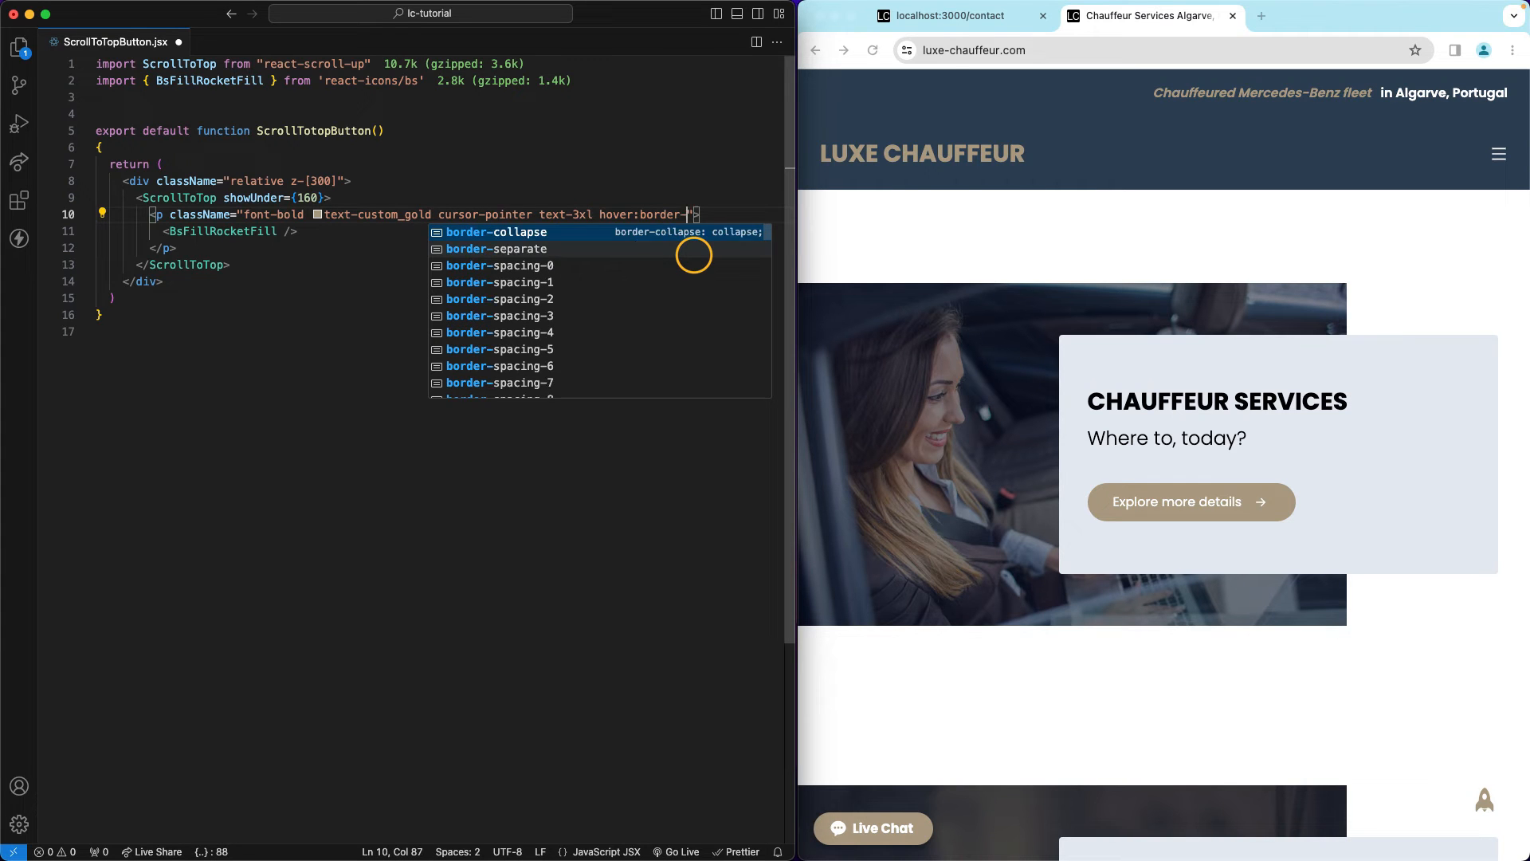
type("2 hd")
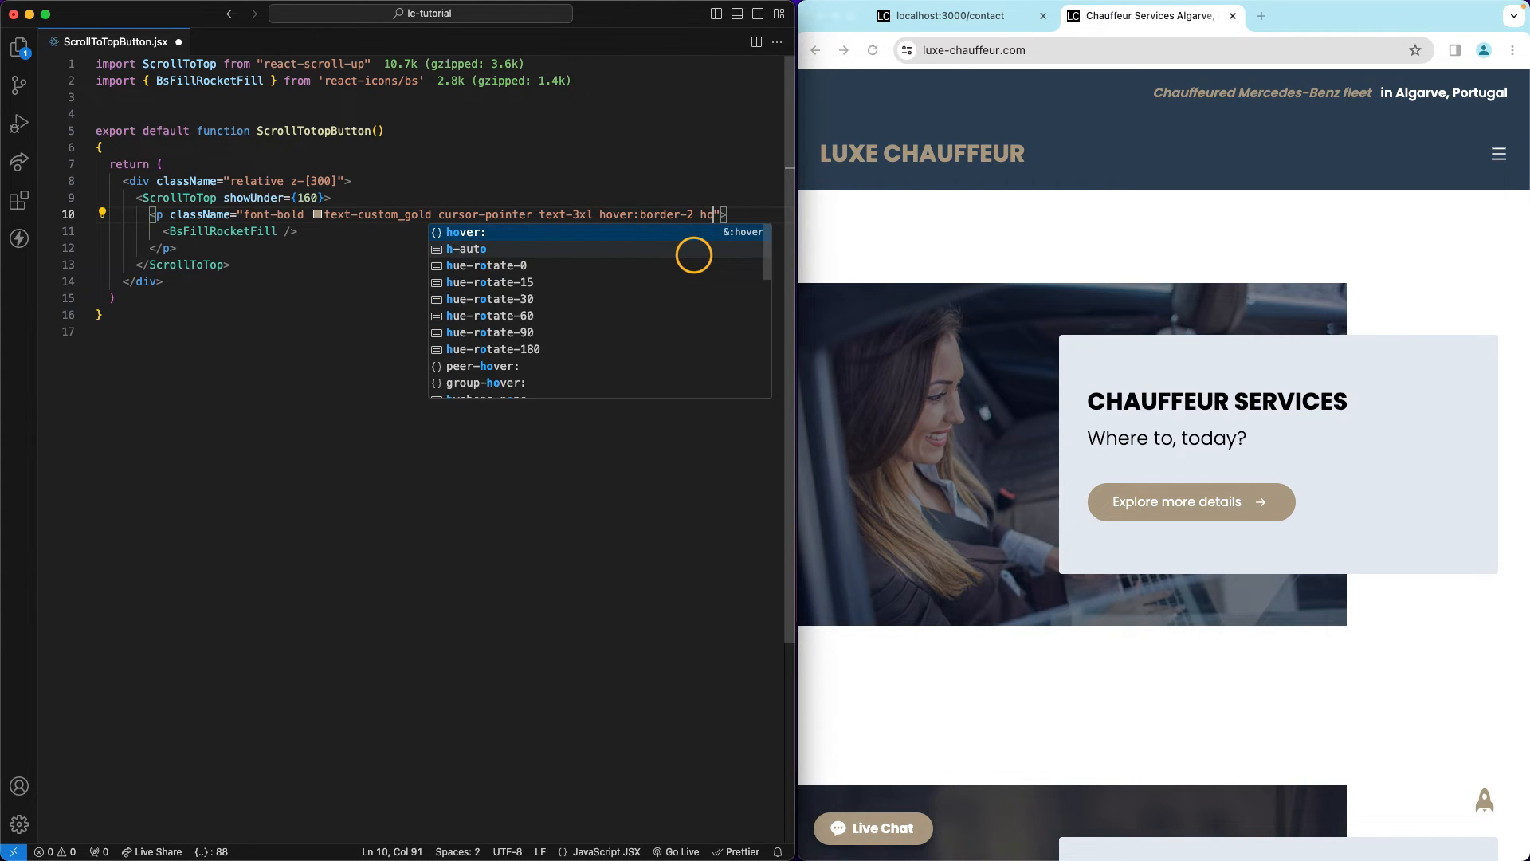
type("over:border-custom_")
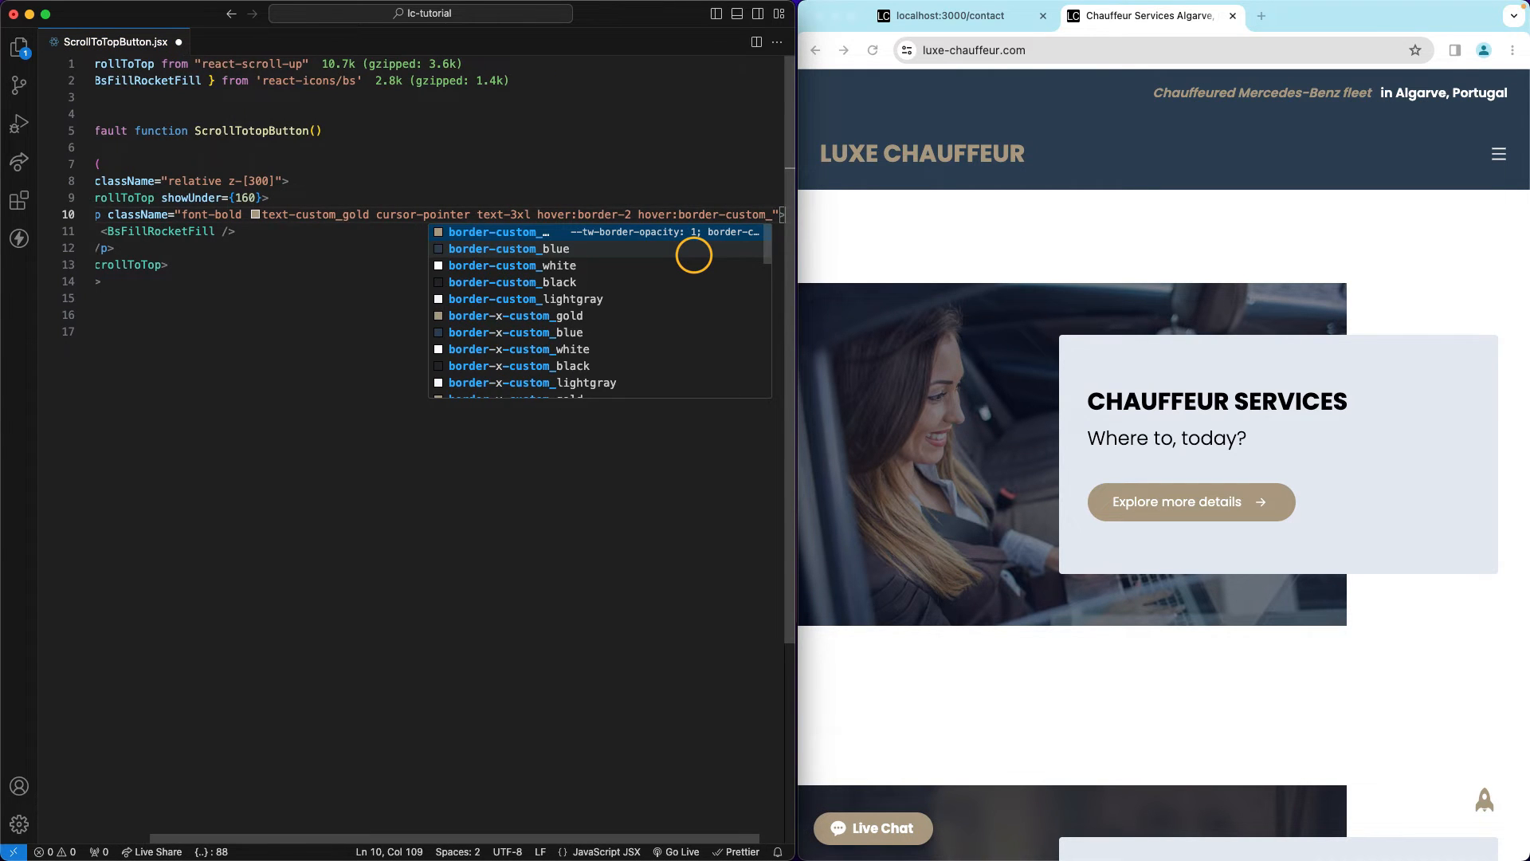
type("gold")
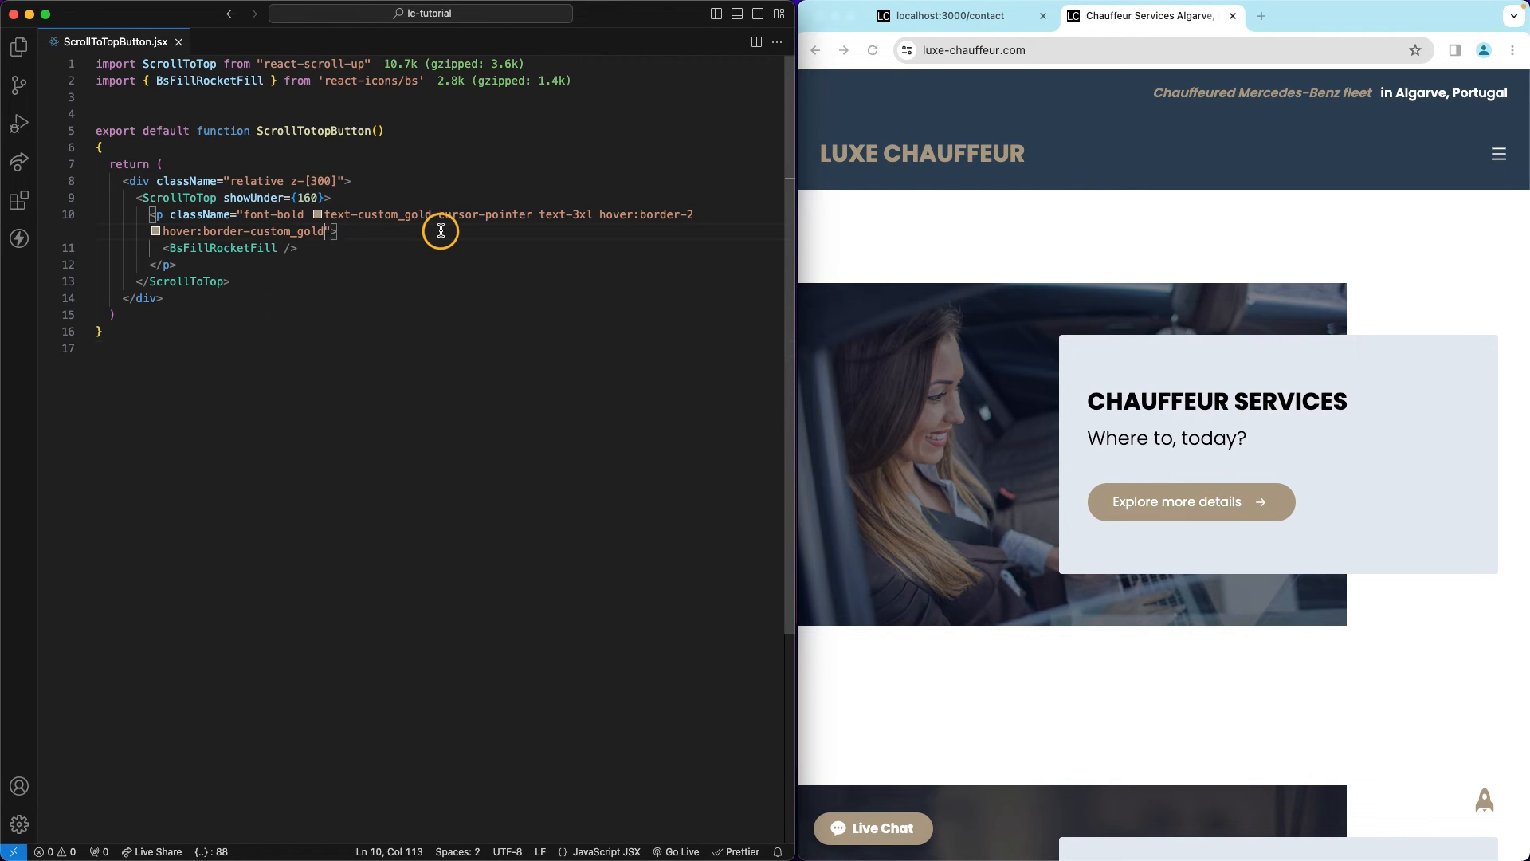
type("h")
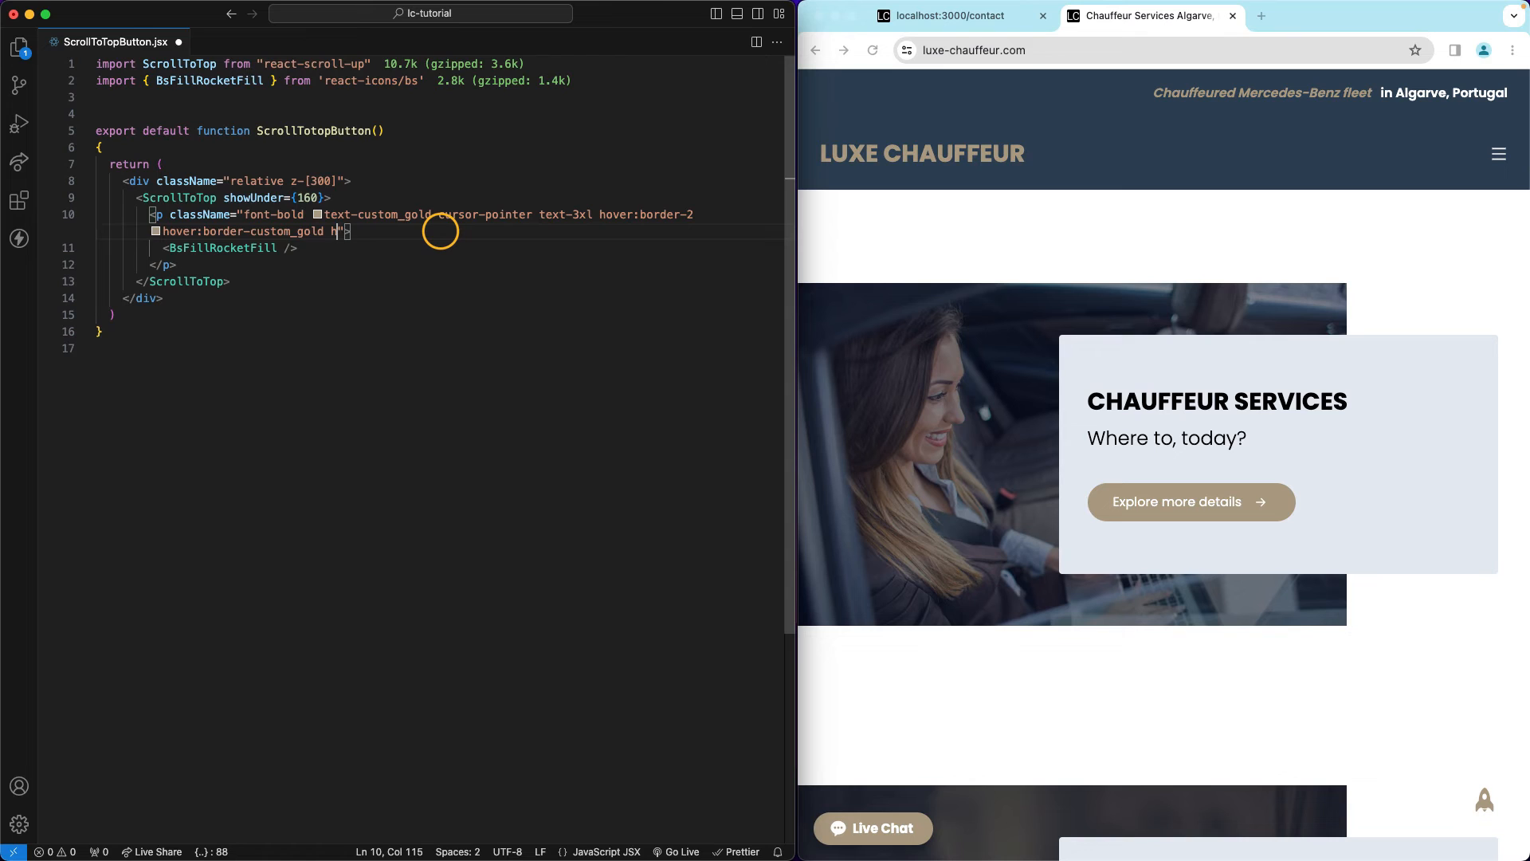
type("hover:")
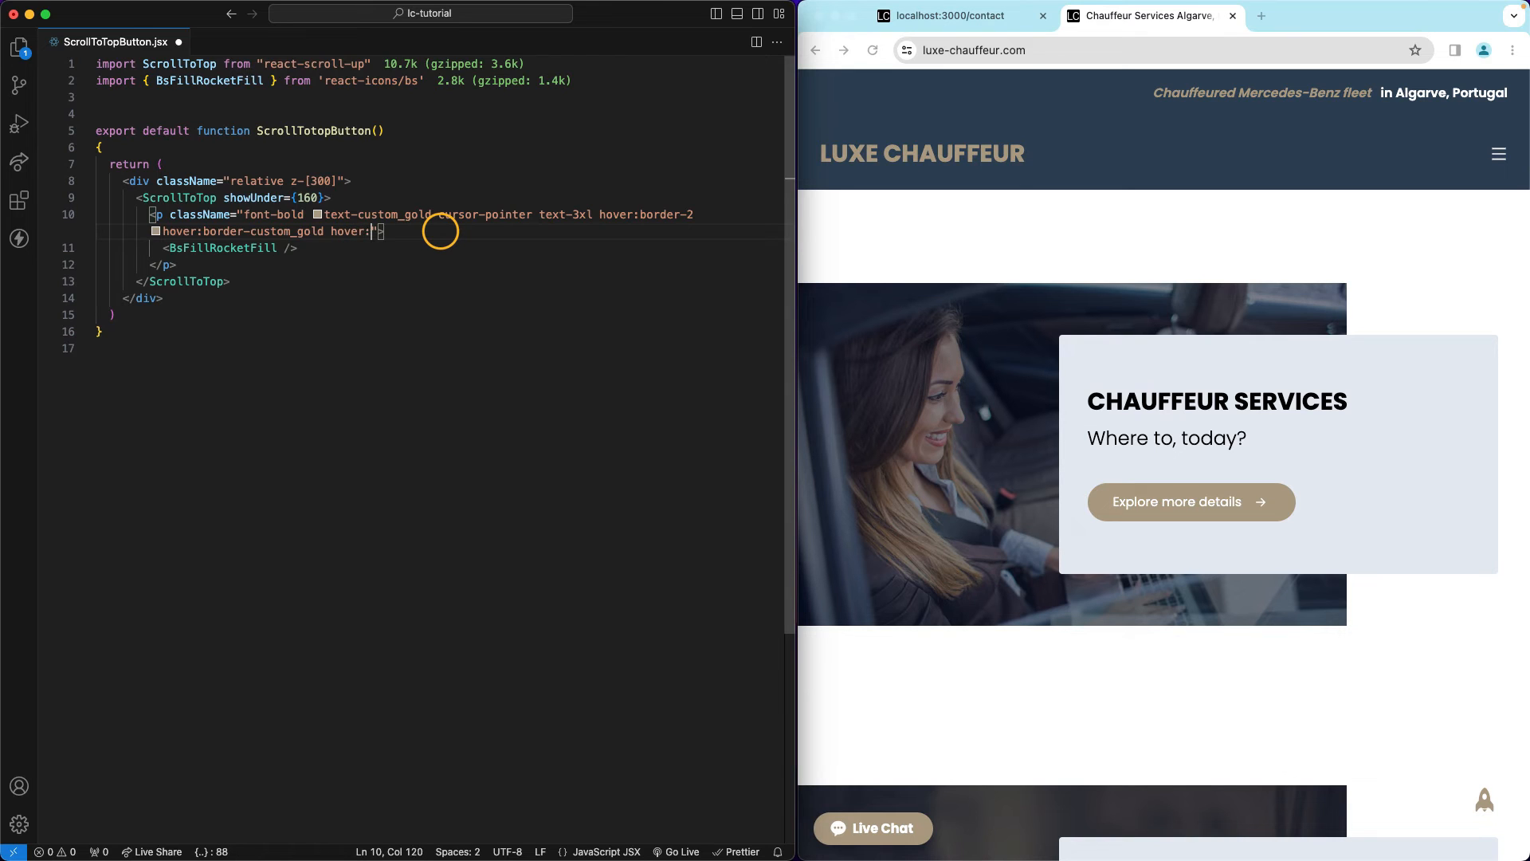
type("roun")
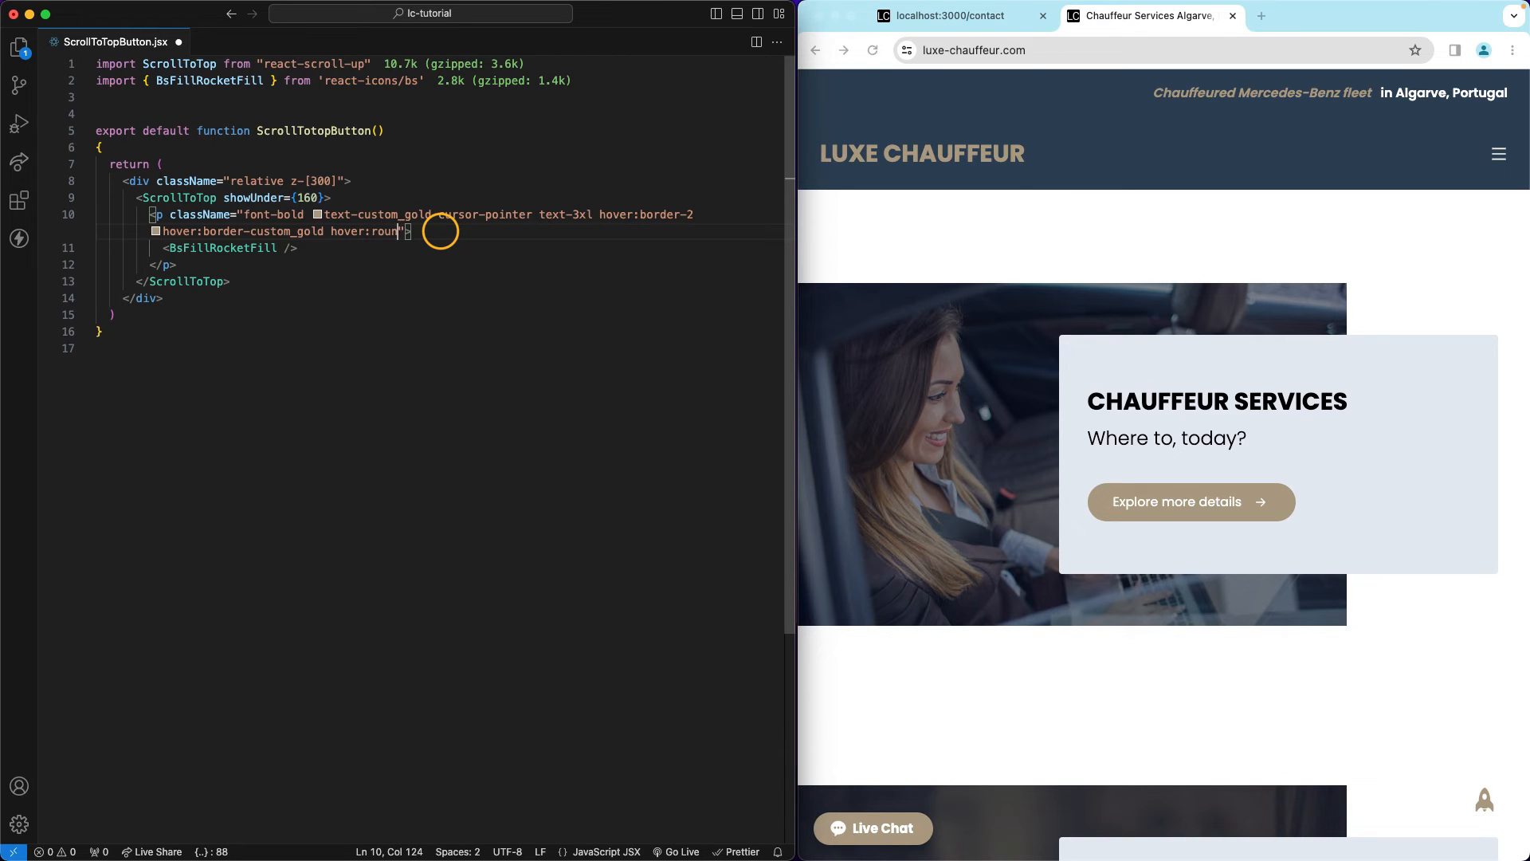
type("ded-")
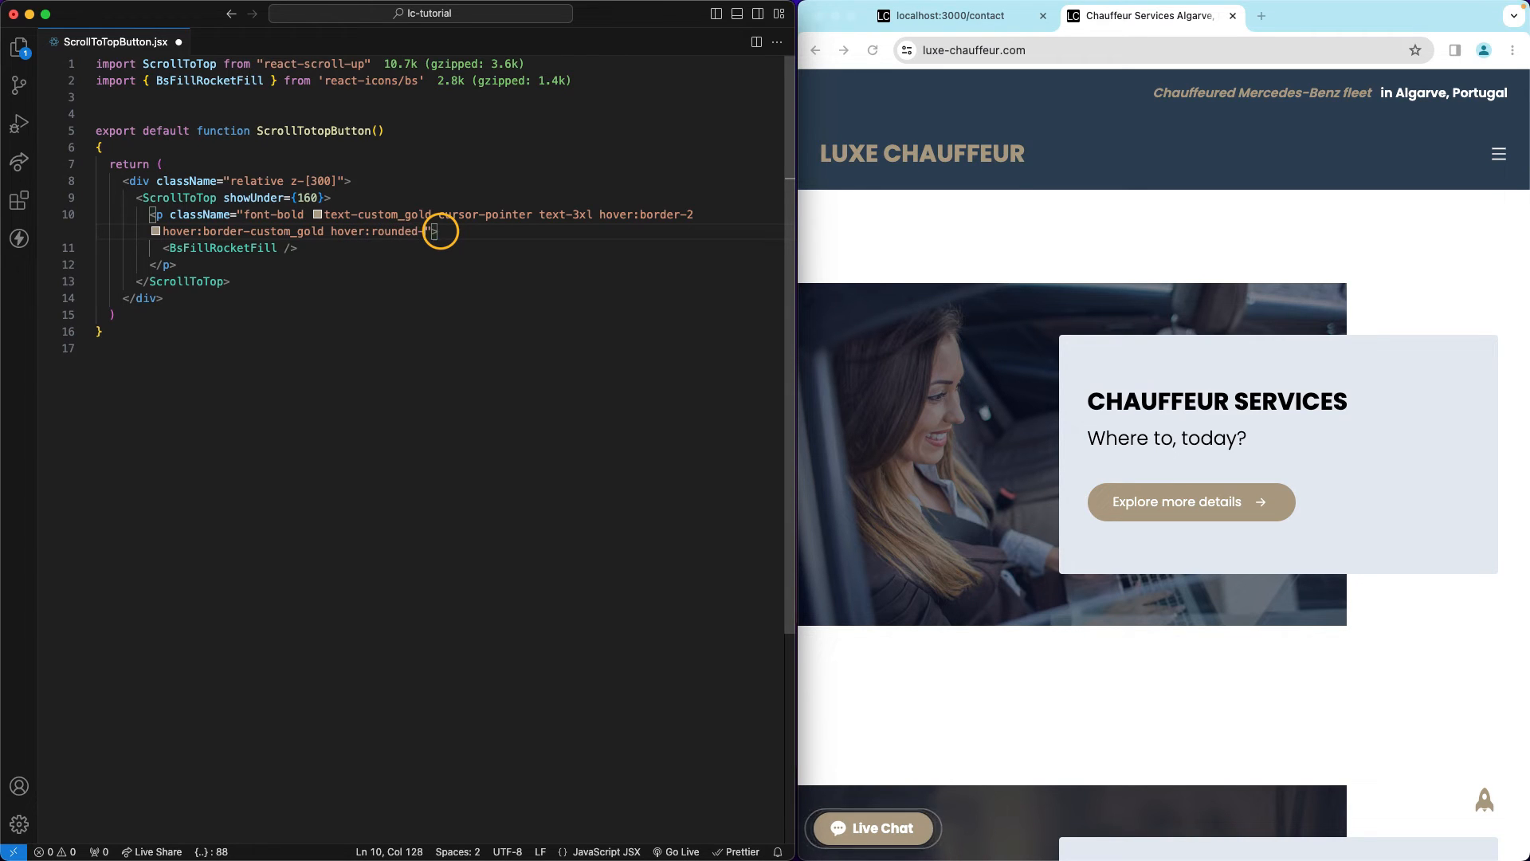
type("full")
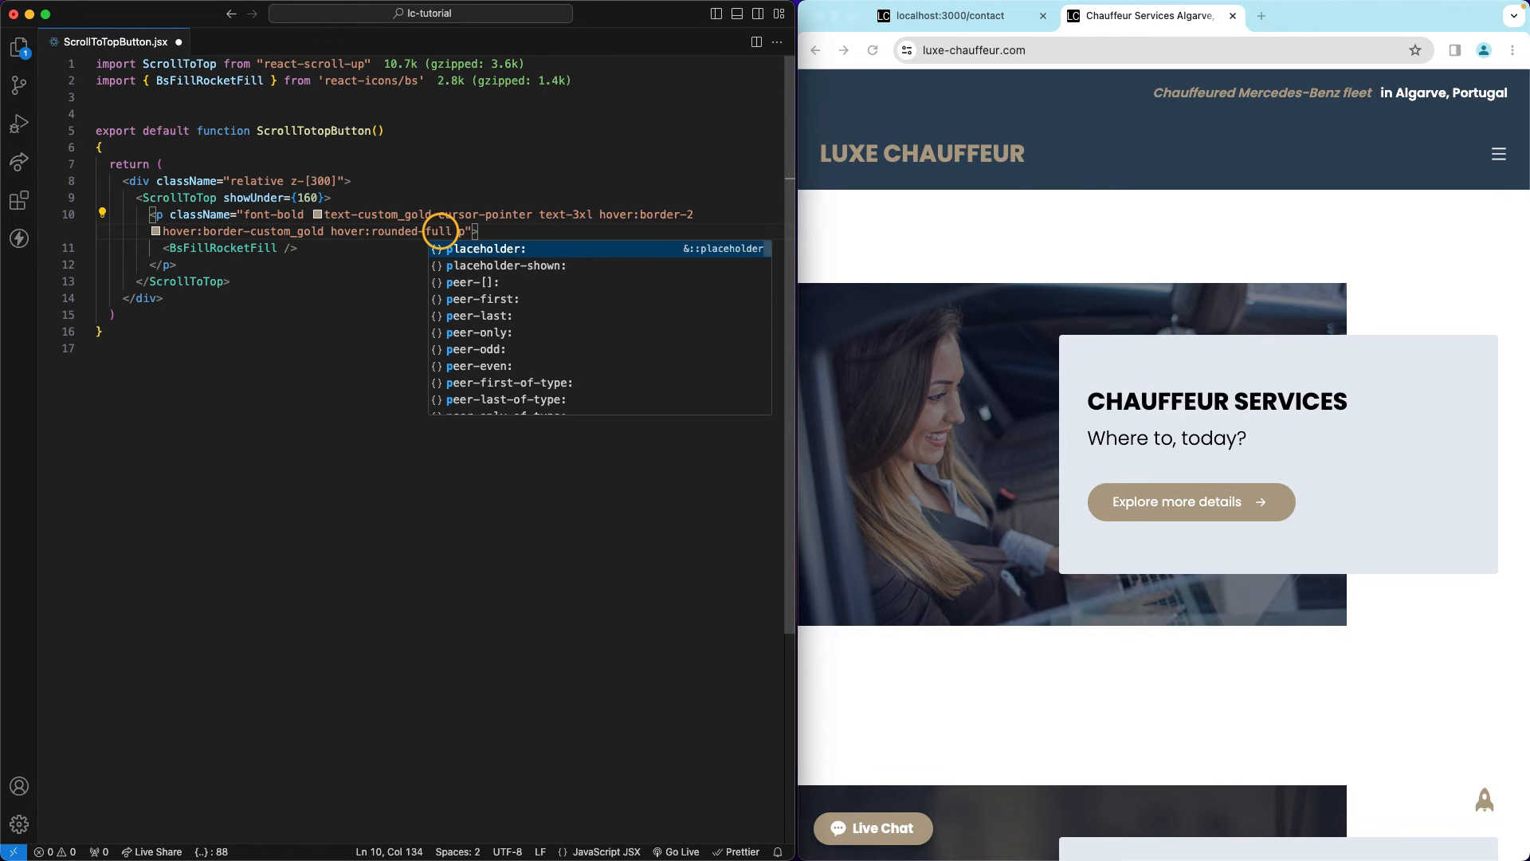
type("p-3")
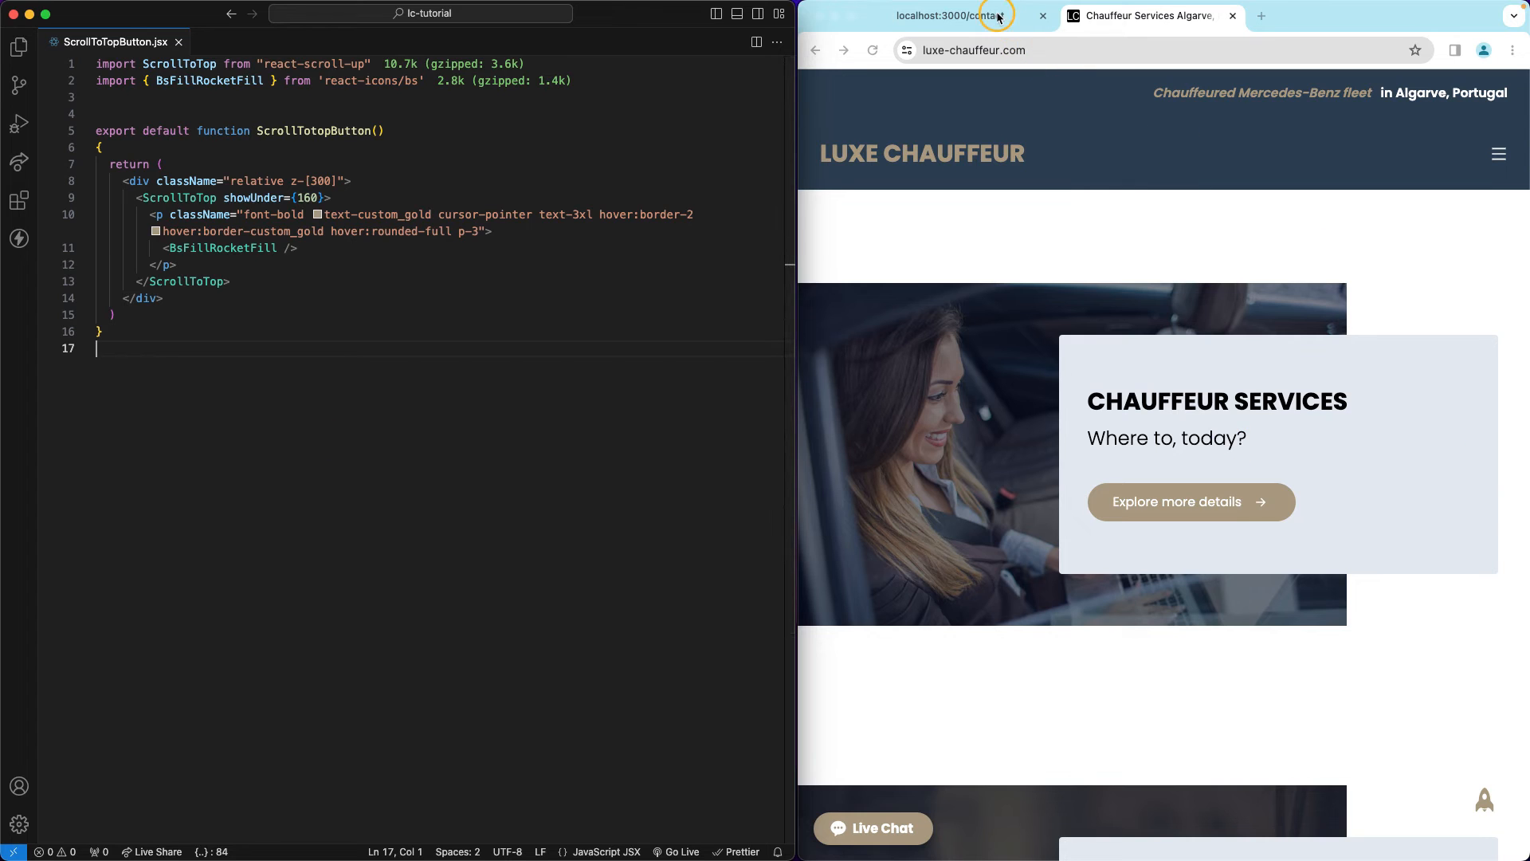
Step: Check the contact page, then view the react-scroll-up 'Super expression' TypeError in the terminal
left_click(961, 16)
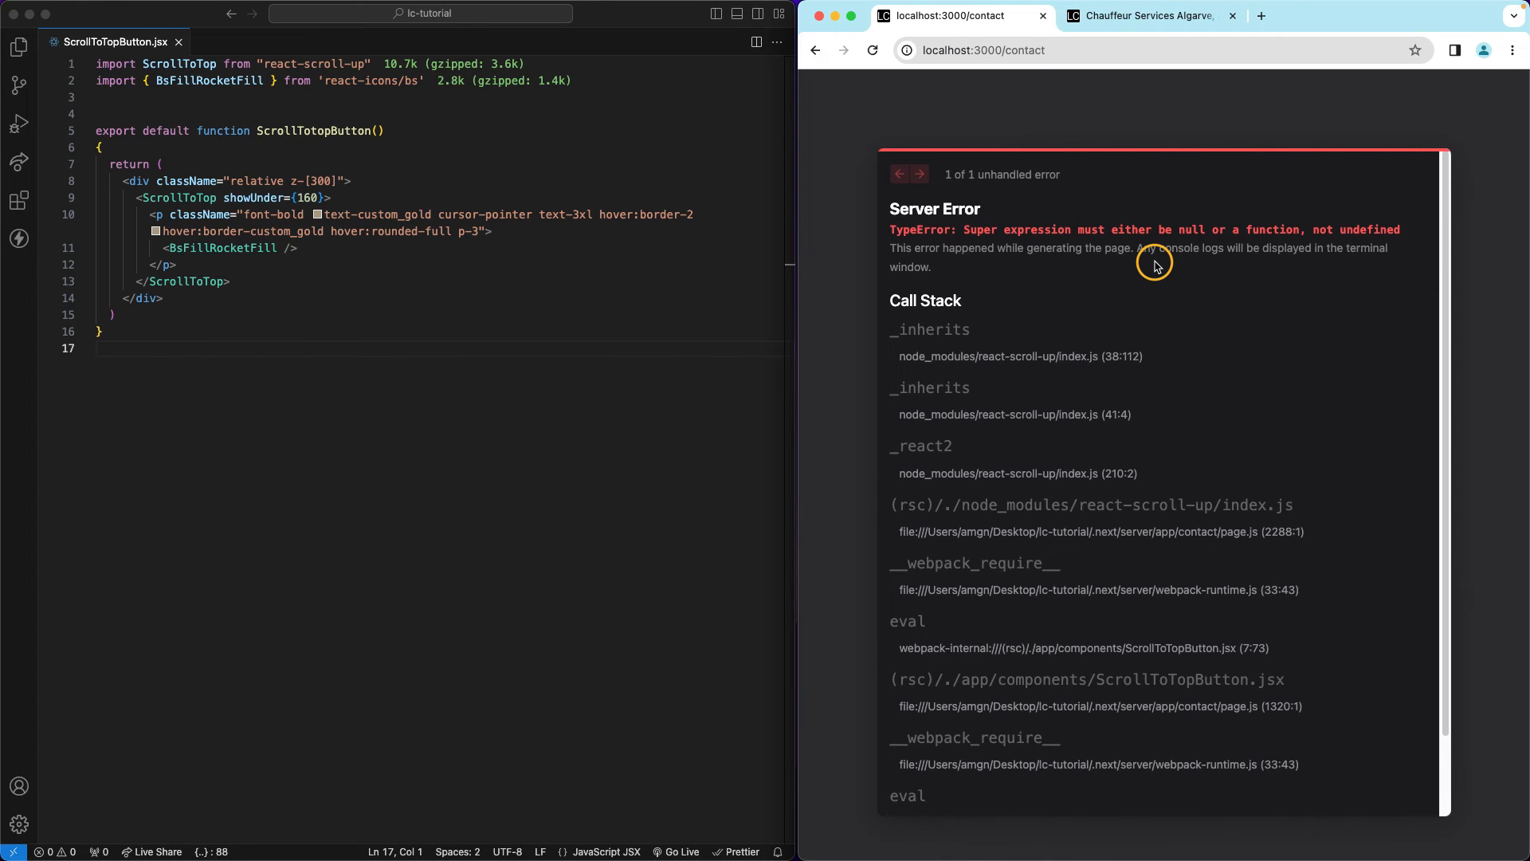
mouse_move(945, 130)
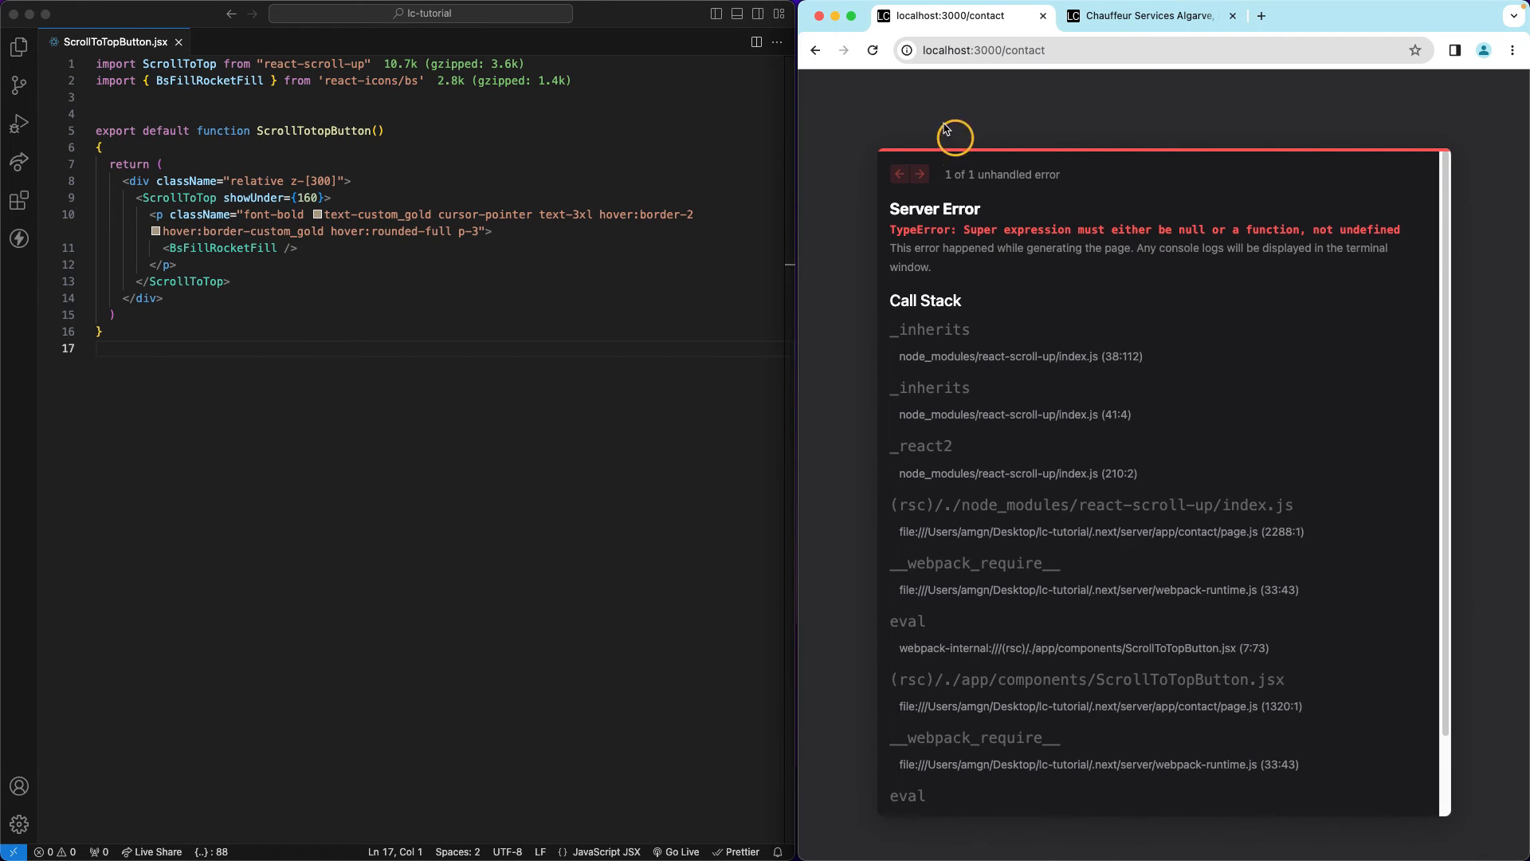
left_click(873, 50)
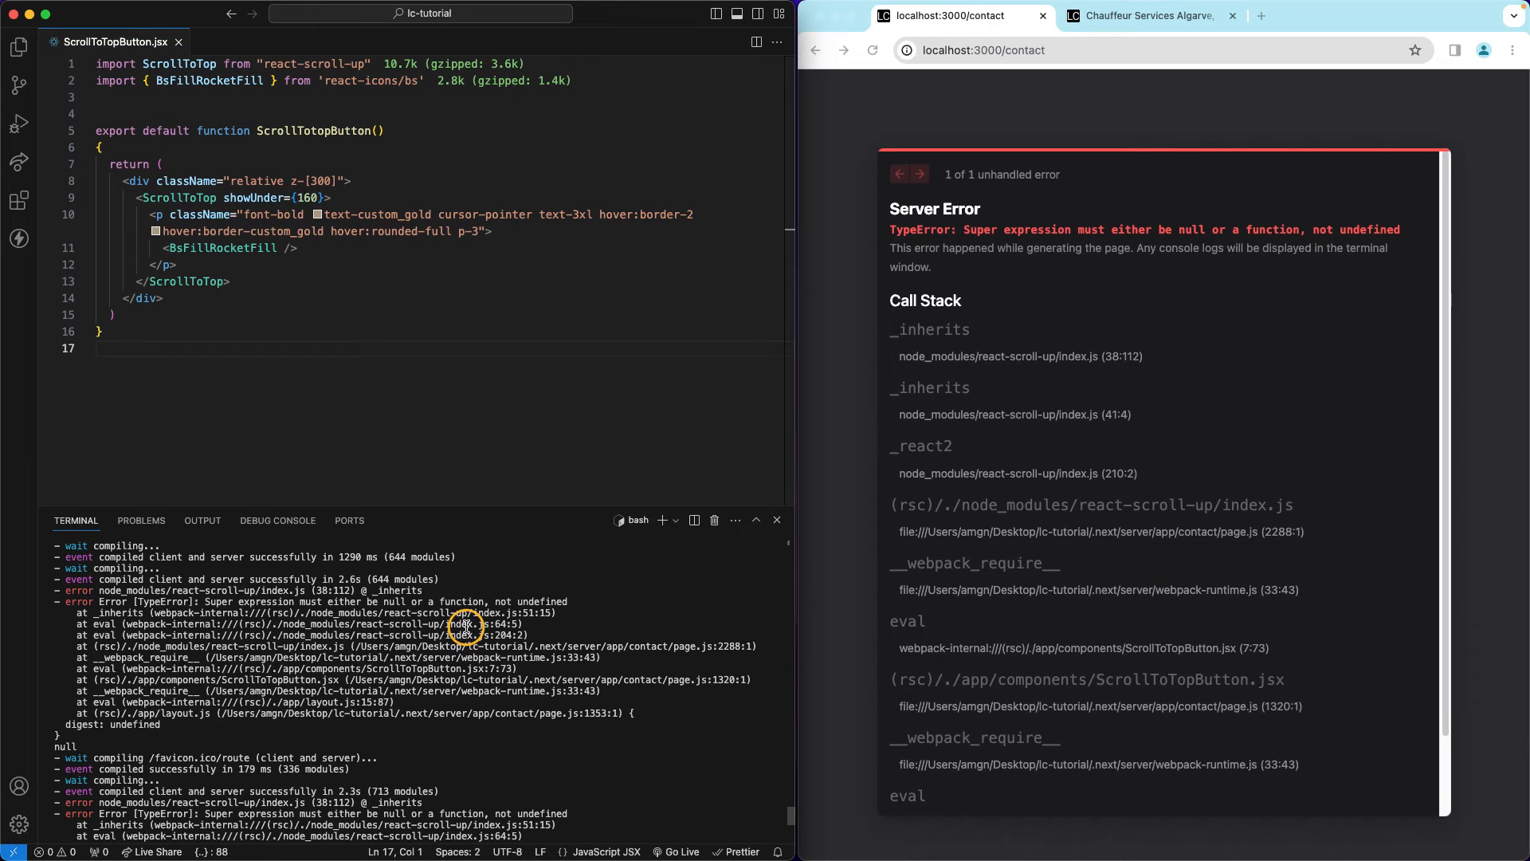
mouse_move(1375, 252)
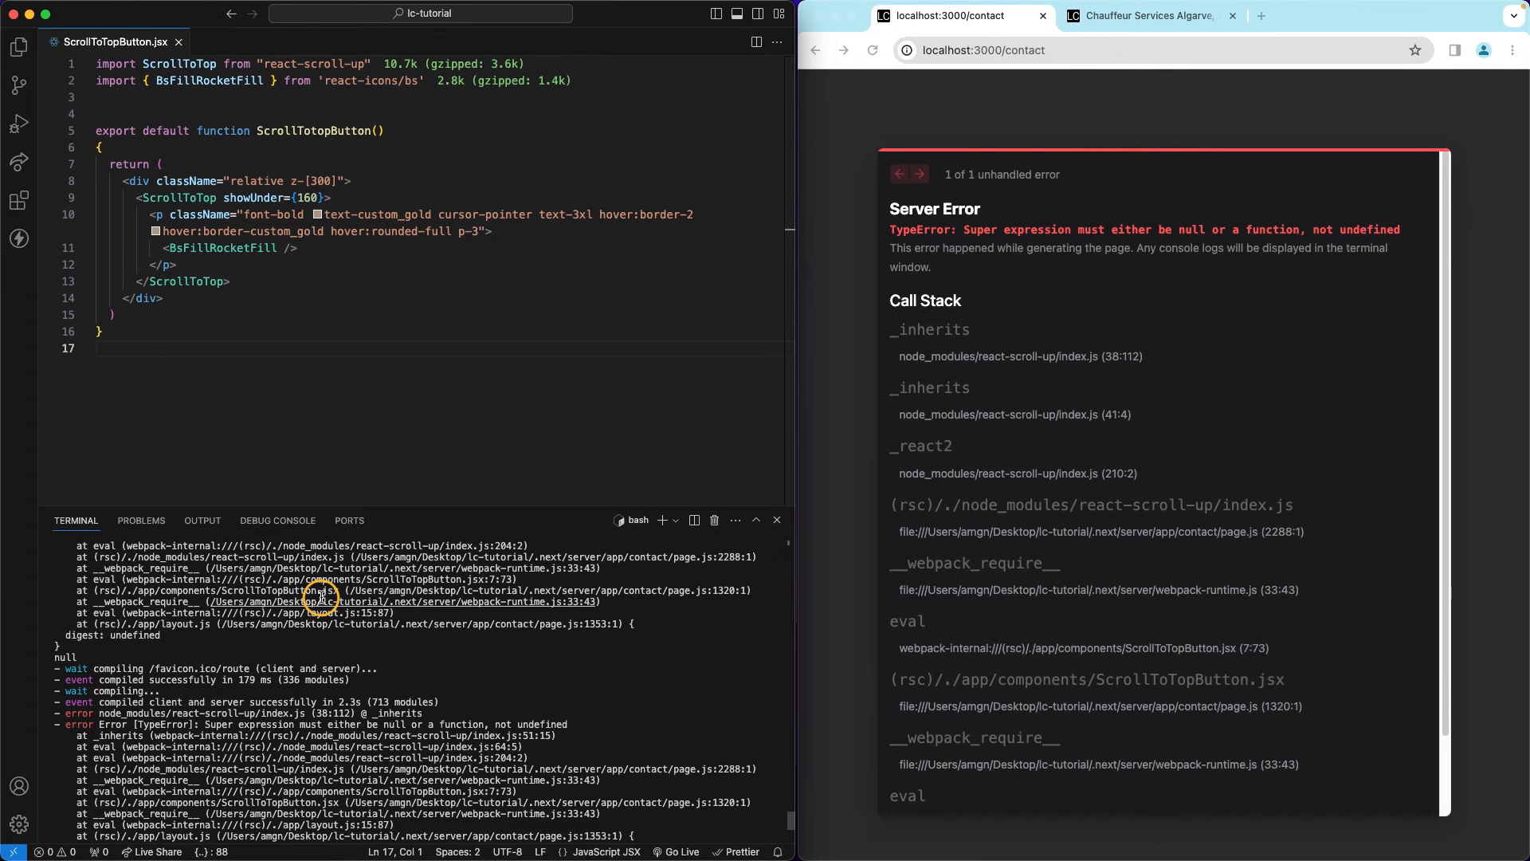
mouse_move(322, 596)
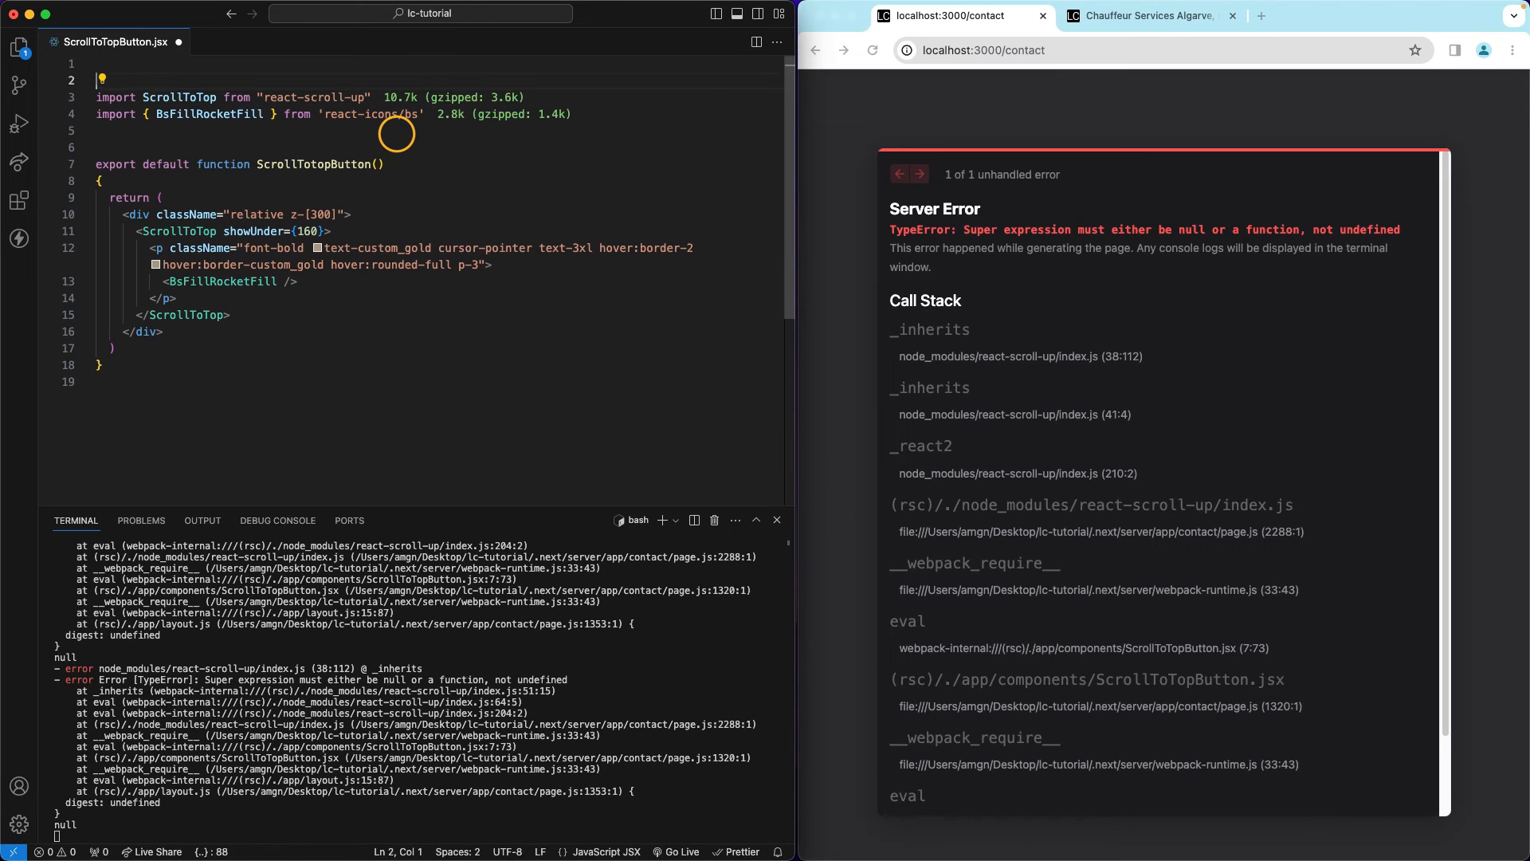
Step: Type the "use client" directive on line 1 of ScrollToTopButton.jsx
type("\"use\"")
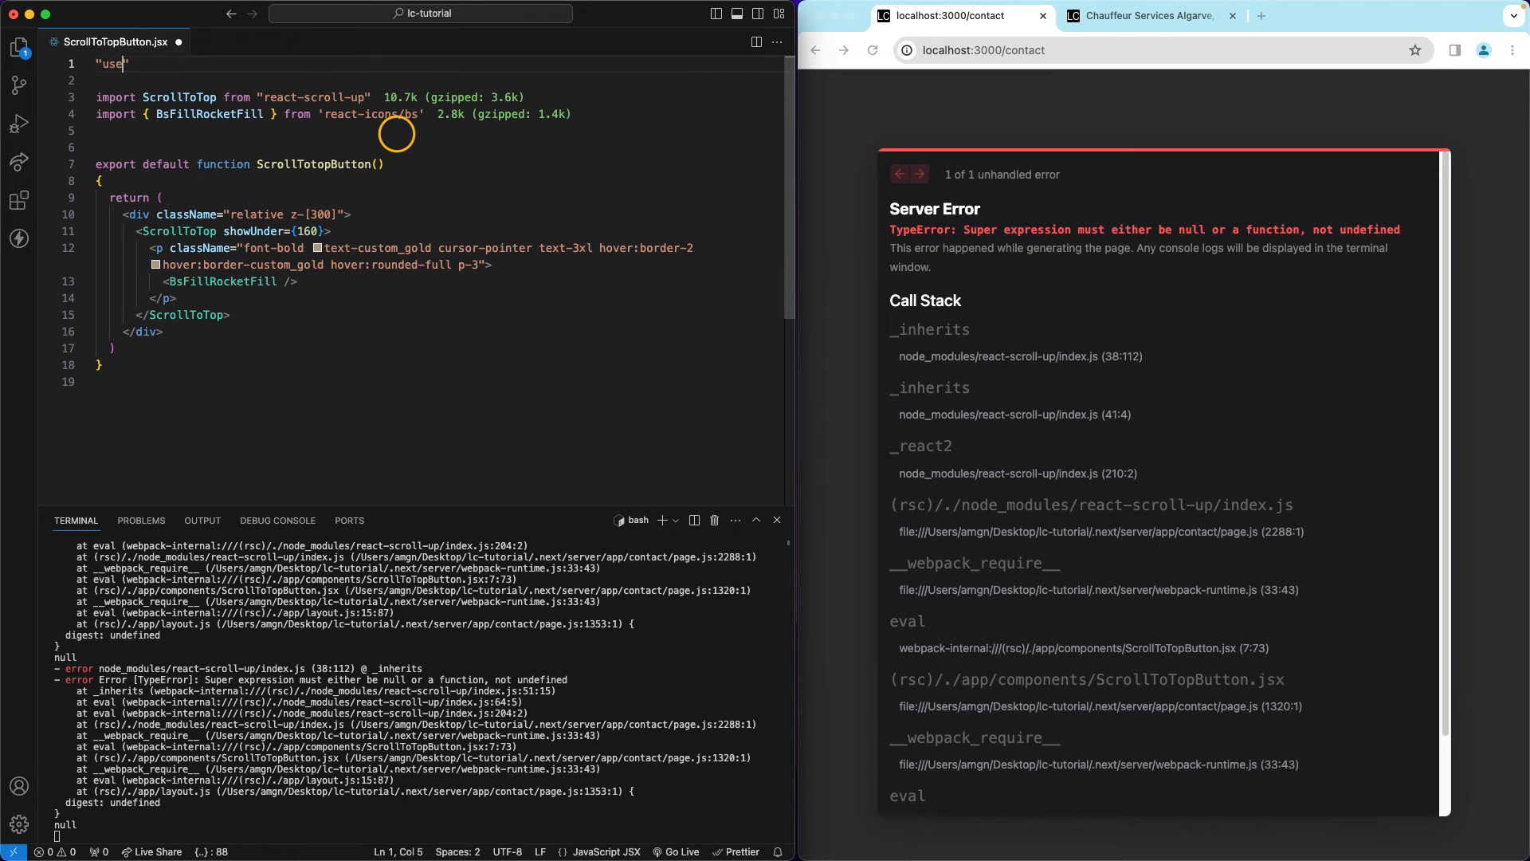
type("c")
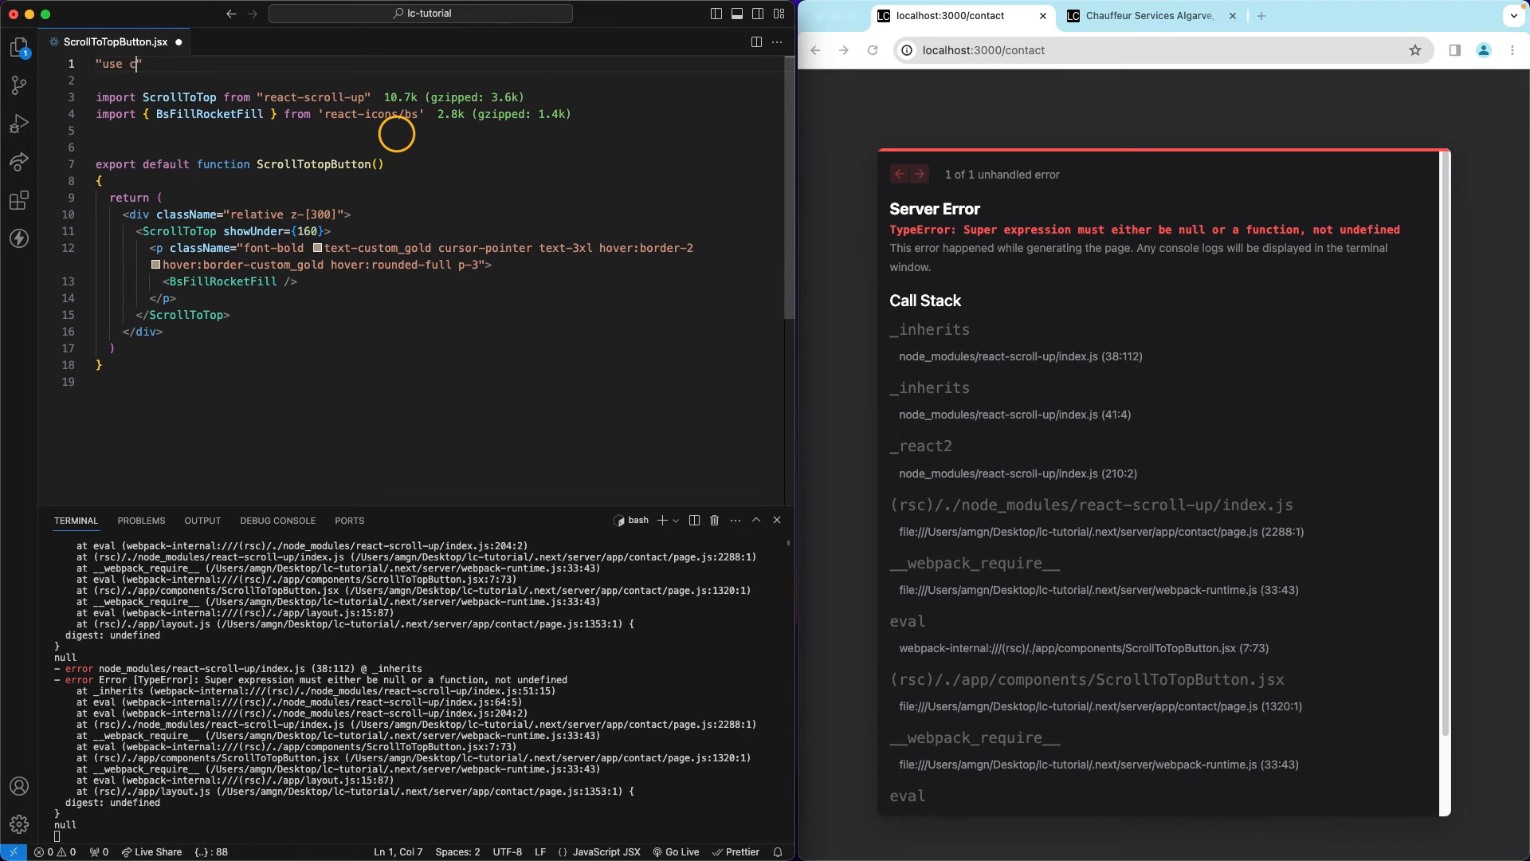
type("lient")
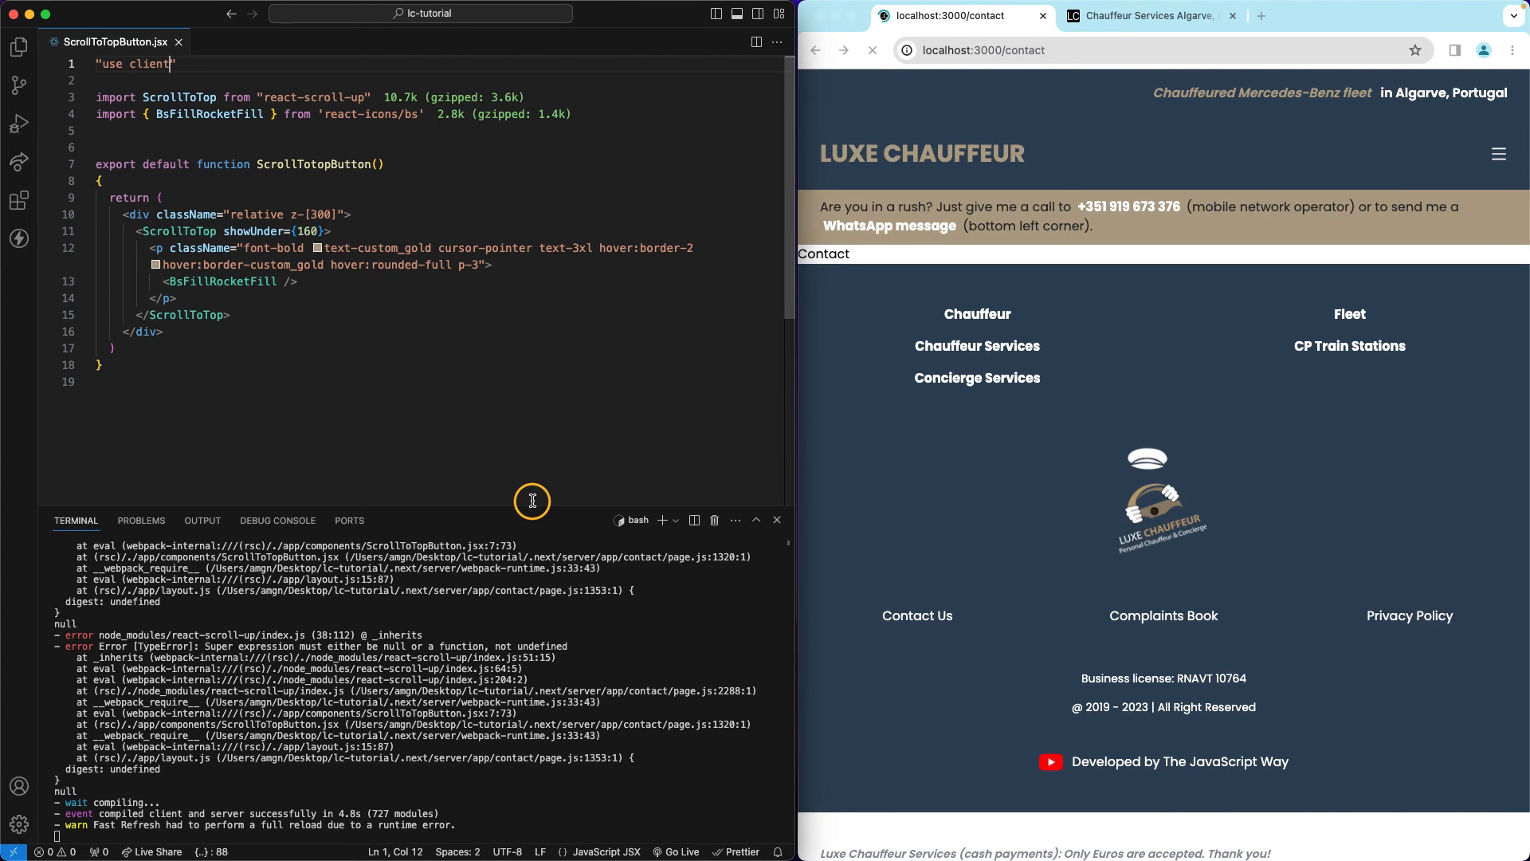
Step: Scroll down the localhost home page to confirm the rocket scroll-to-top button appears
scroll("down", 3)
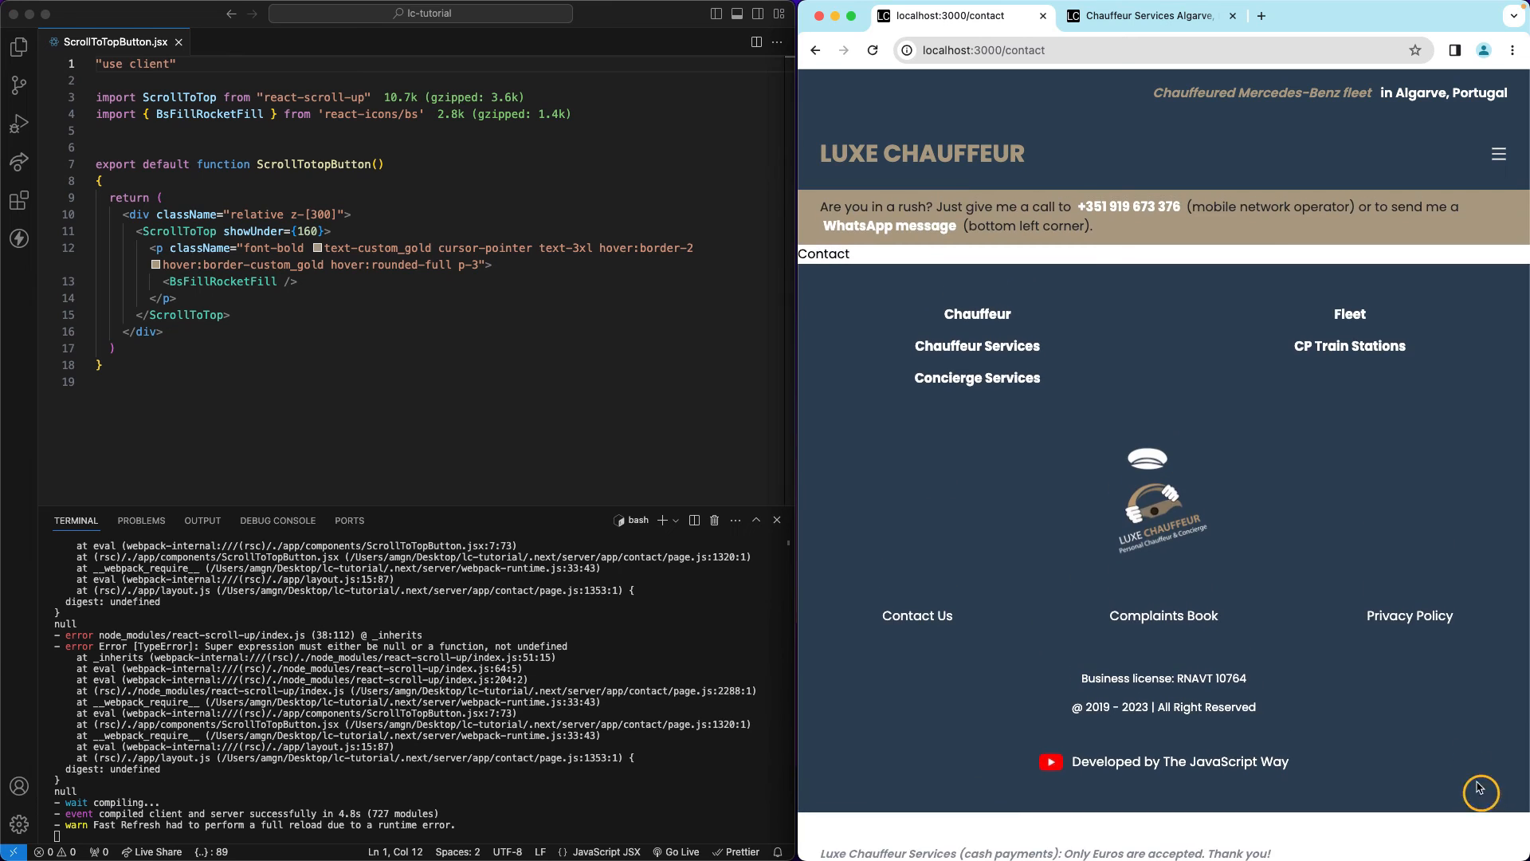
mouse_move(1298, 521)
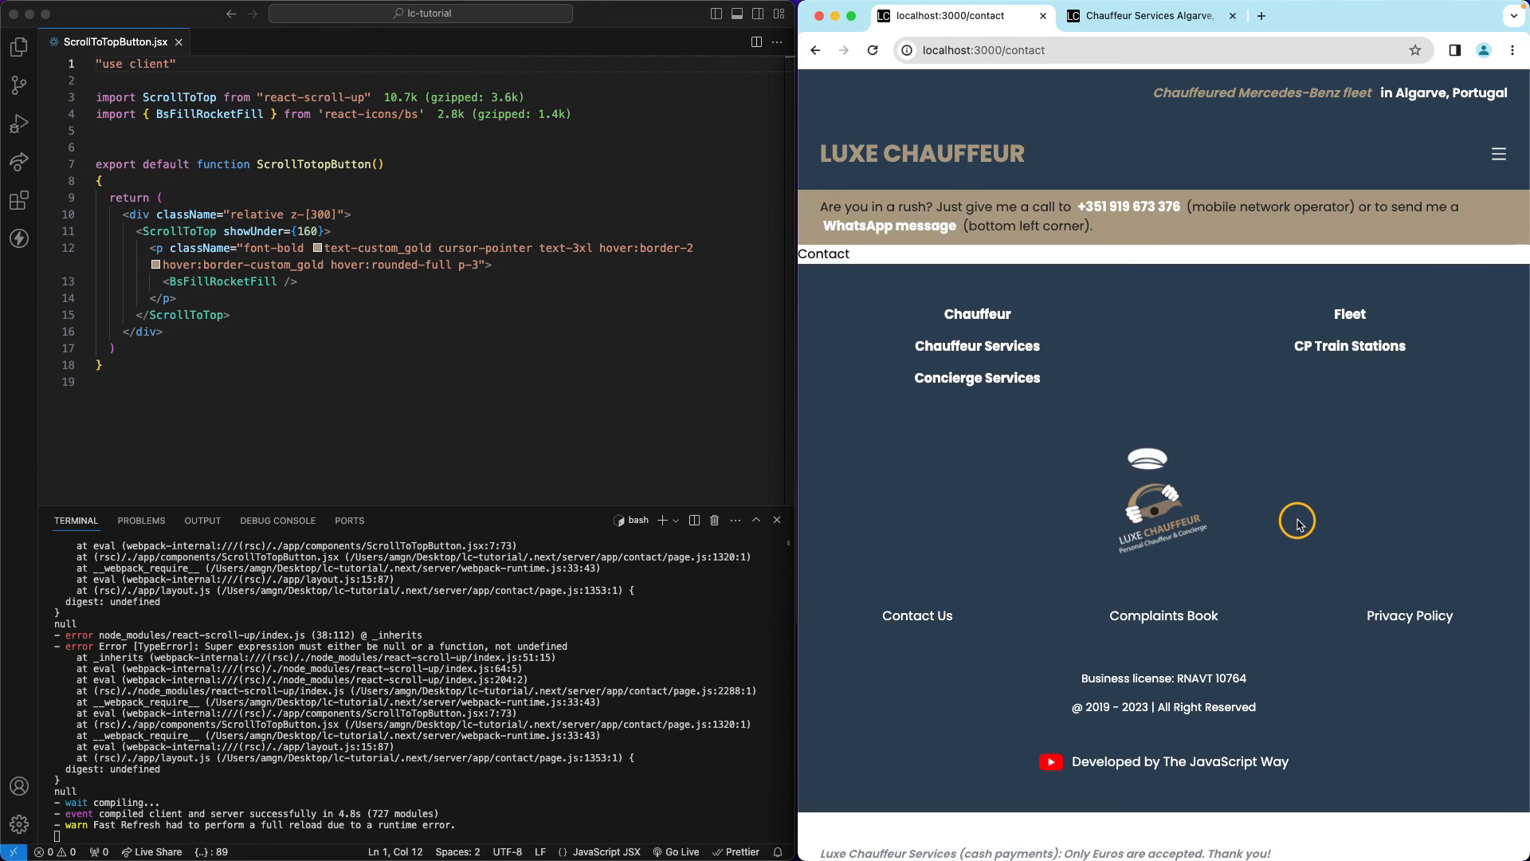
scroll("down", 3)
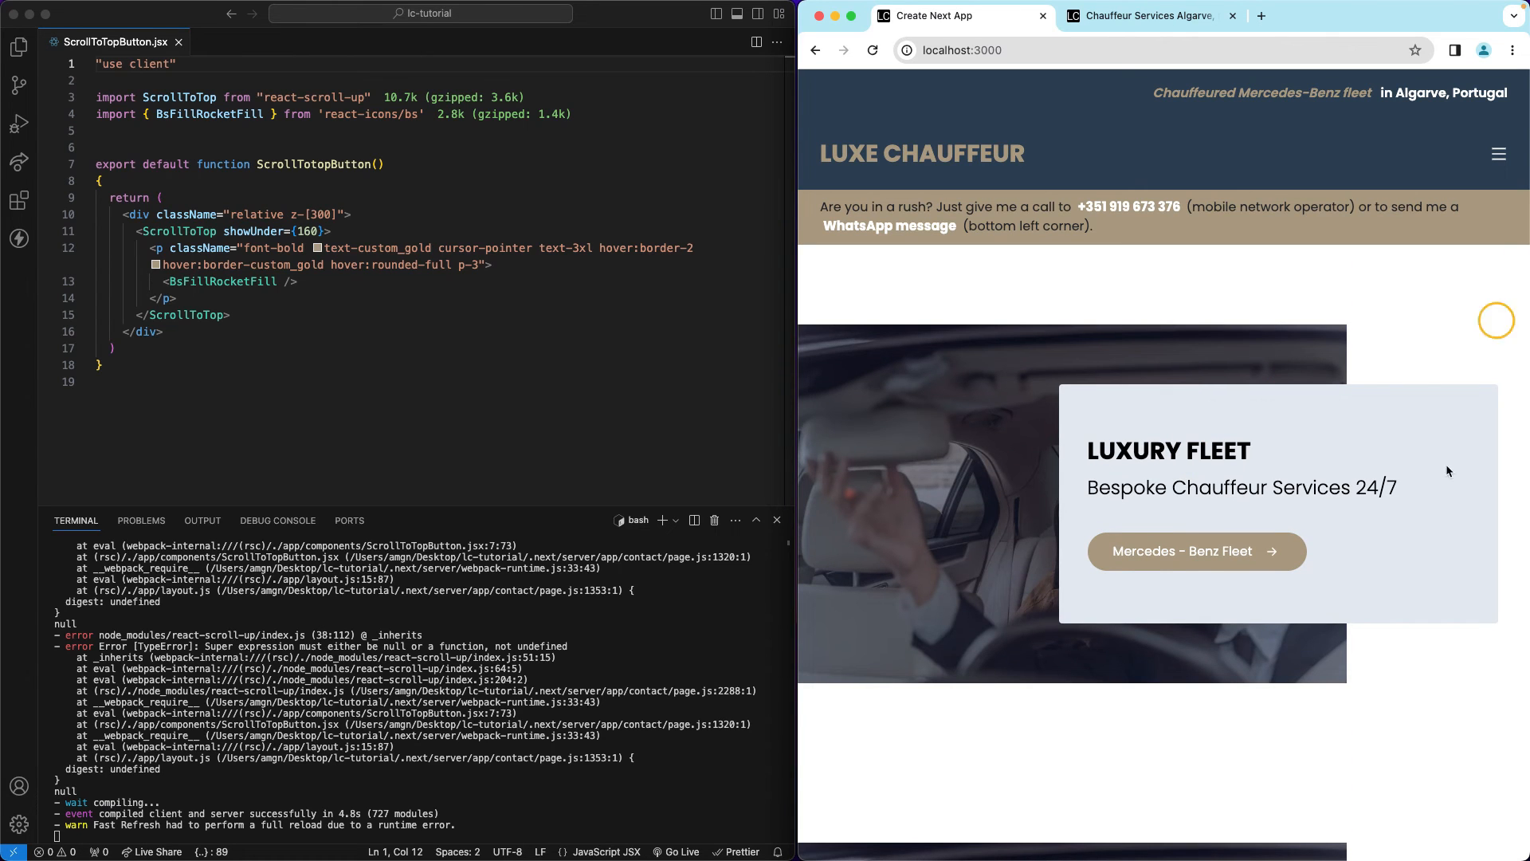
scroll("down", 3)
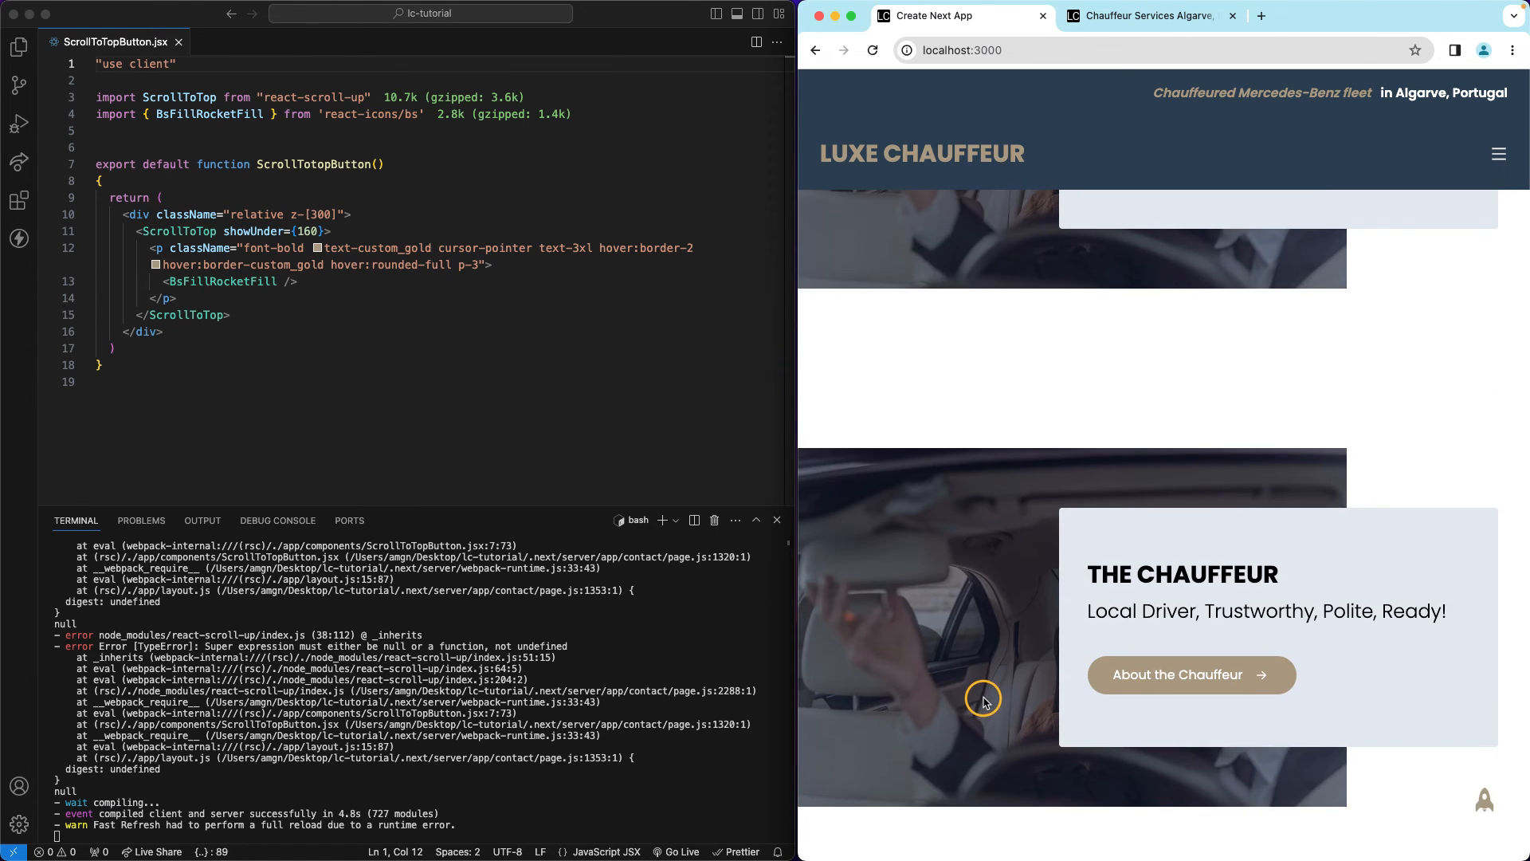
scroll("down", 3)
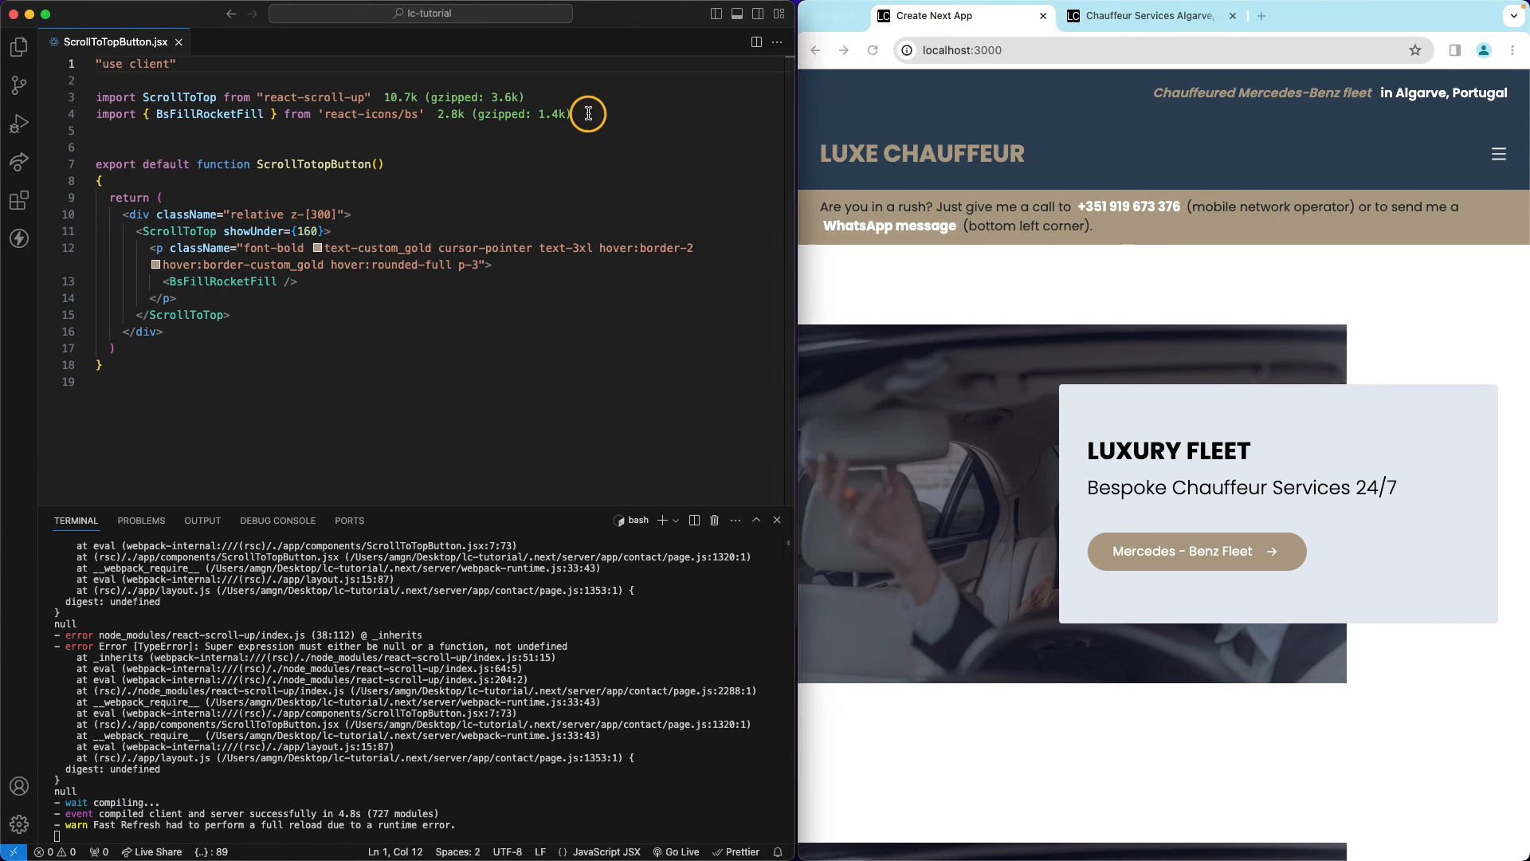
Step: Review the react-scroll-up import line and surrounding component code in the editor
triple_click(225, 96)
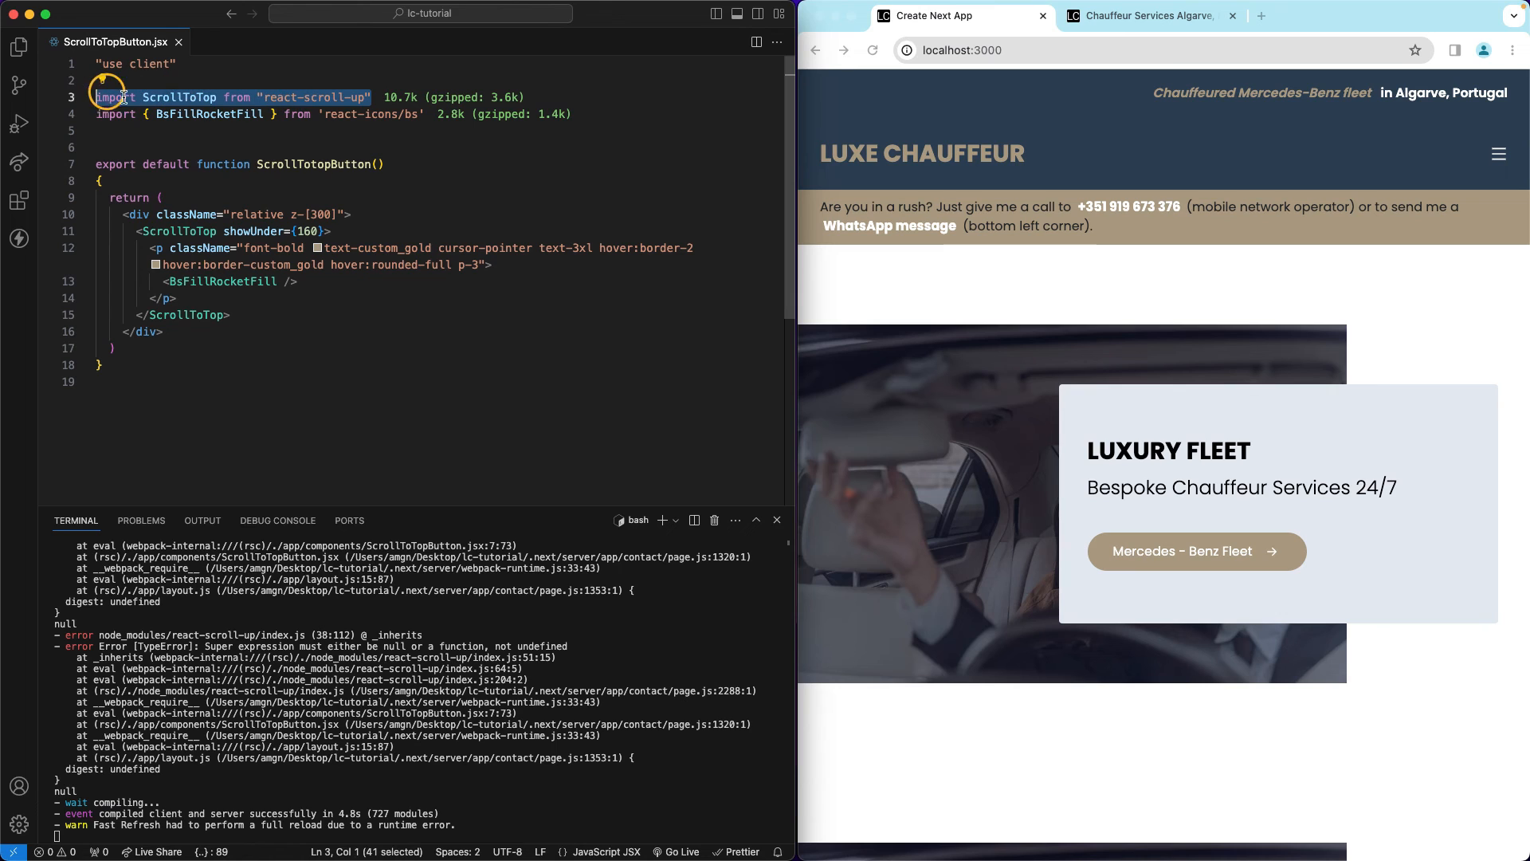
mouse_move(395, 265)
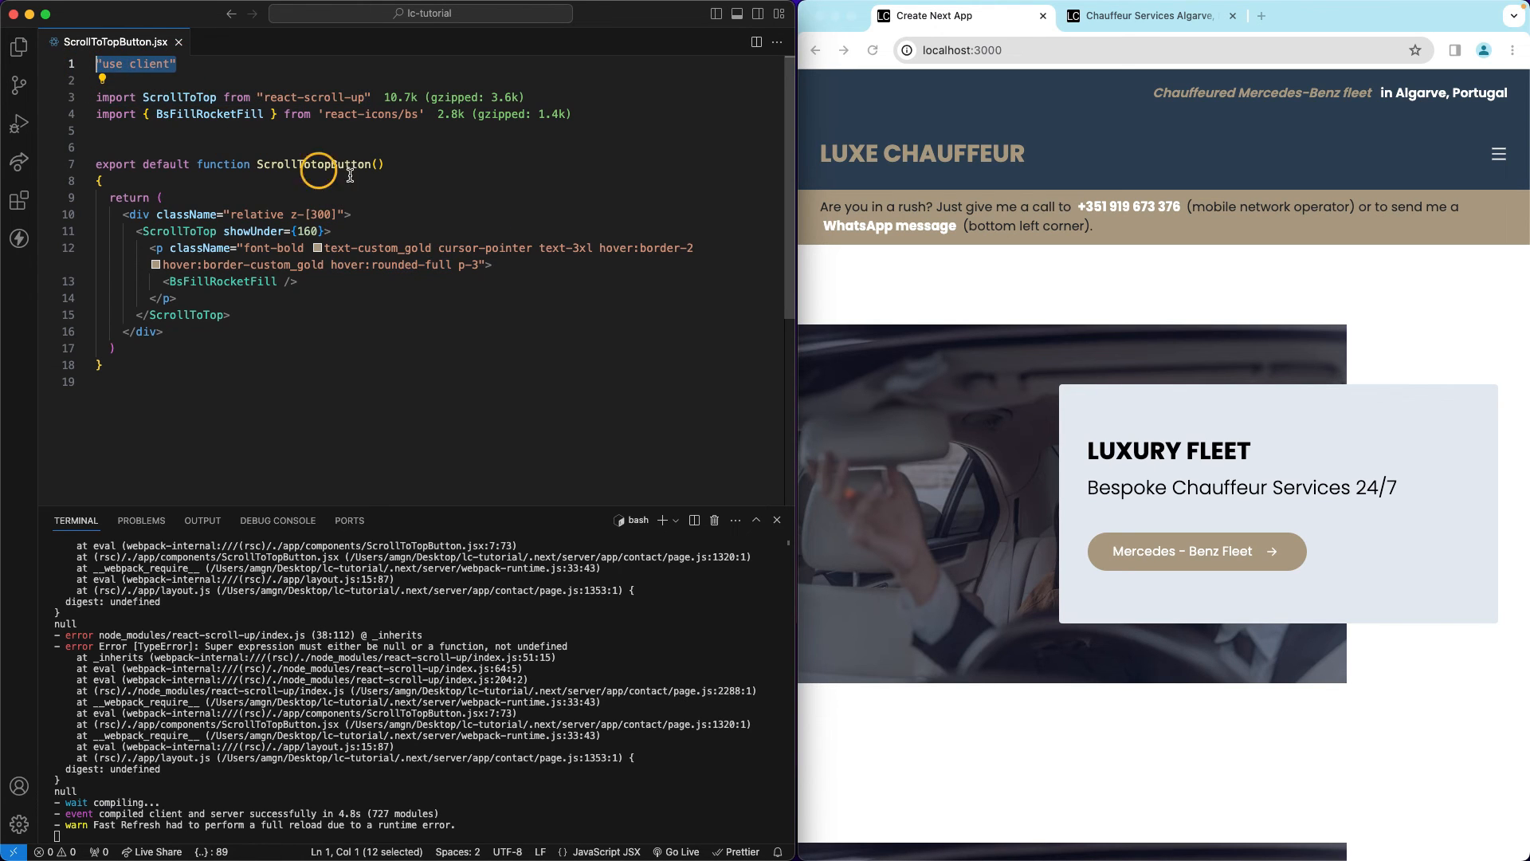
left_click(156, 197)
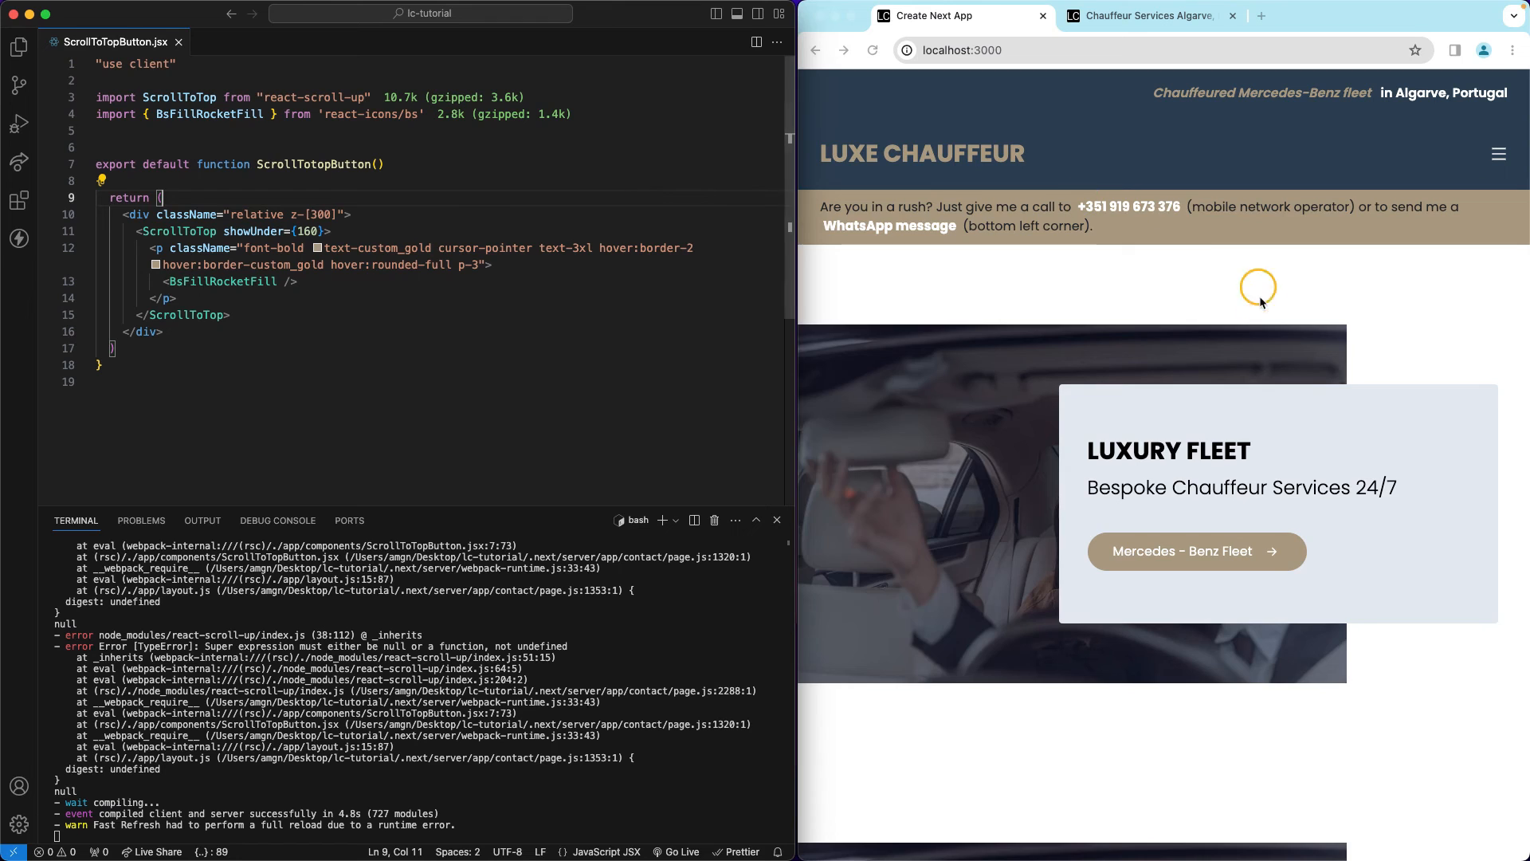
scroll("down", 3)
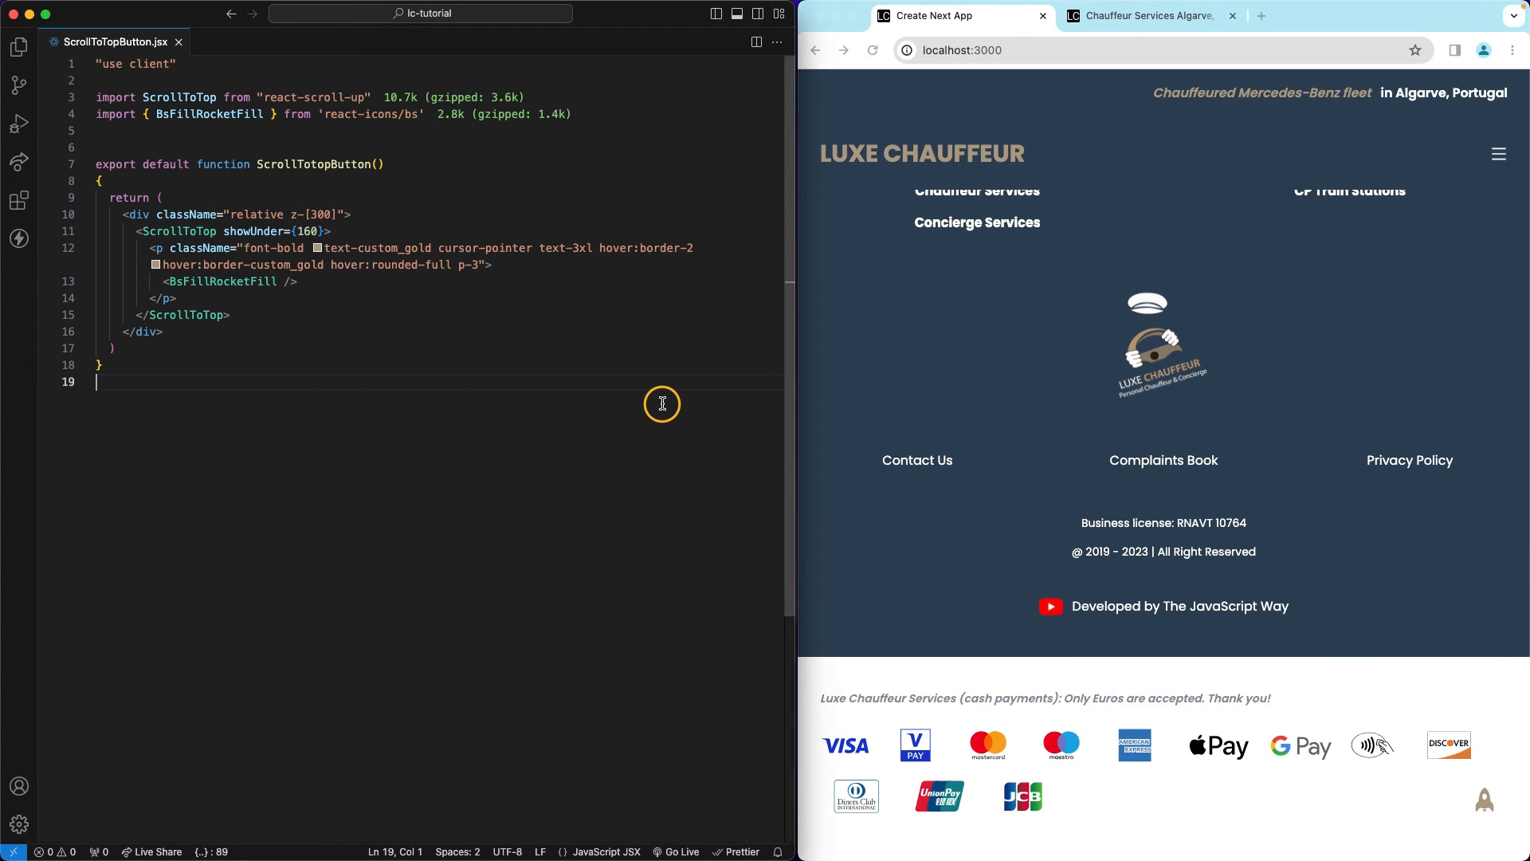
scroll("up", 3)
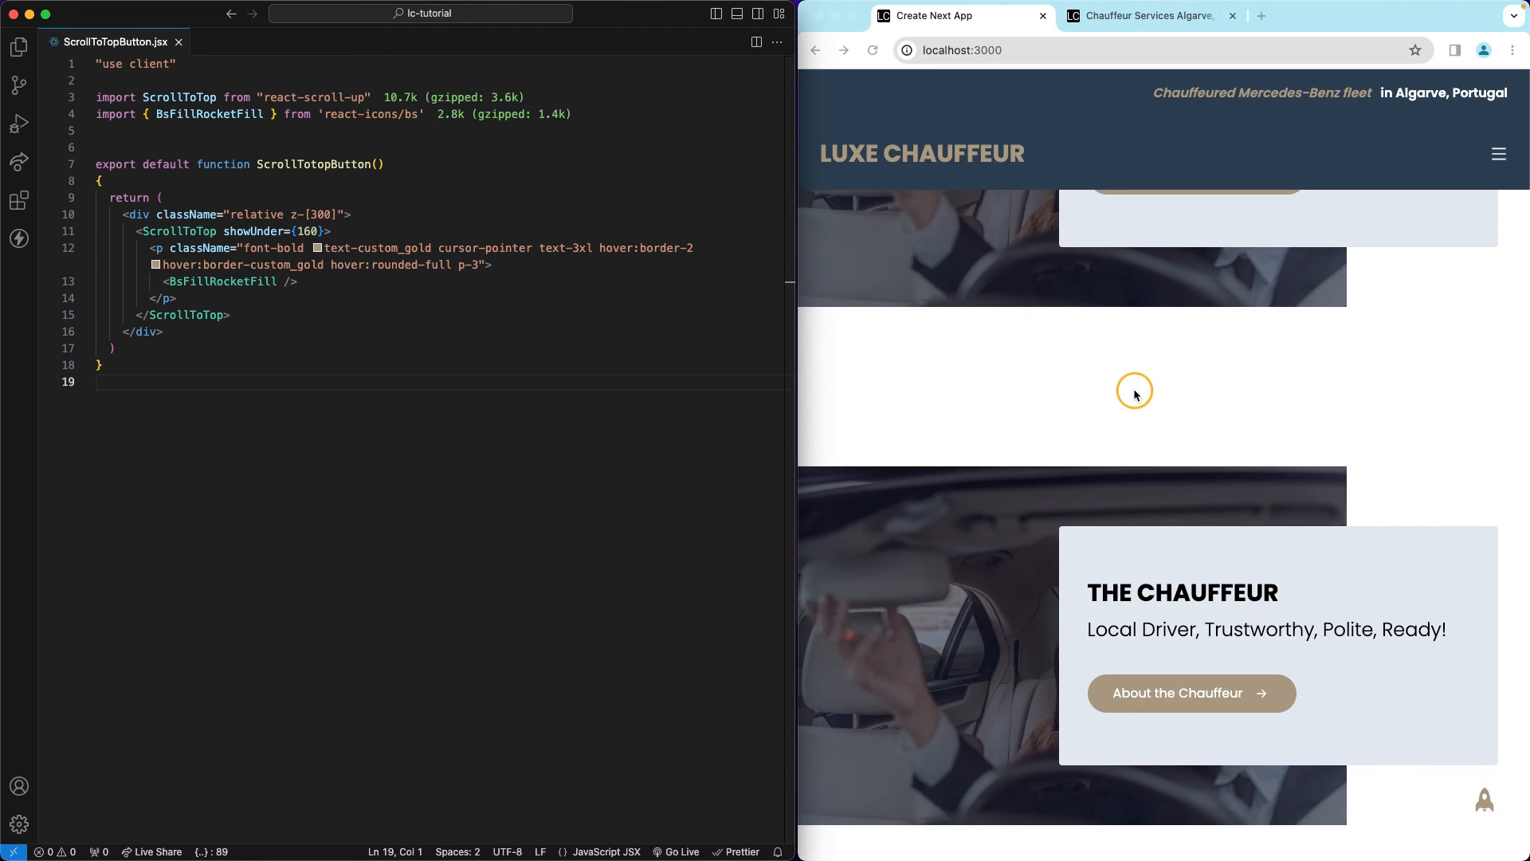
scroll("down", 3)
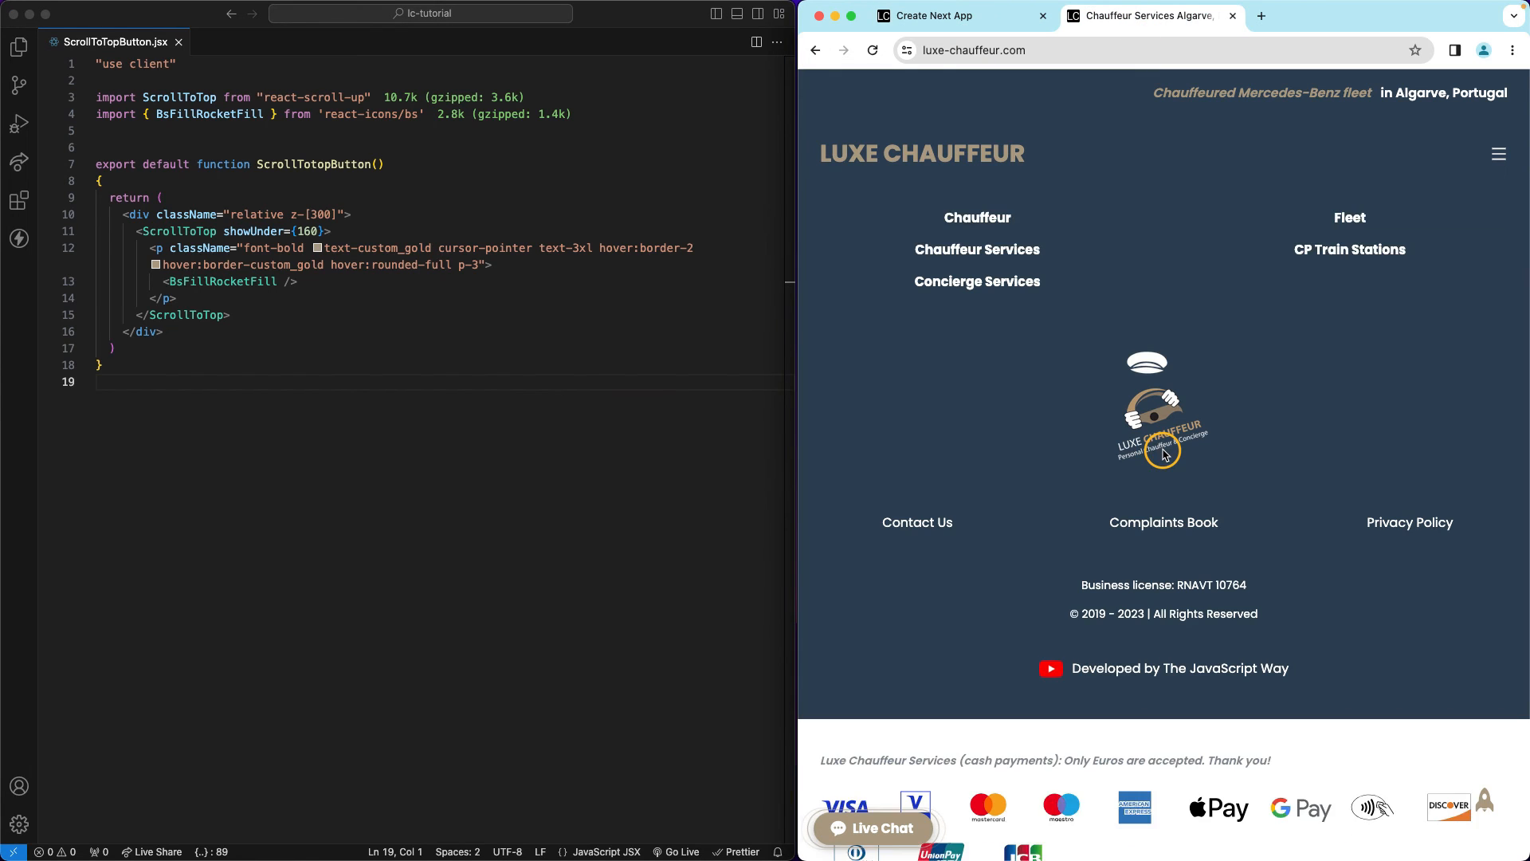
Step: Scroll the live luxe-chauffeur.com page down toward the footer to see its rocket button
scroll("down", 3)
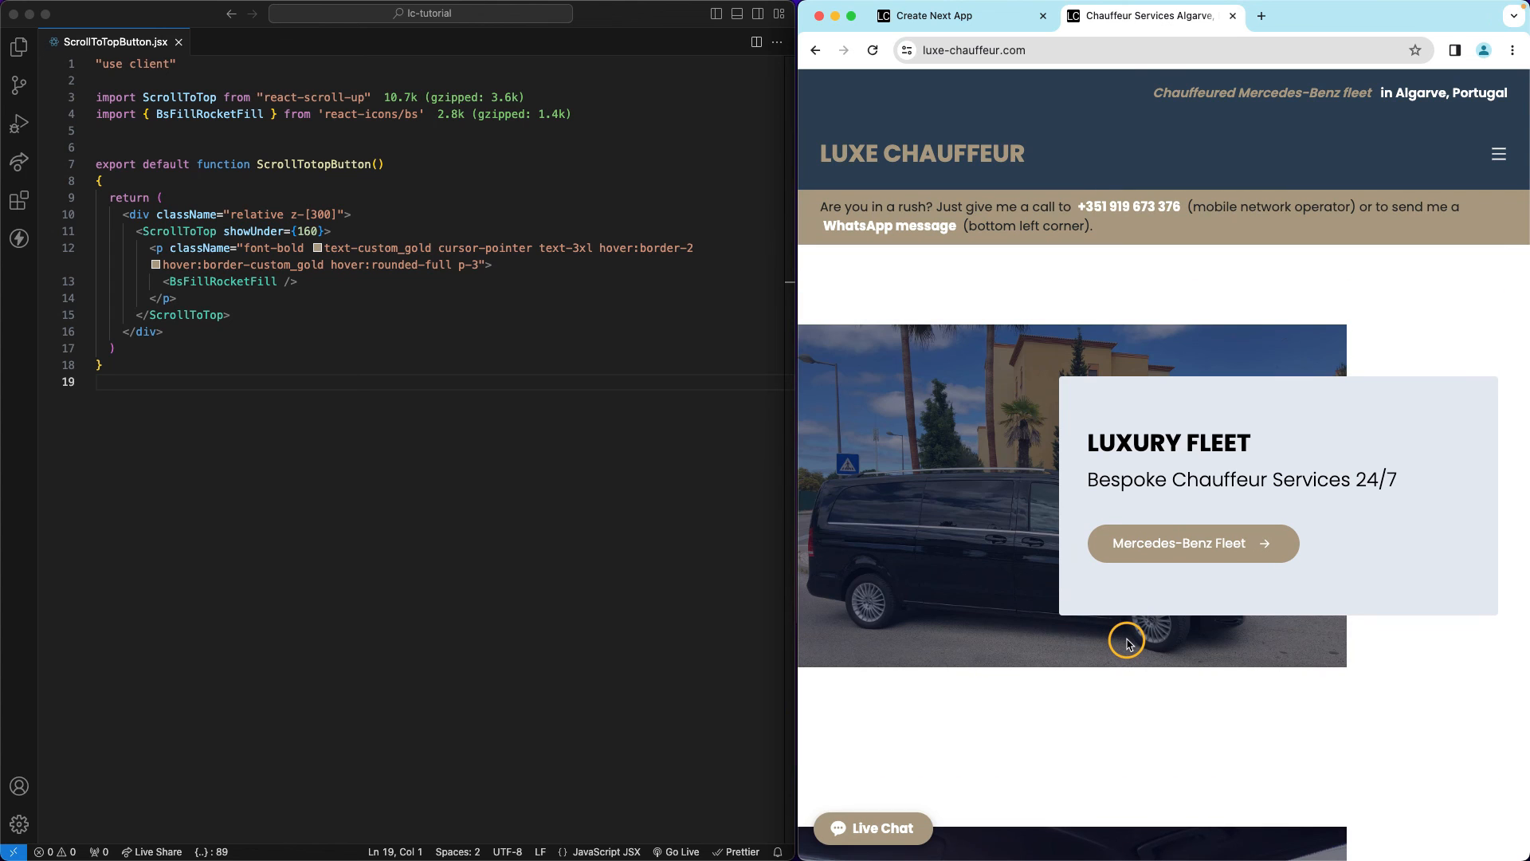
scroll("down", 3)
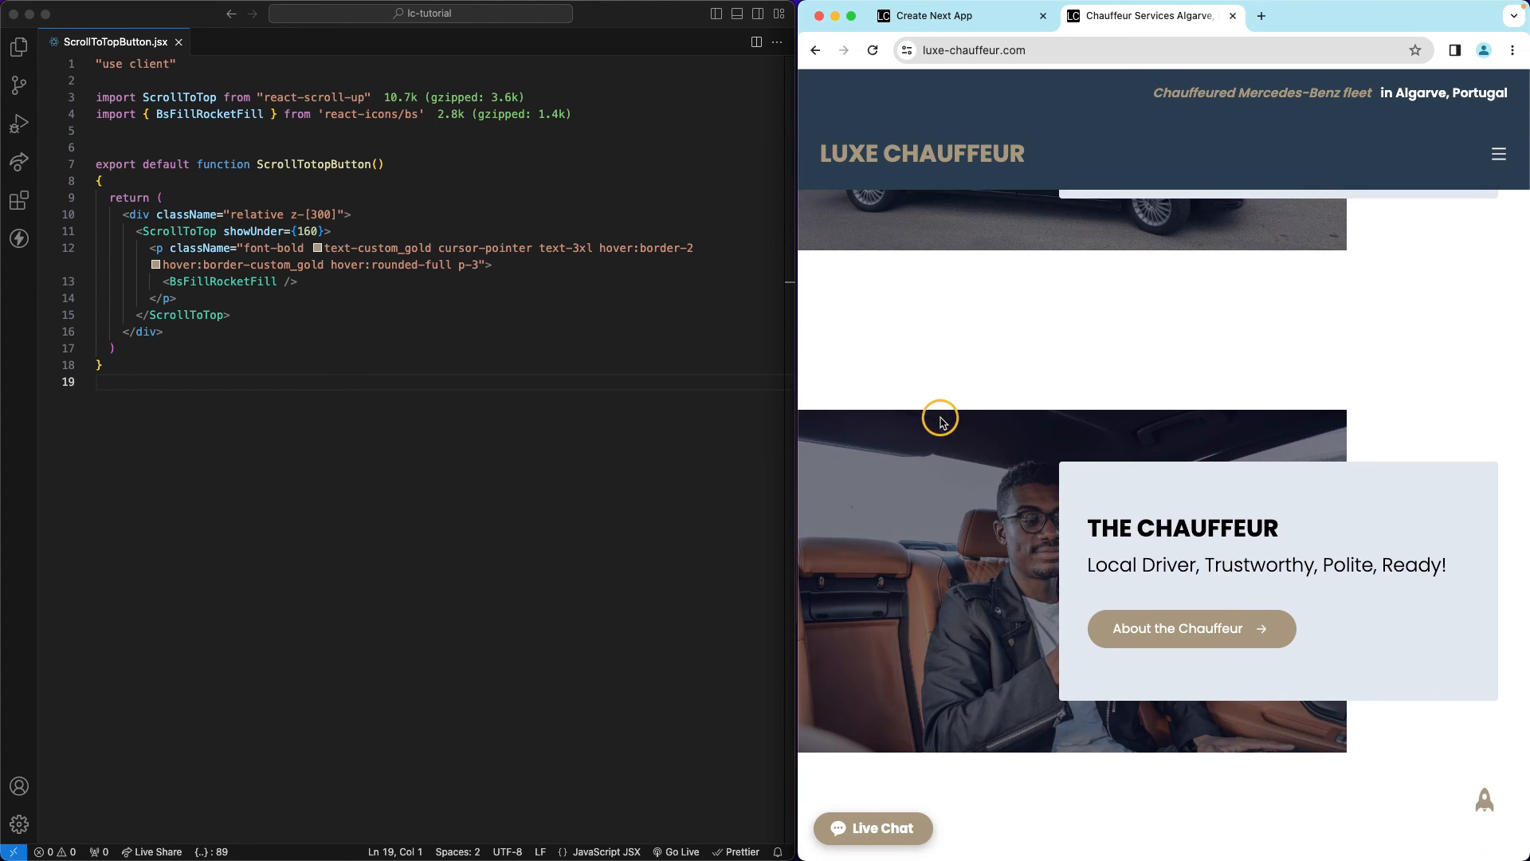
scroll("down", 3)
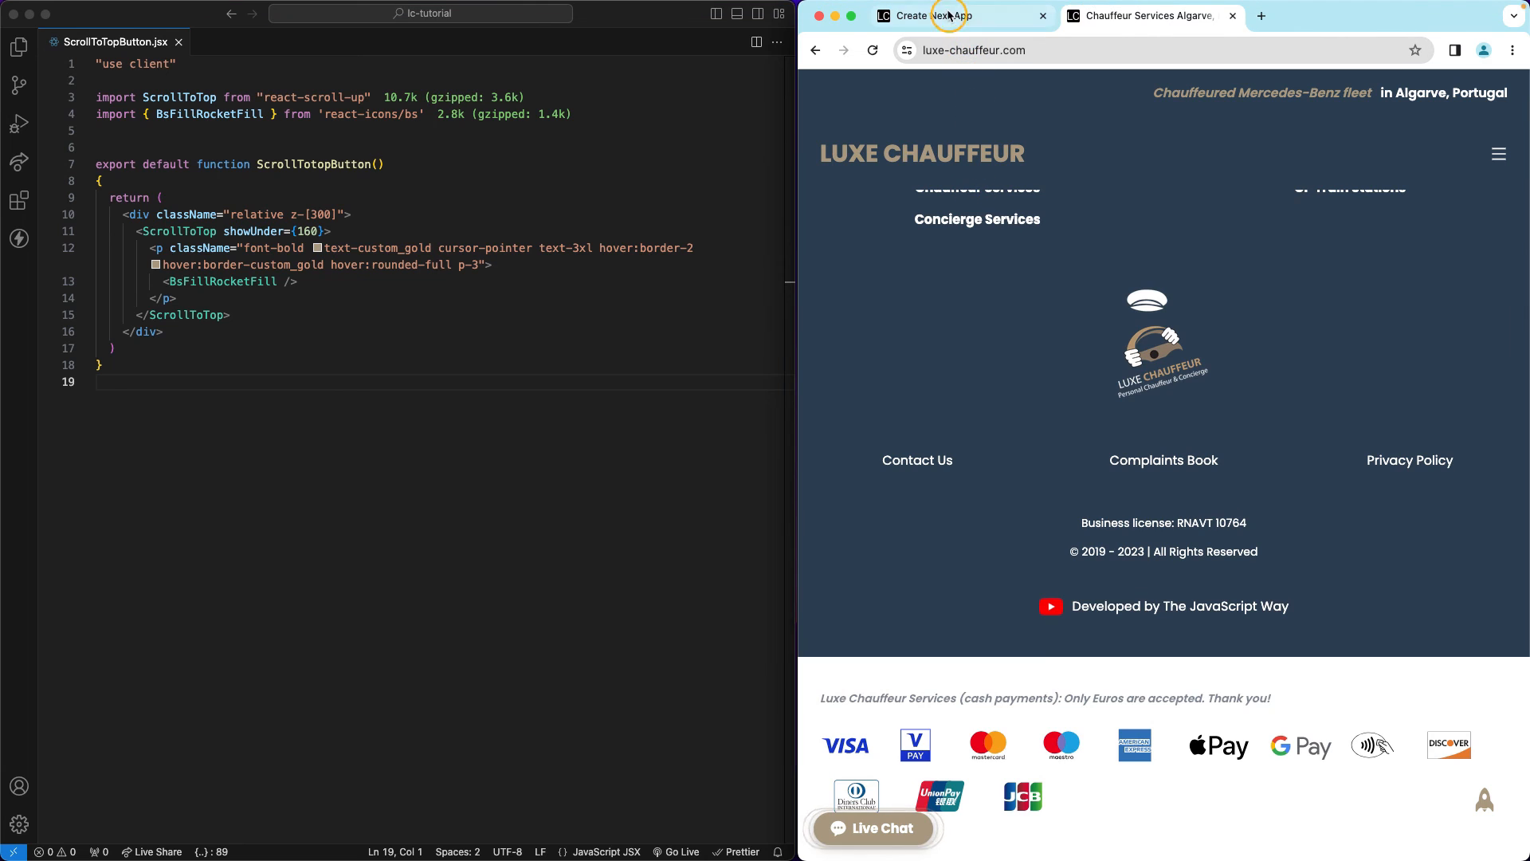
Step: Return to the Create Next App localhost tab and toggle the navigation menu open and closed
left_click(956, 16)
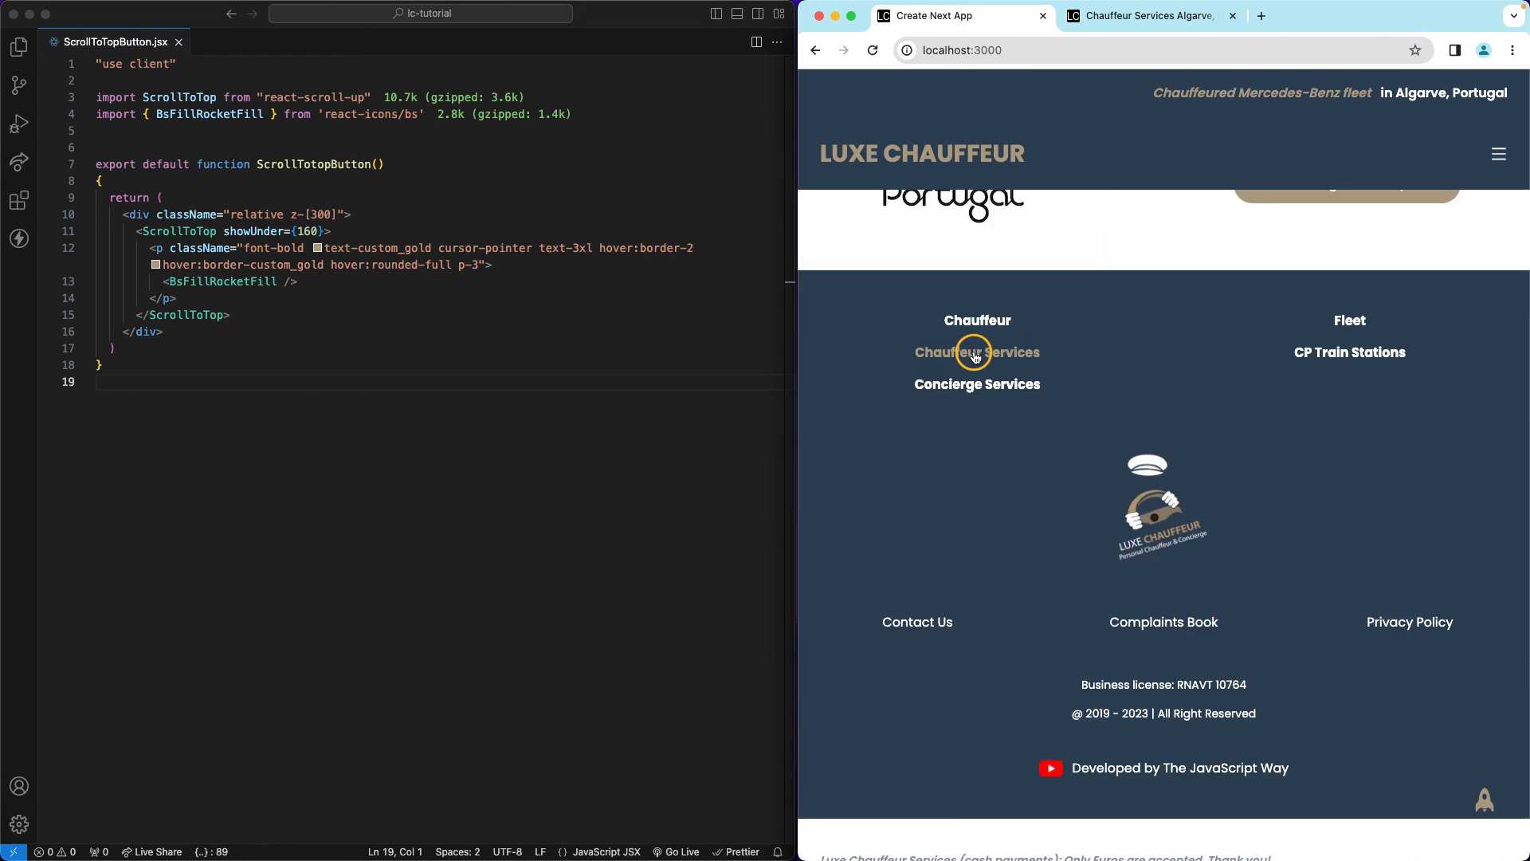
left_click(1499, 153)
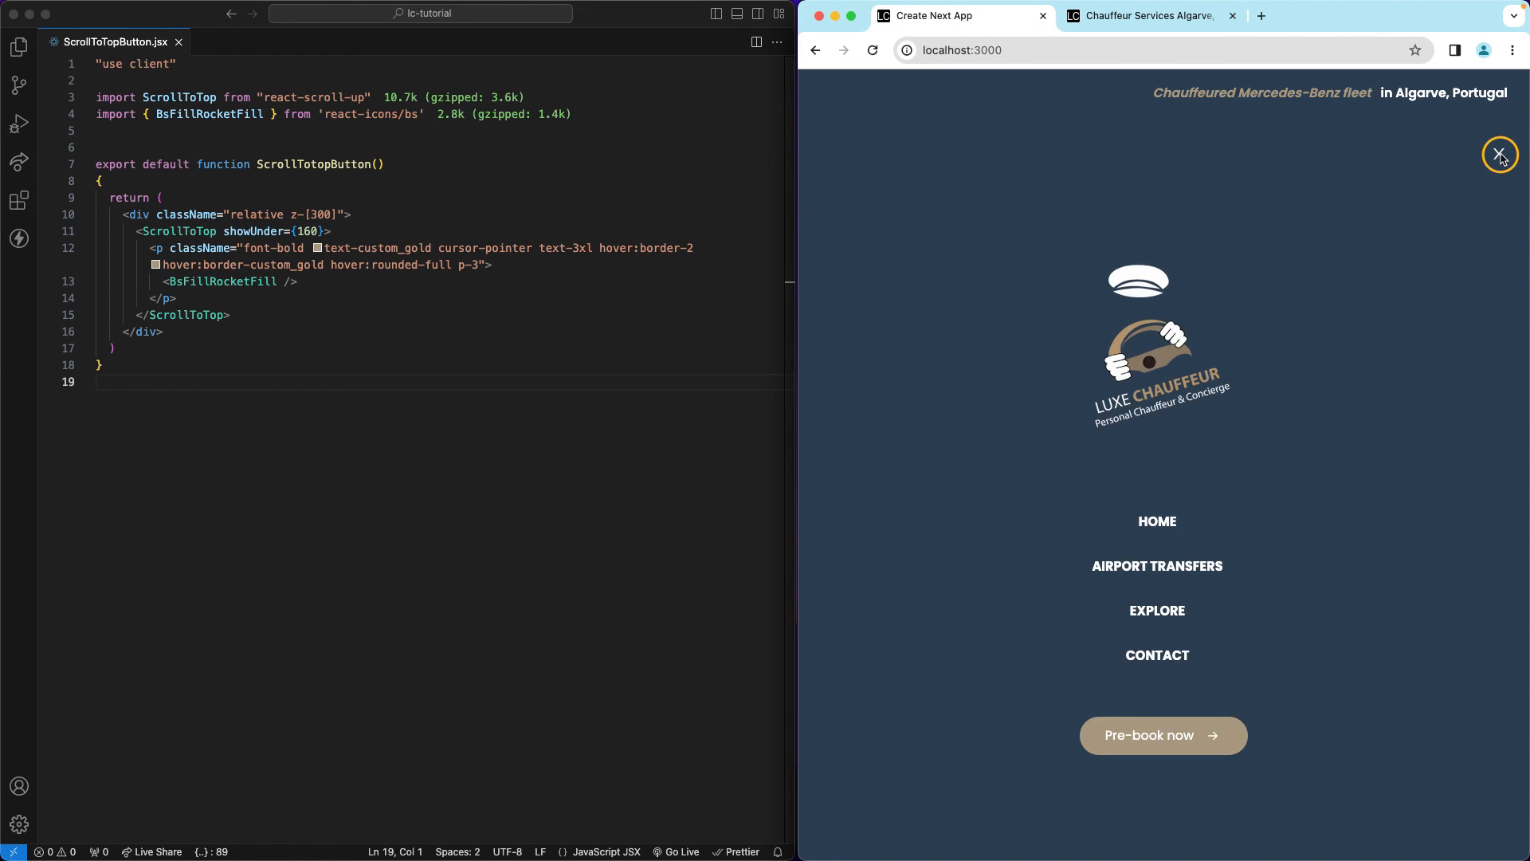
left_click(1500, 155)
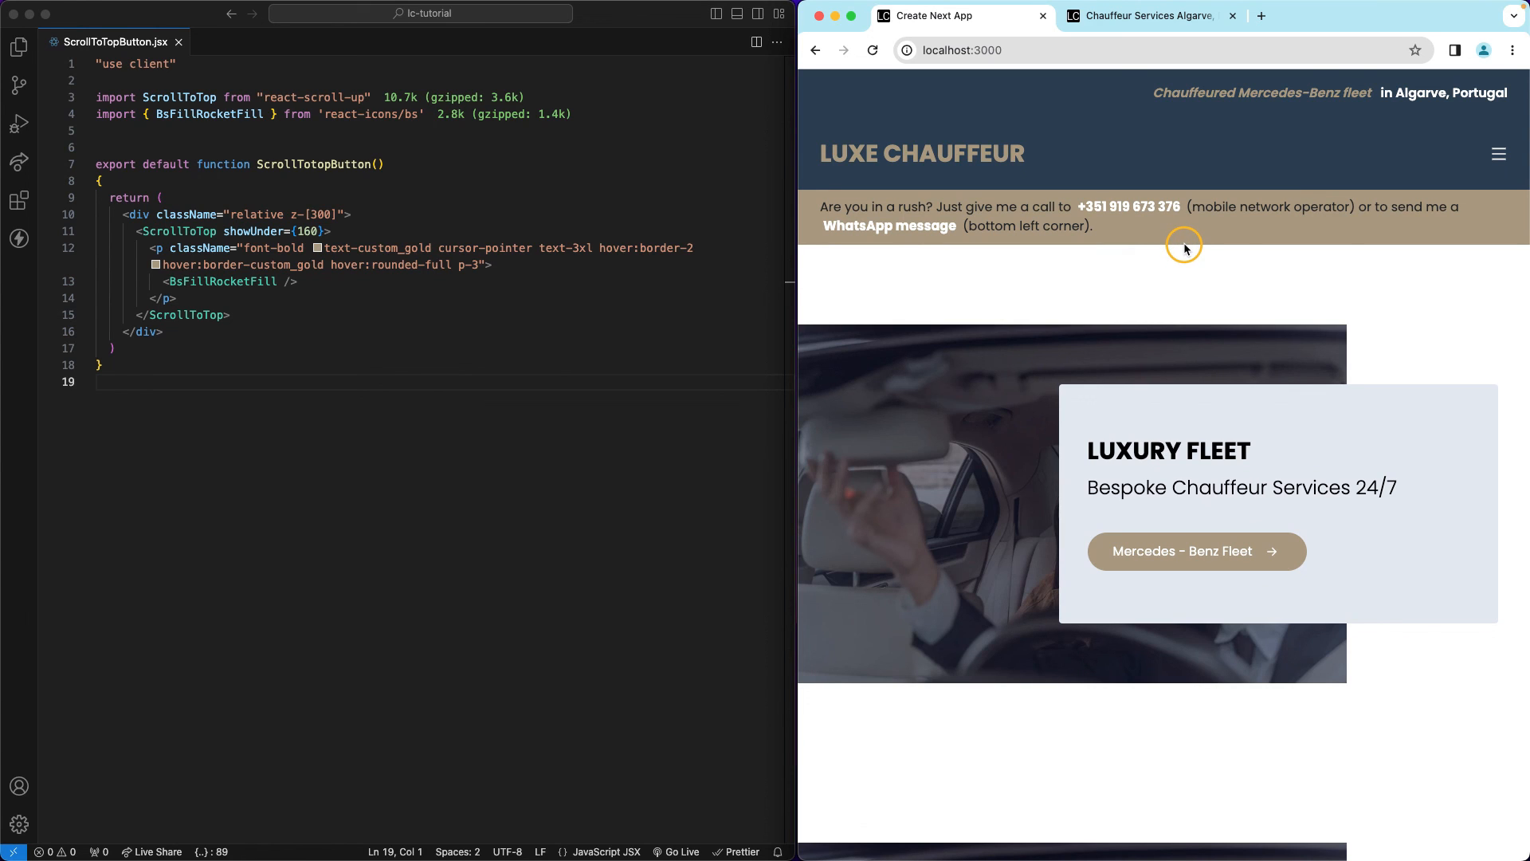
mouse_move(1181, 251)
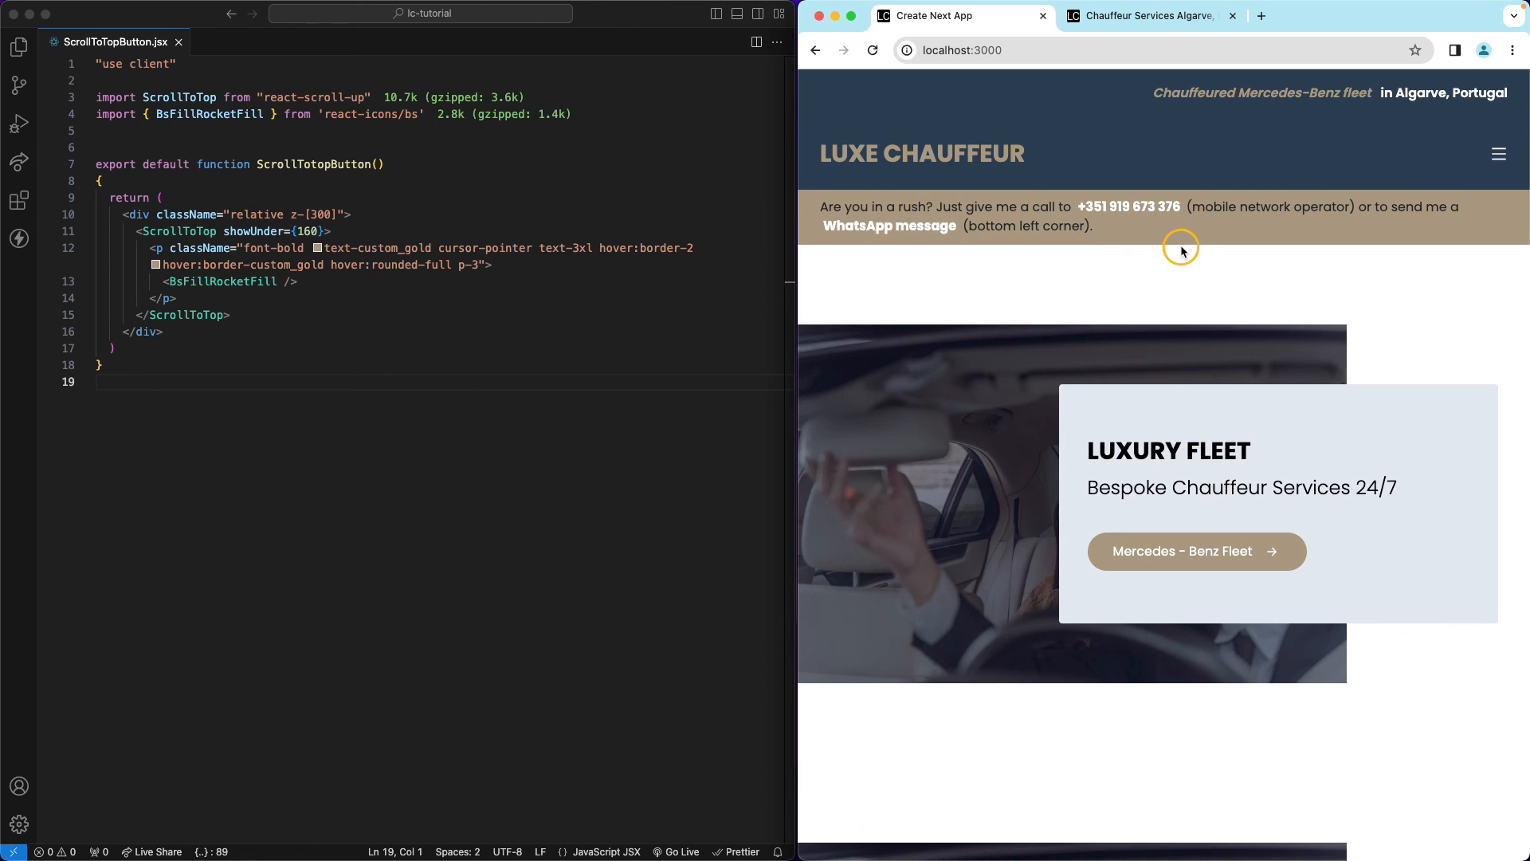
mouse_move(1179, 248)
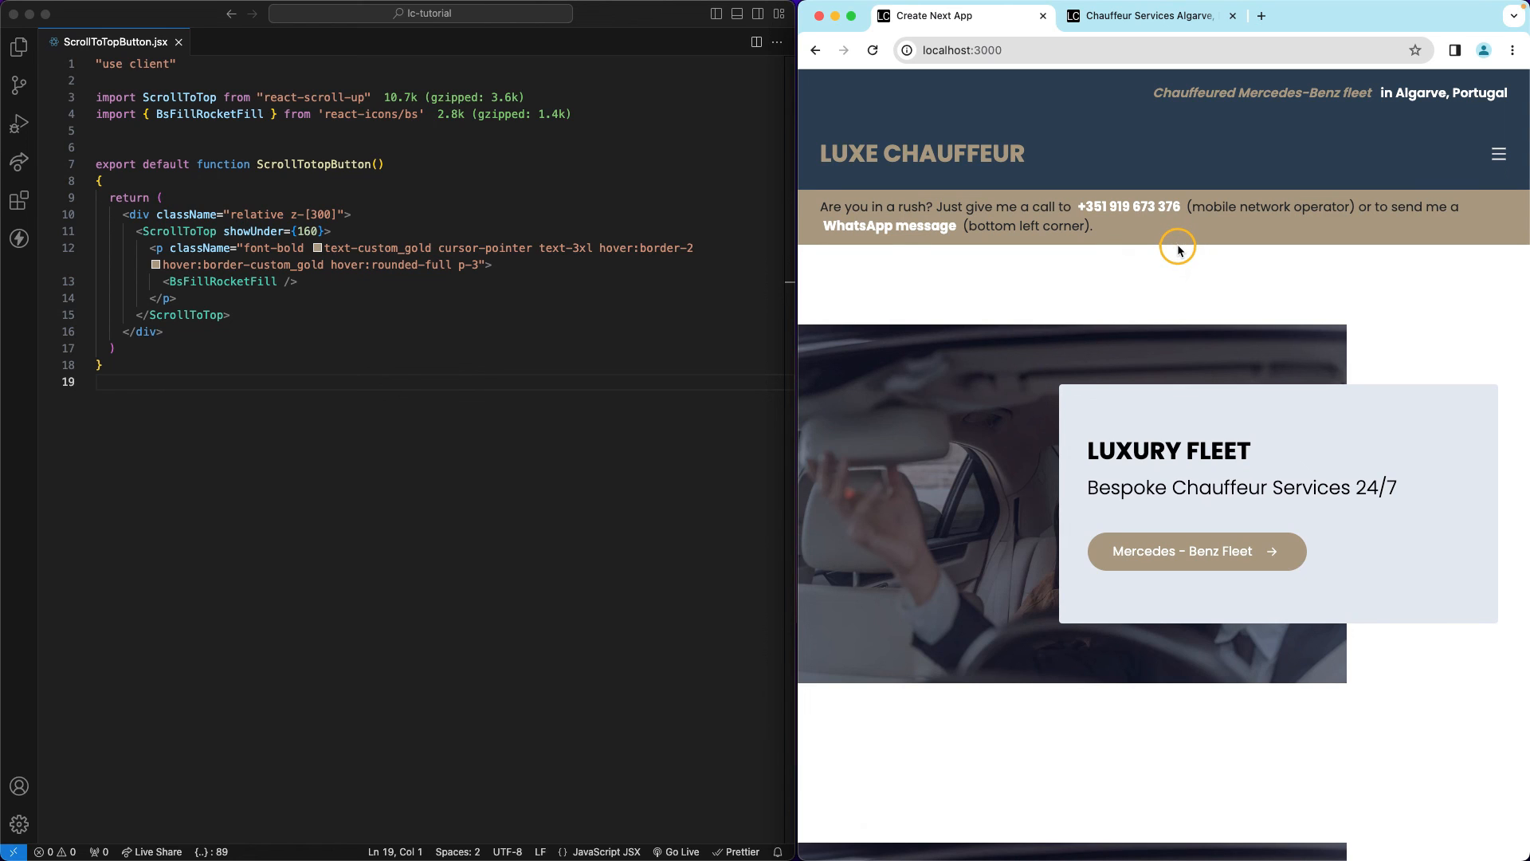
mouse_move(1171, 247)
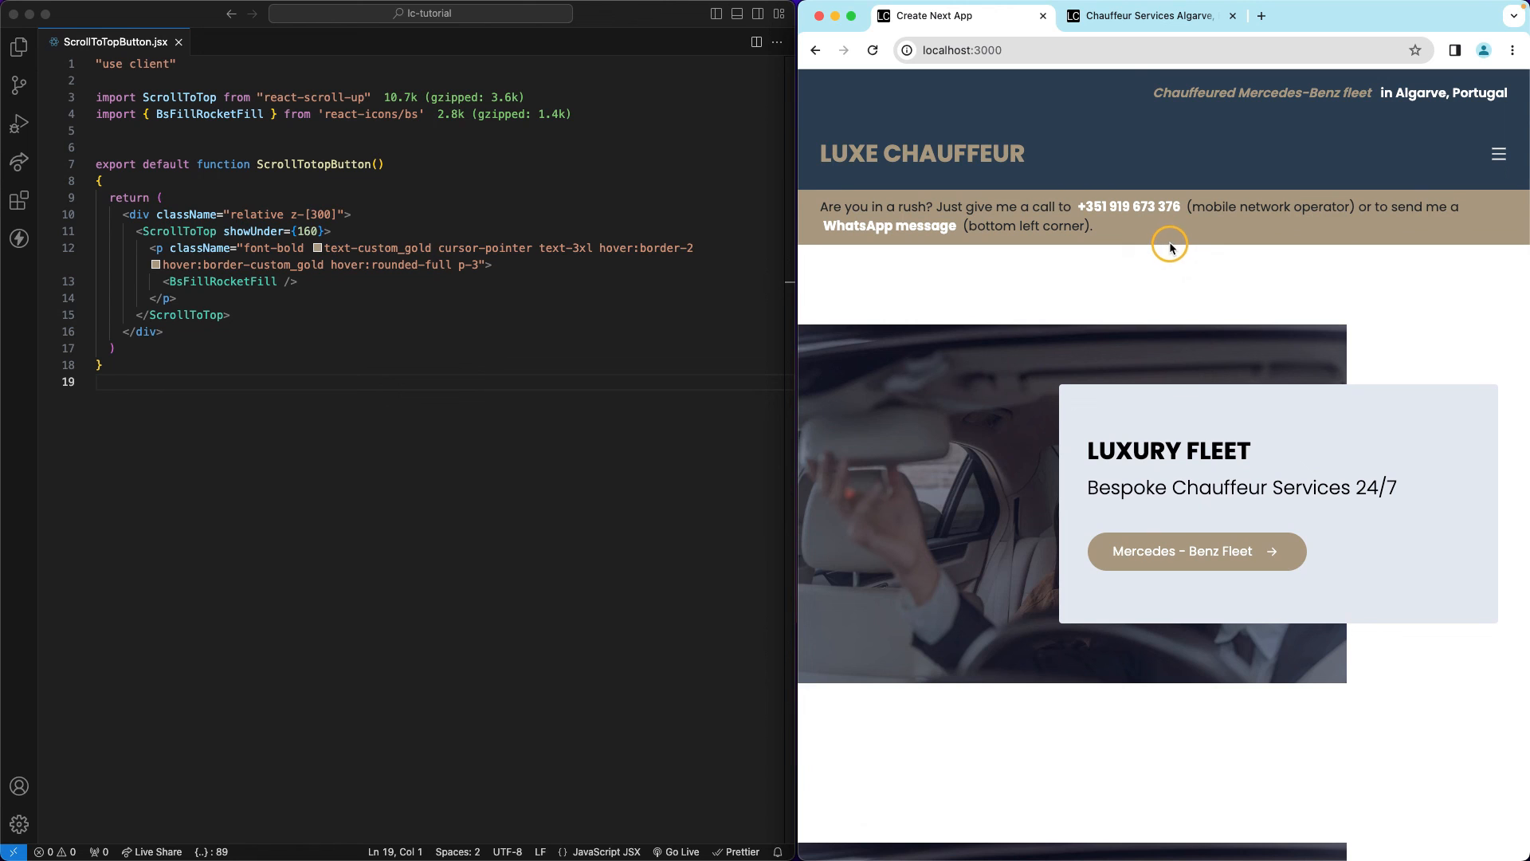
scroll("down", 3)
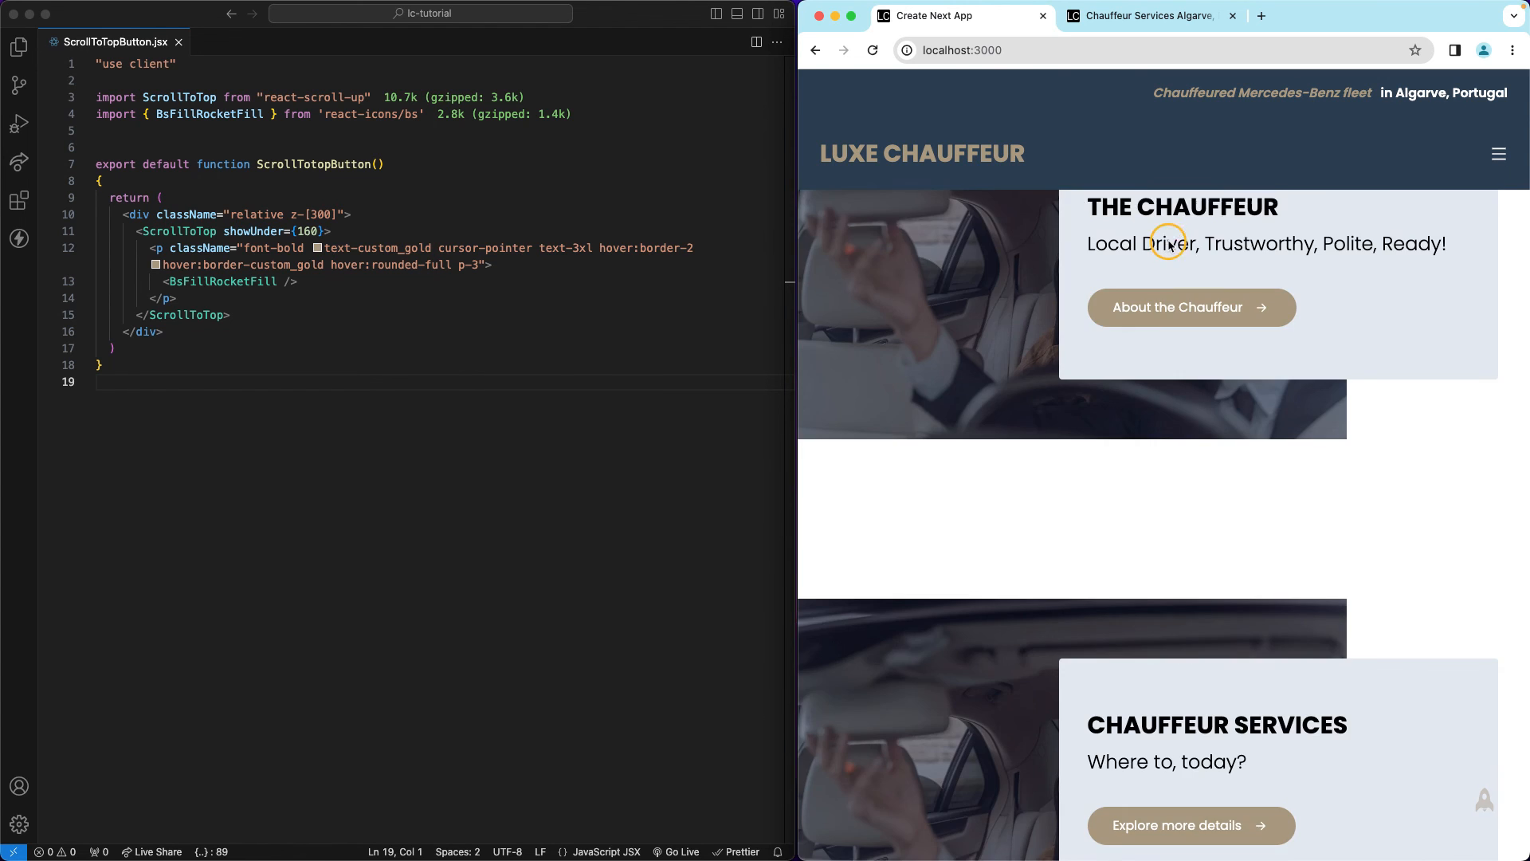
scroll("down", 3)
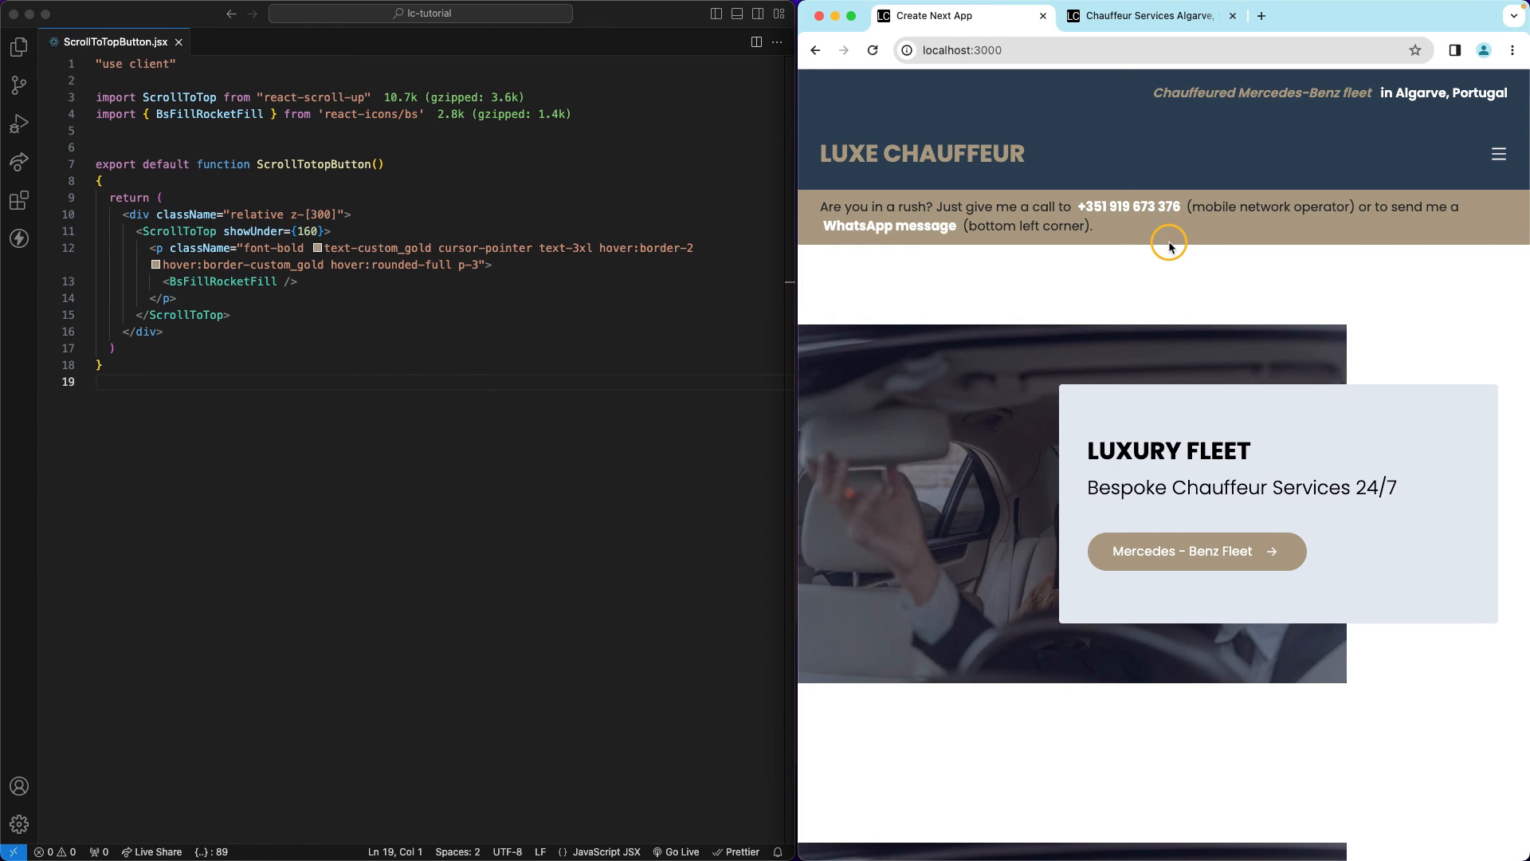
mouse_move(1183, 247)
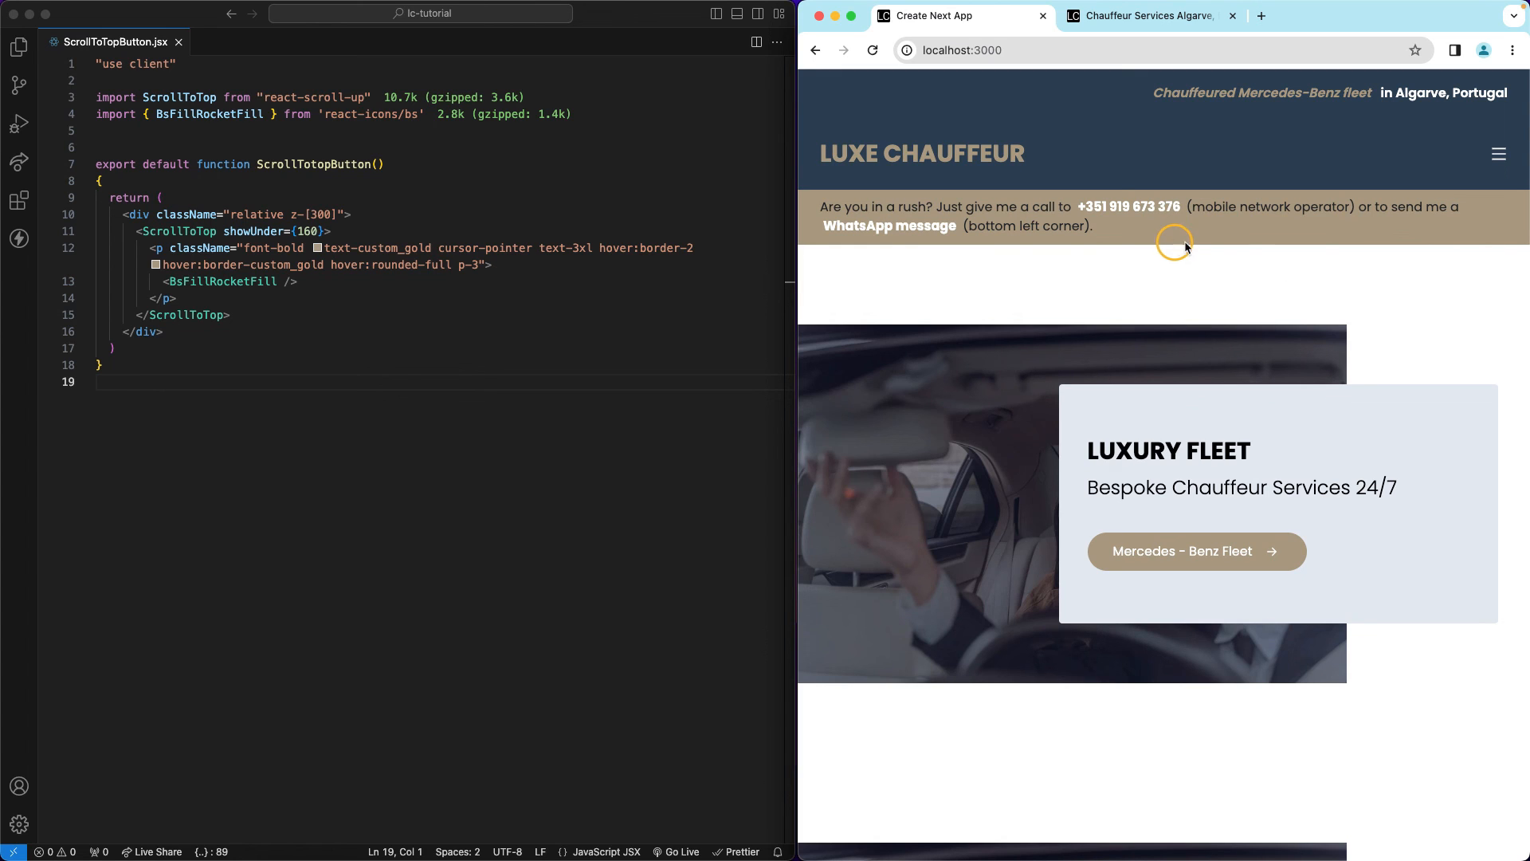